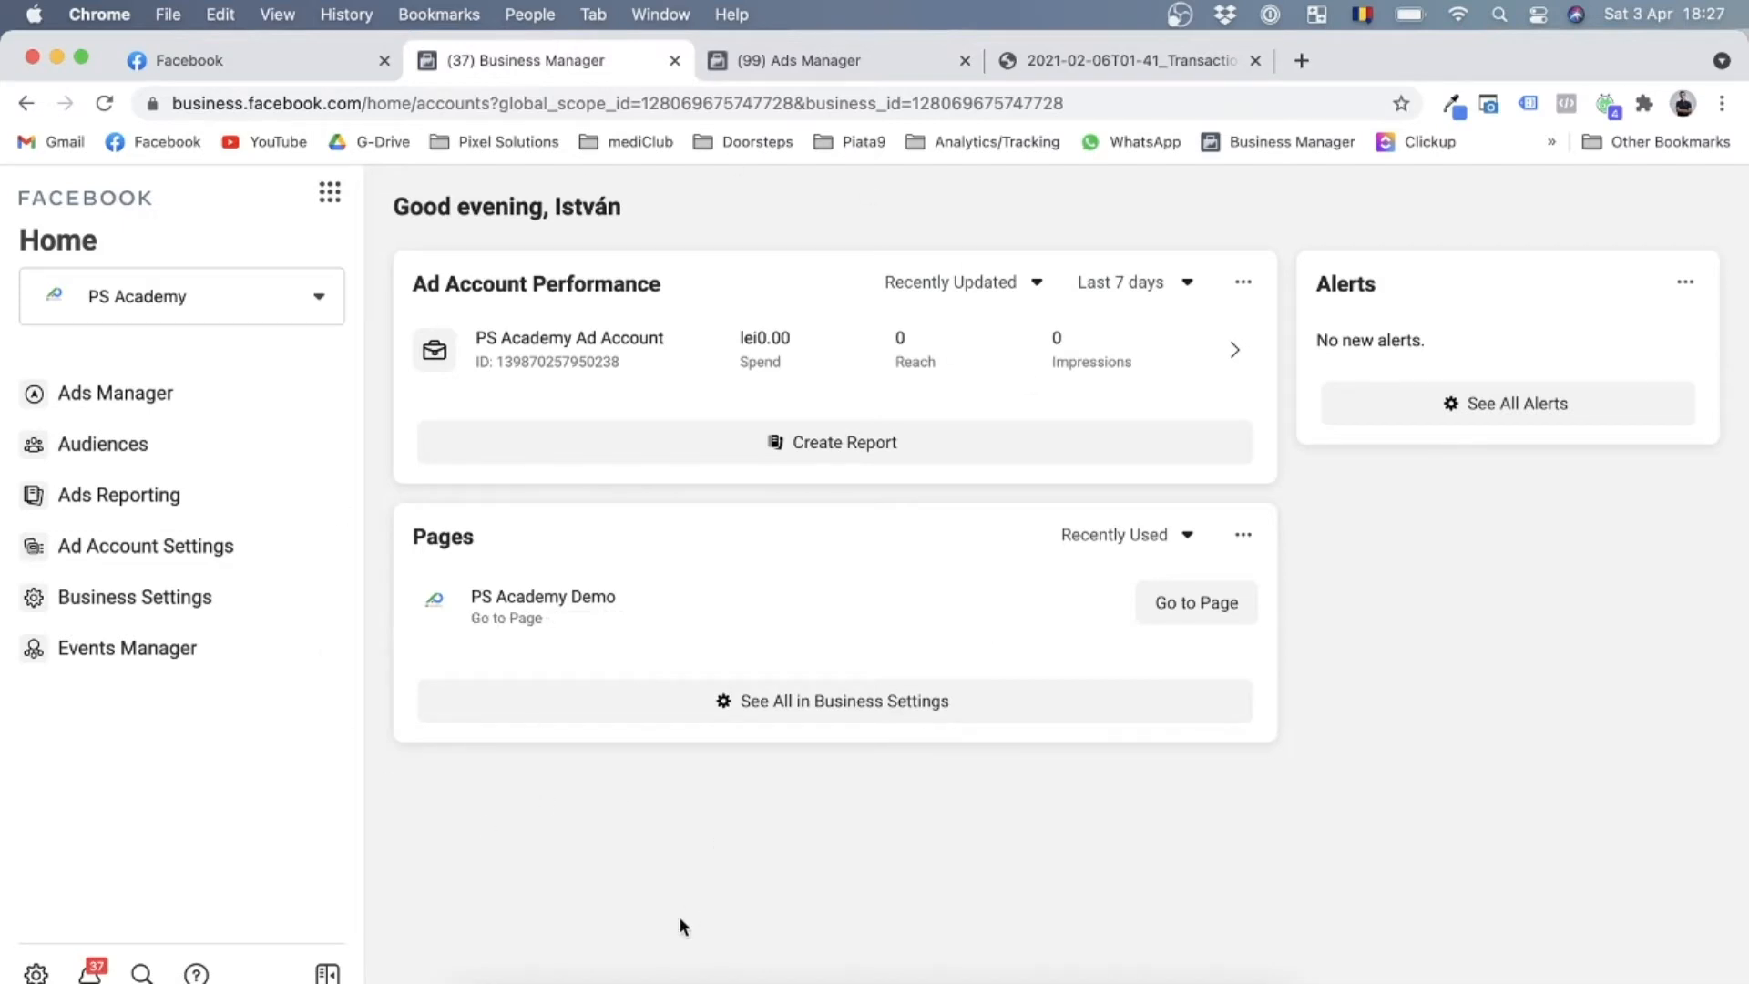
pyautogui.moveTo(188, 443)
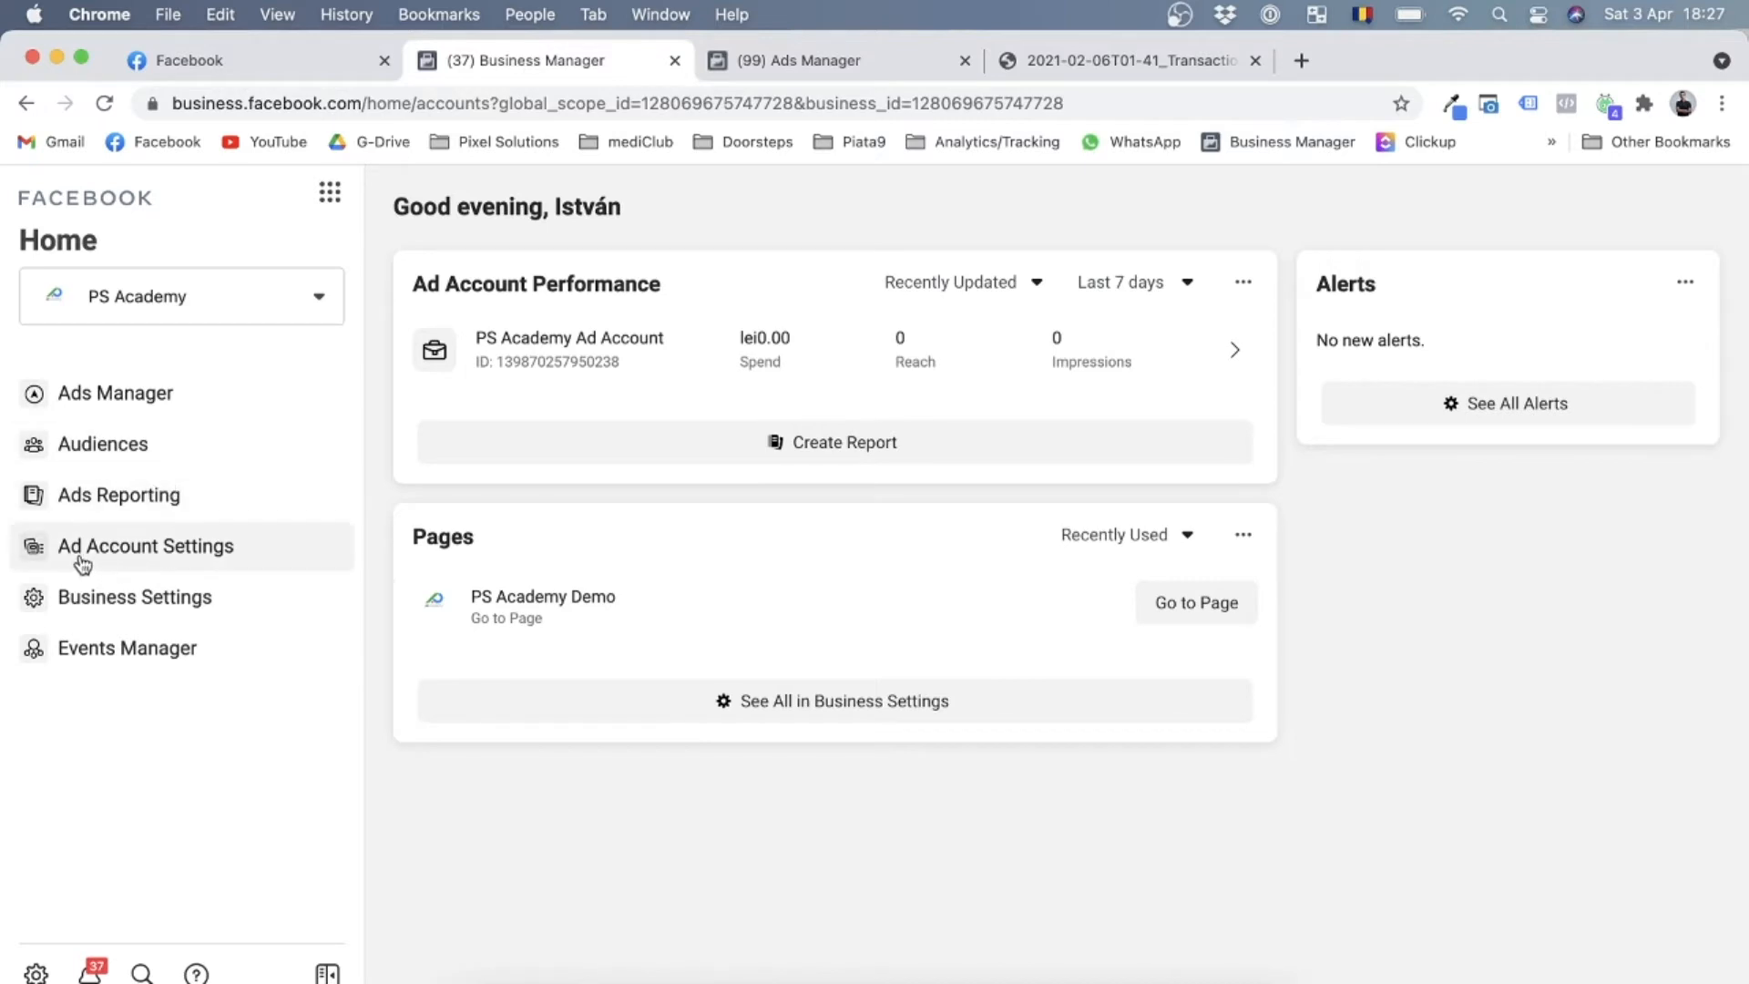
# Open Ad Account Settings for PS Academy Ad Account from the Business Manager sidebar
pyautogui.click(145, 546)
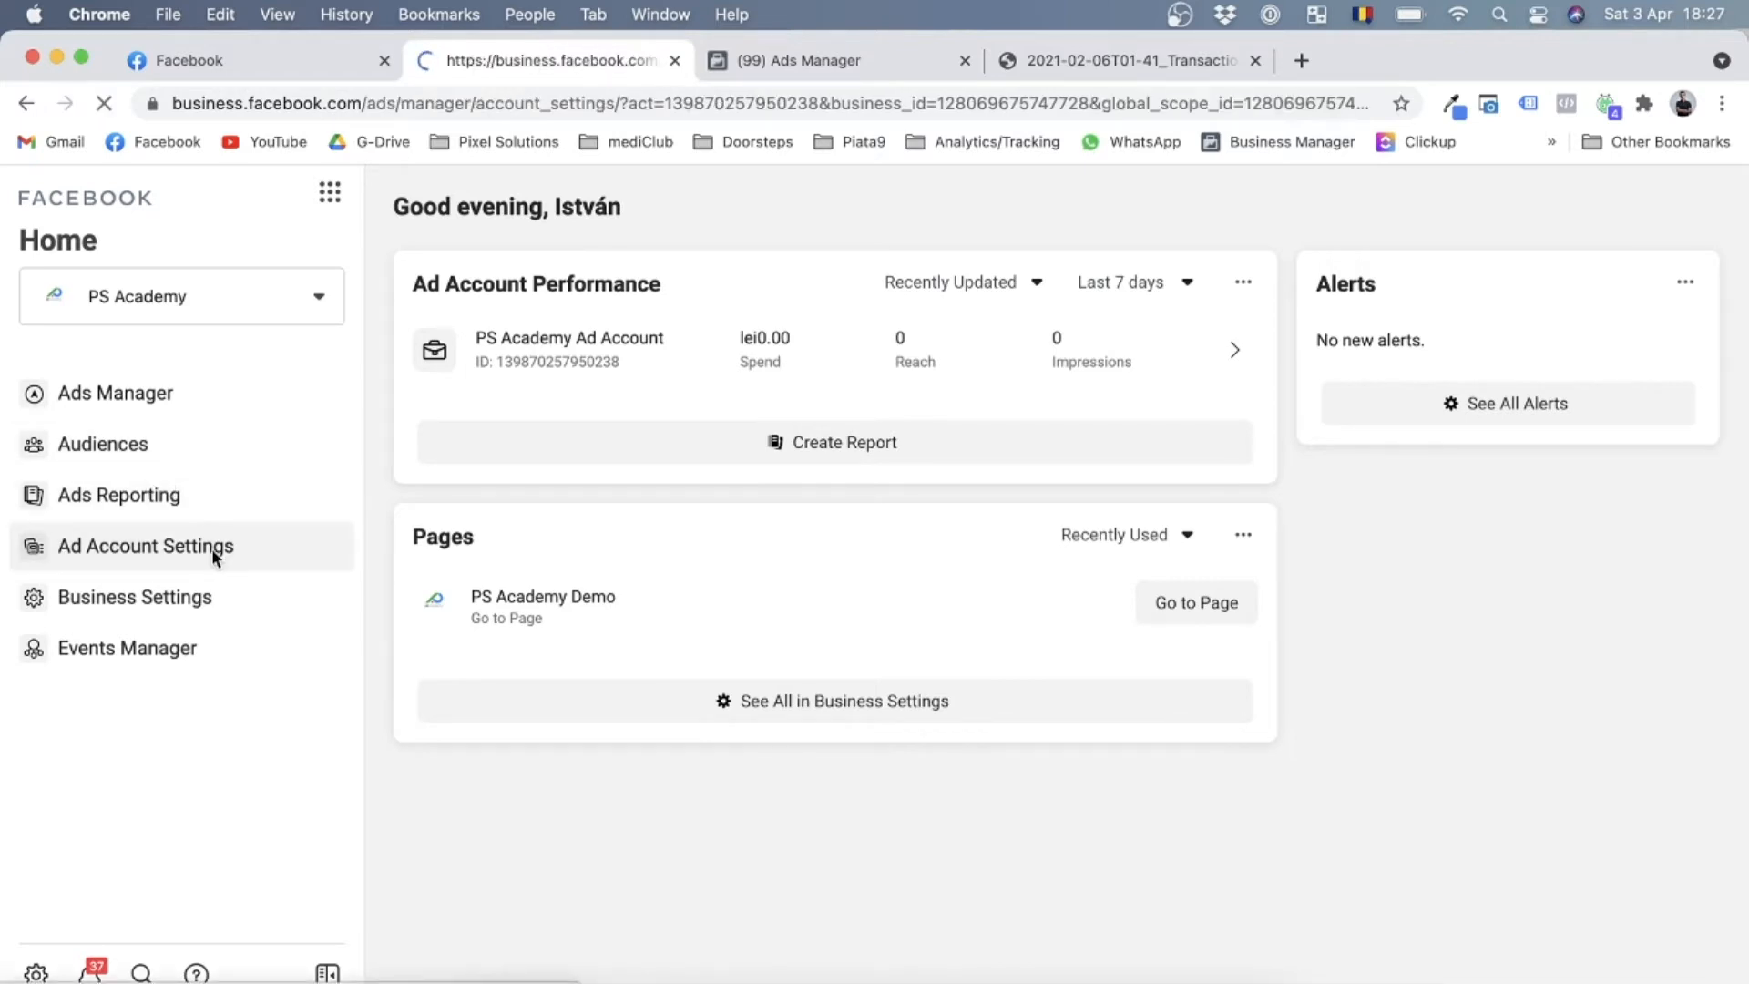
pyautogui.click(144, 545)
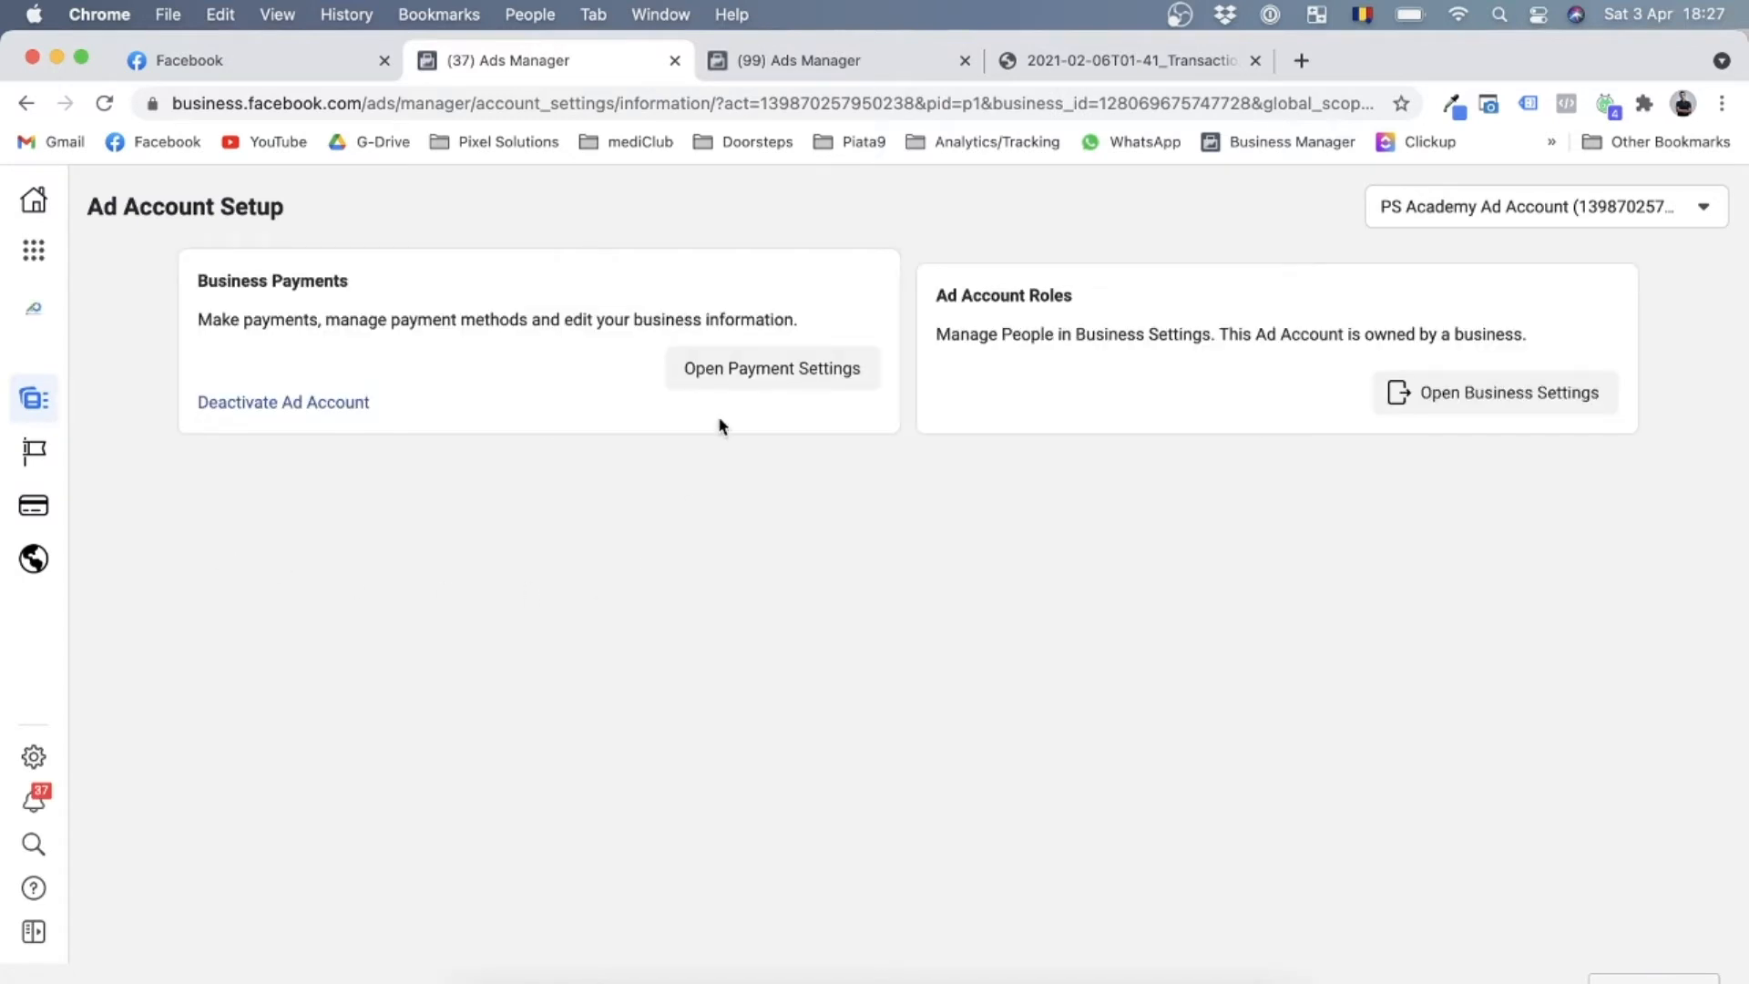
pyautogui.moveTo(630, 613)
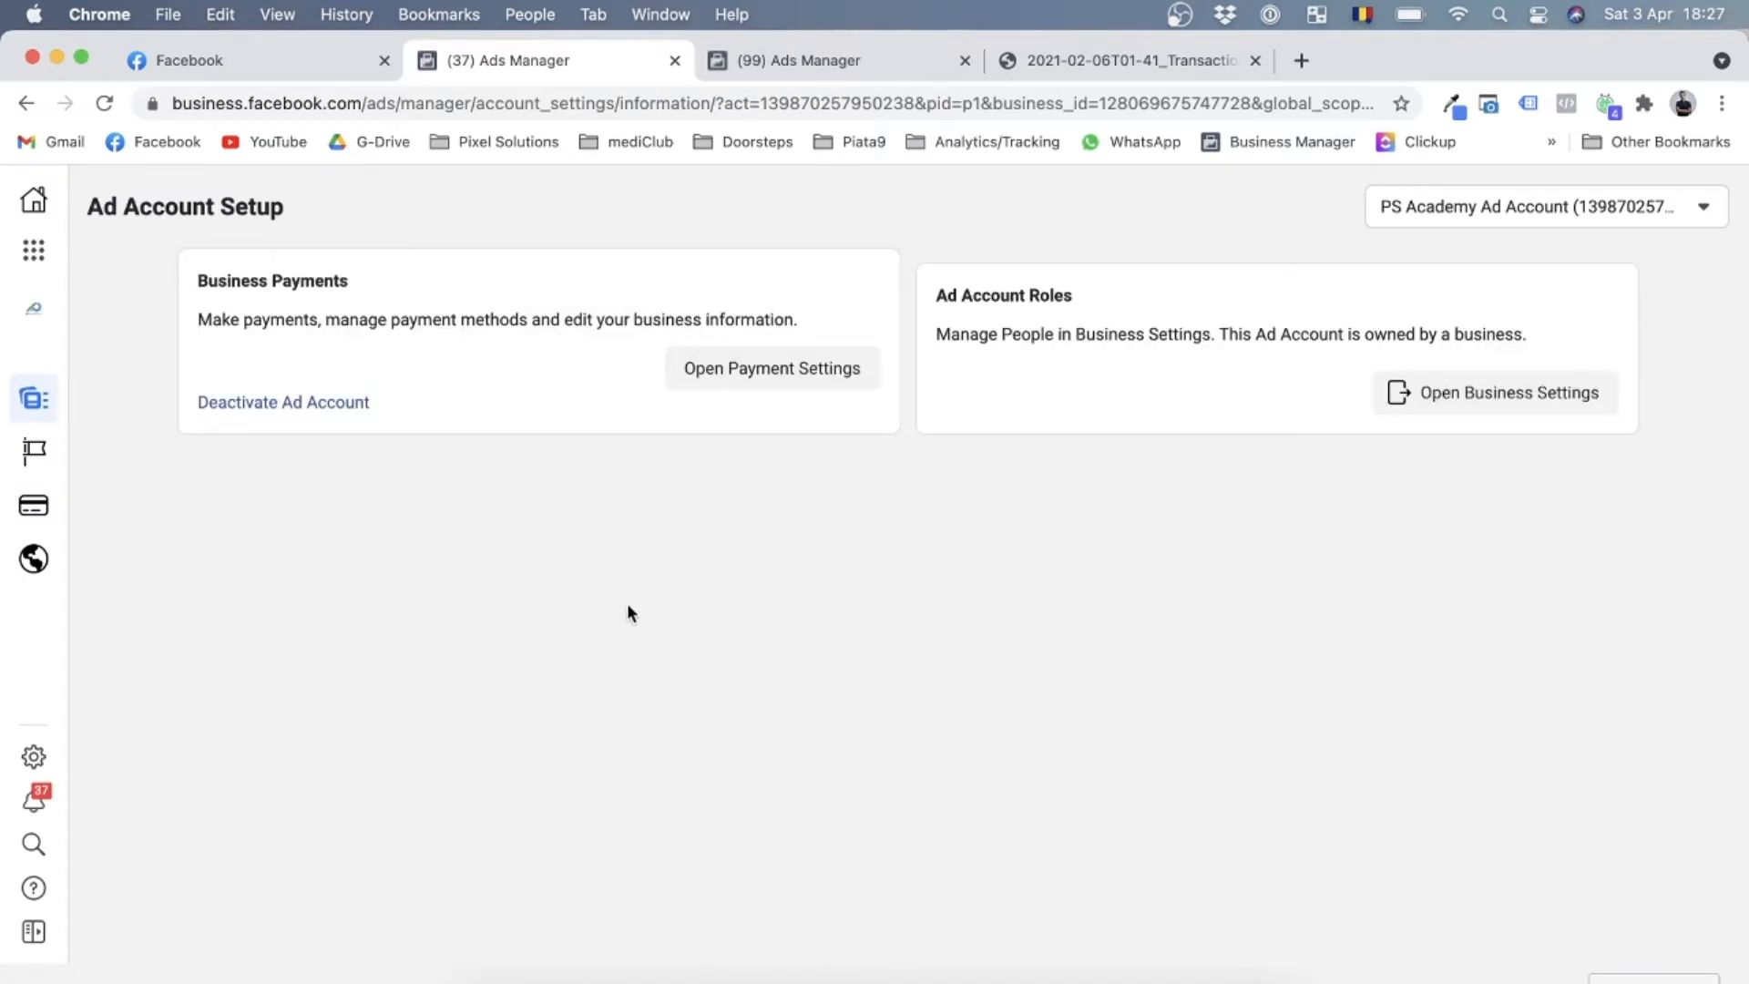
pyautogui.moveTo(771, 368)
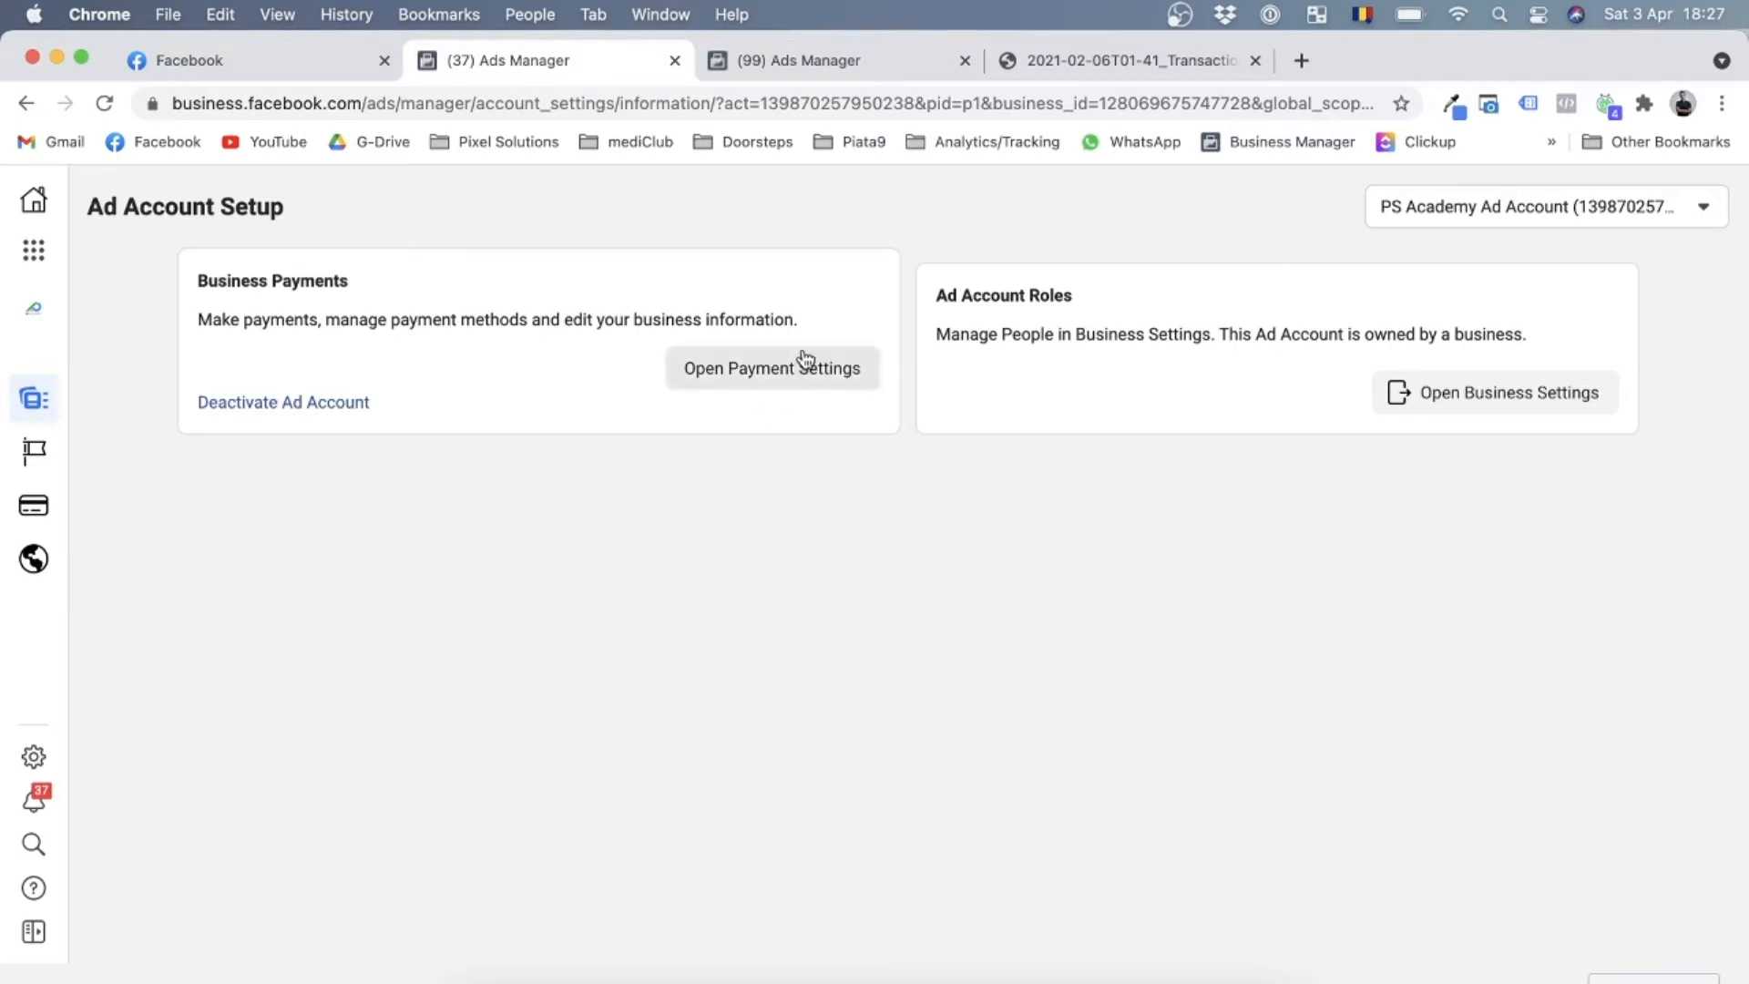
# Open Payment Settings under Business Payments for PS Academy Ad Account
pyautogui.click(771, 368)
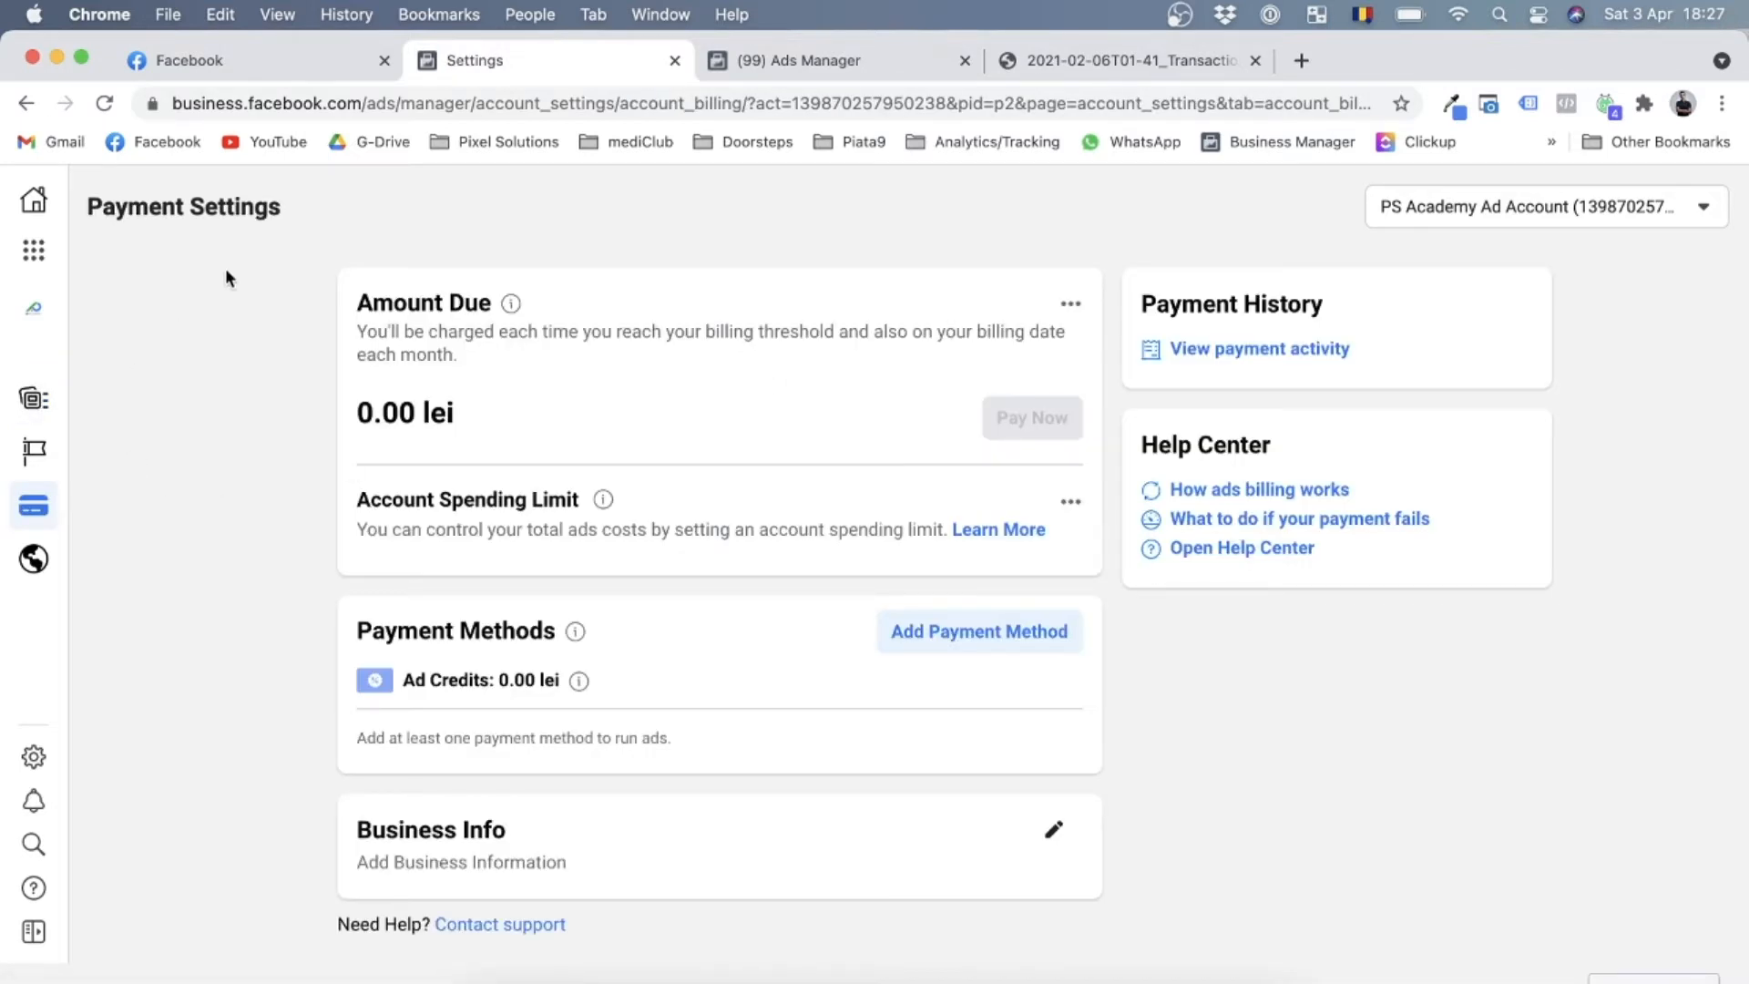
pyautogui.moveTo(995, 873)
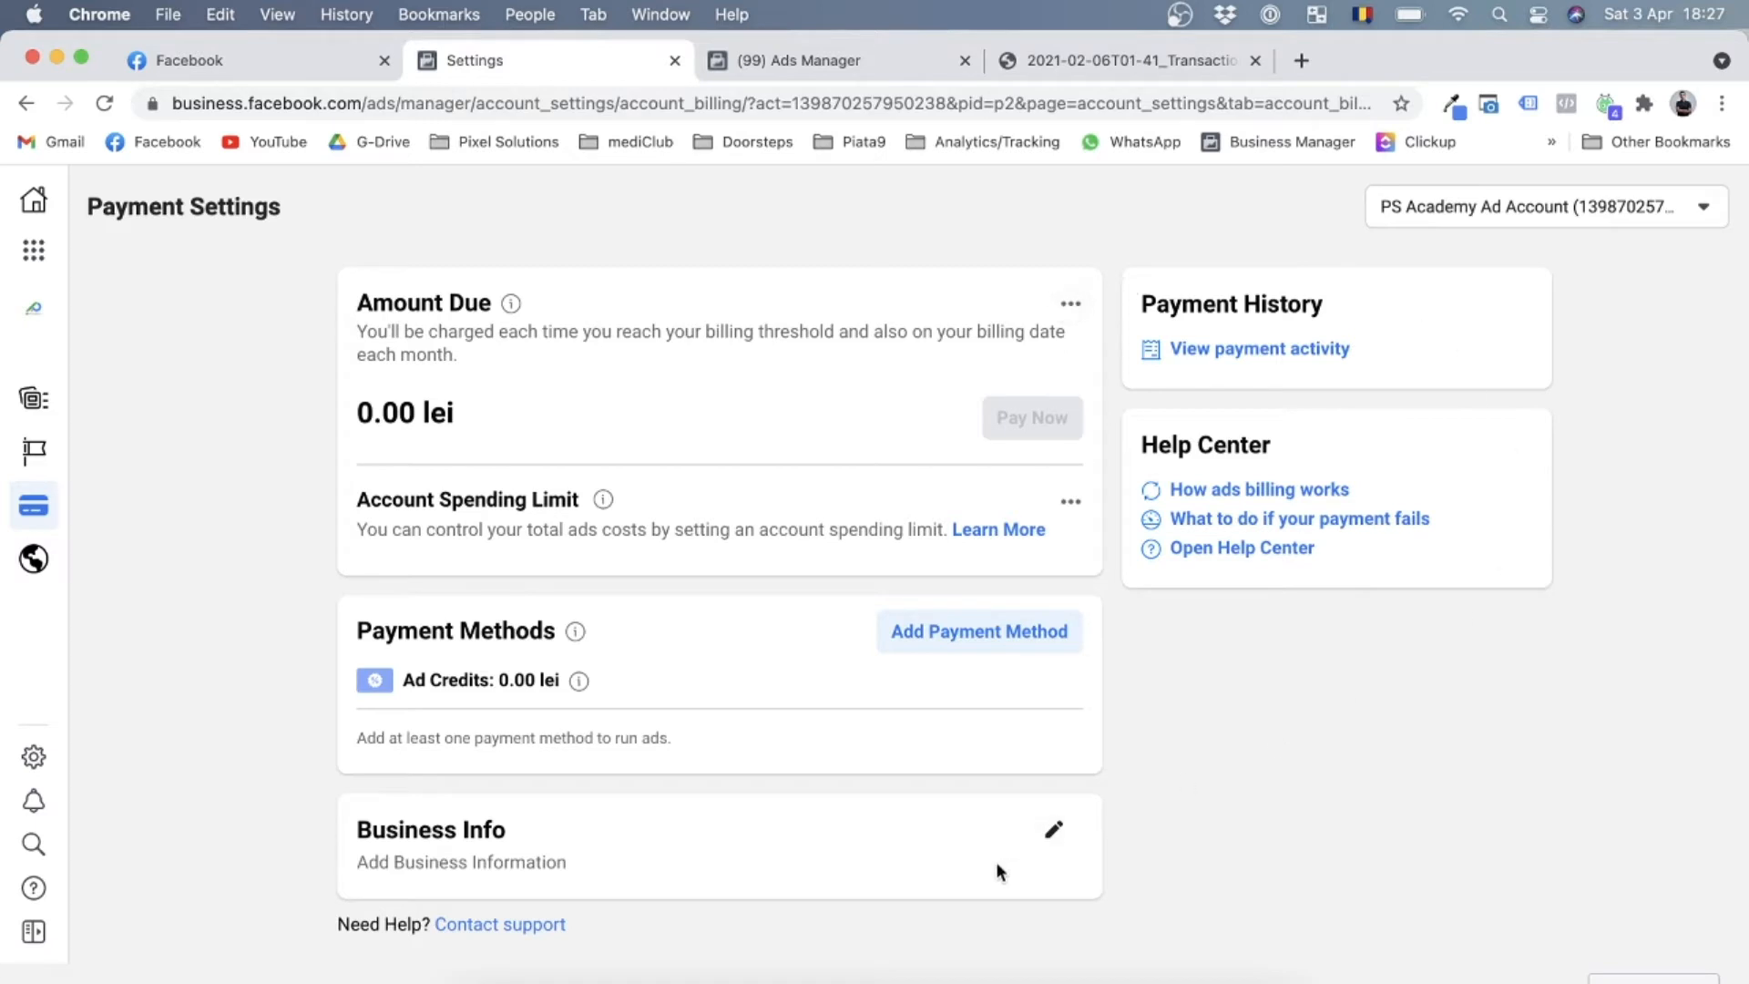
pyautogui.moveTo(431, 473)
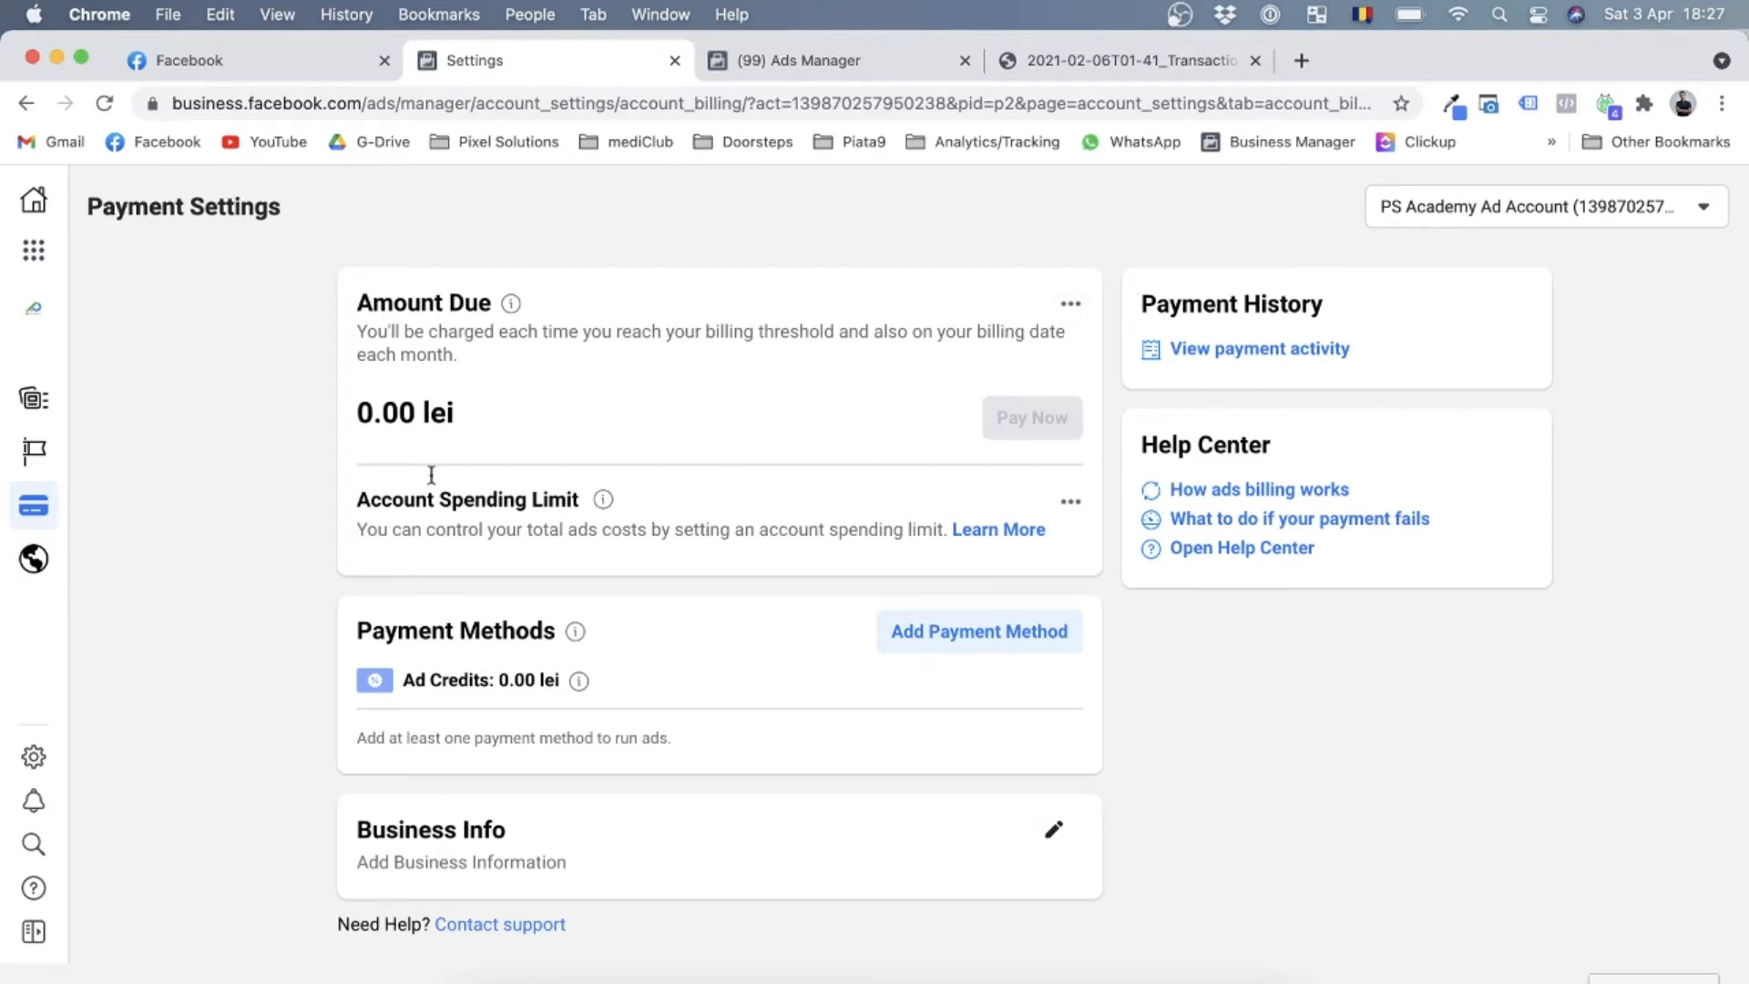
pyautogui.moveTo(418, 404)
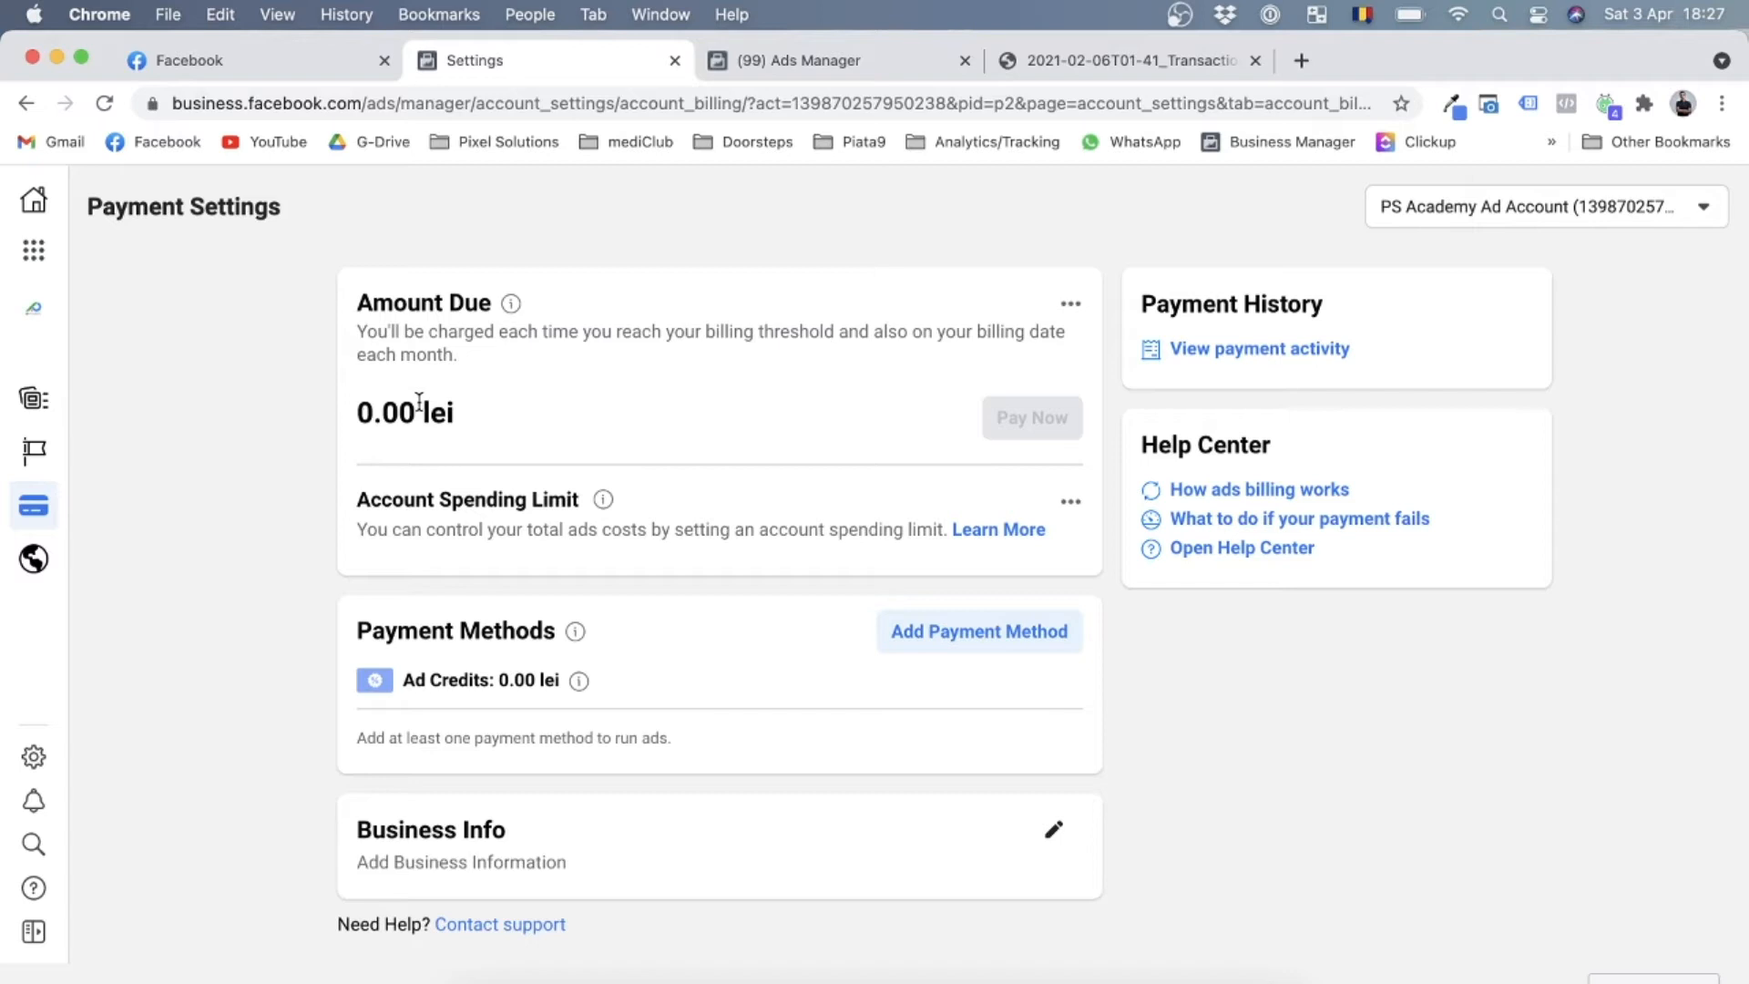
pyautogui.moveTo(486, 415)
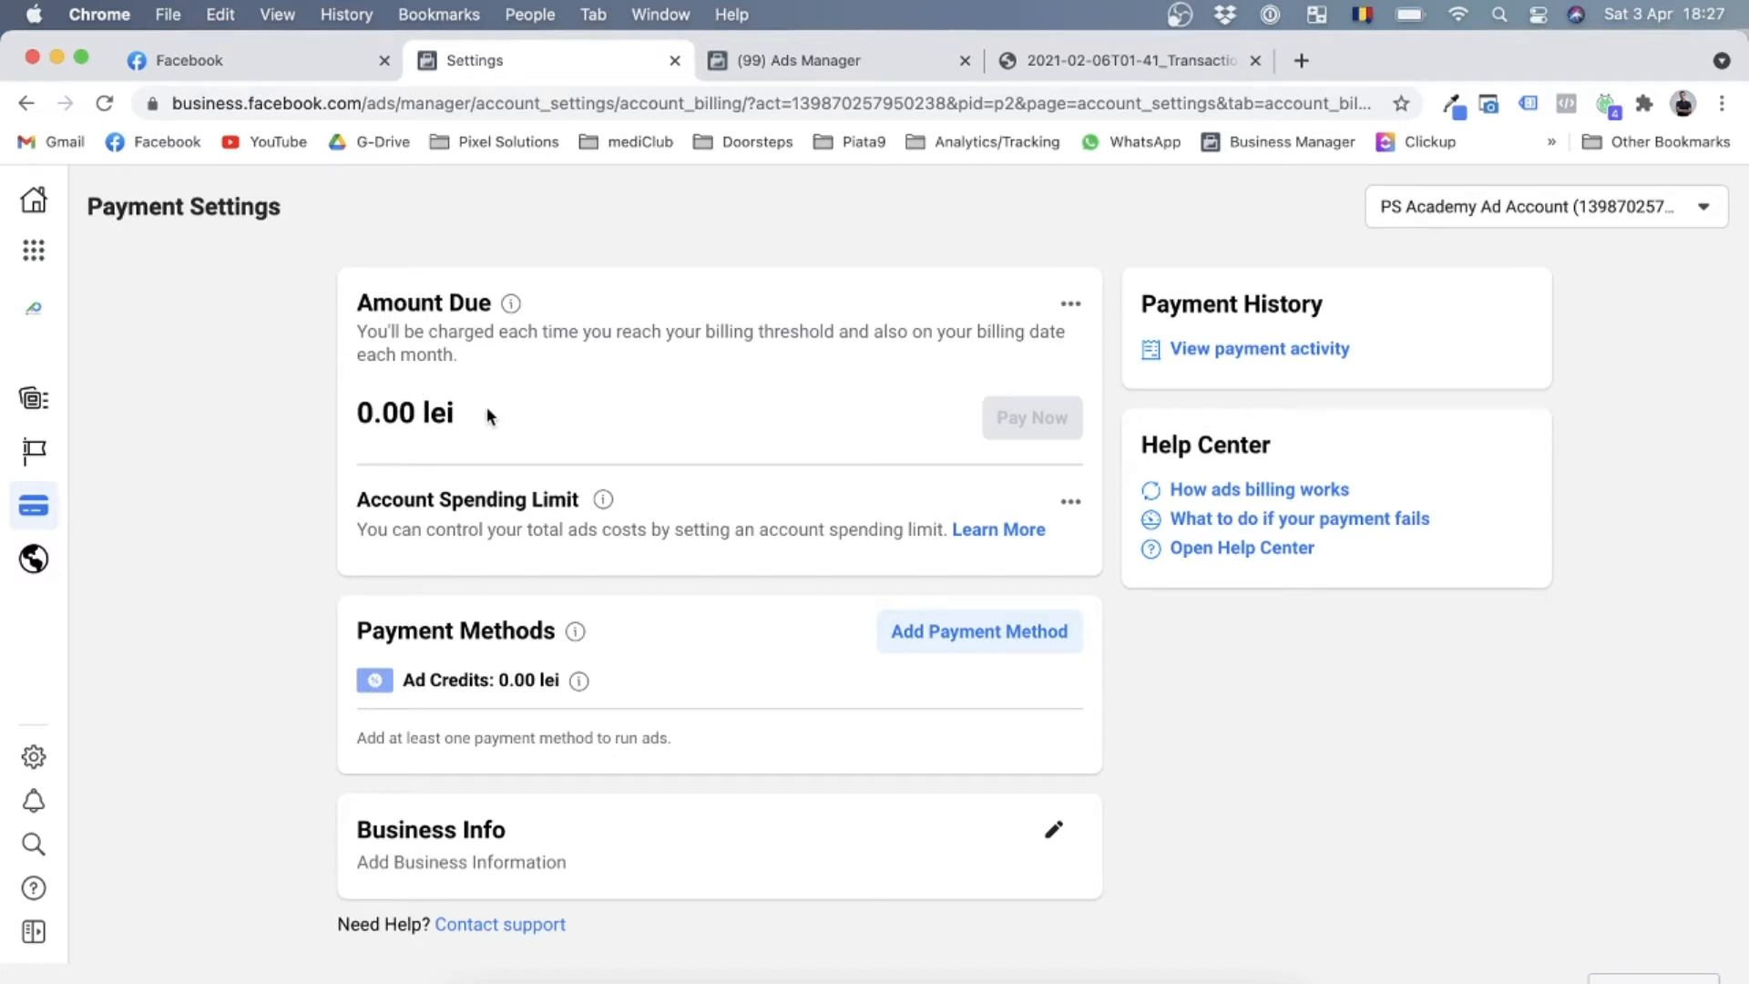
pyautogui.moveTo(403, 468)
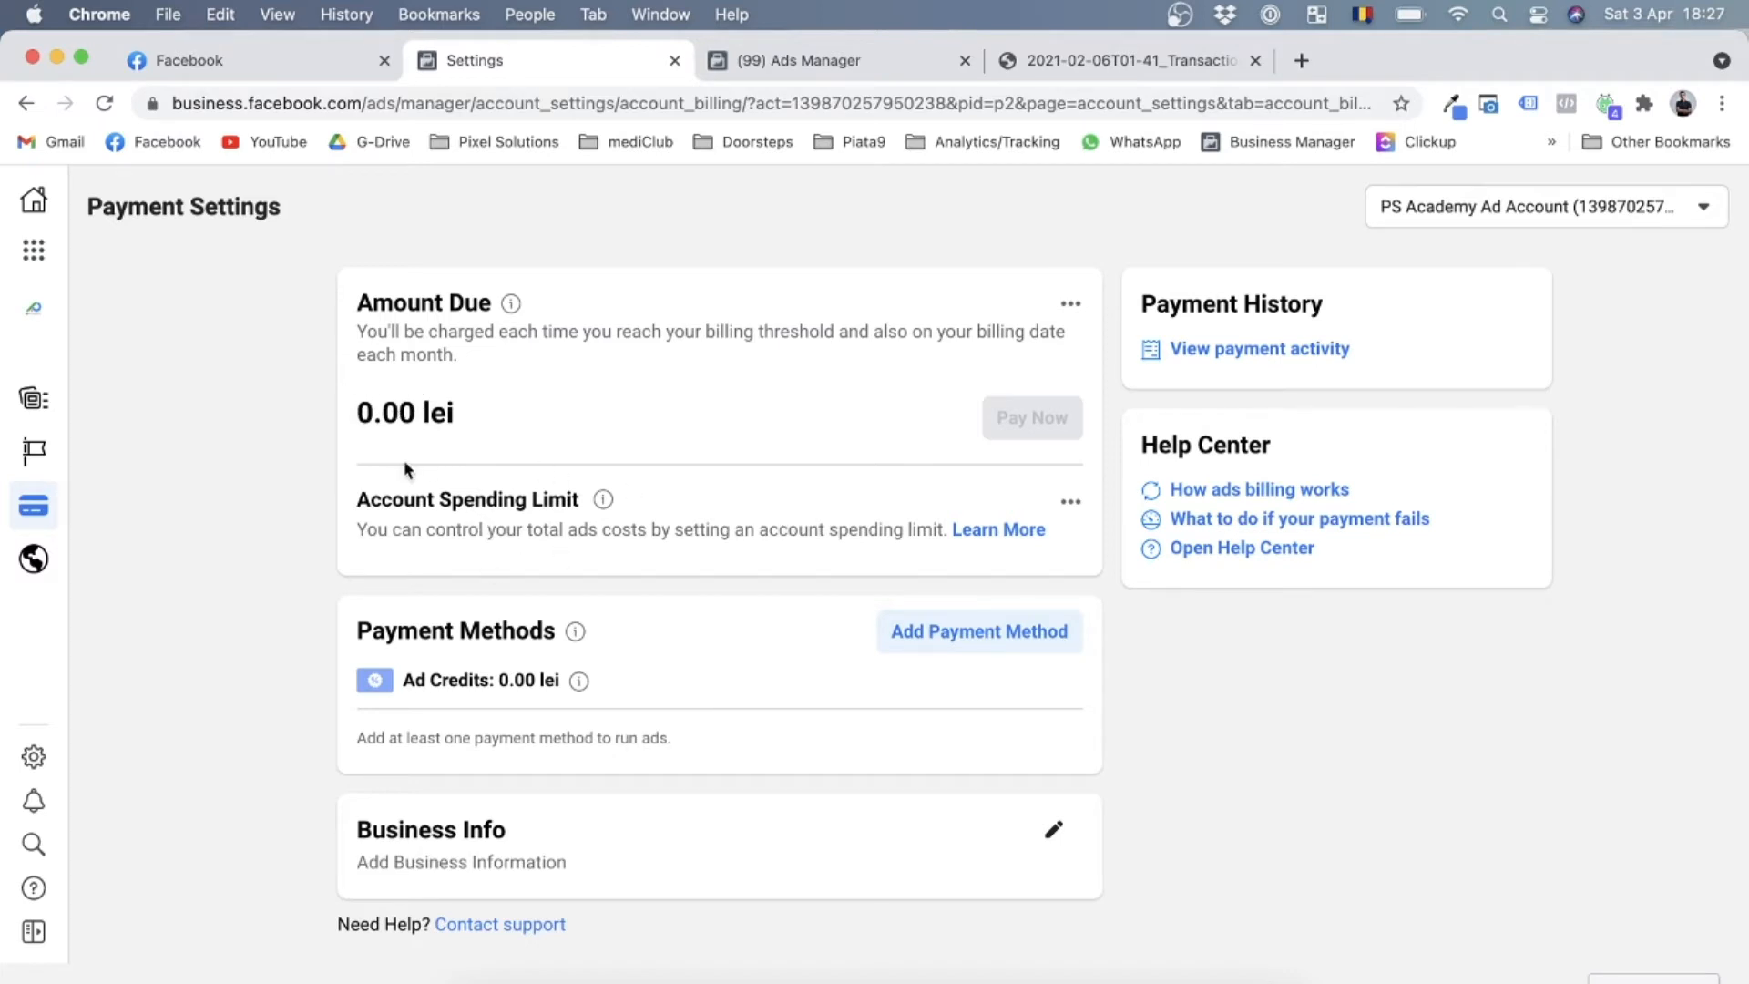
pyautogui.moveTo(625, 473)
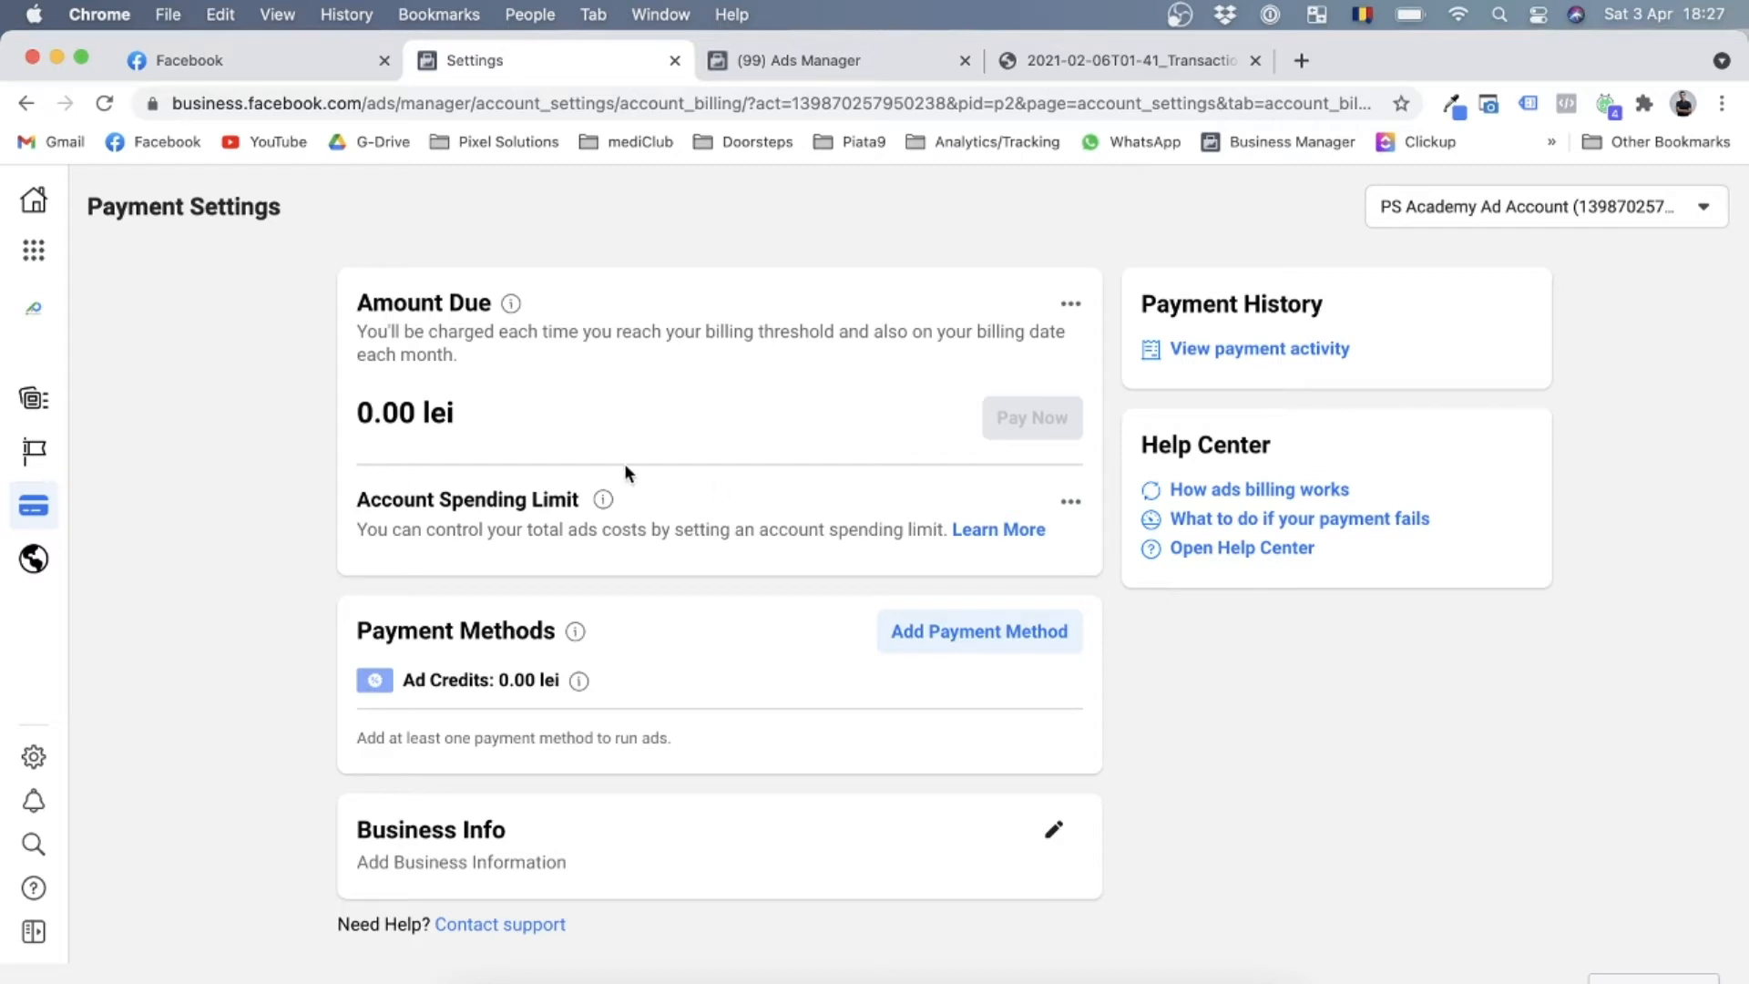
pyautogui.moveTo(421, 567)
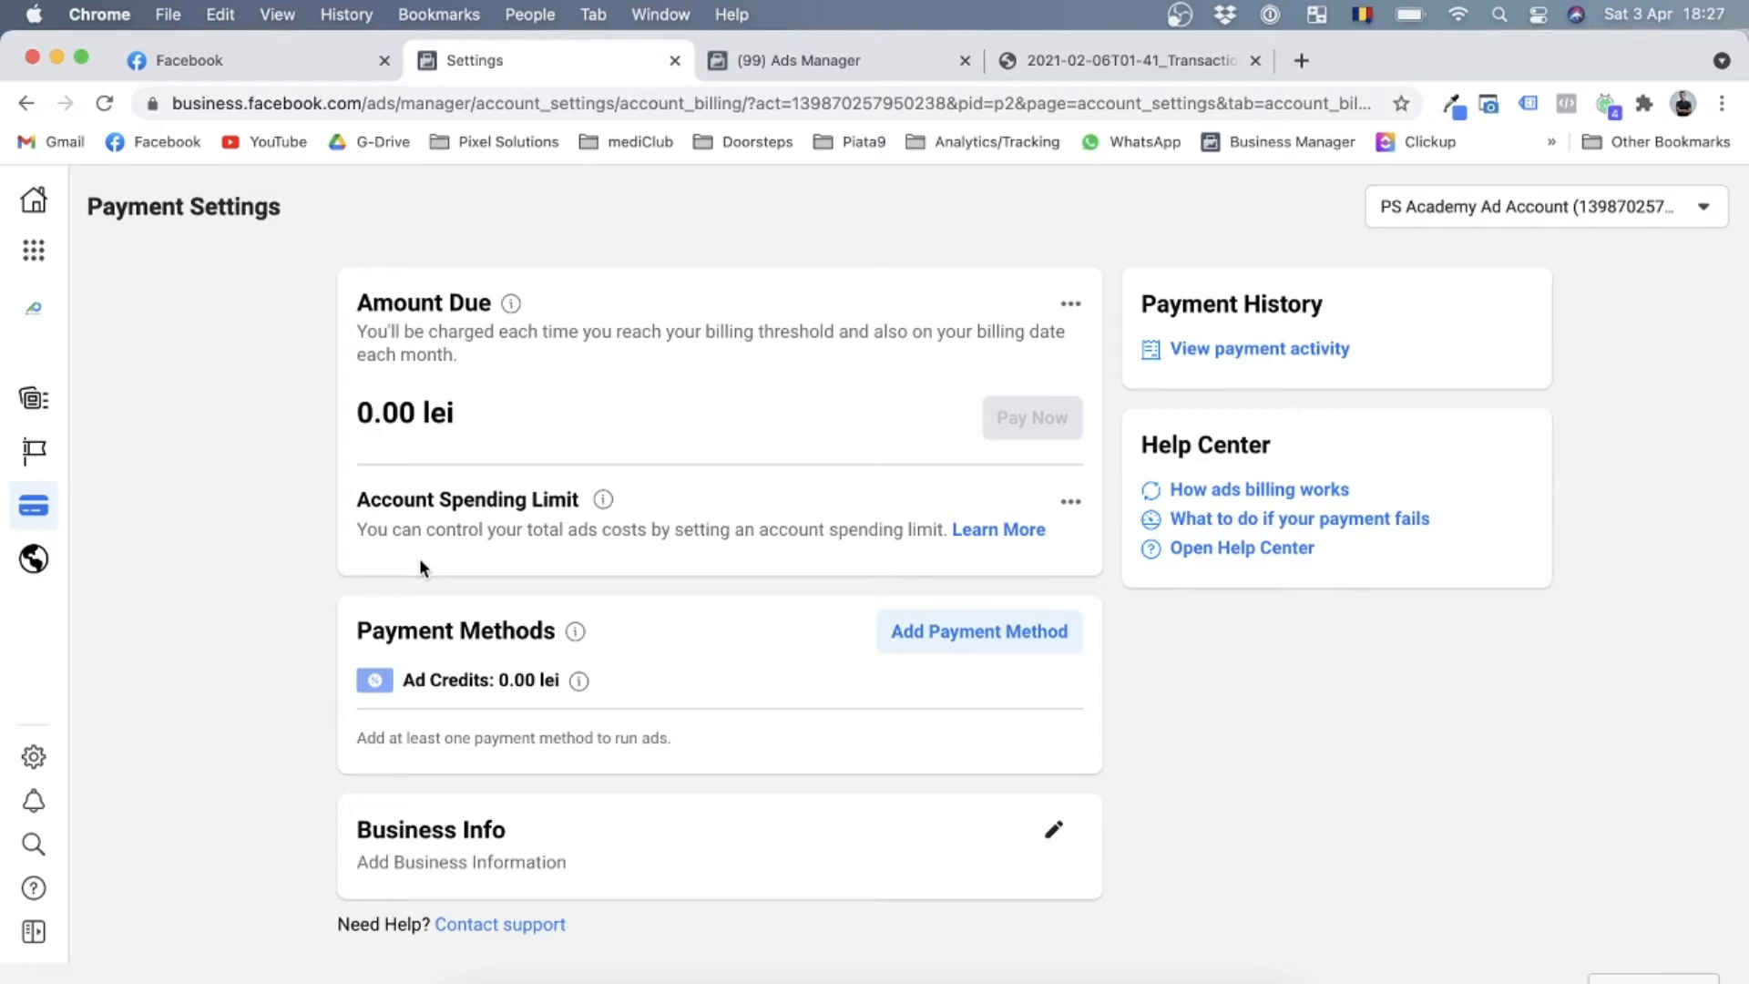
pyautogui.moveTo(1132, 717)
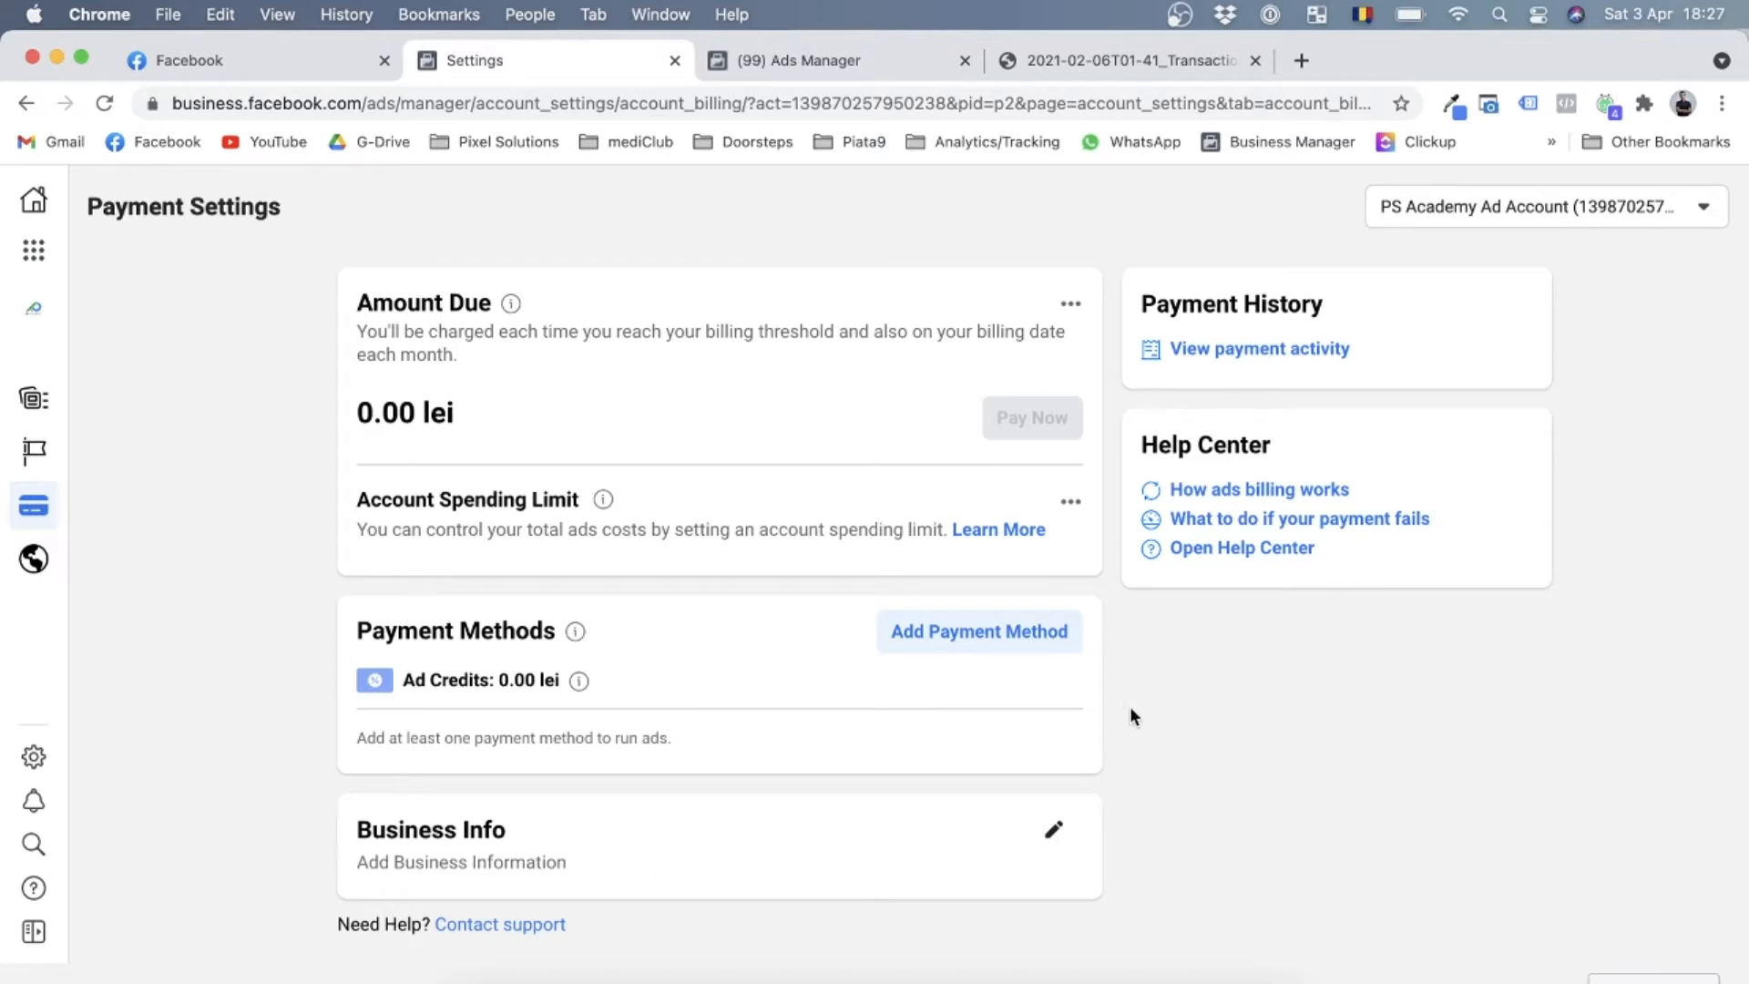
pyautogui.moveTo(865, 711)
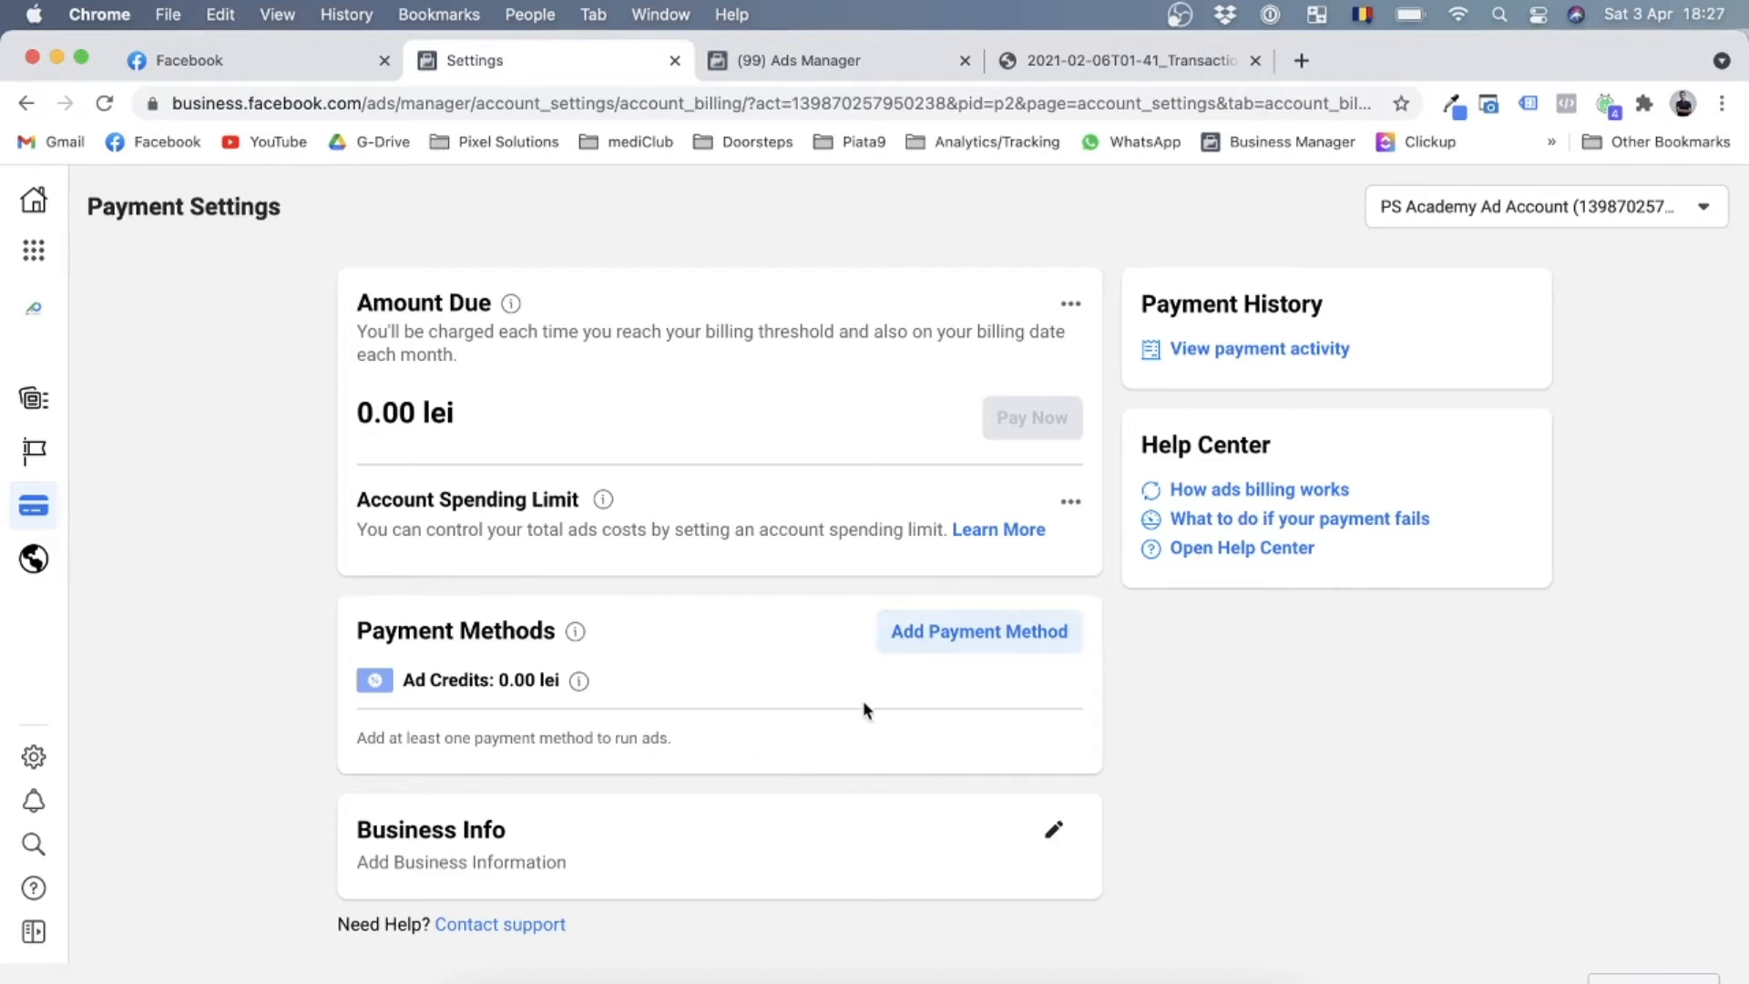
pyautogui.moveTo(948, 652)
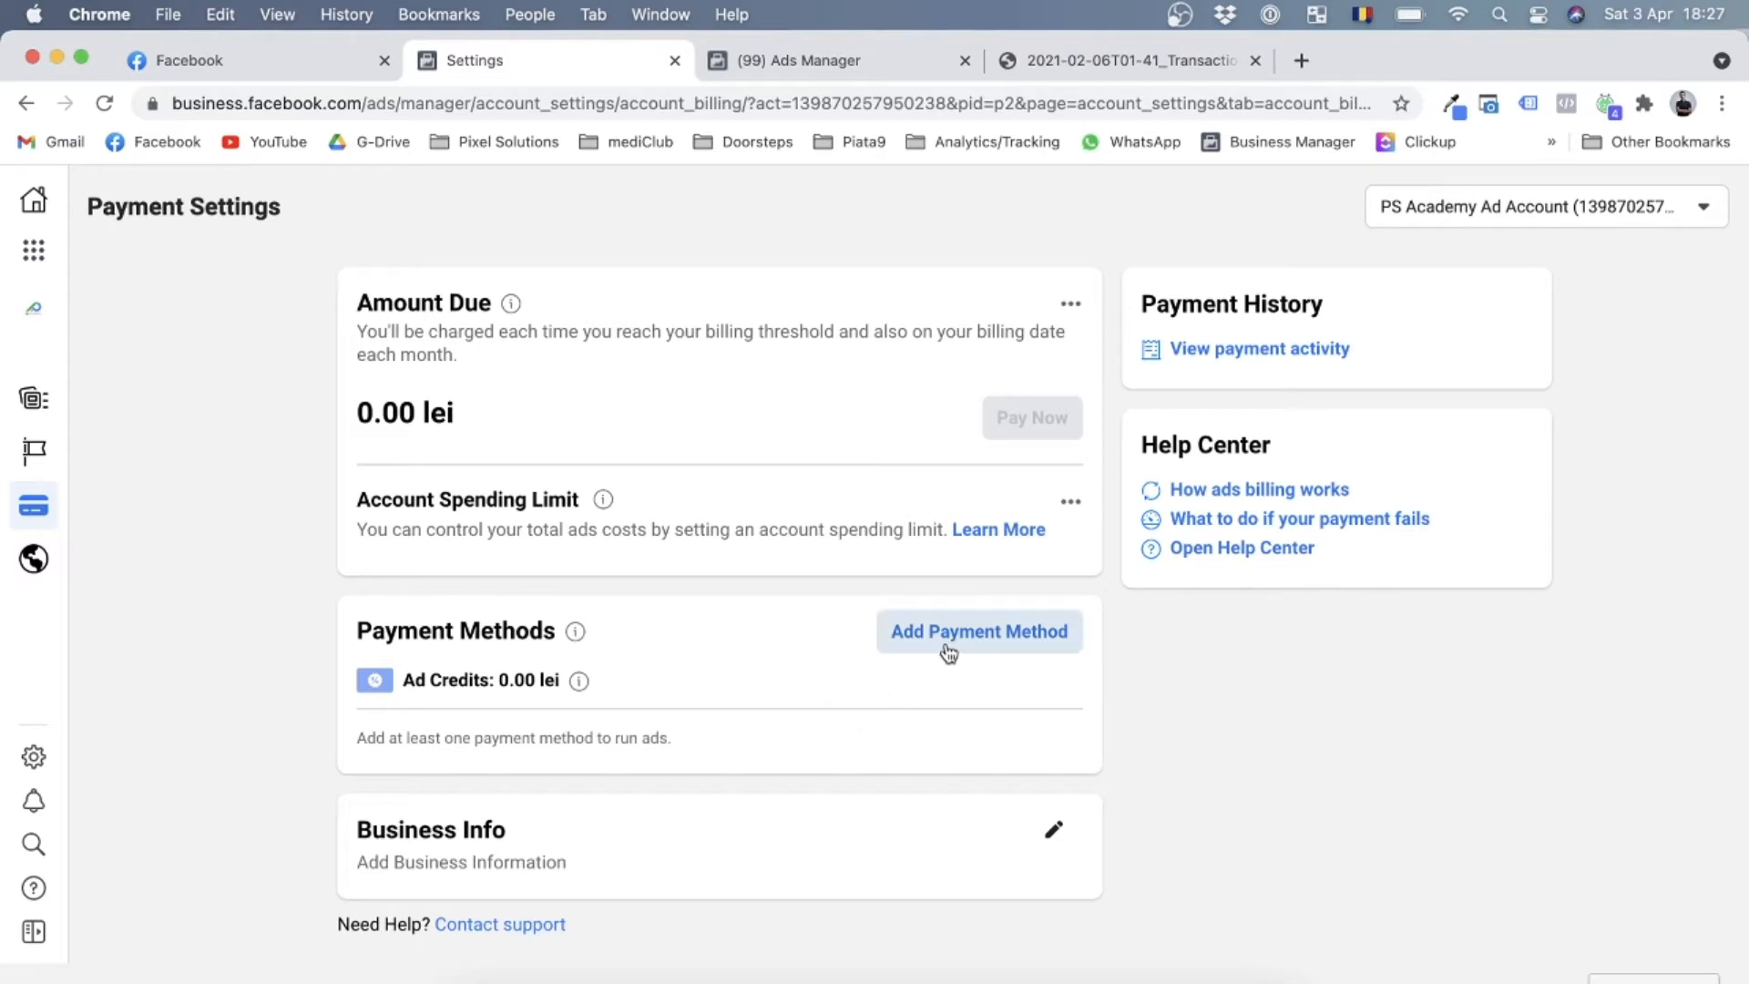
# Start adding a payment method, then close the Add Payment Information dialog without adding a card
pyautogui.click(977, 631)
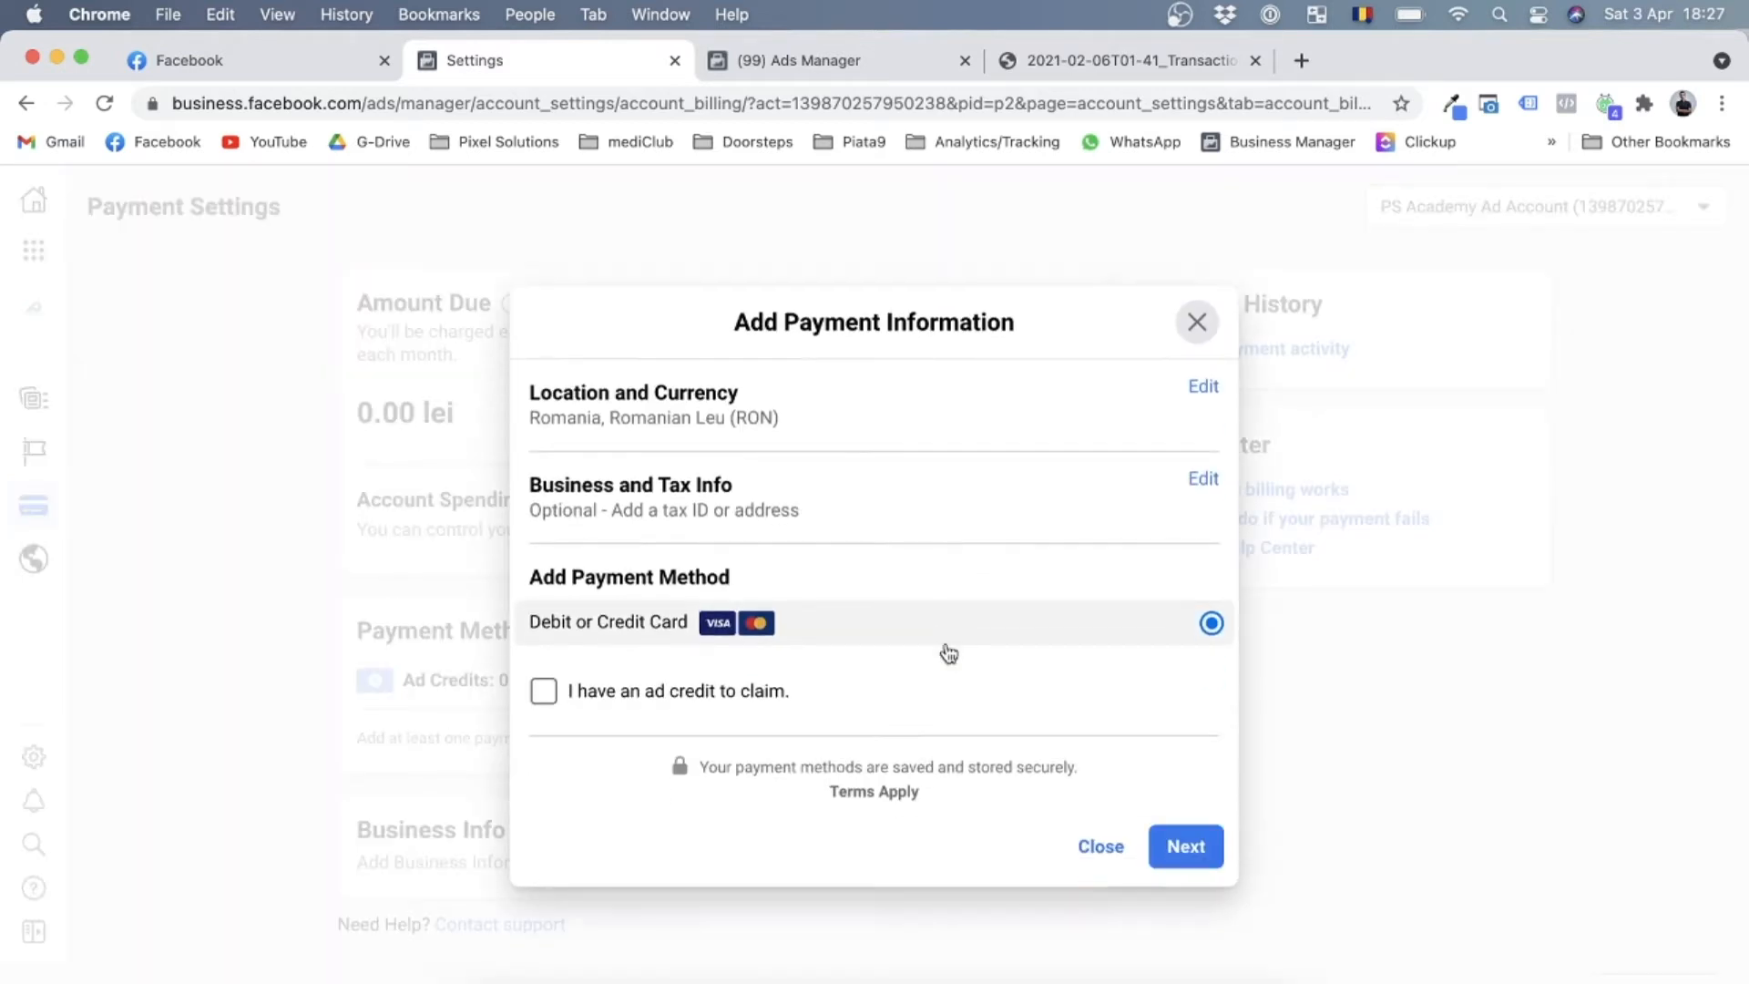
pyautogui.moveTo(850, 536)
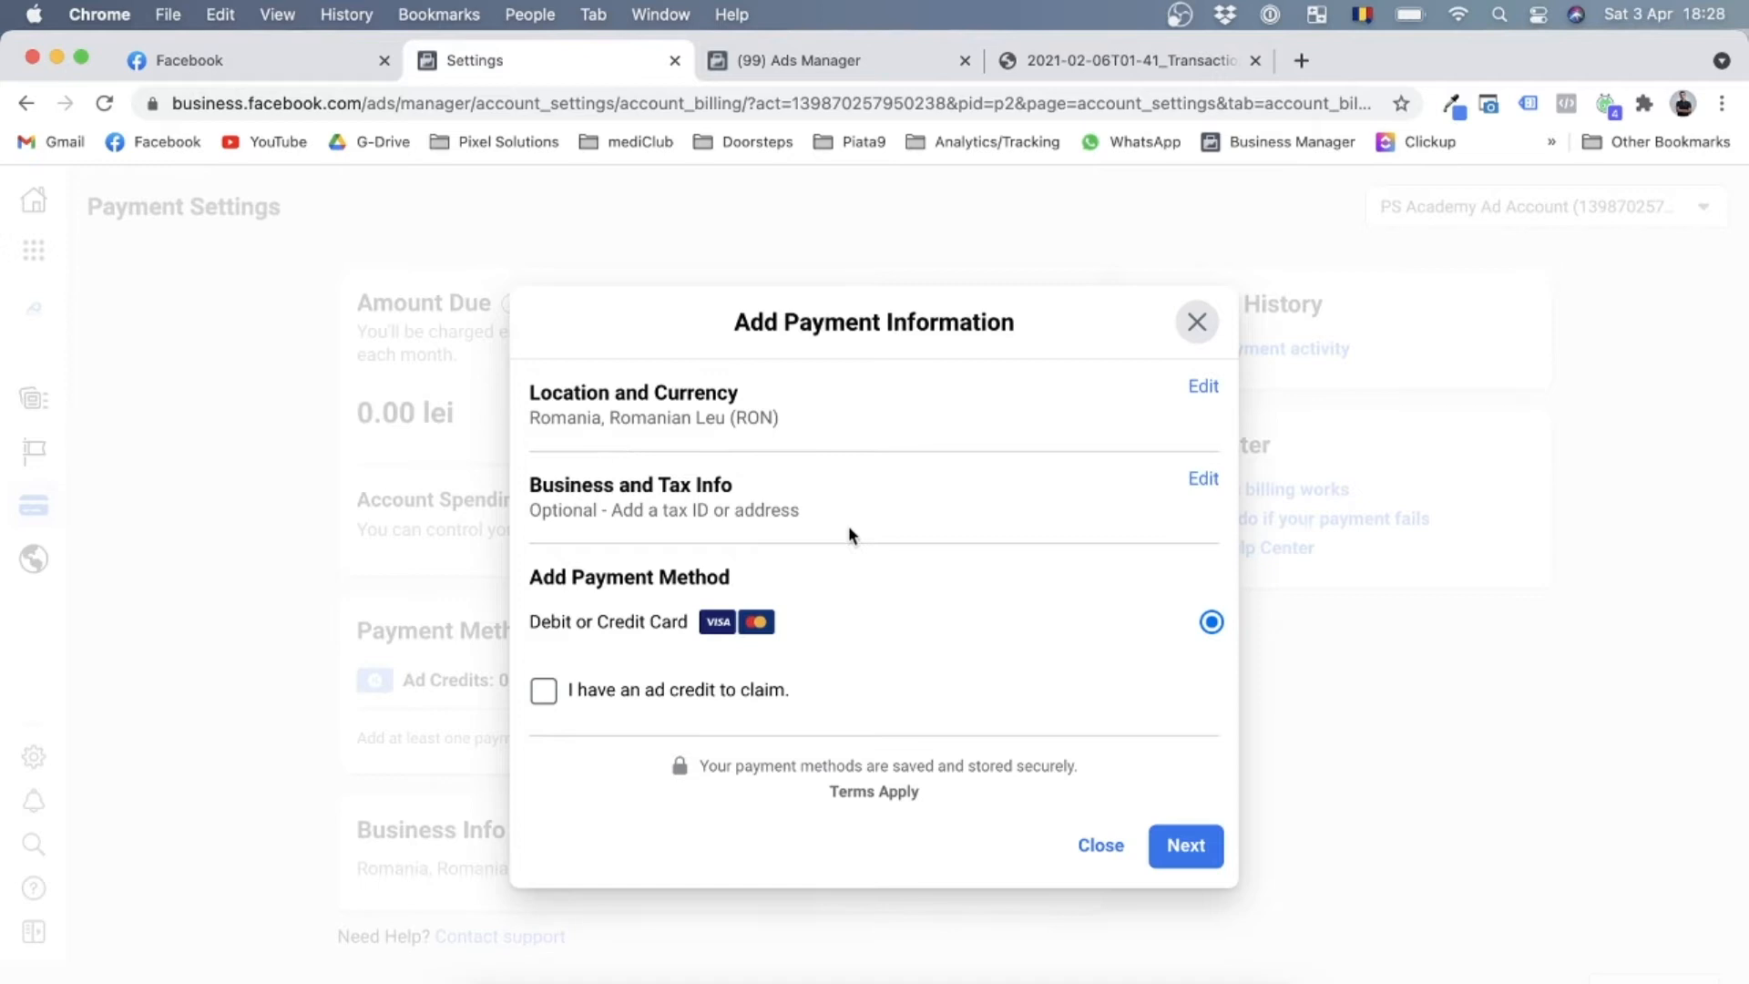
pyautogui.moveTo(784, 537)
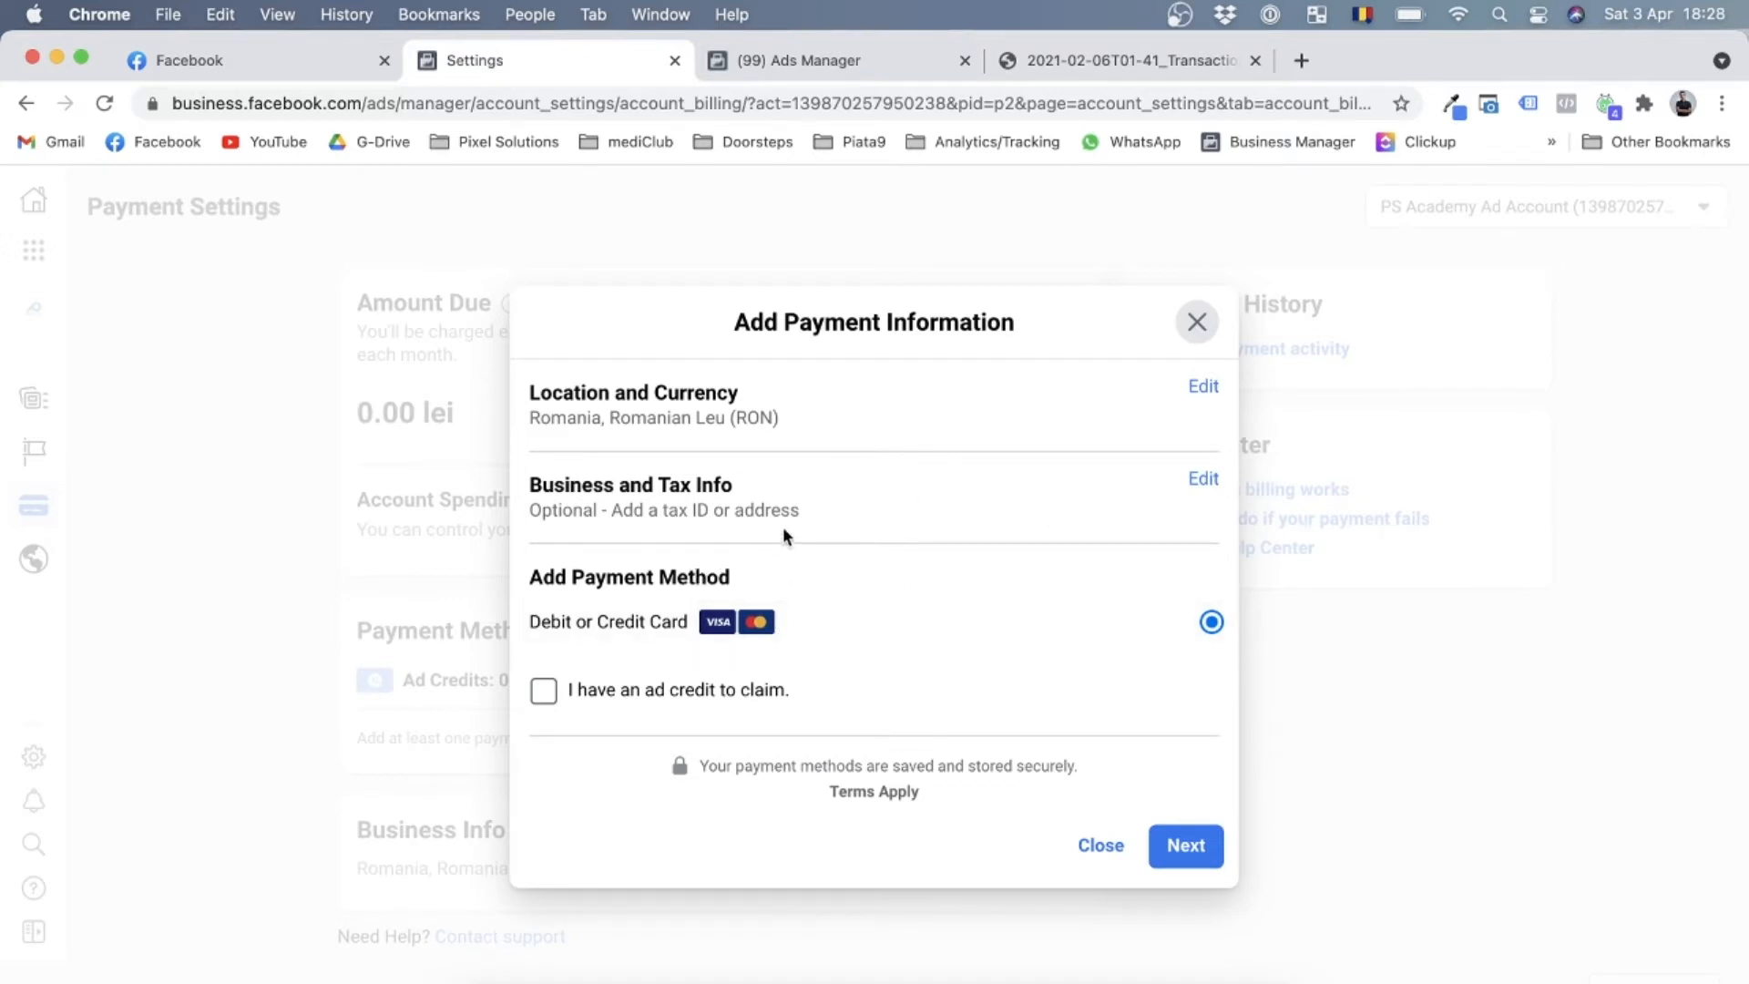
pyautogui.moveTo(721, 541)
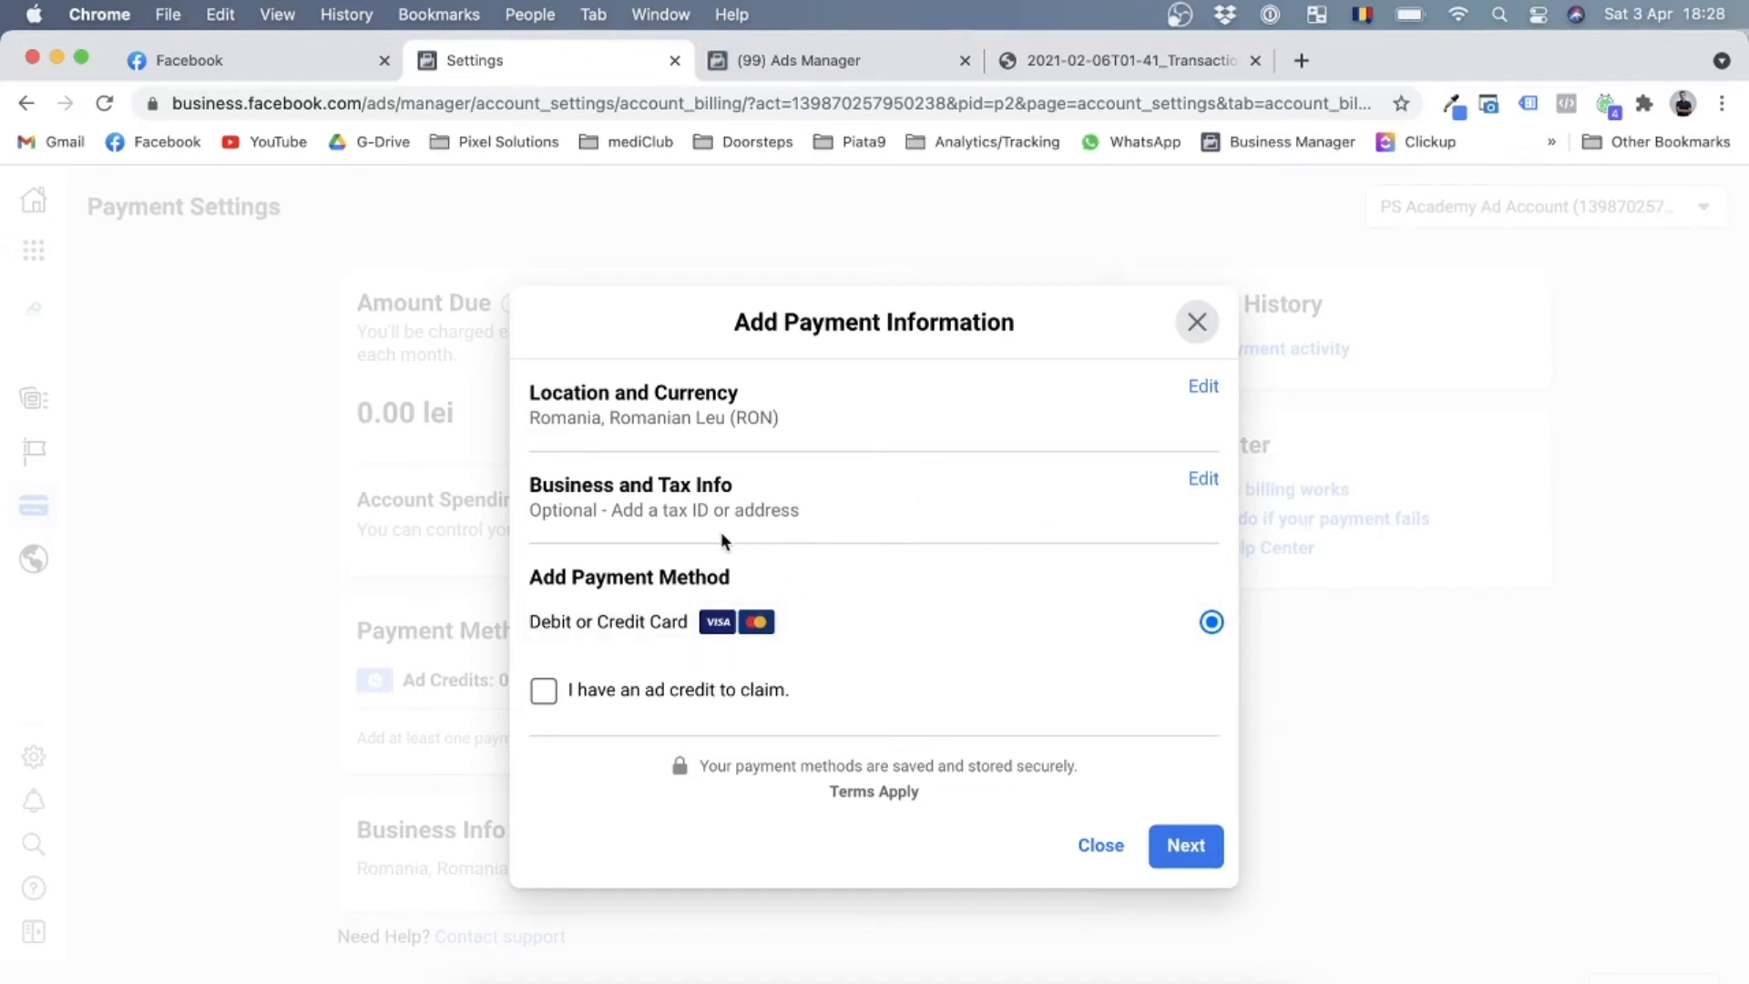
pyautogui.moveTo(1214, 532)
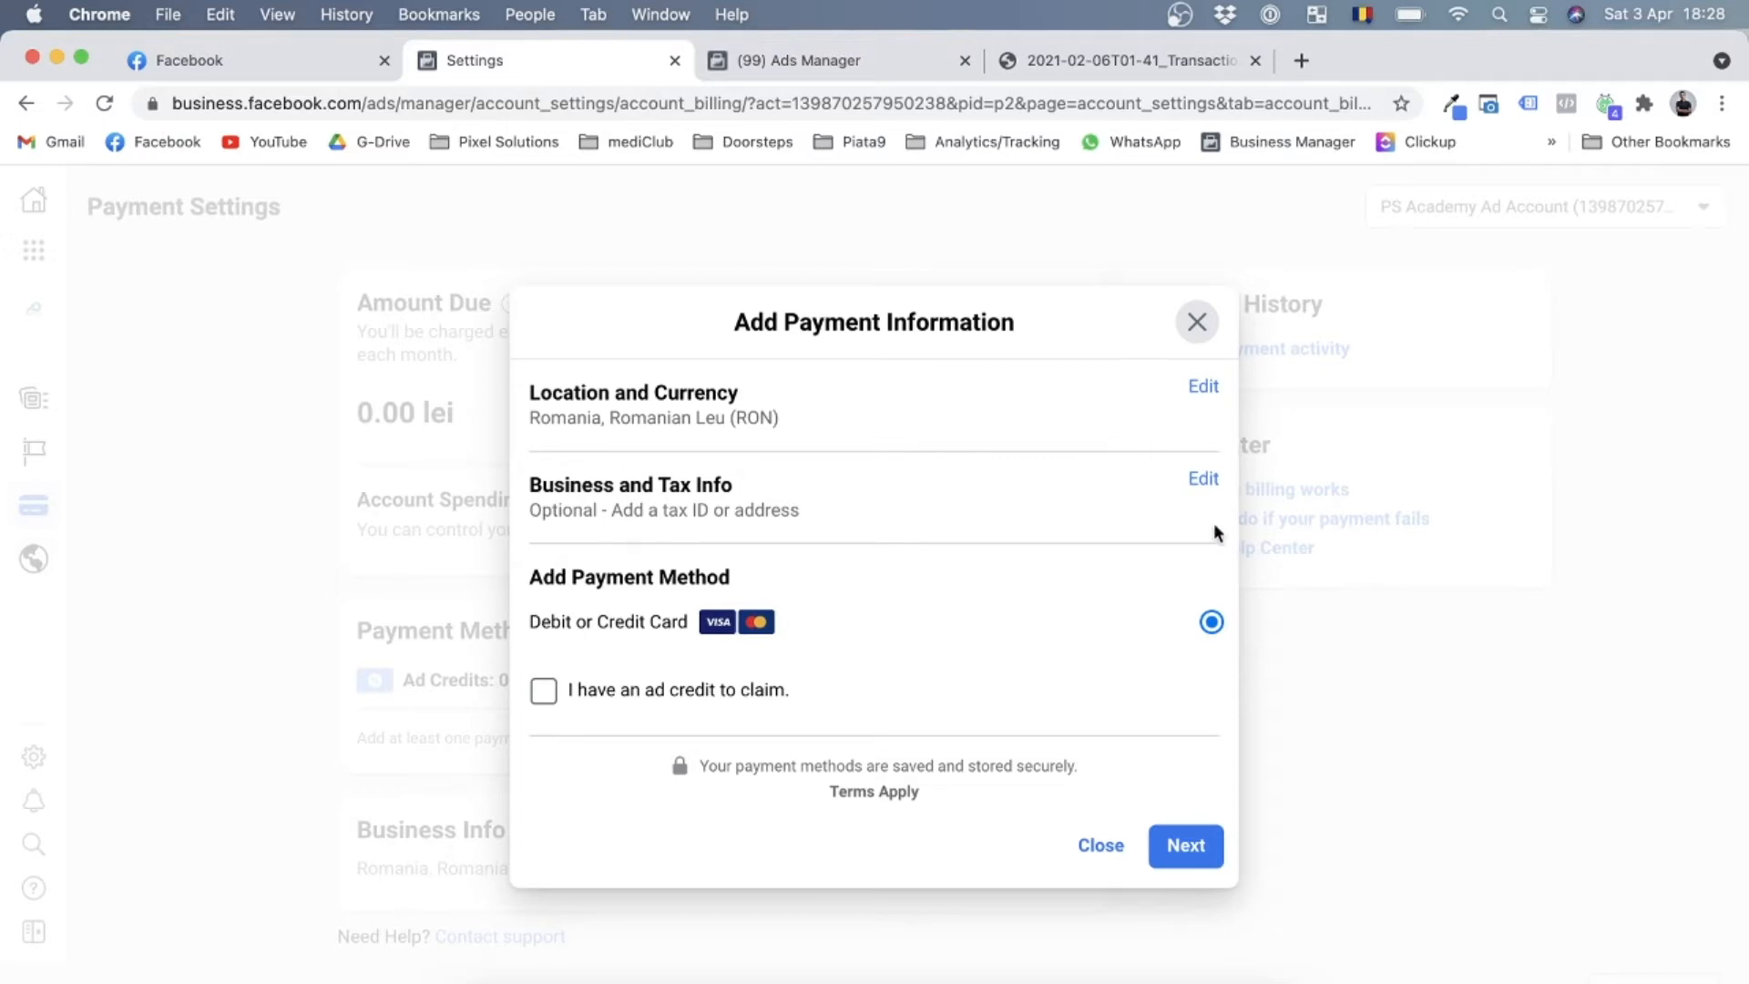
pyautogui.moveTo(1168, 477)
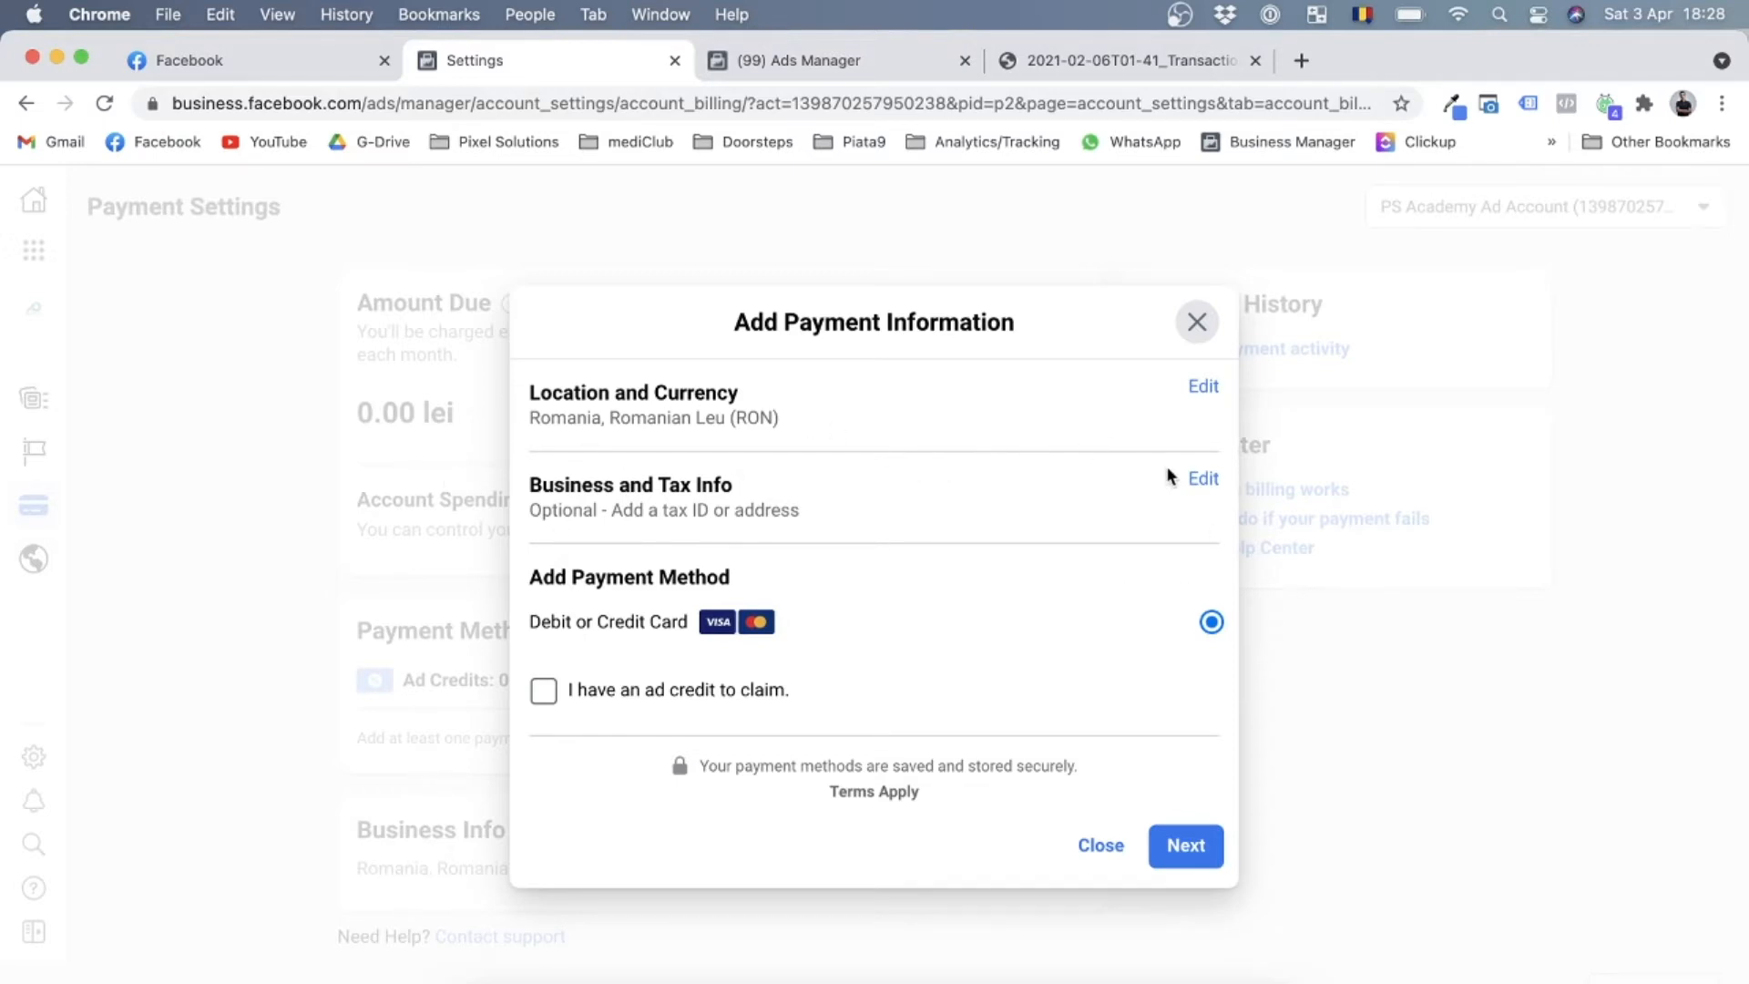
pyautogui.moveTo(636, 467)
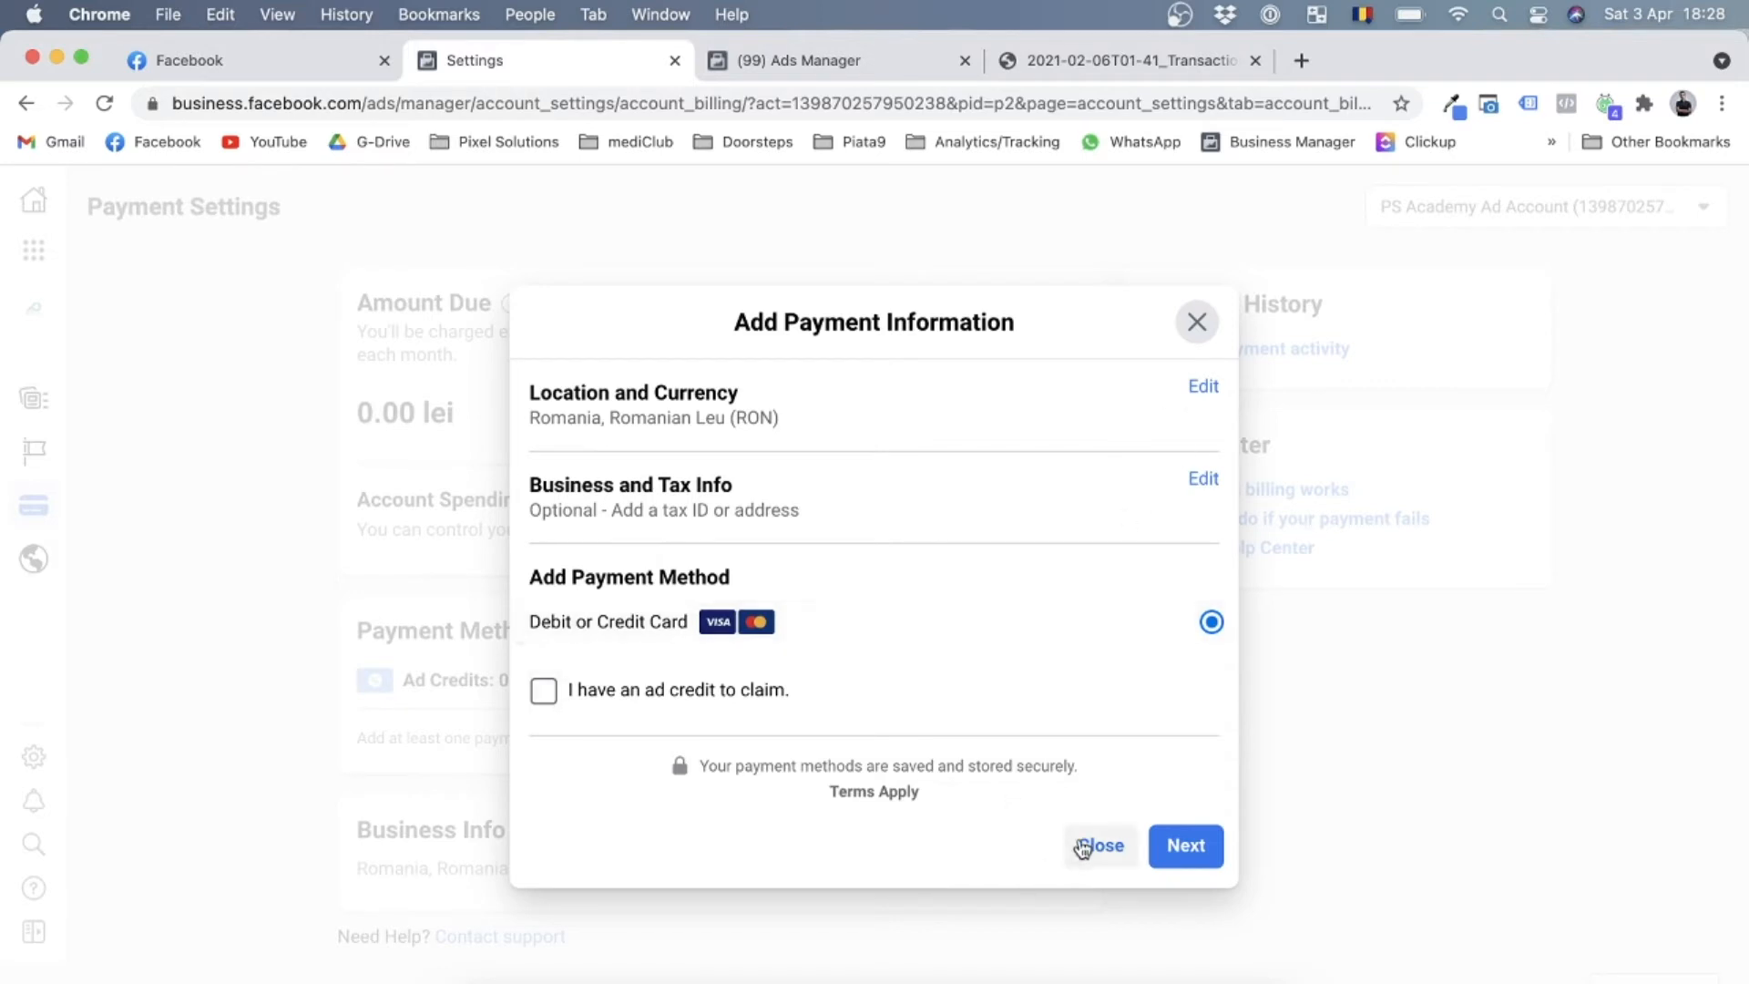
pyautogui.click(1098, 845)
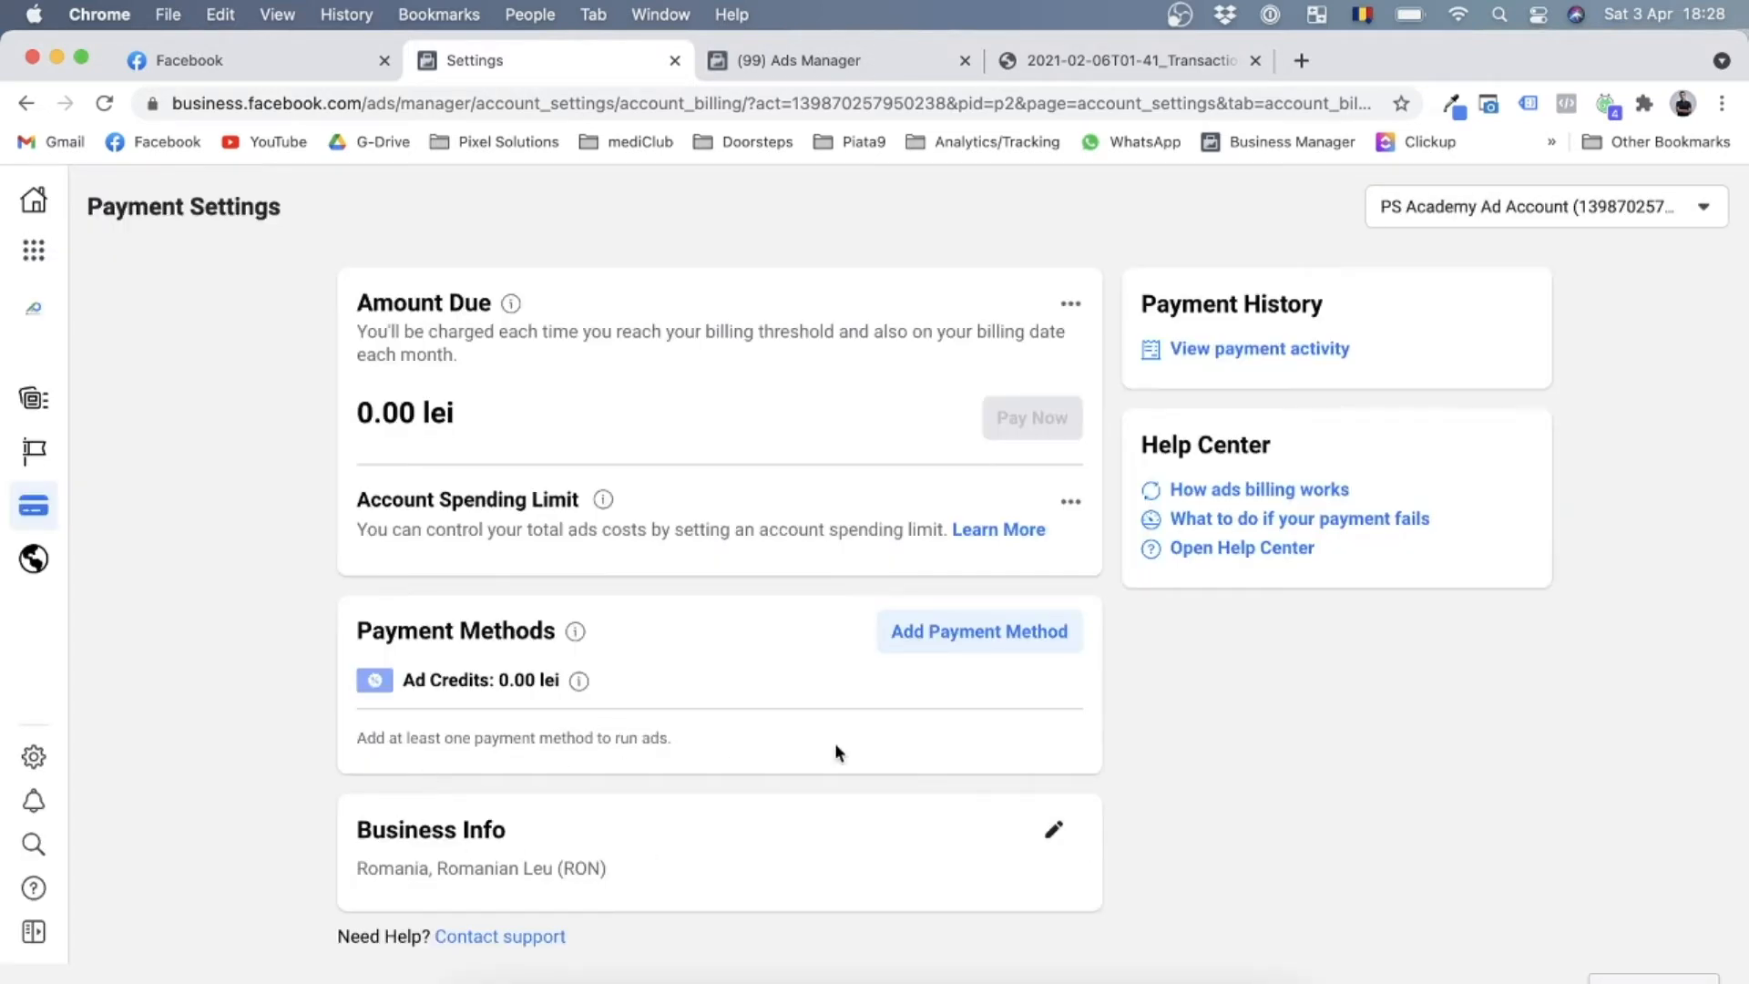
pyautogui.moveTo(641, 934)
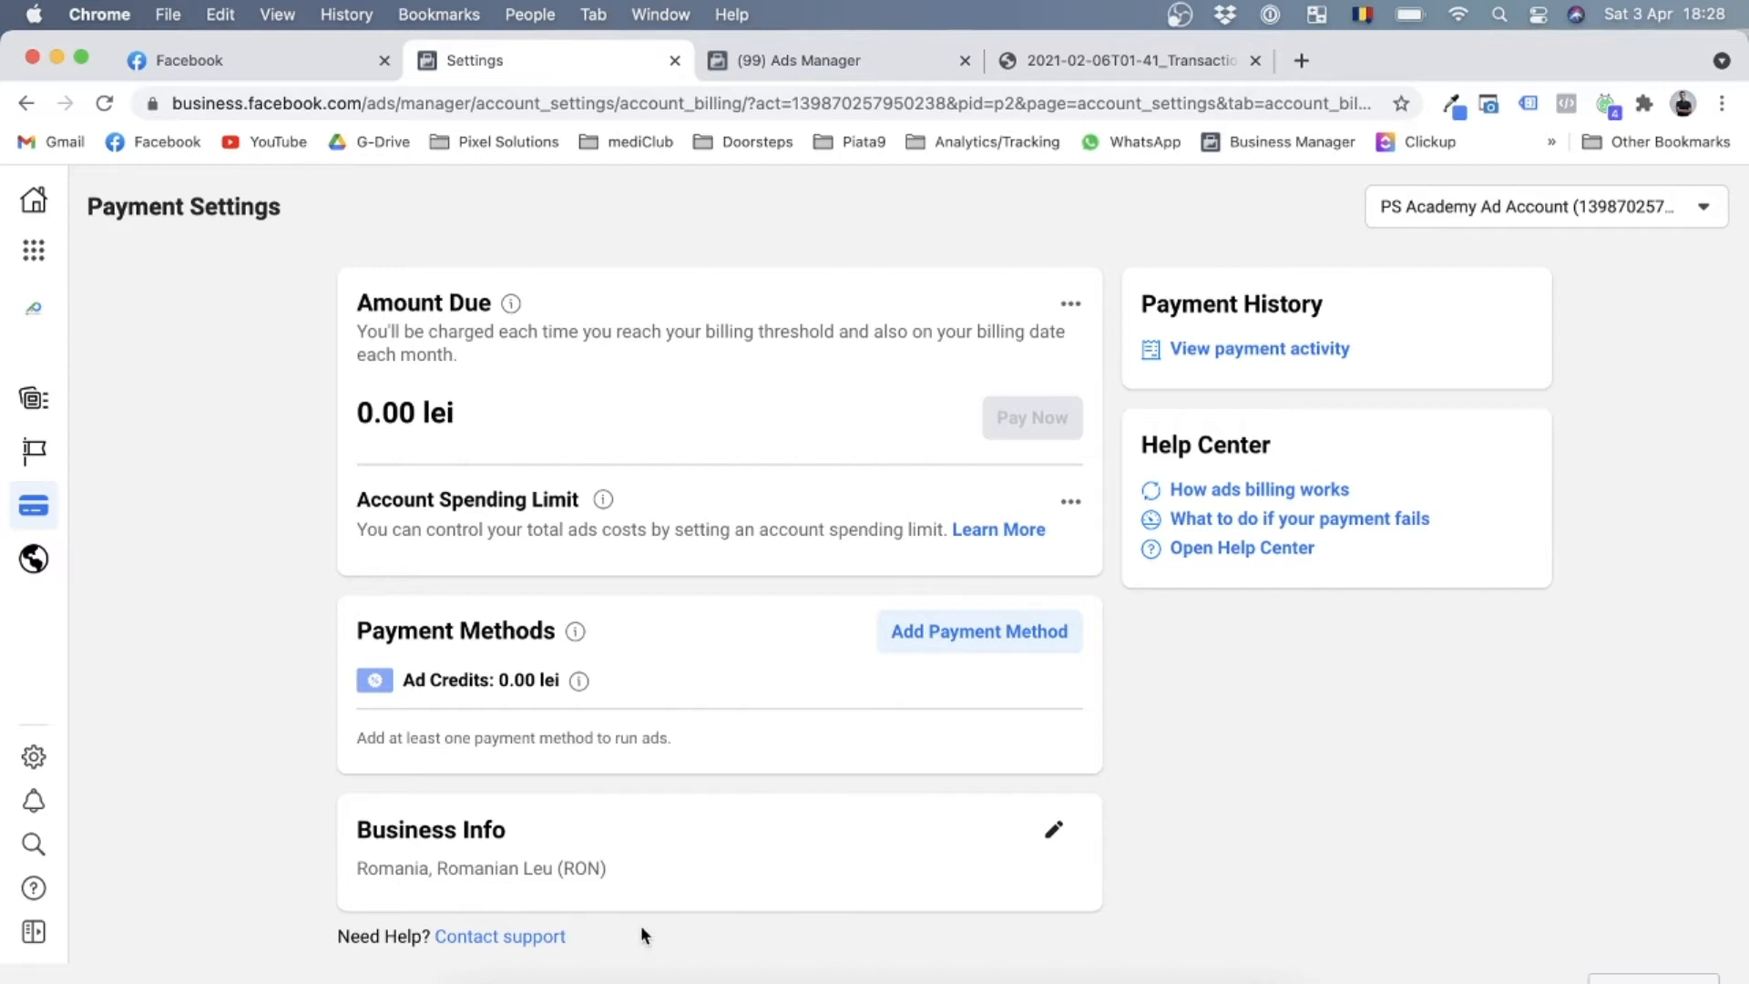
pyautogui.moveTo(1050, 829)
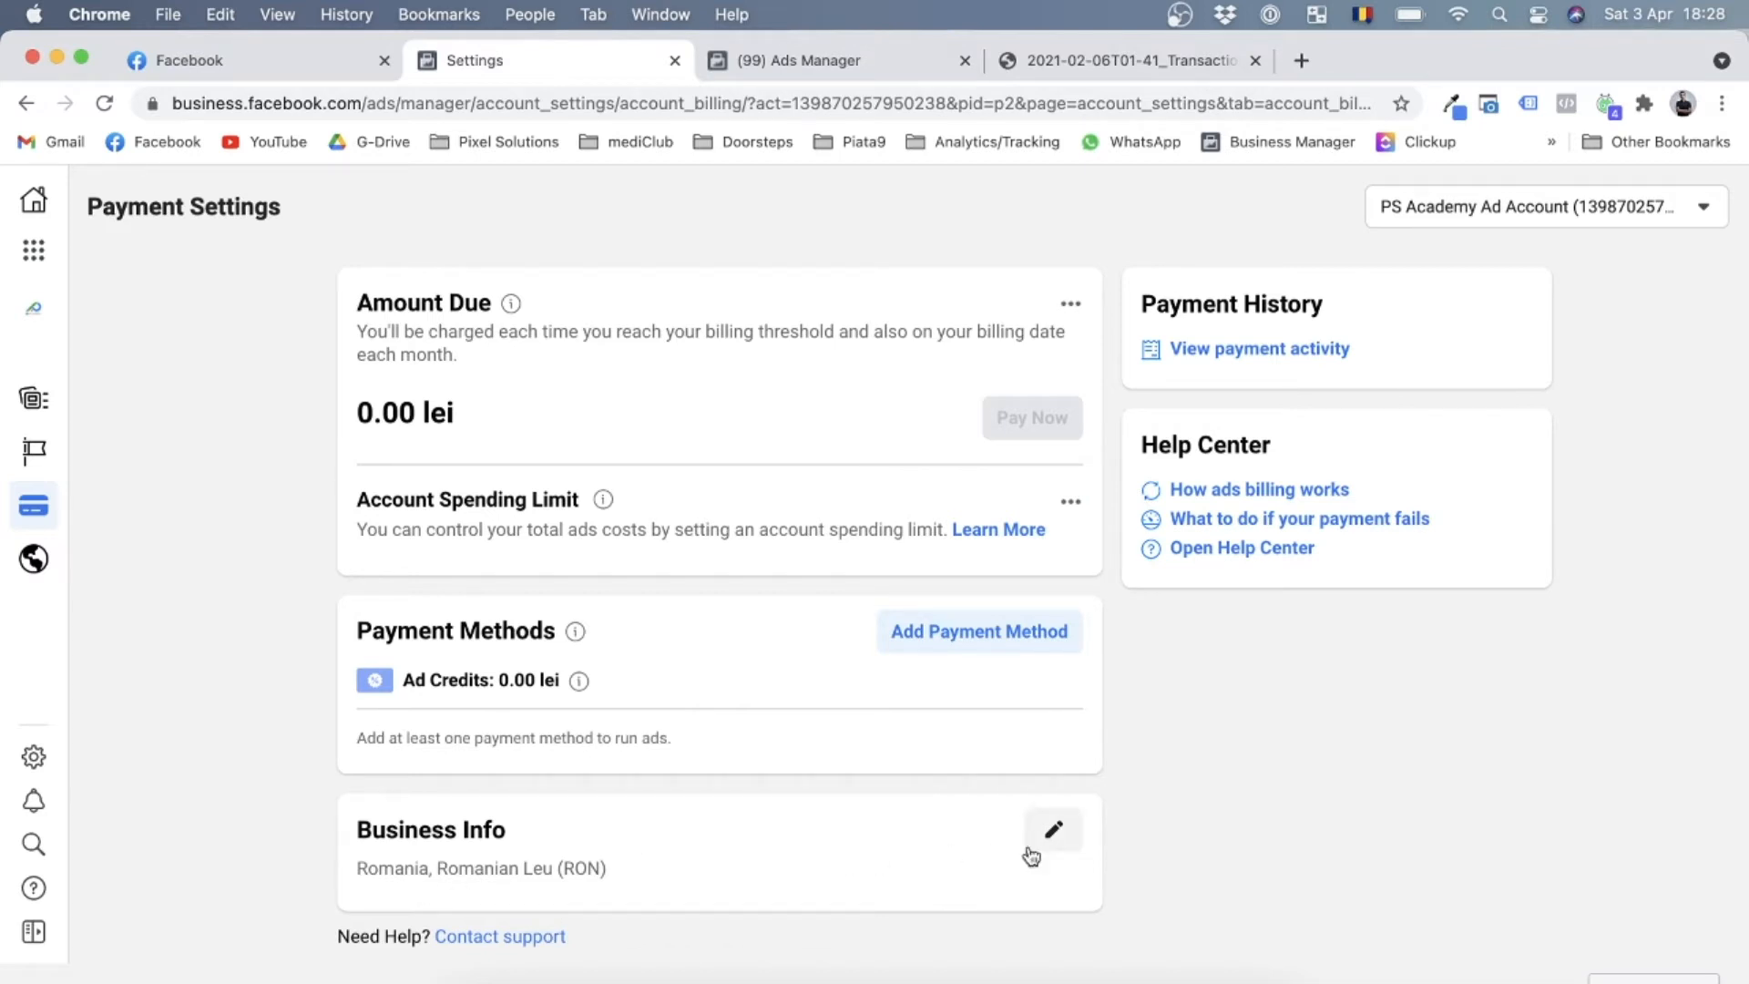
# Enter business name PIXELSOL SRL, street Str. Salciilor nr. 3, and city Sibiu
pyautogui.click(1049, 830)
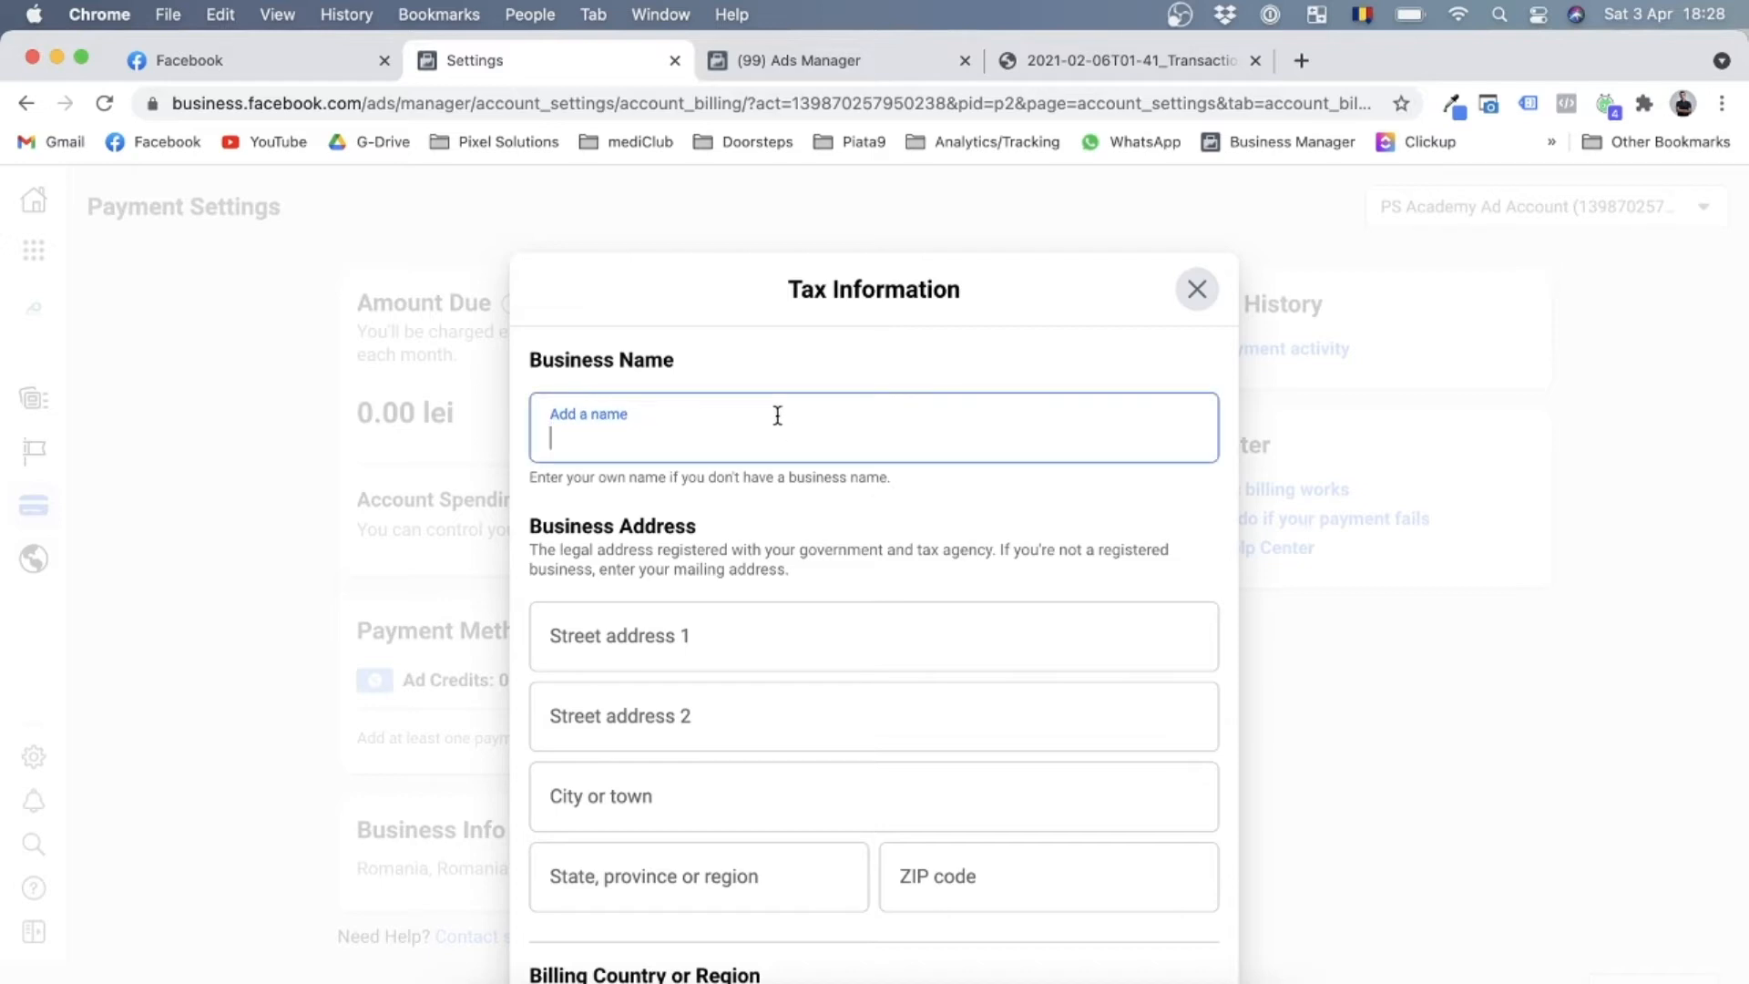
pyautogui.moveTo(720, 444)
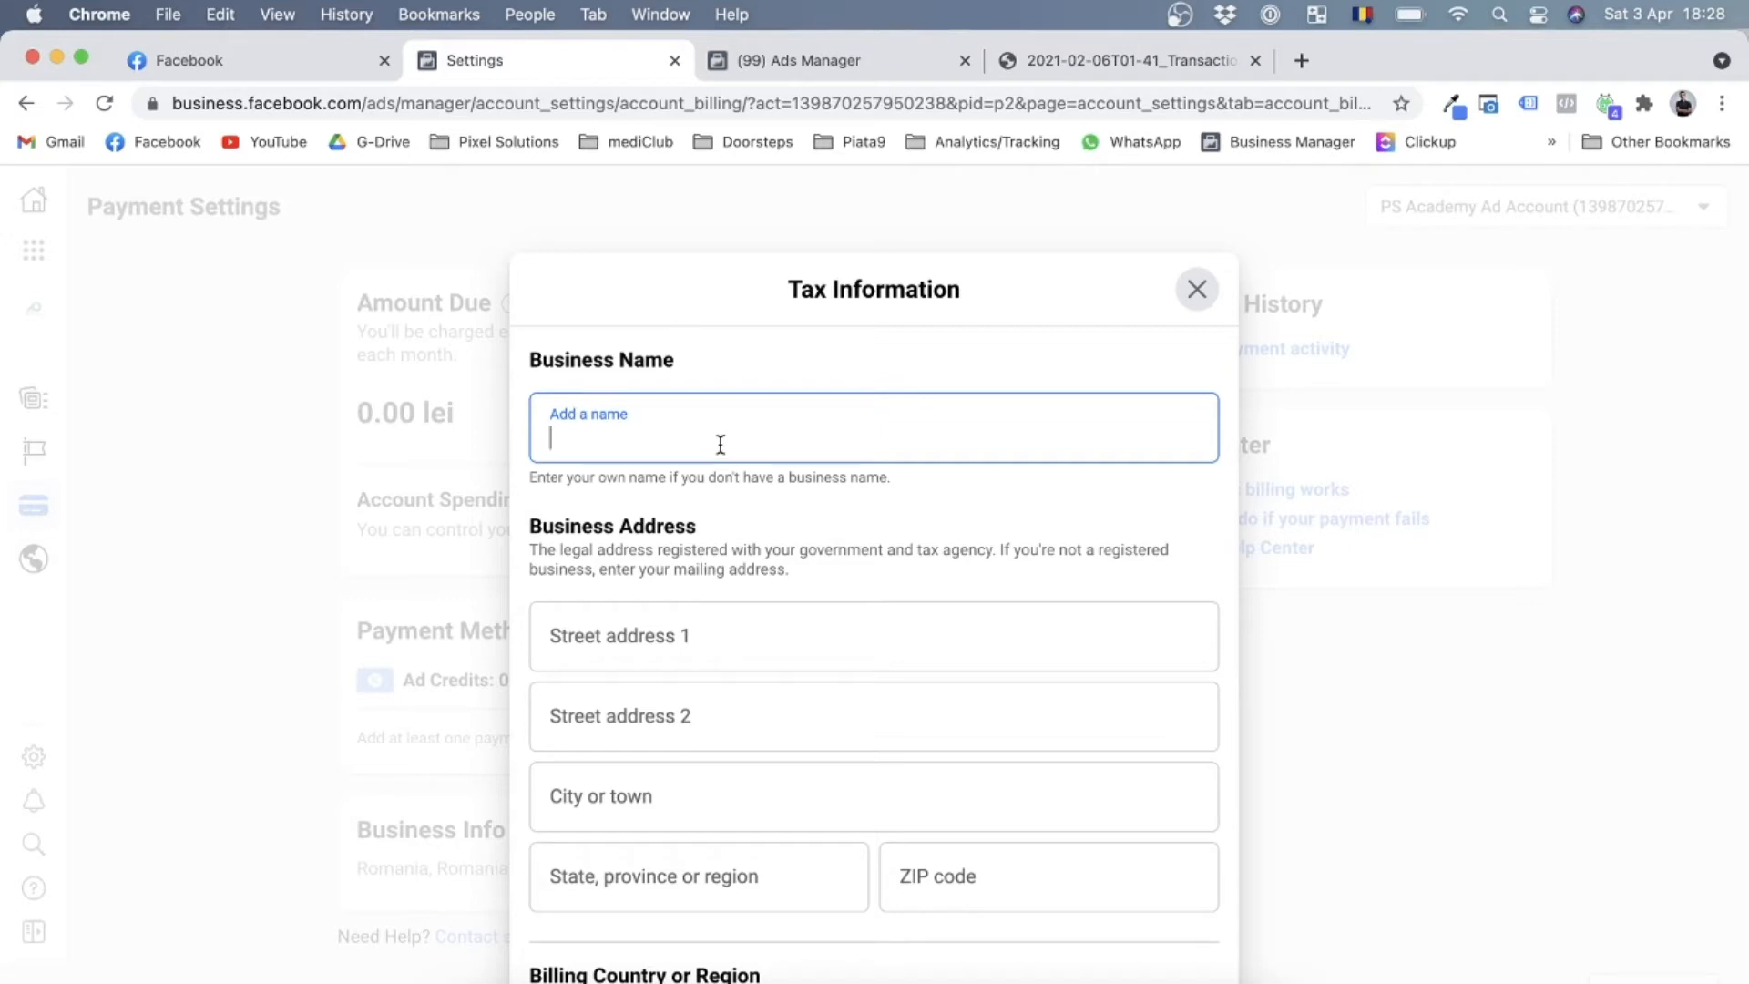
pyautogui.write('PIXELSOL SRL')
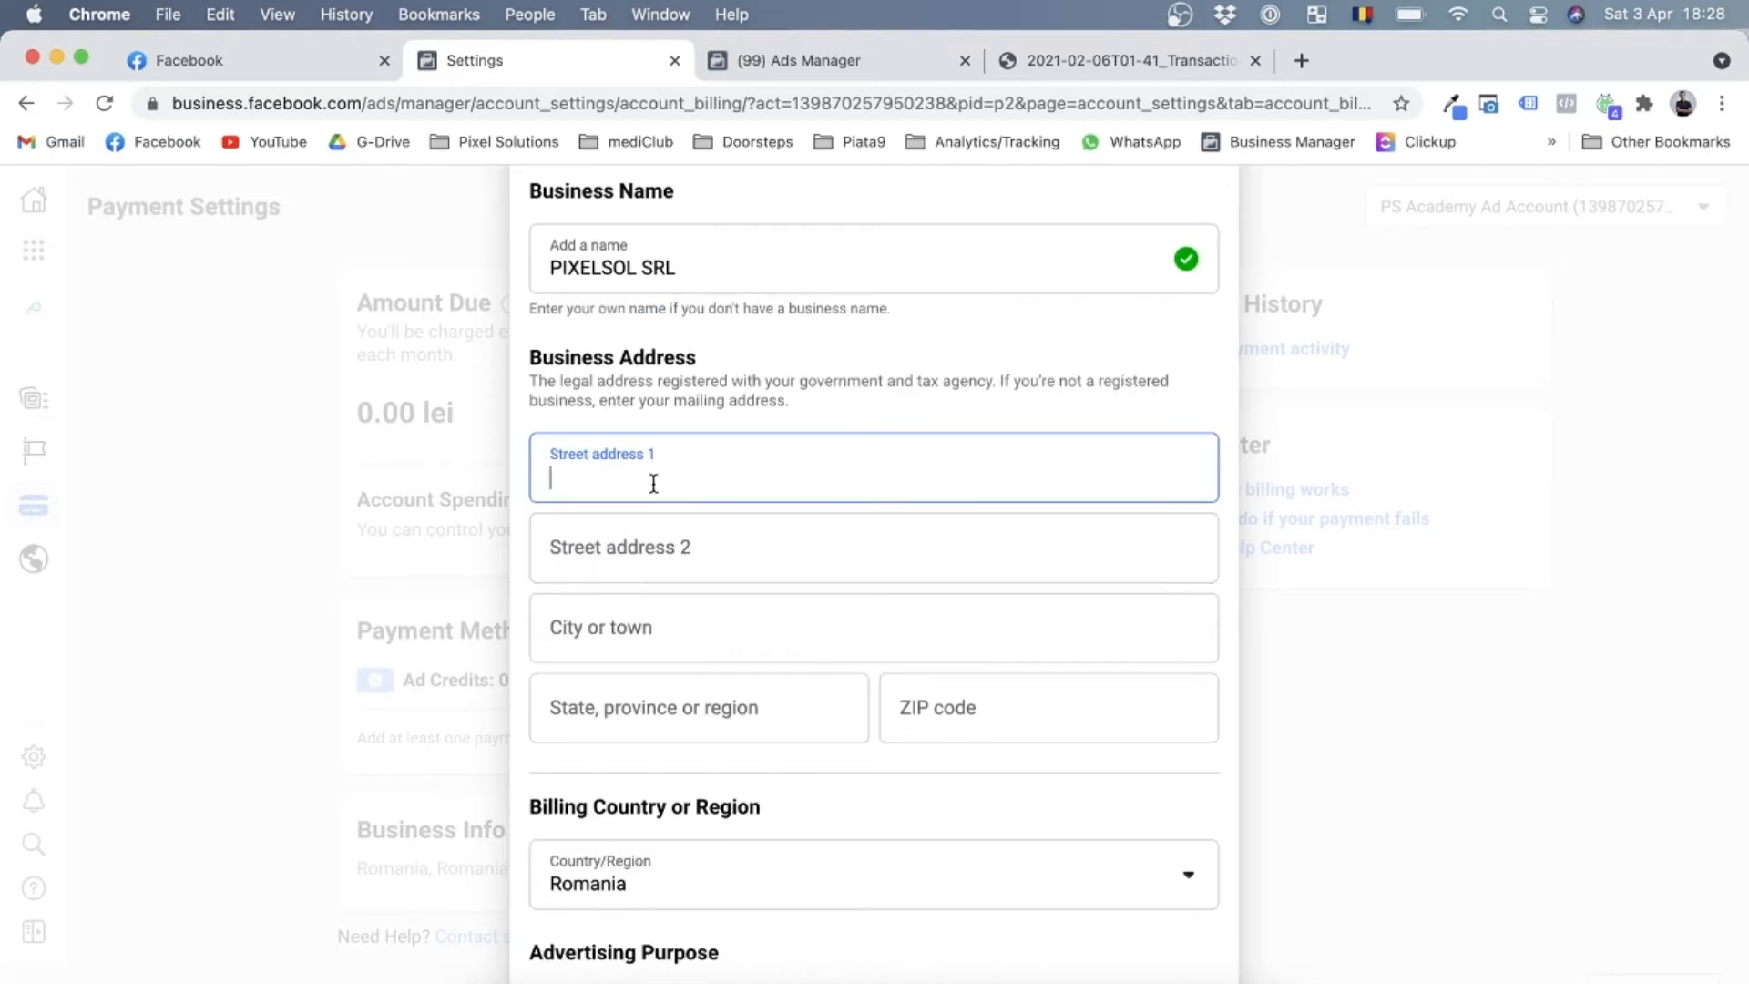
pyautogui.write('Str.')
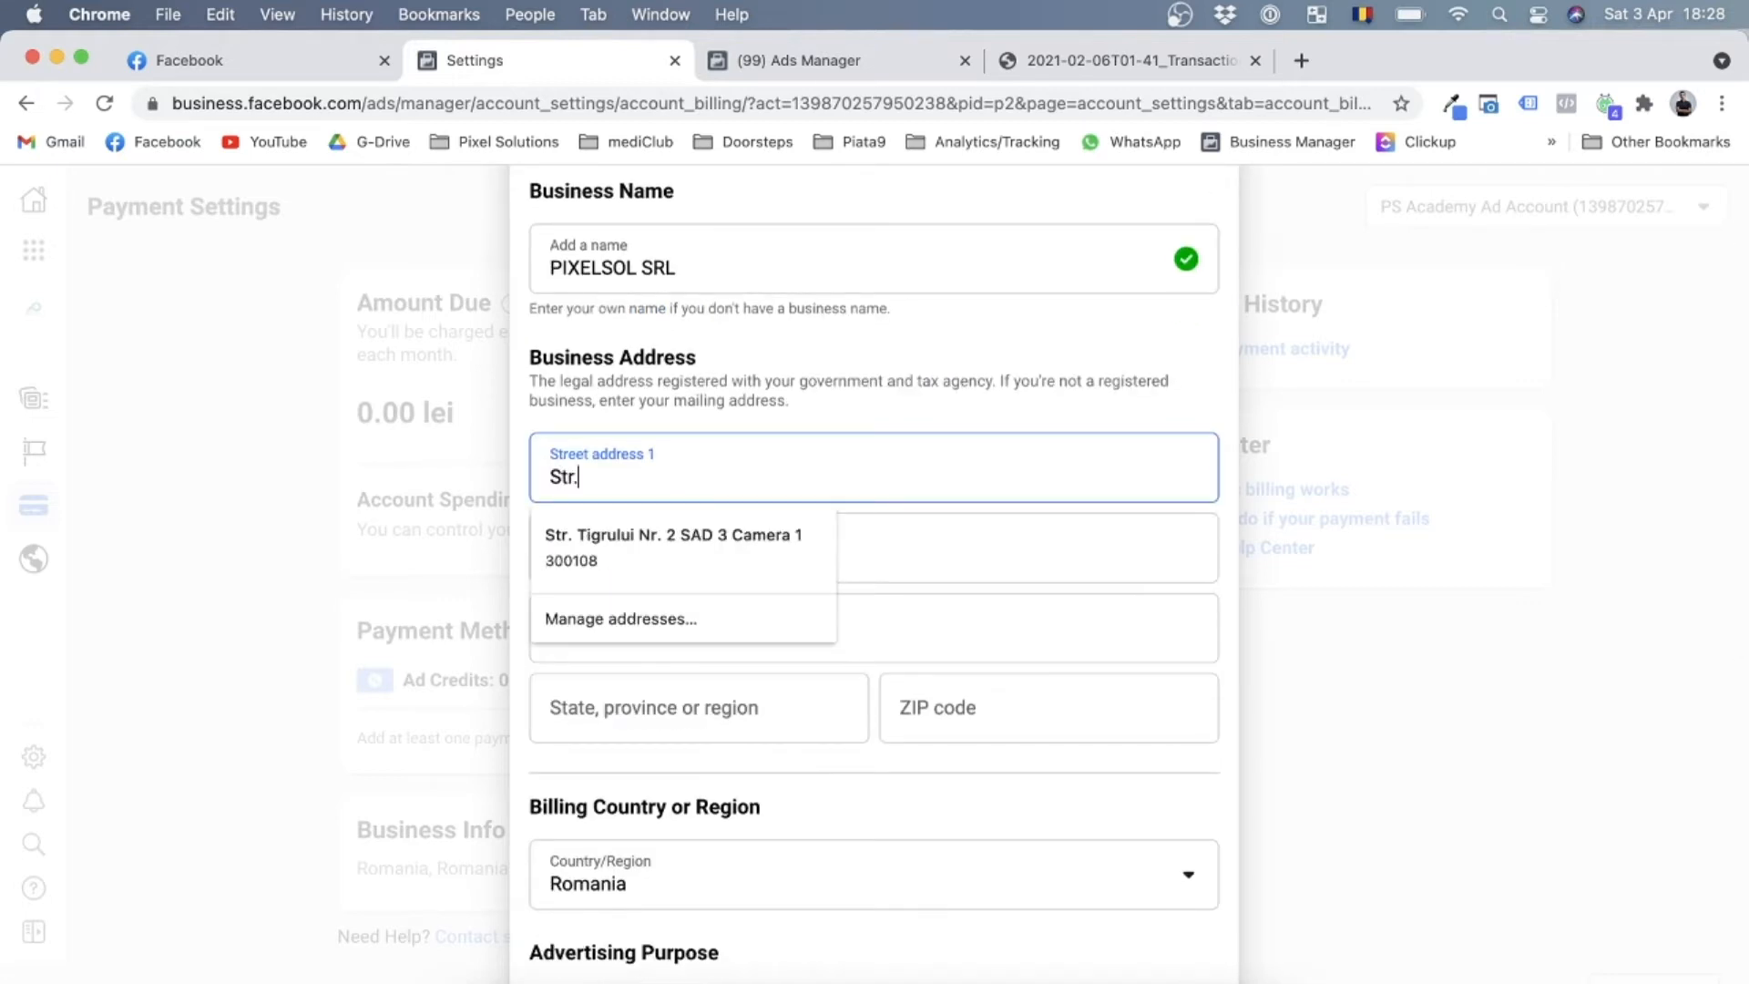
pyautogui.write('Salciilor nr. 3')
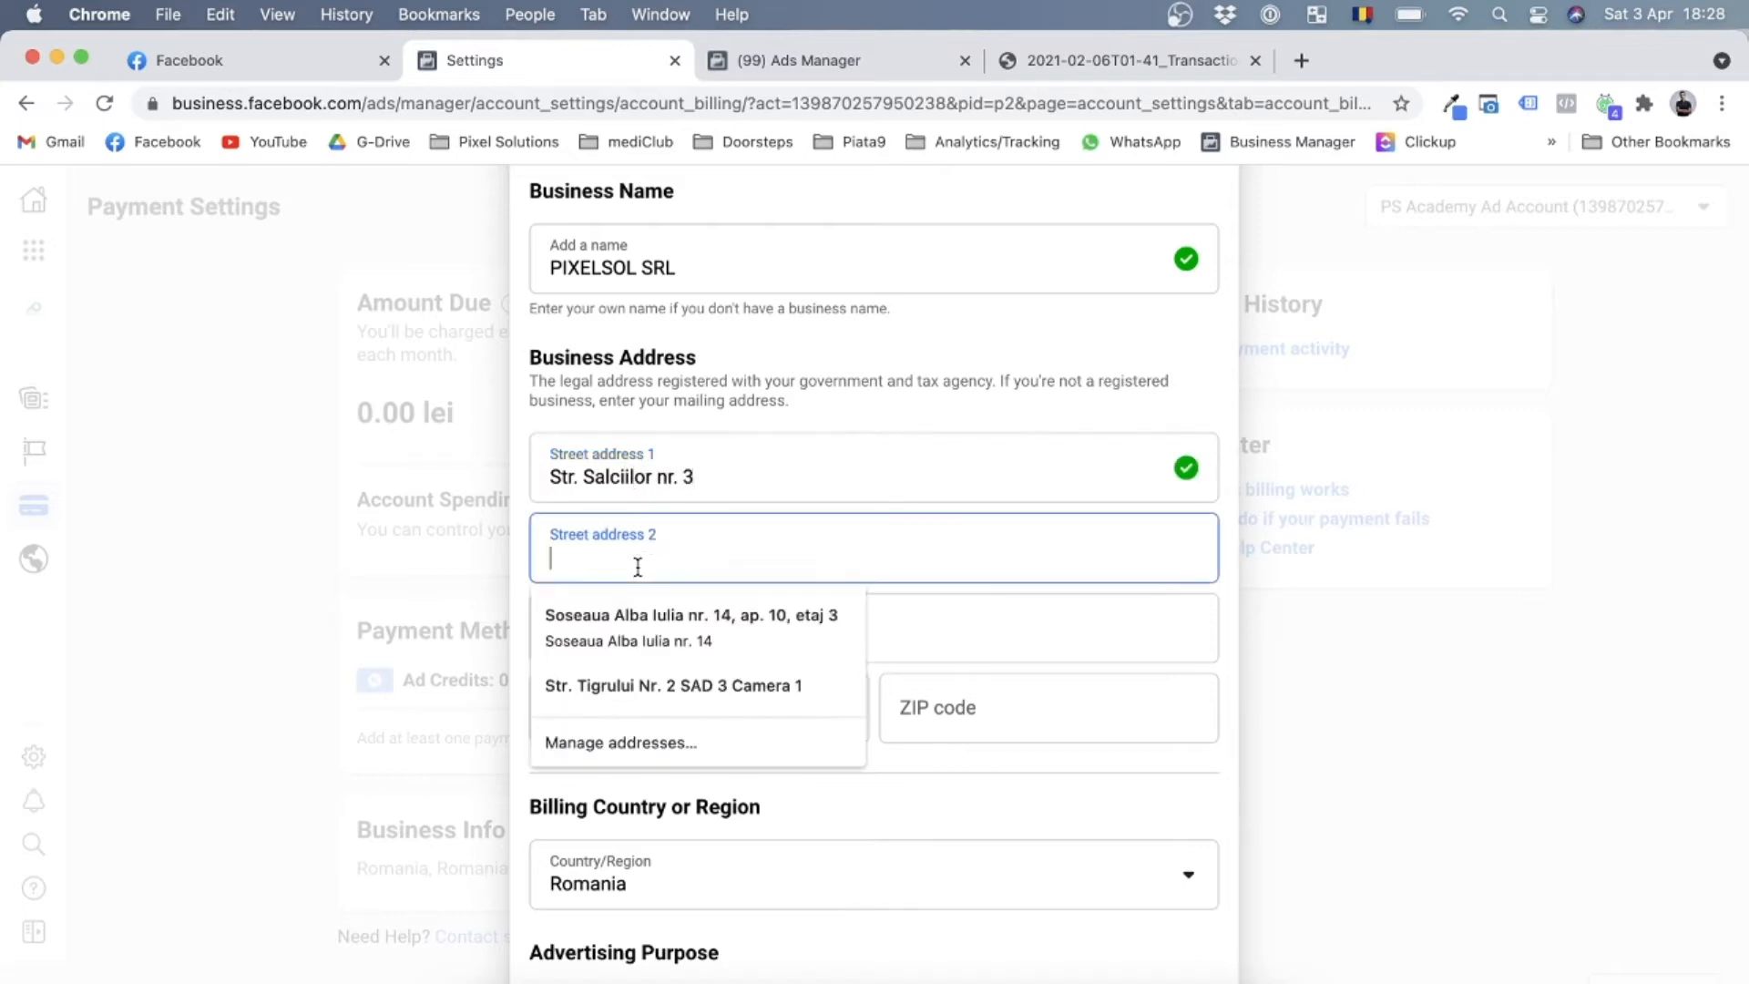
pyautogui.click(874, 627)
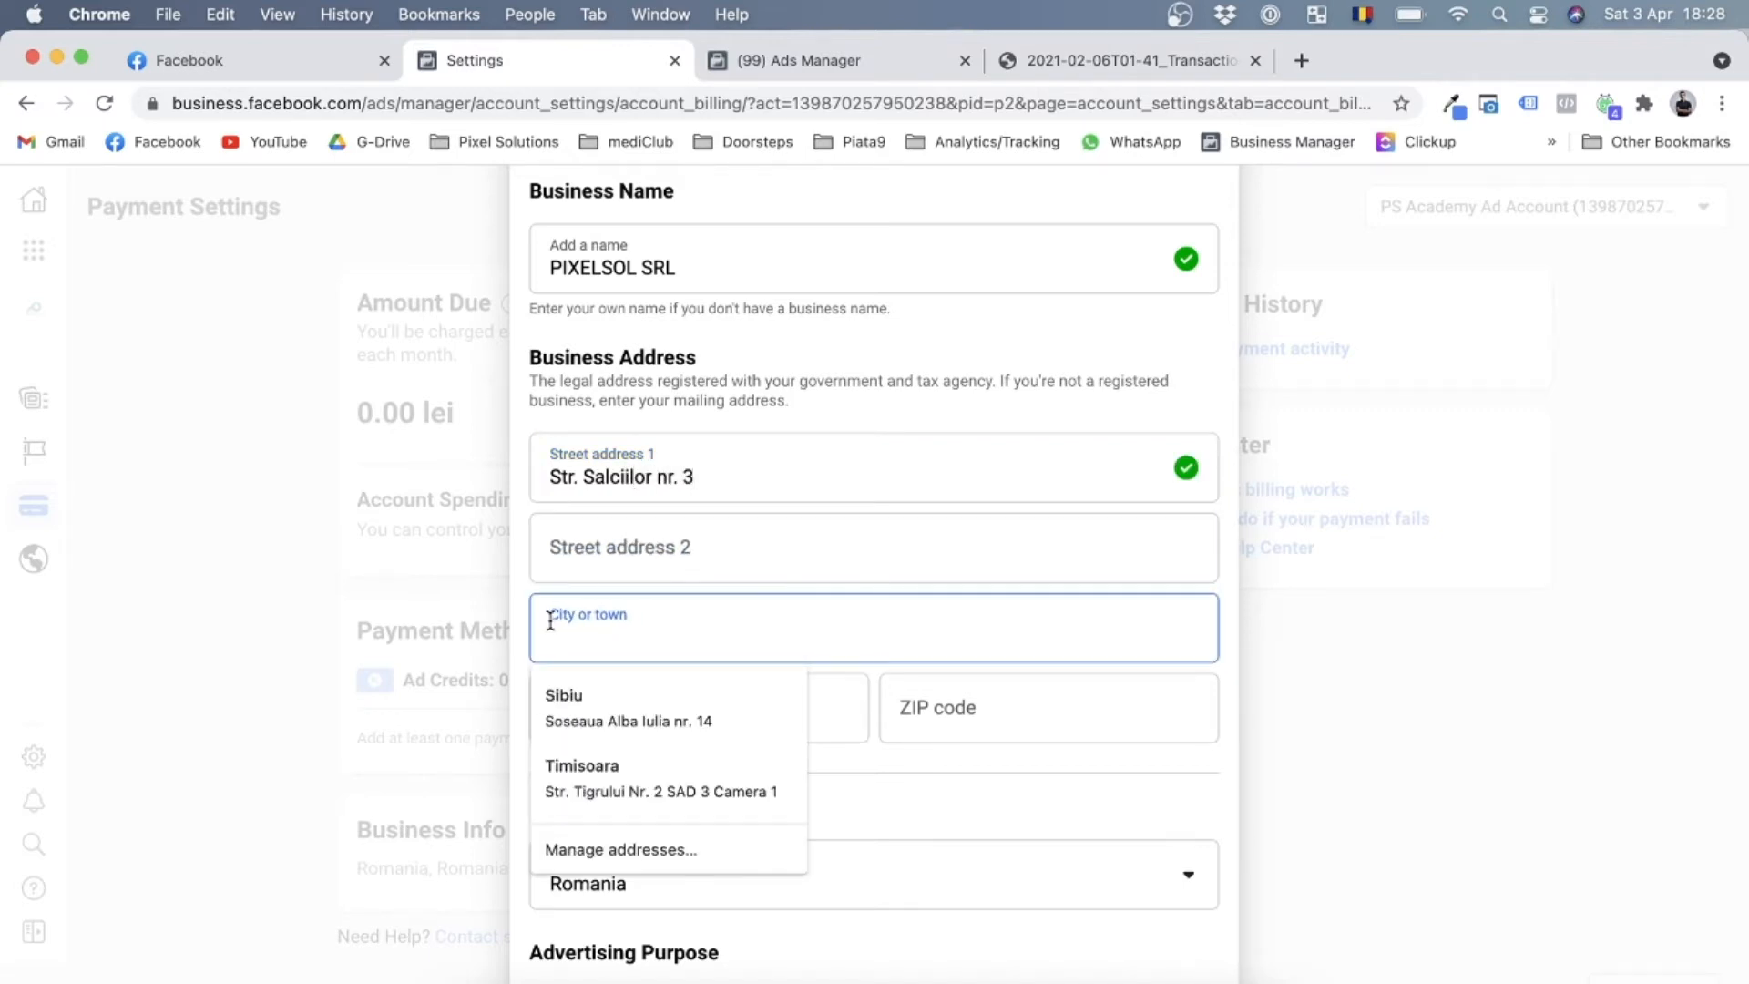
pyautogui.click(563, 695)
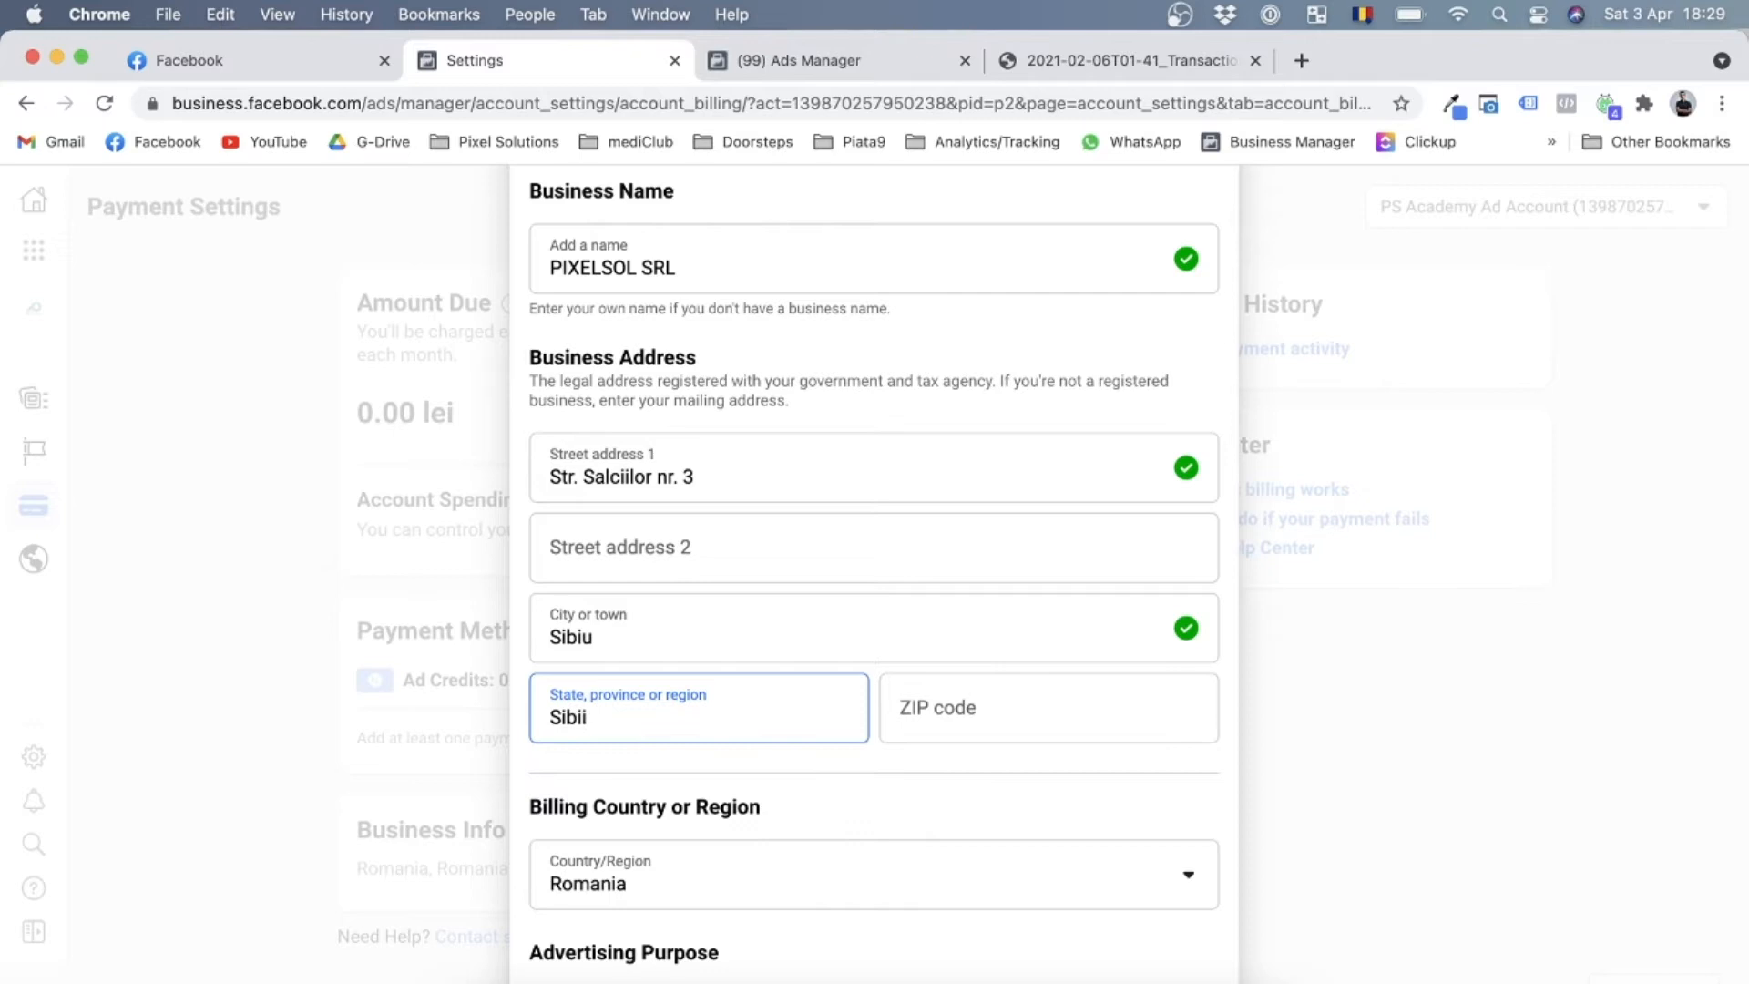
# Enter ZIP 550018, check Billing Country, and confirm ads are bought for business
pyautogui.click(1047, 706)
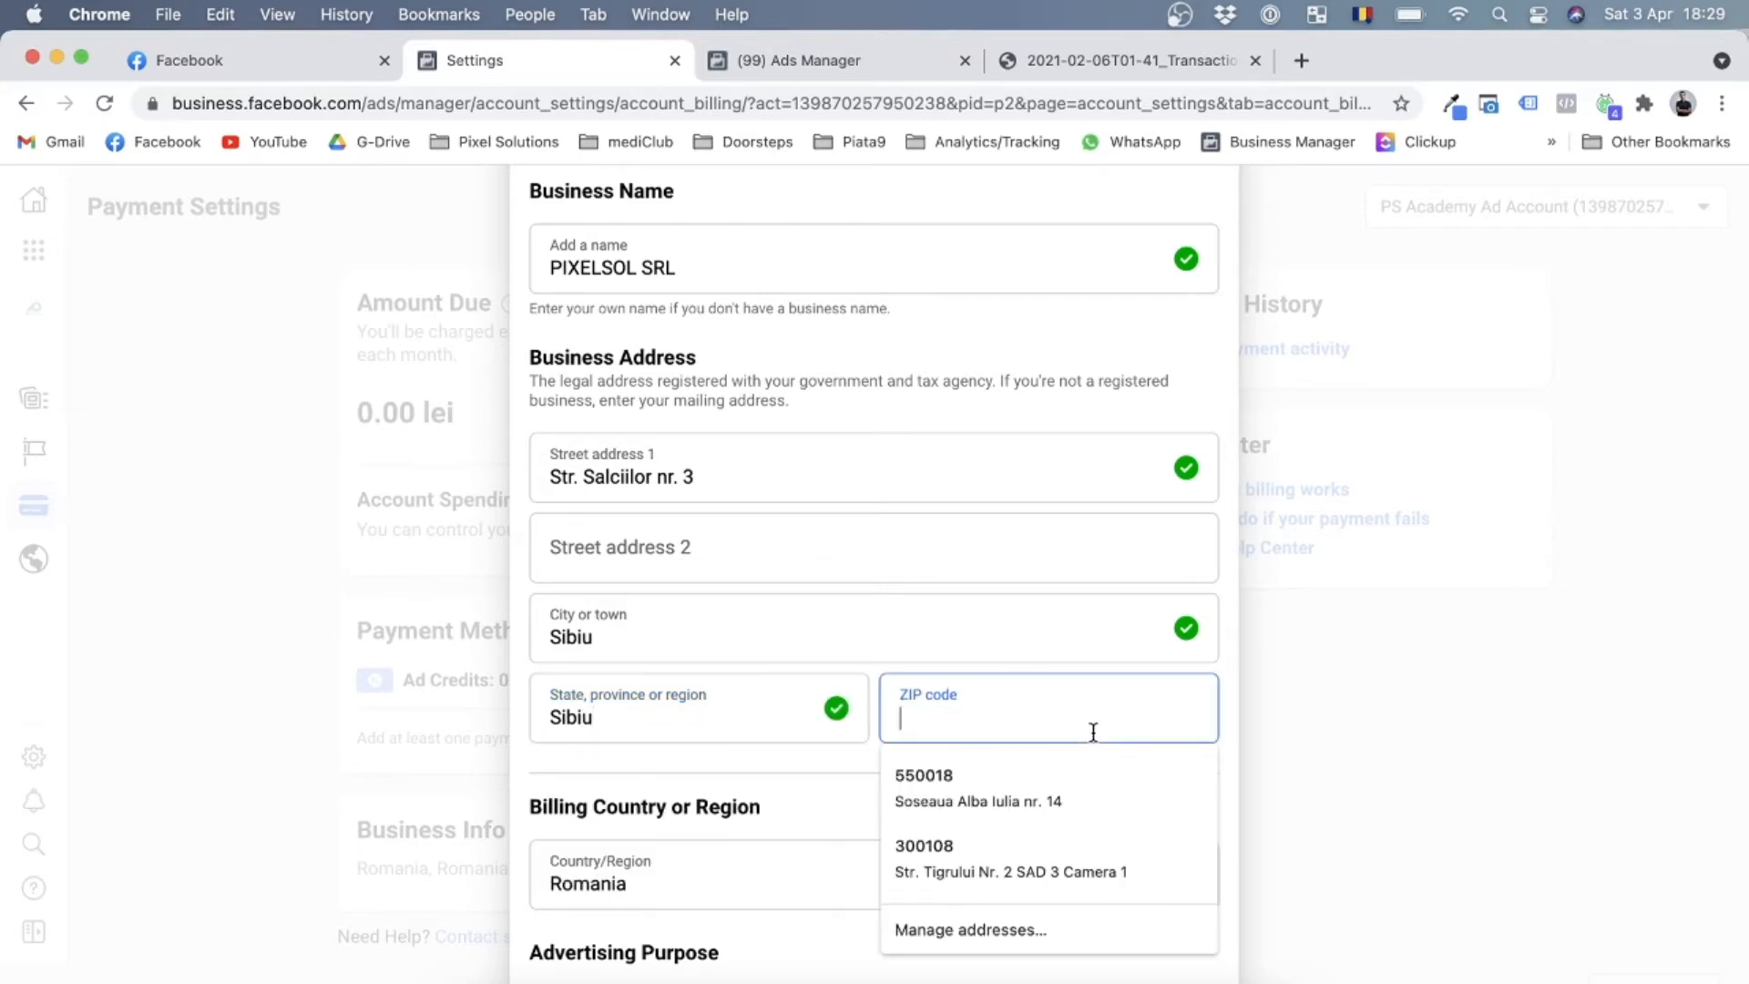
pyautogui.write('550018')
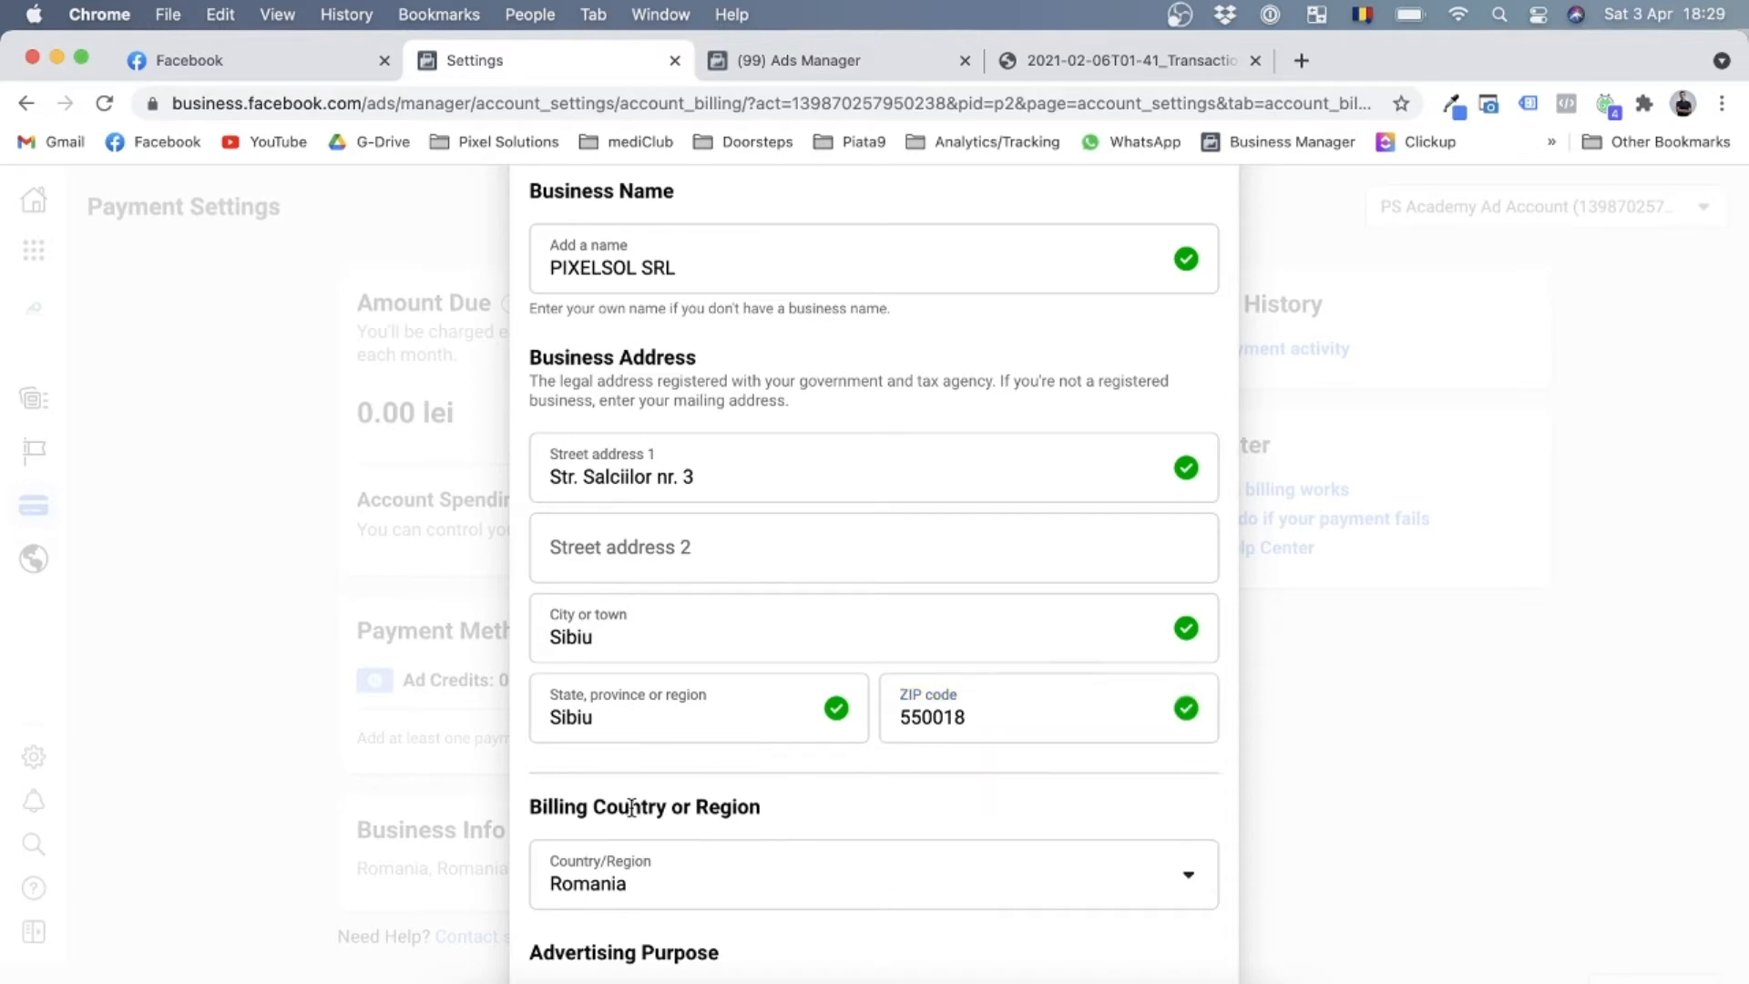
pyautogui.scroll(-3)
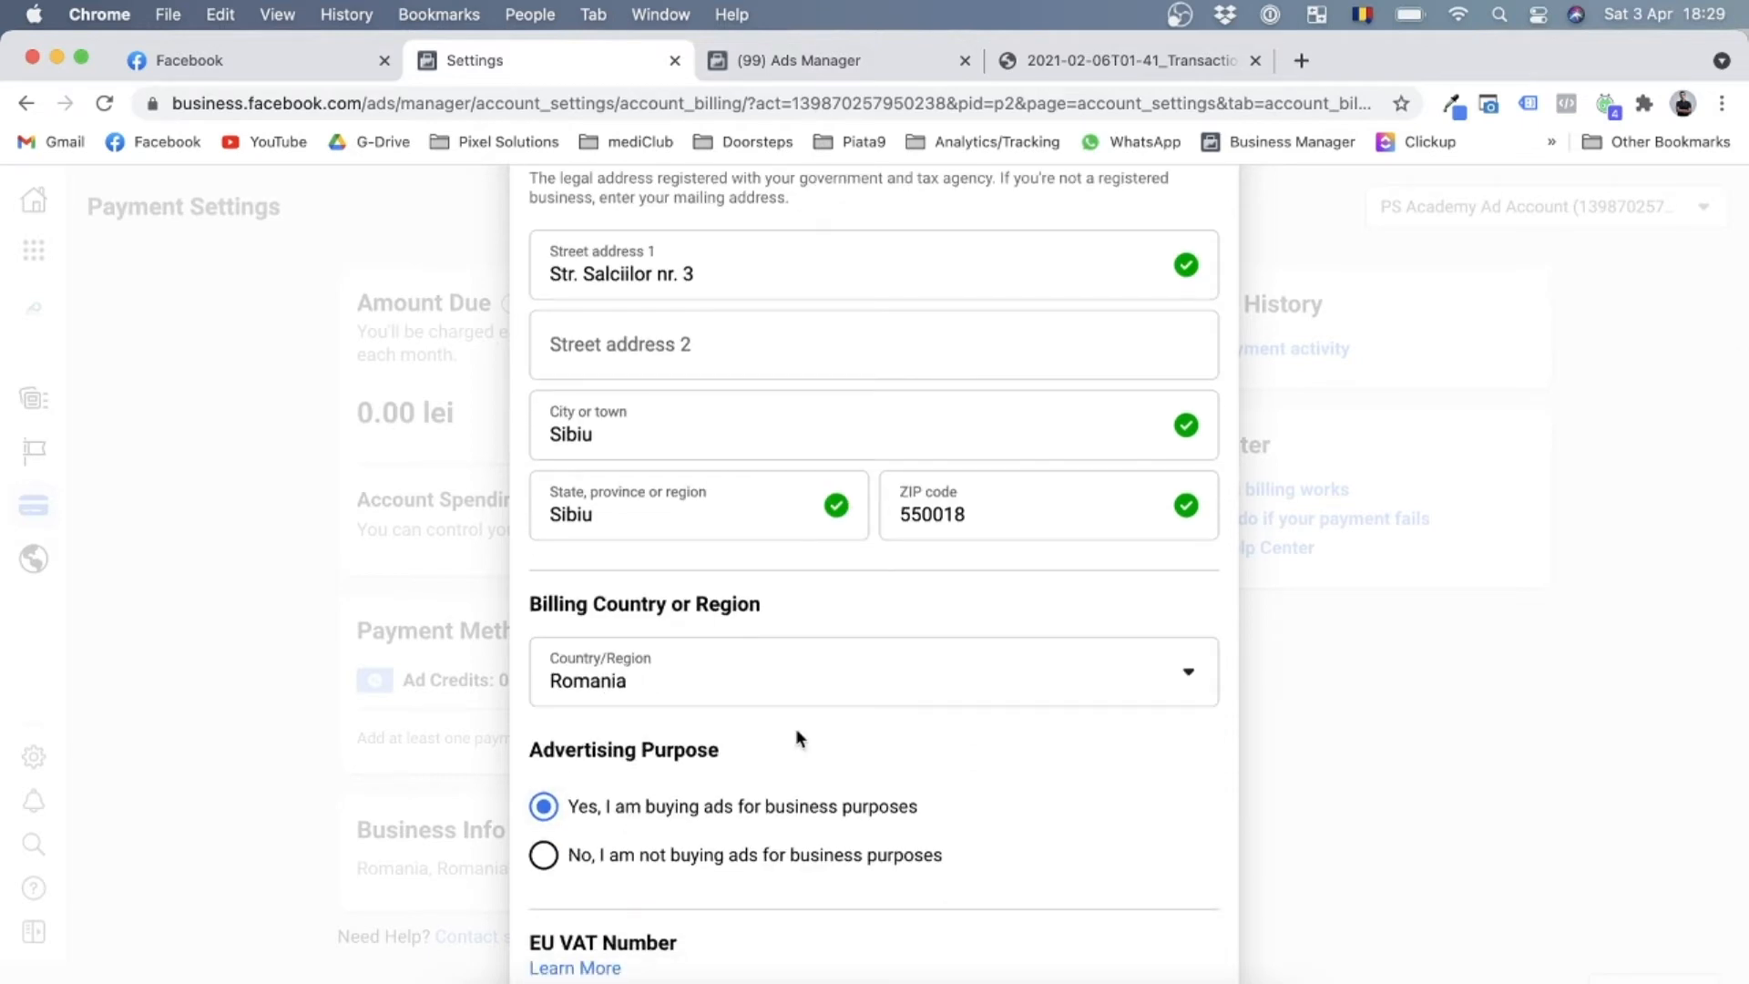
pyautogui.moveTo(757, 681)
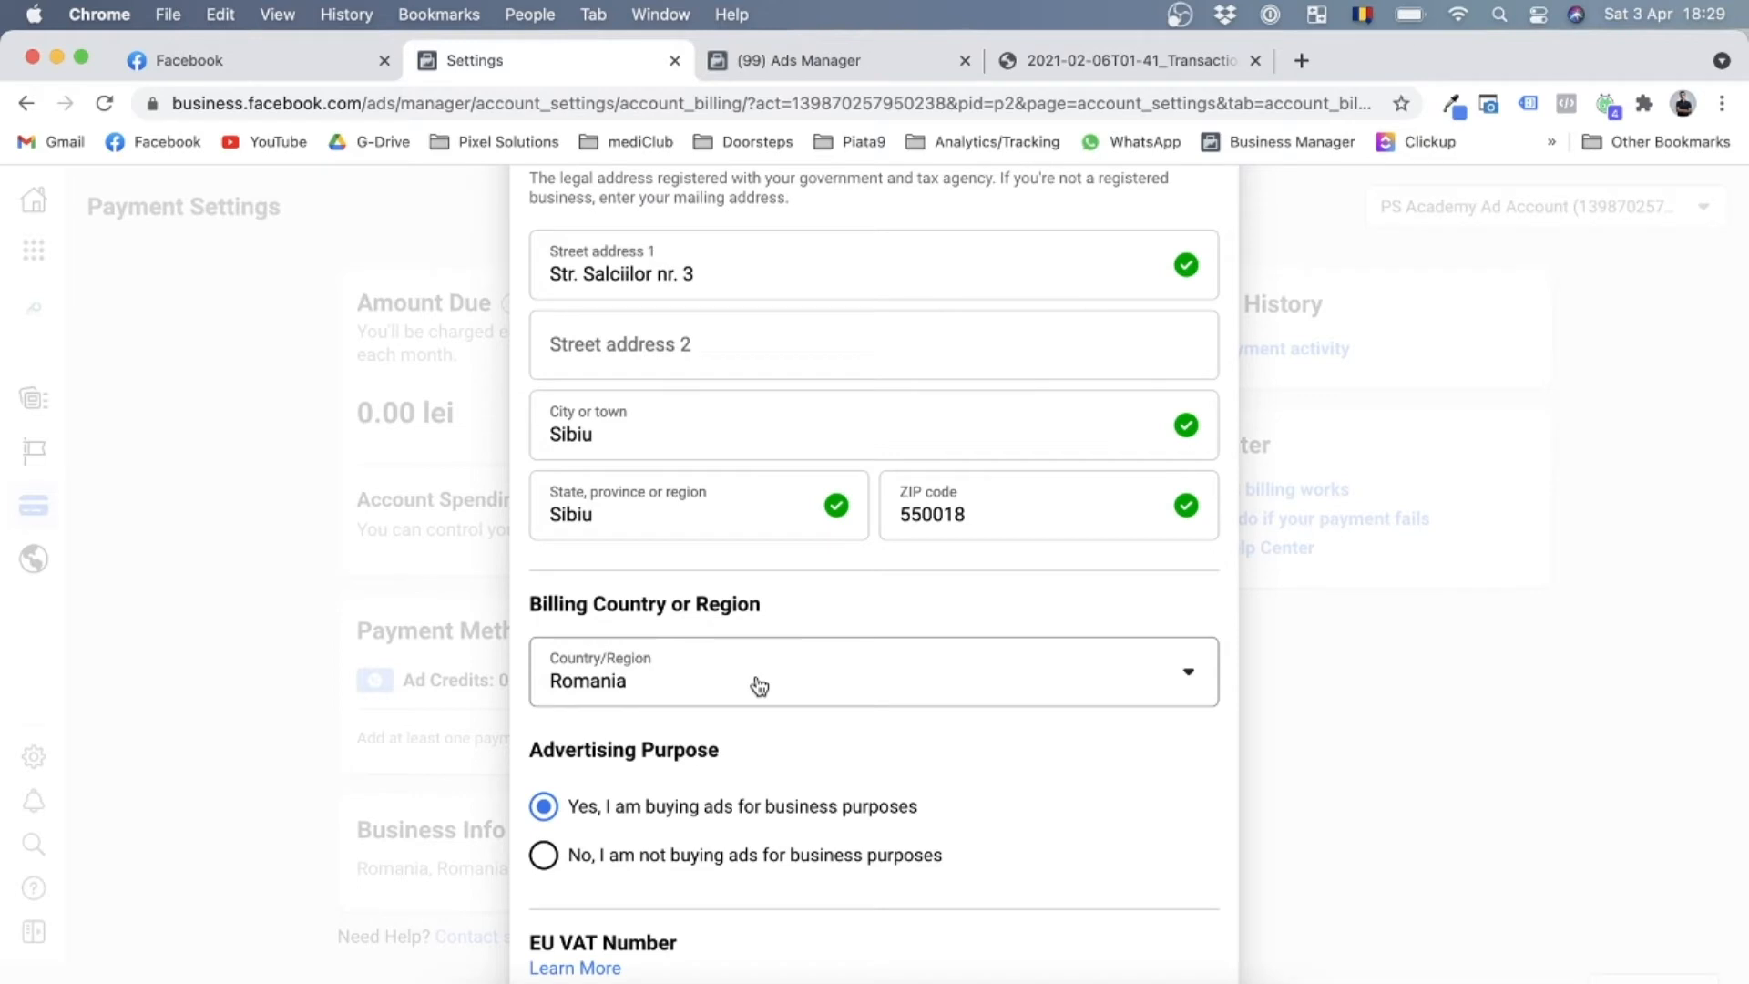
pyautogui.moveTo(679, 739)
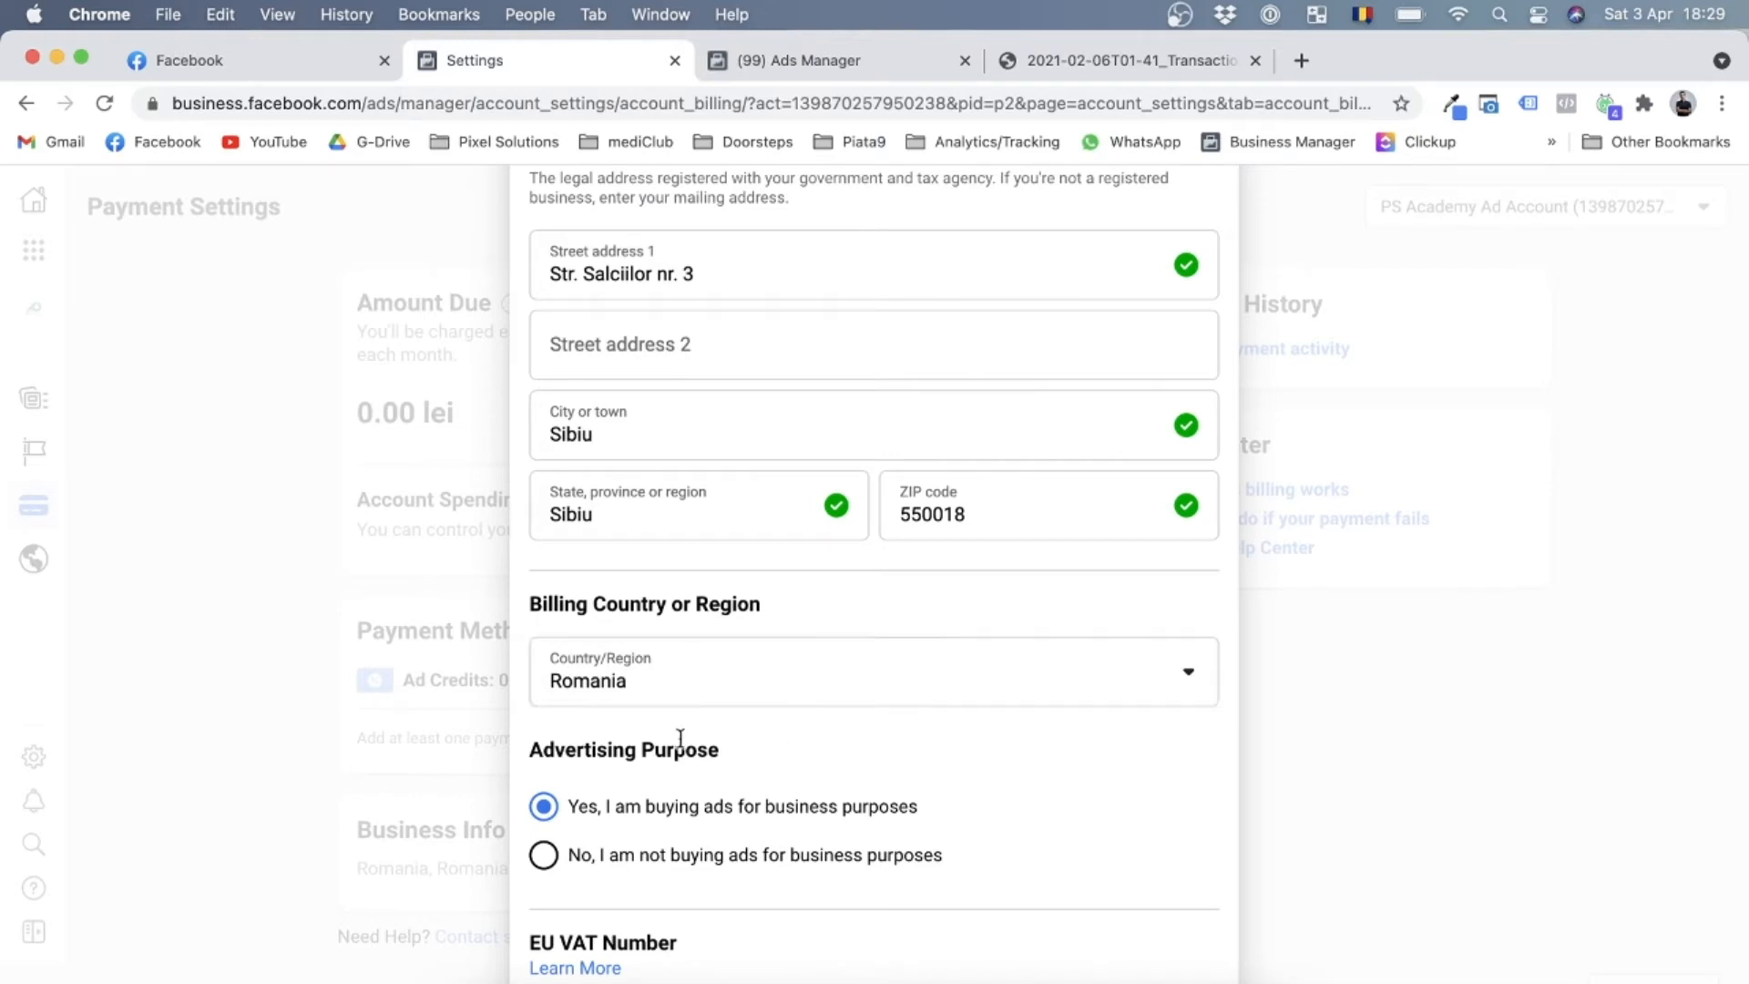
pyautogui.click(874, 670)
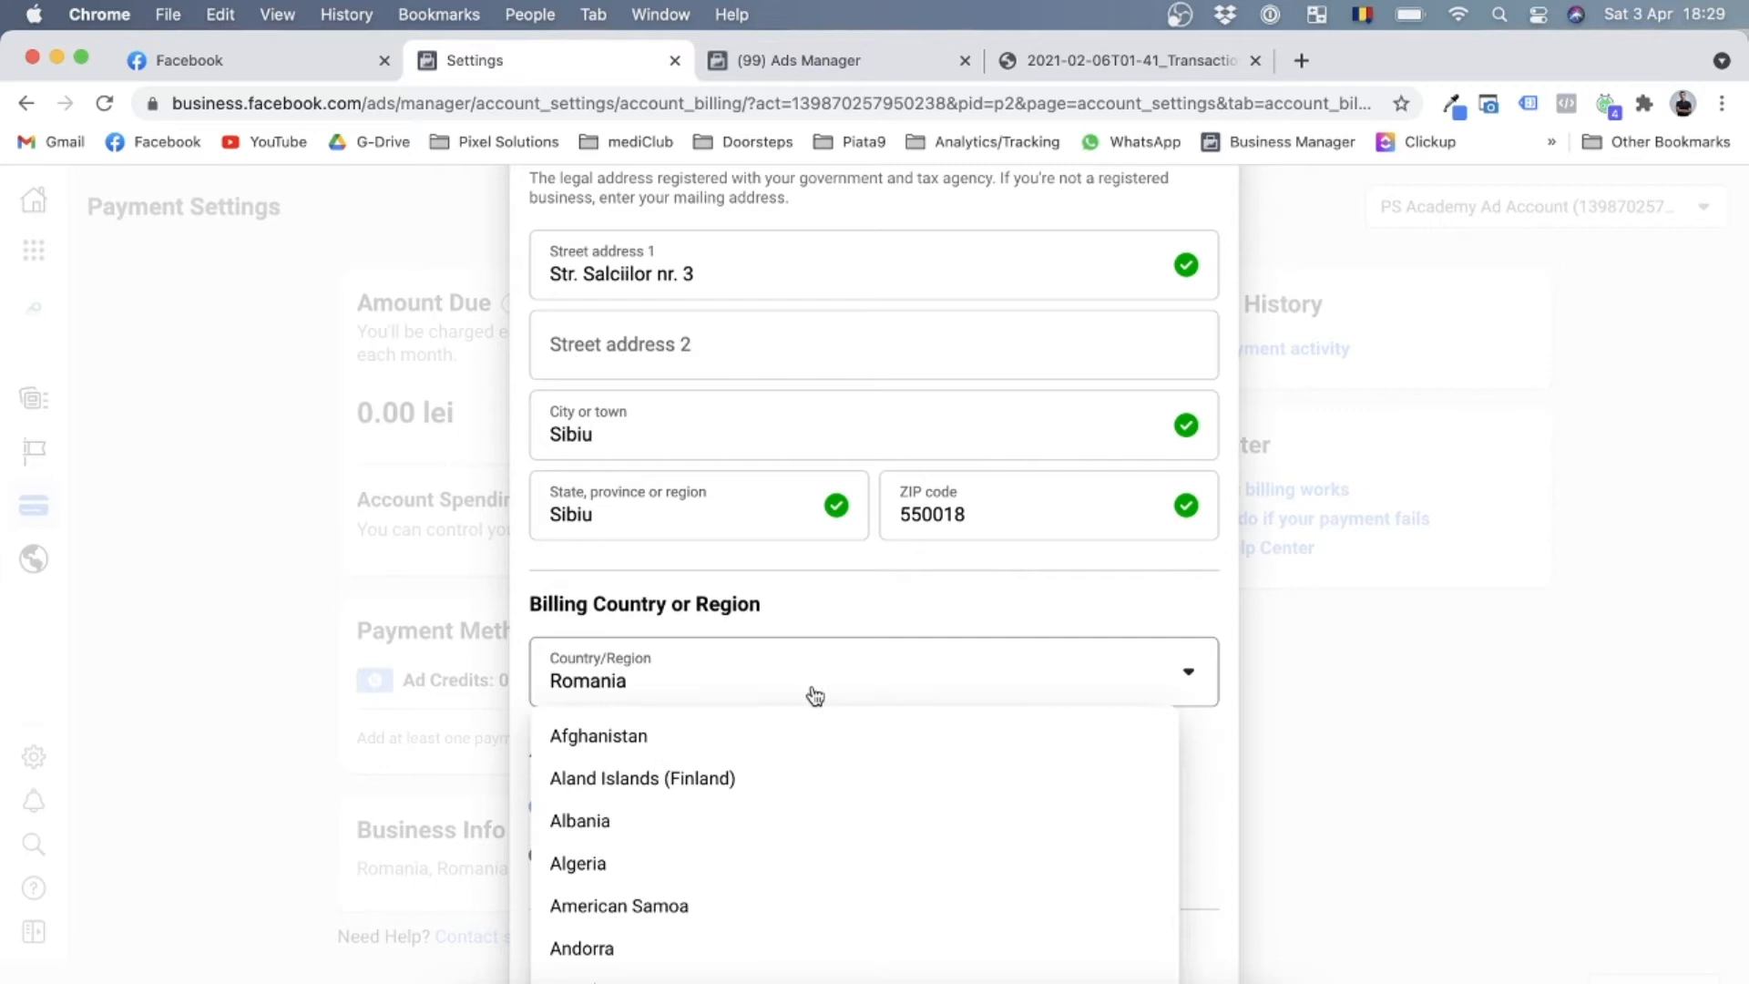
pyautogui.moveTo(841, 602)
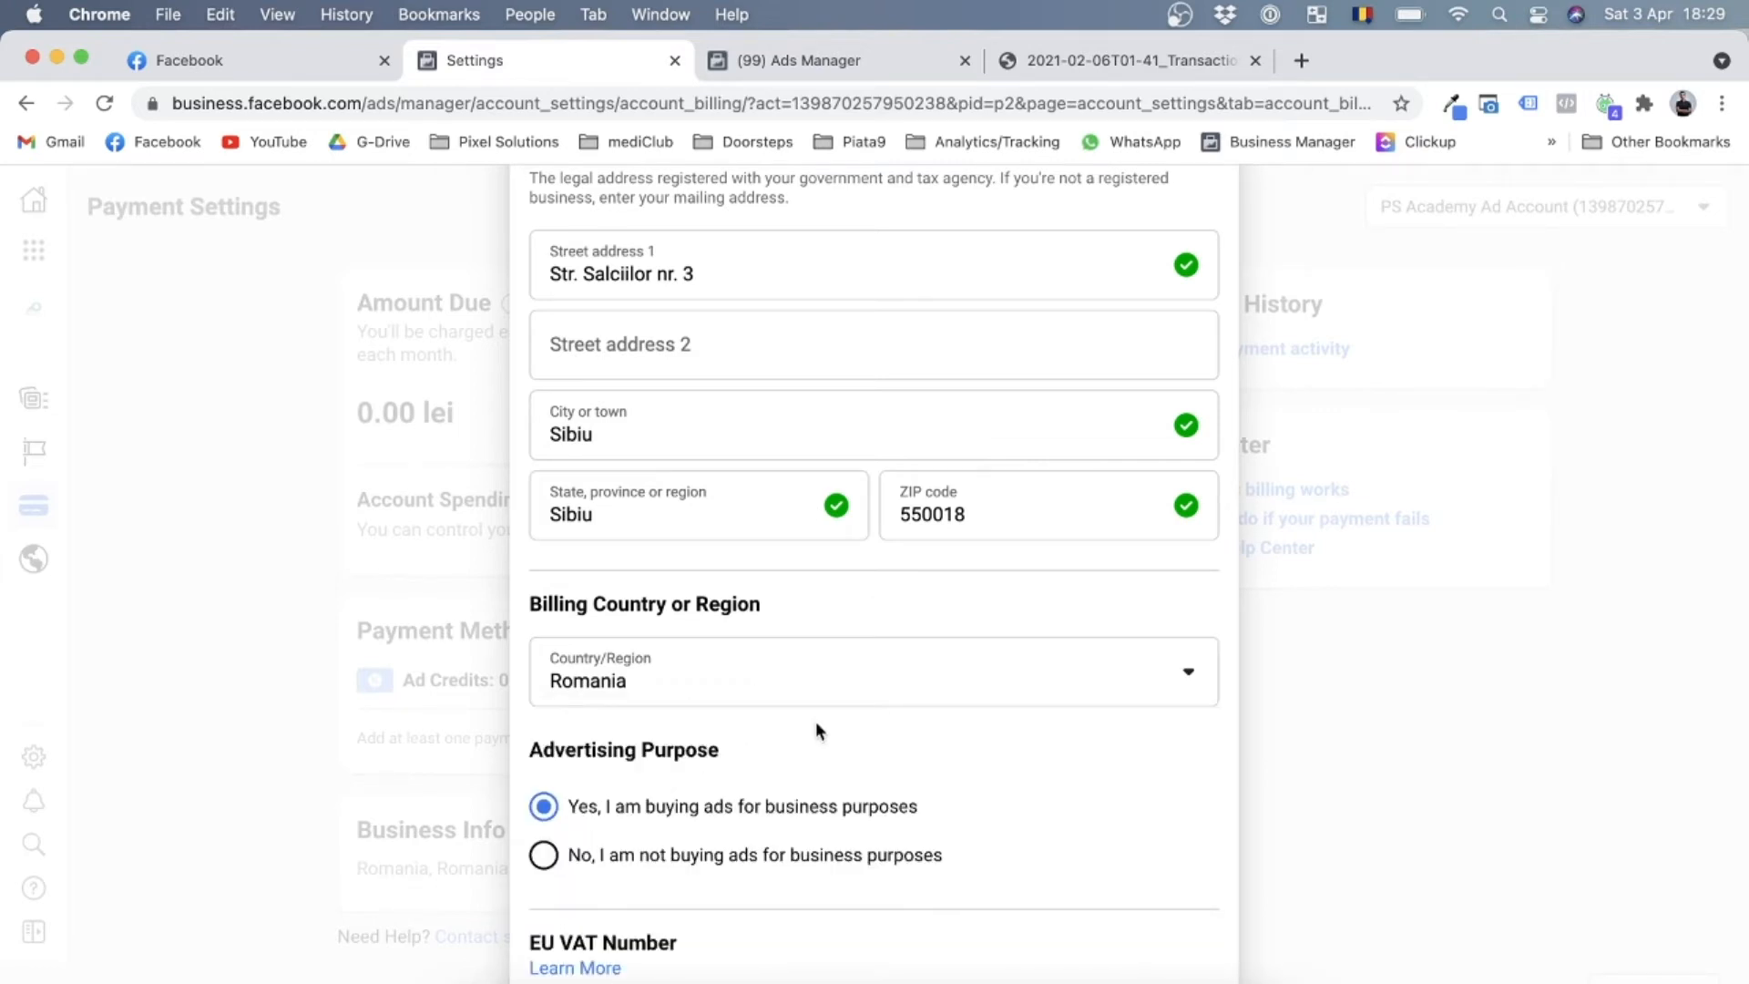
pyautogui.scroll(-3)
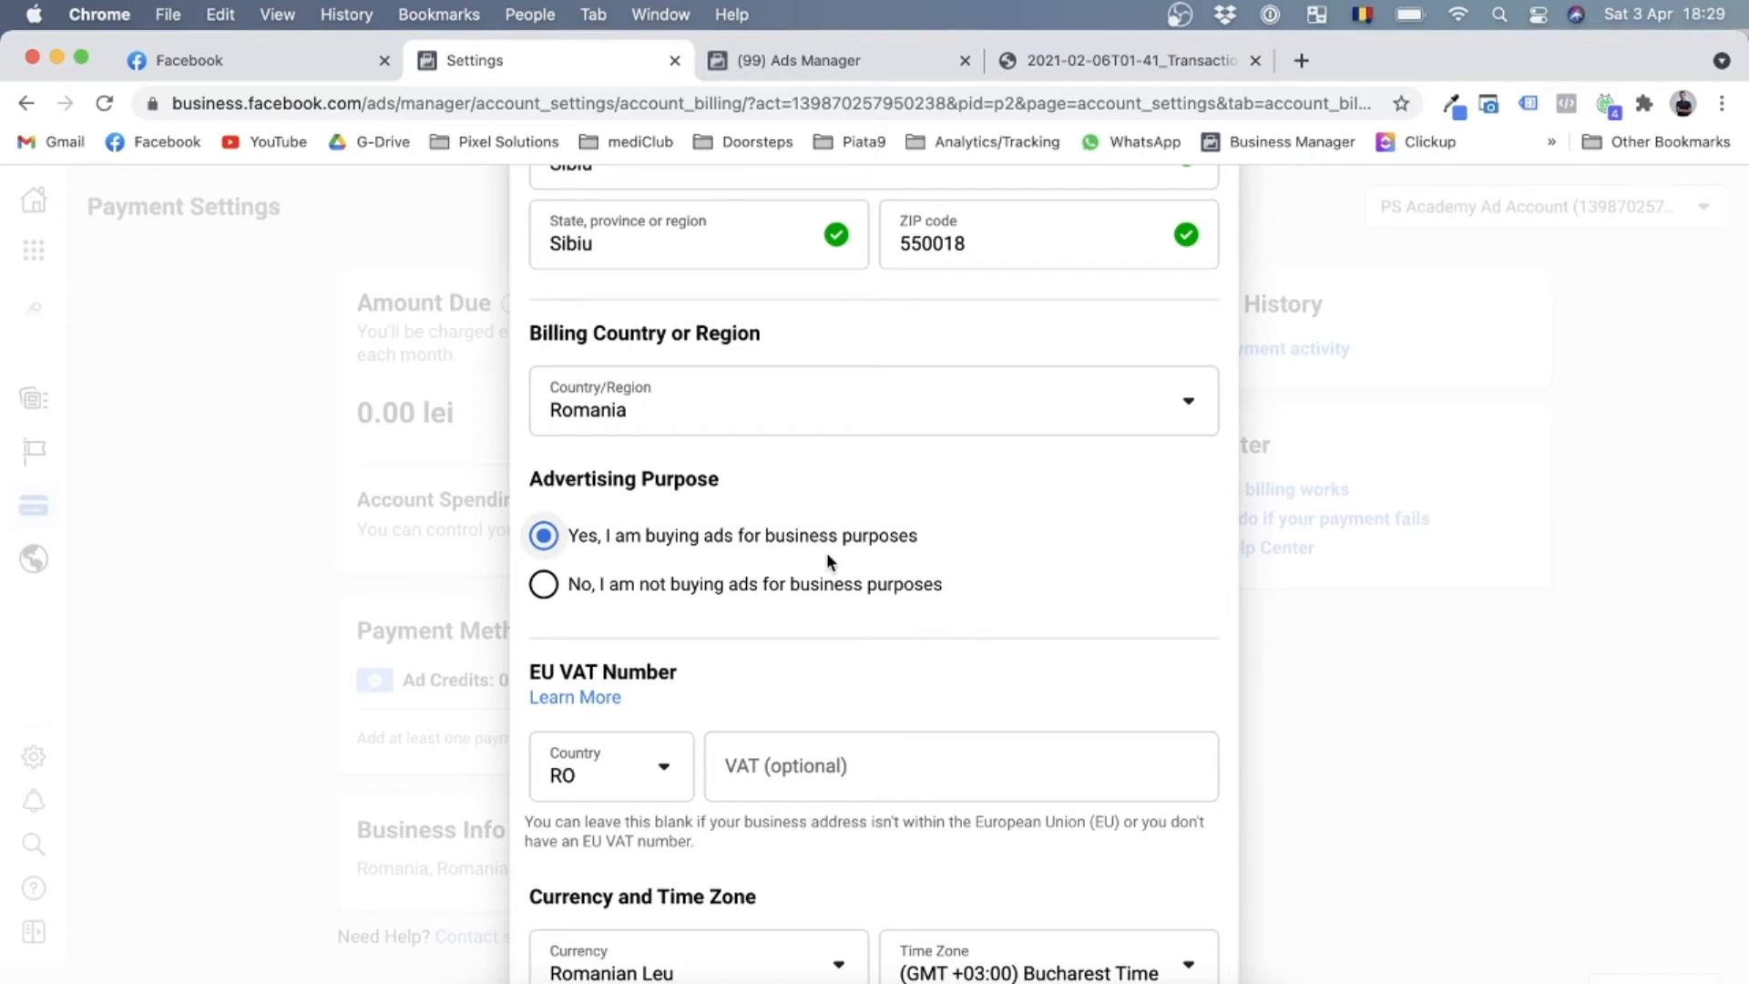
pyautogui.moveTo(801, 557)
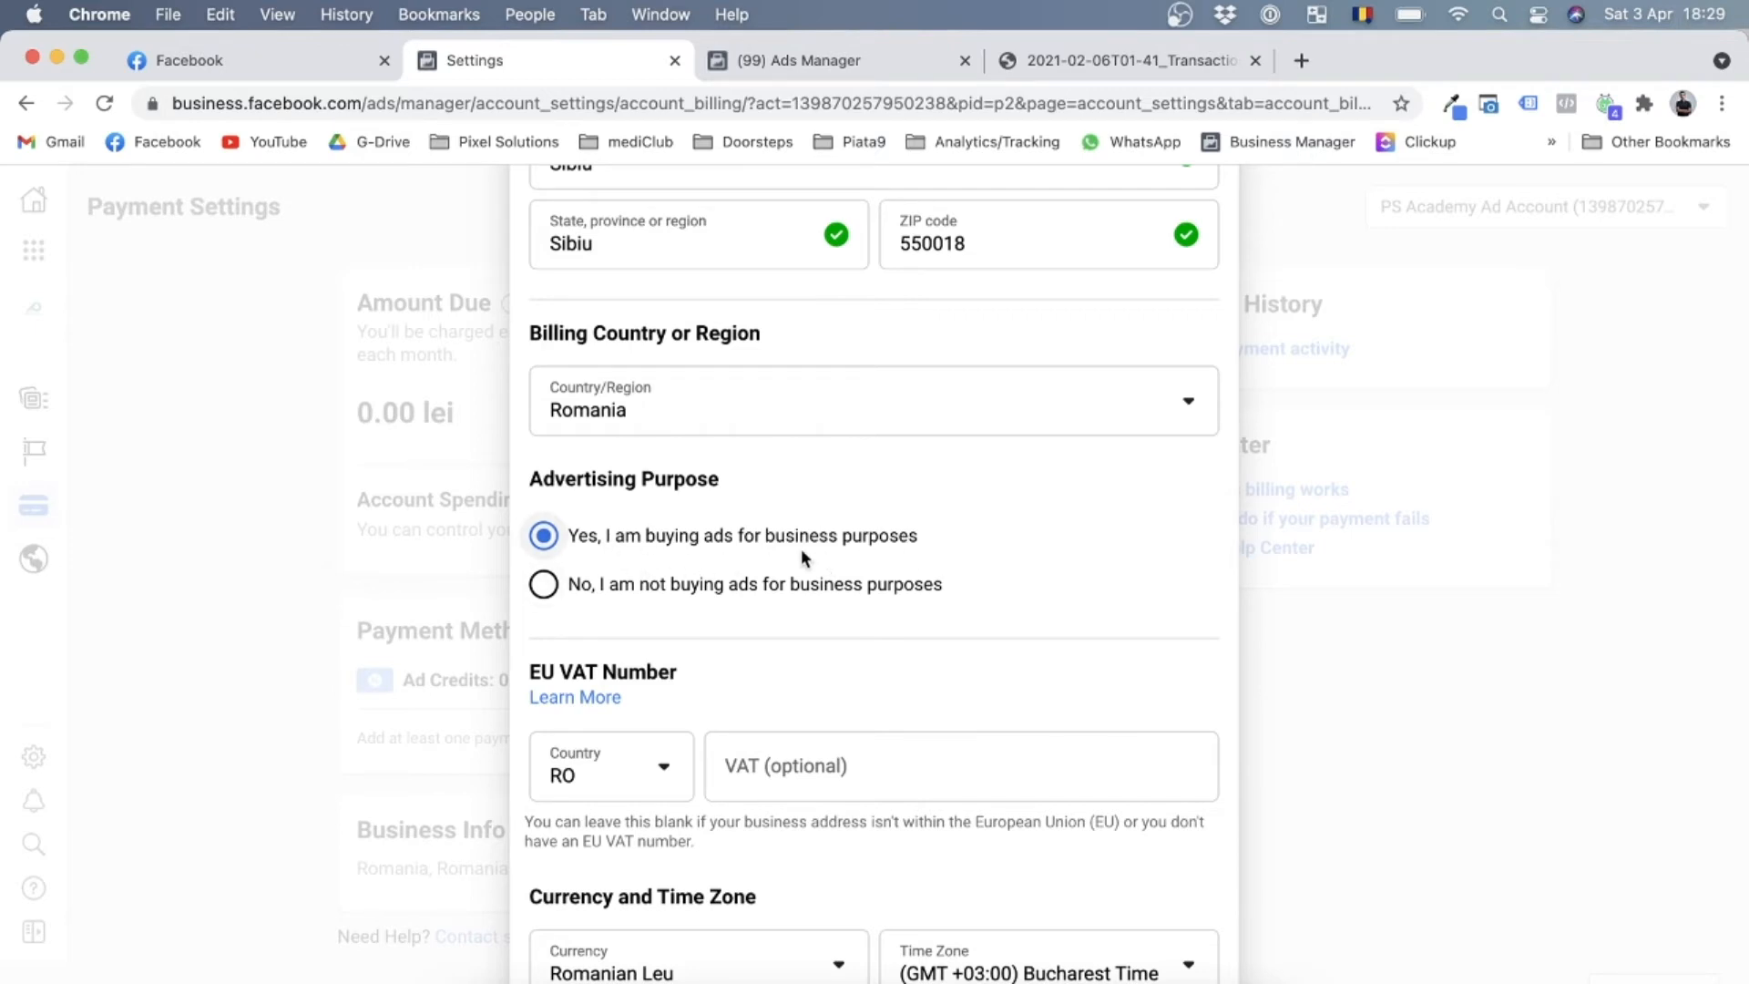
pyautogui.moveTo(903, 606)
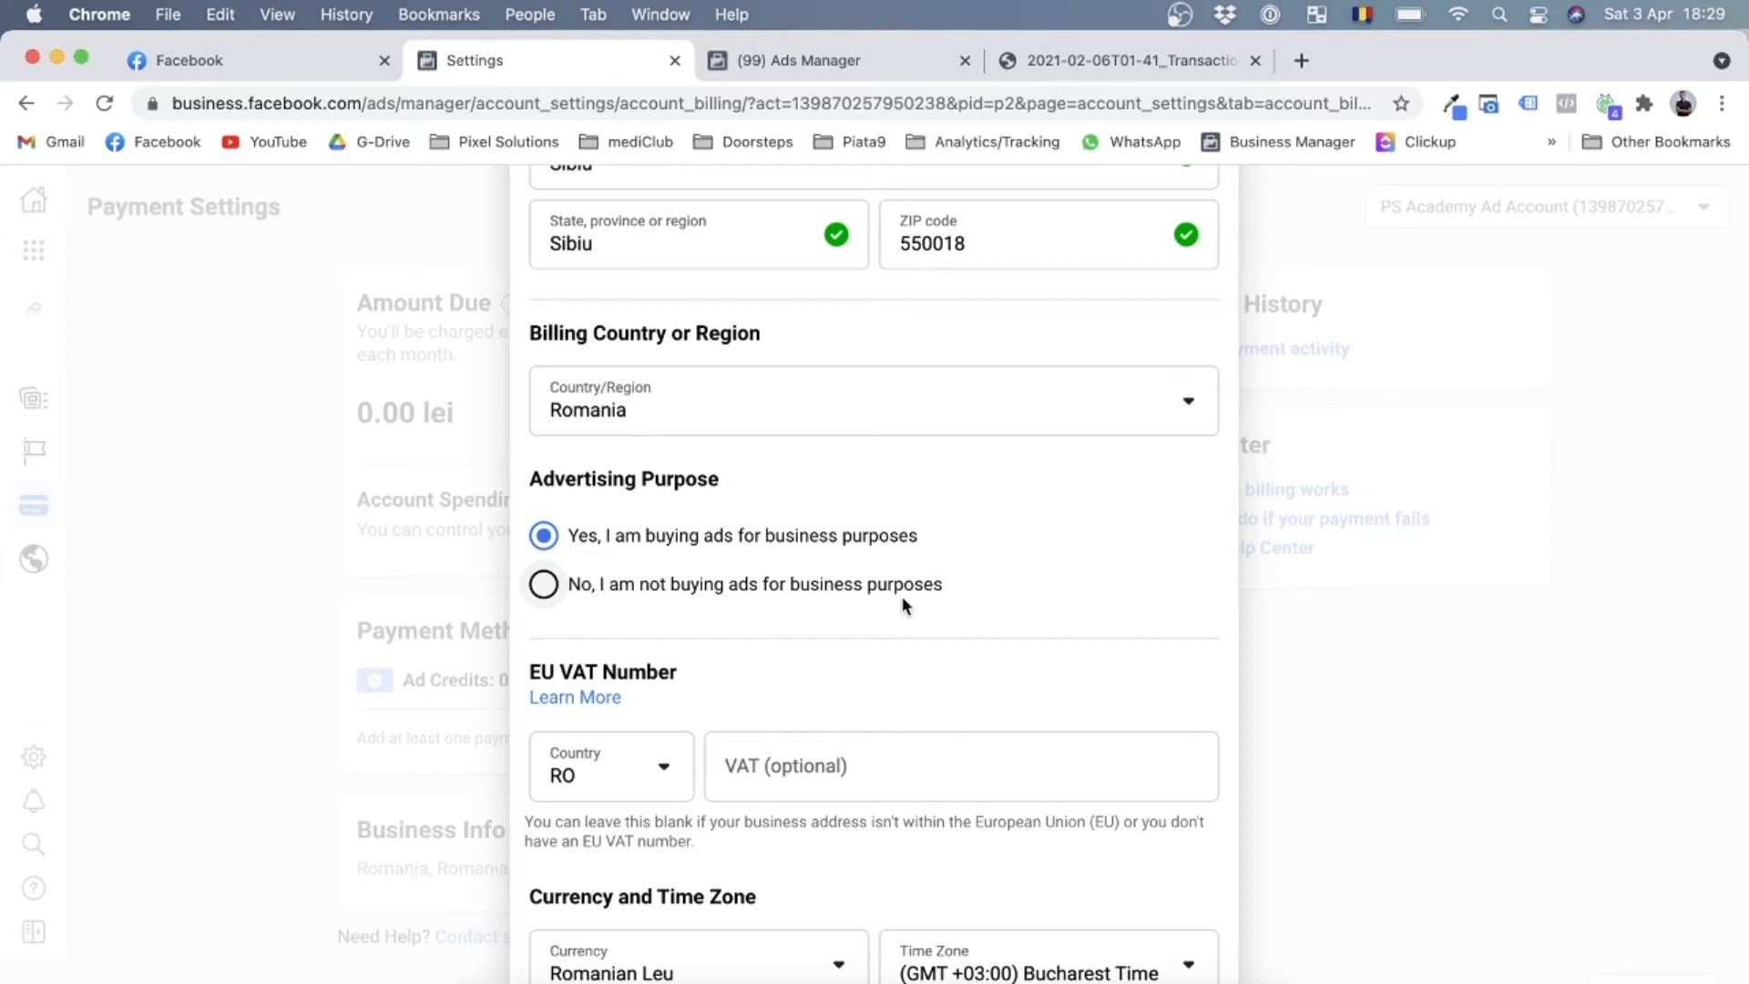
pyautogui.moveTo(859, 615)
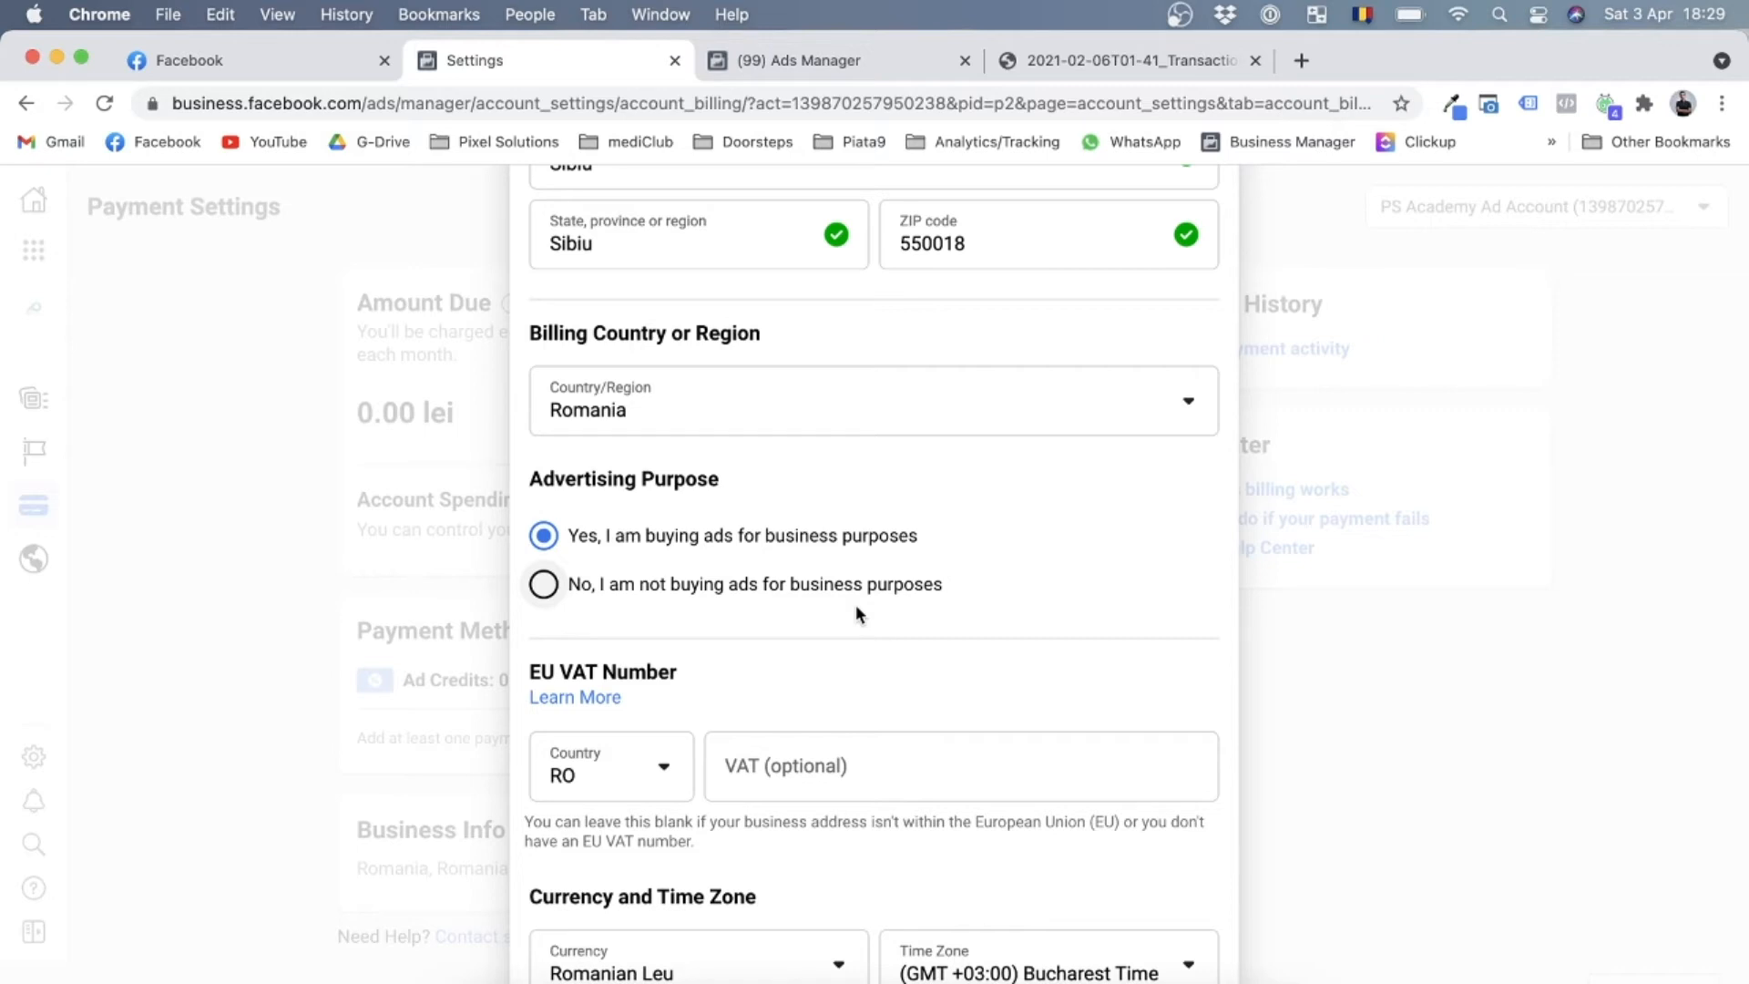
pyautogui.moveTo(934, 563)
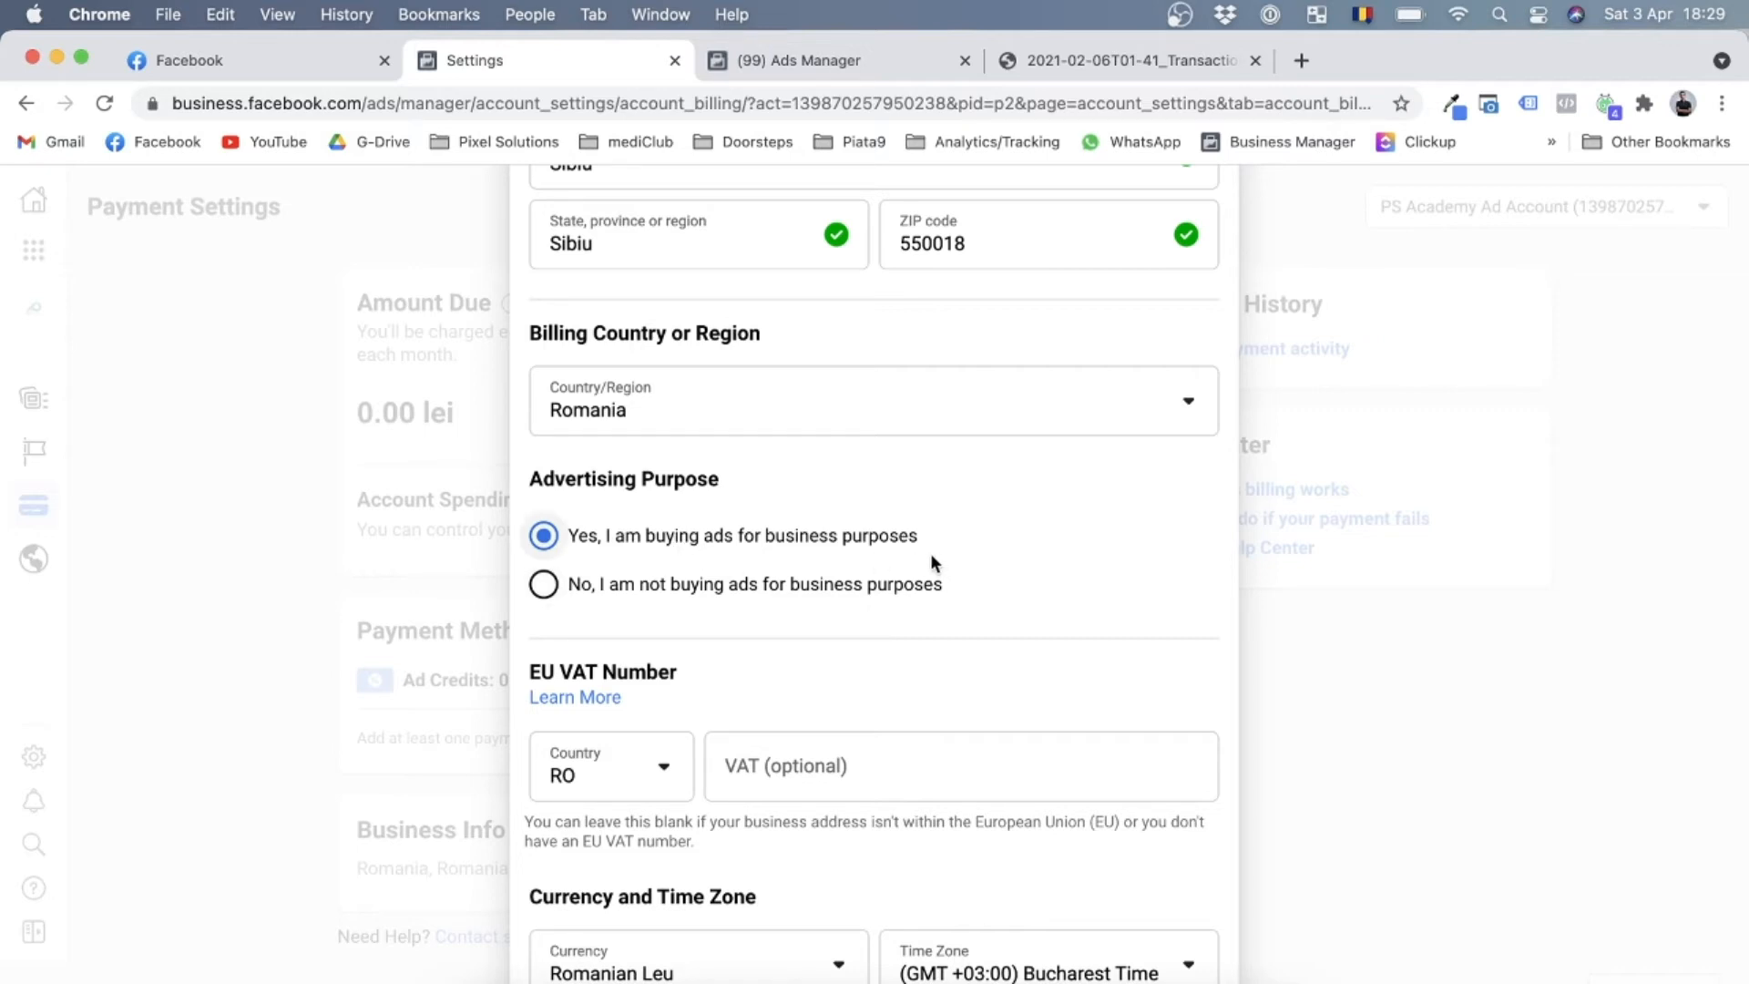
pyautogui.click(543, 583)
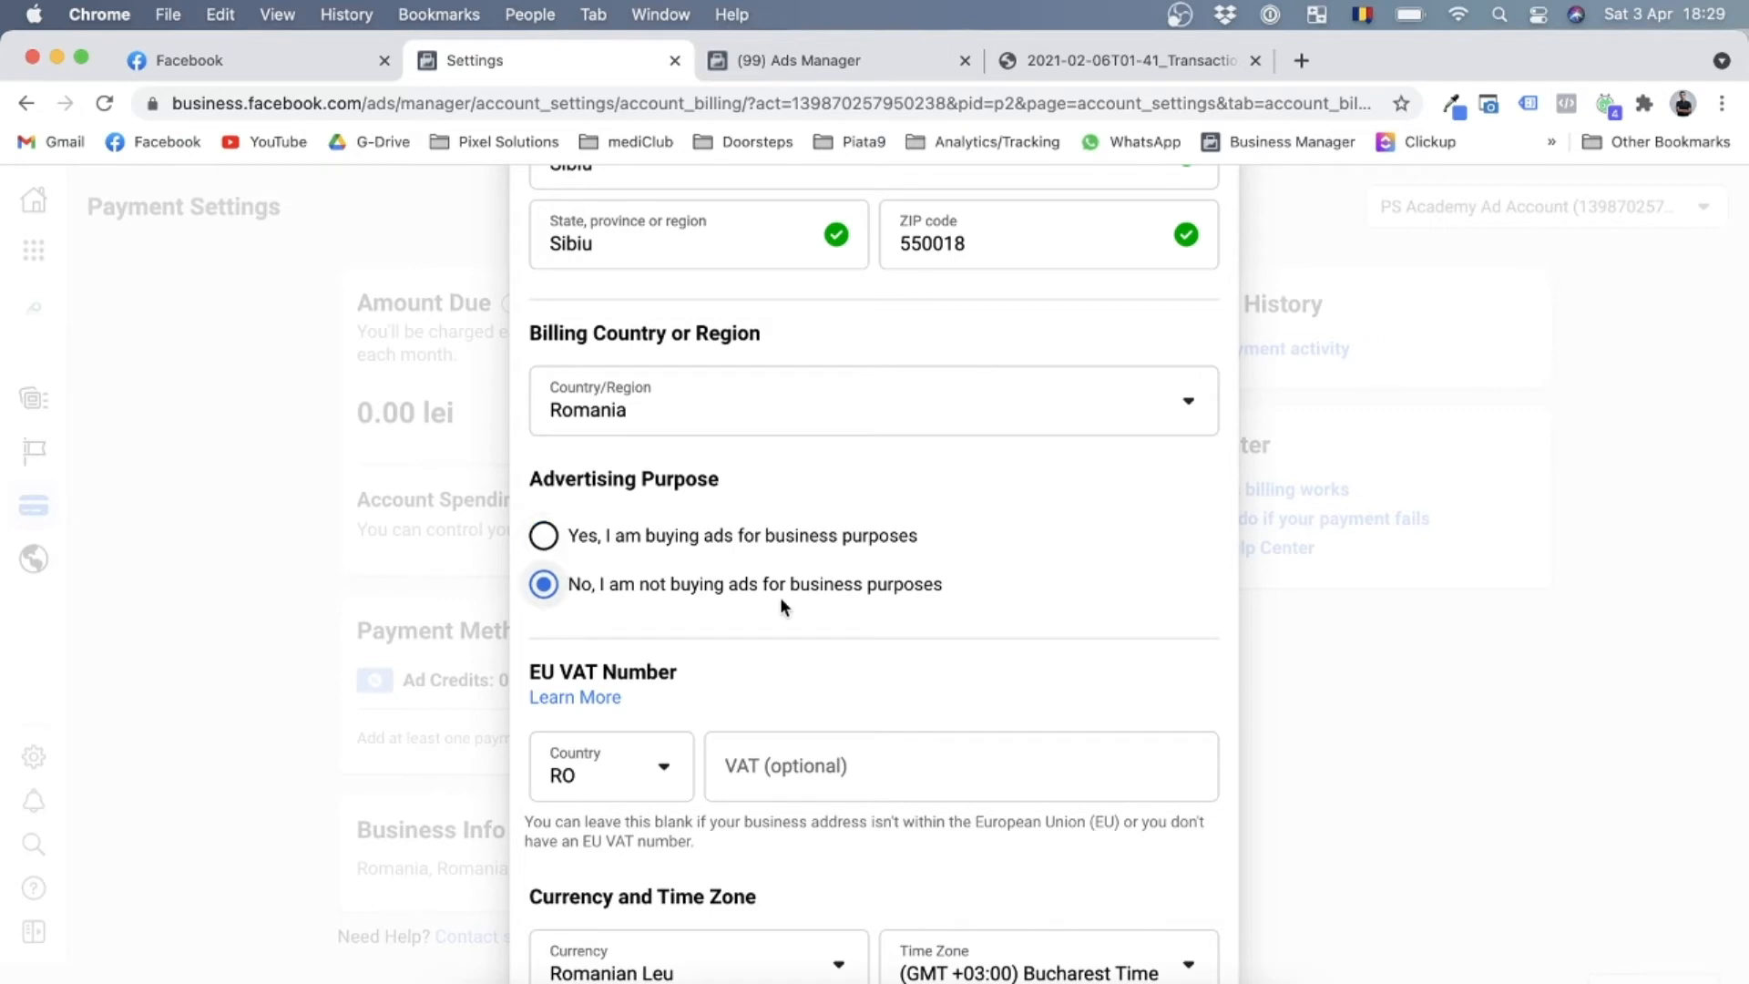
pyautogui.click(543, 536)
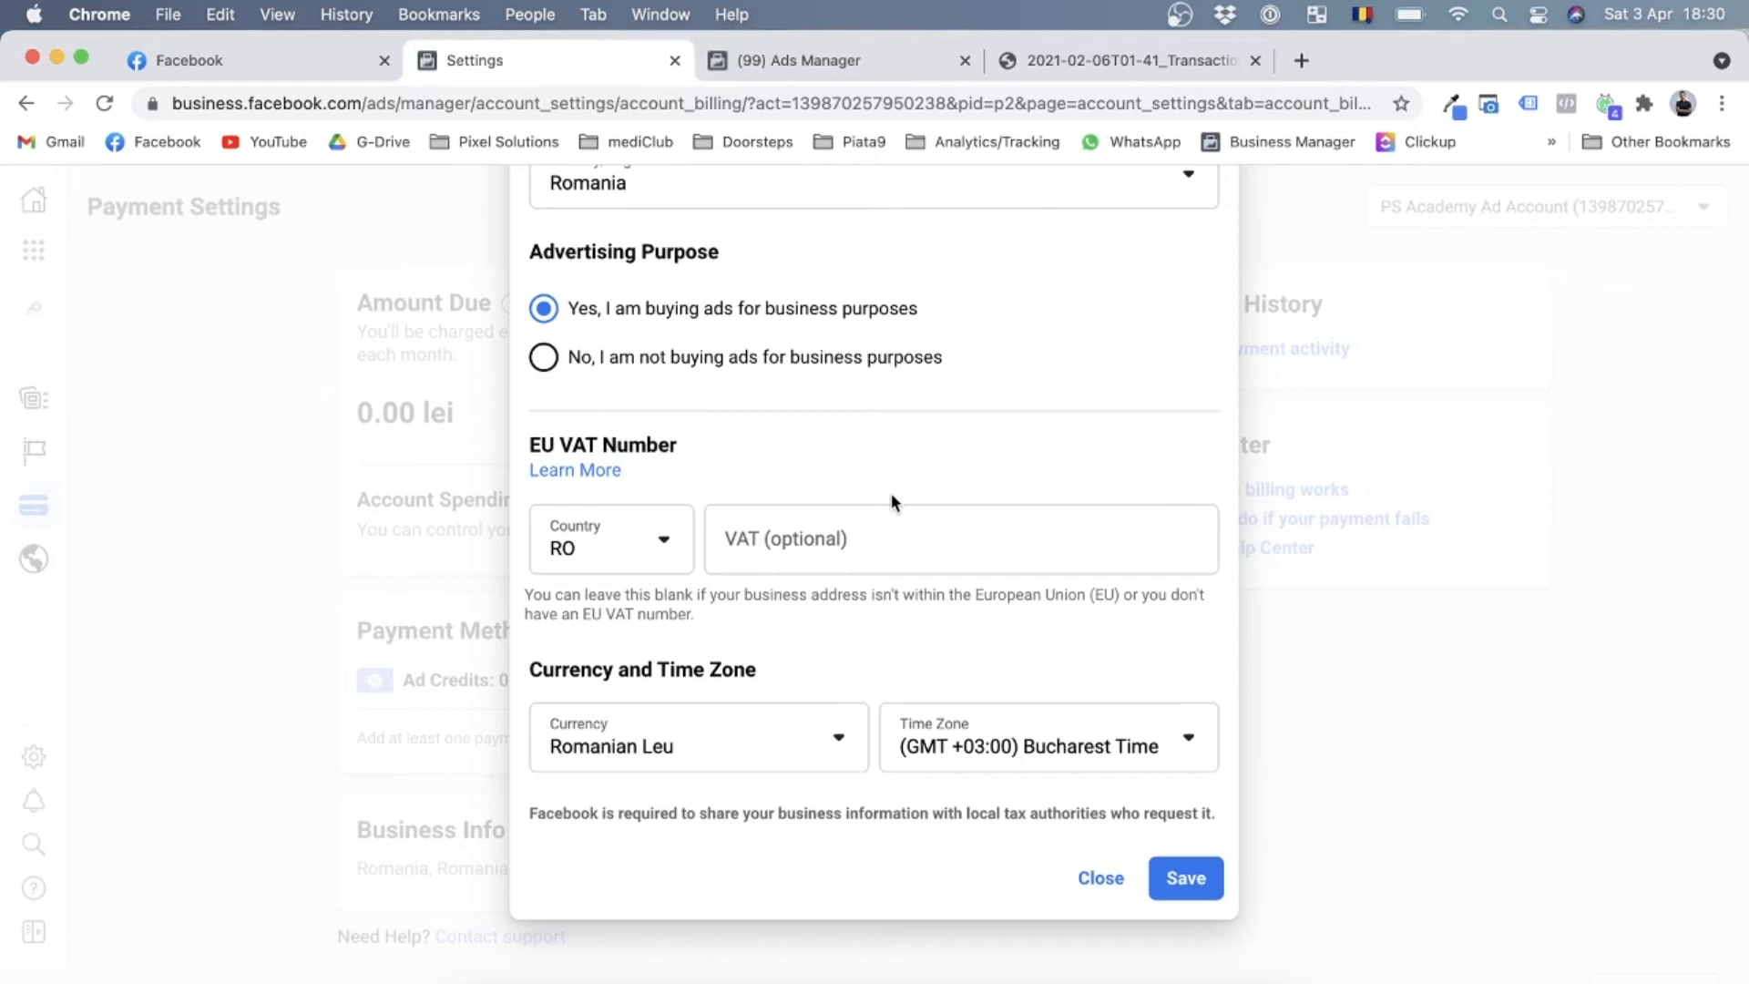
pyautogui.moveTo(696, 472)
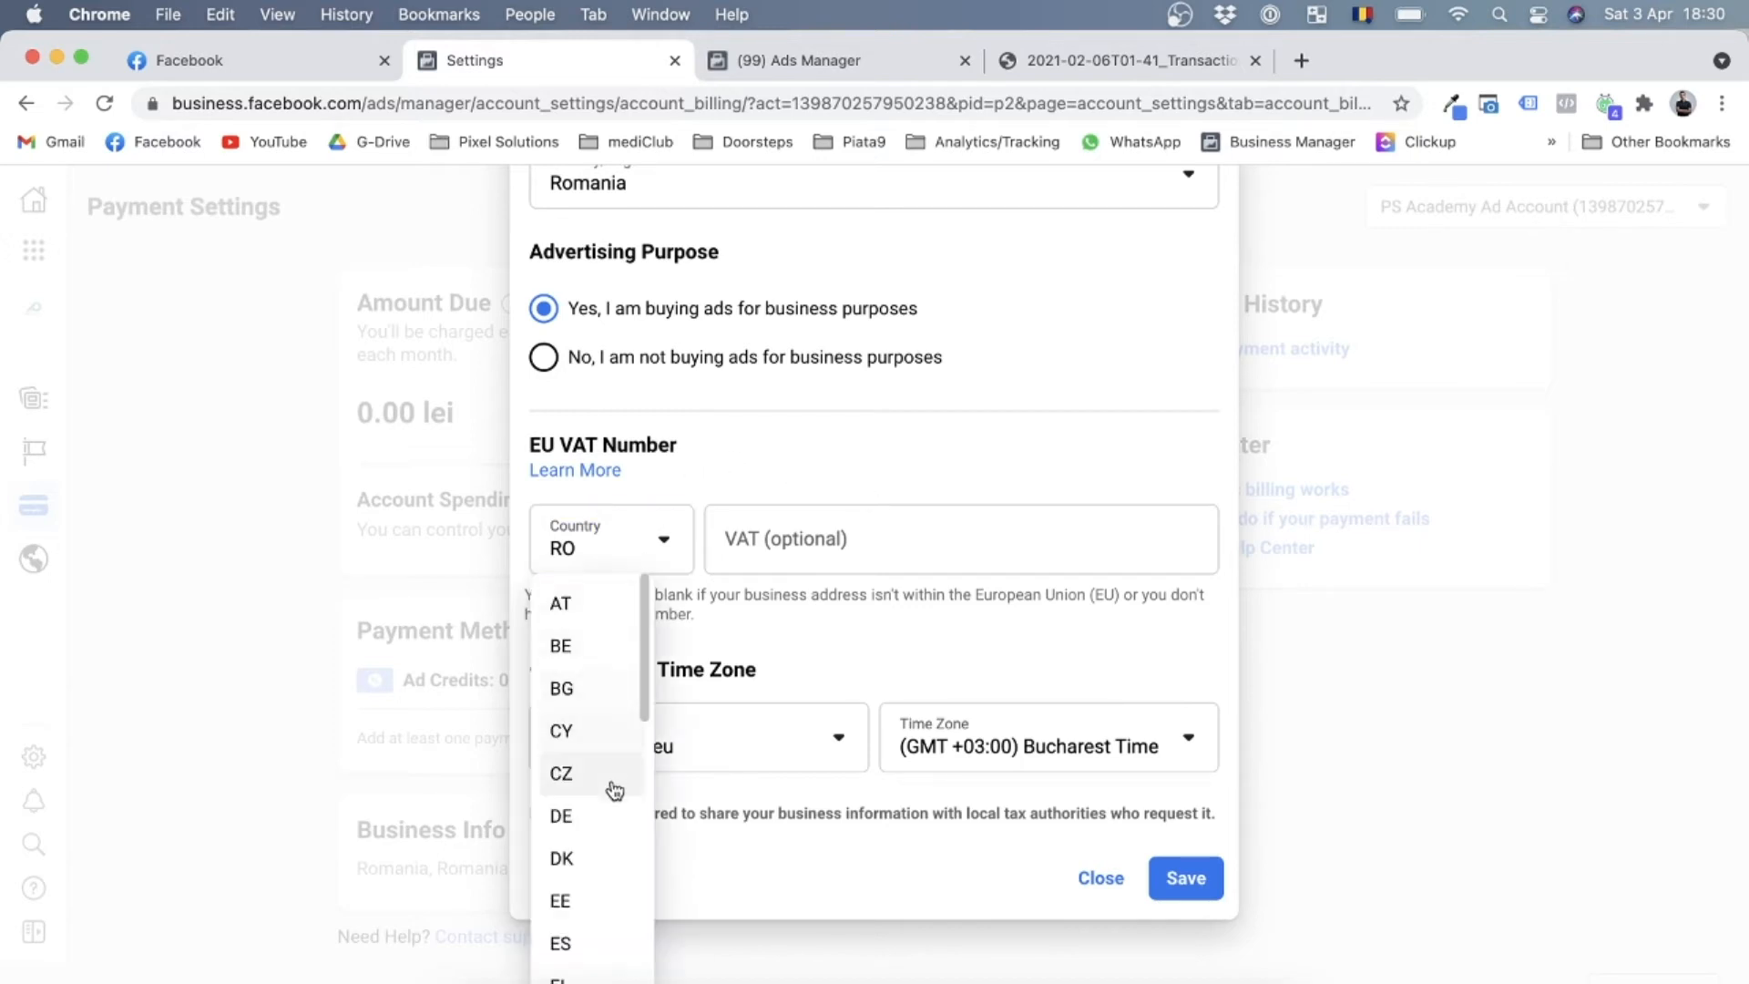
# Select RO as the EU VAT country and enter VAT number 38487613
pyautogui.scroll(-3)
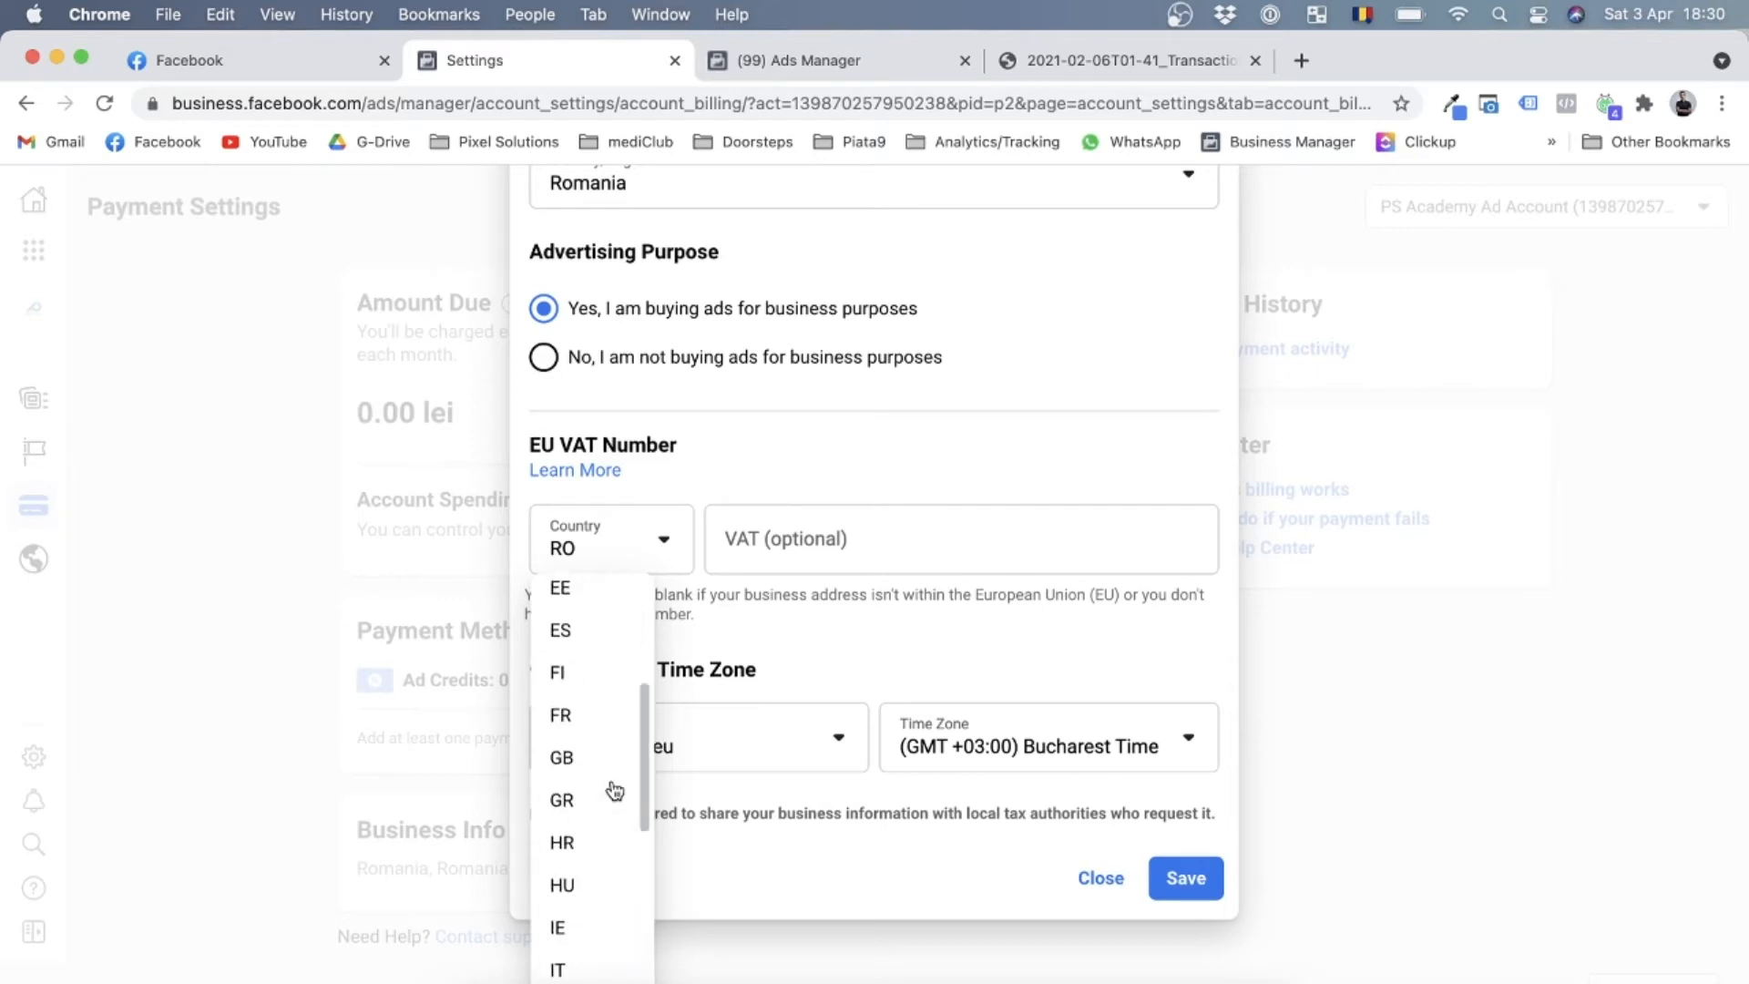
pyautogui.scroll(-3)
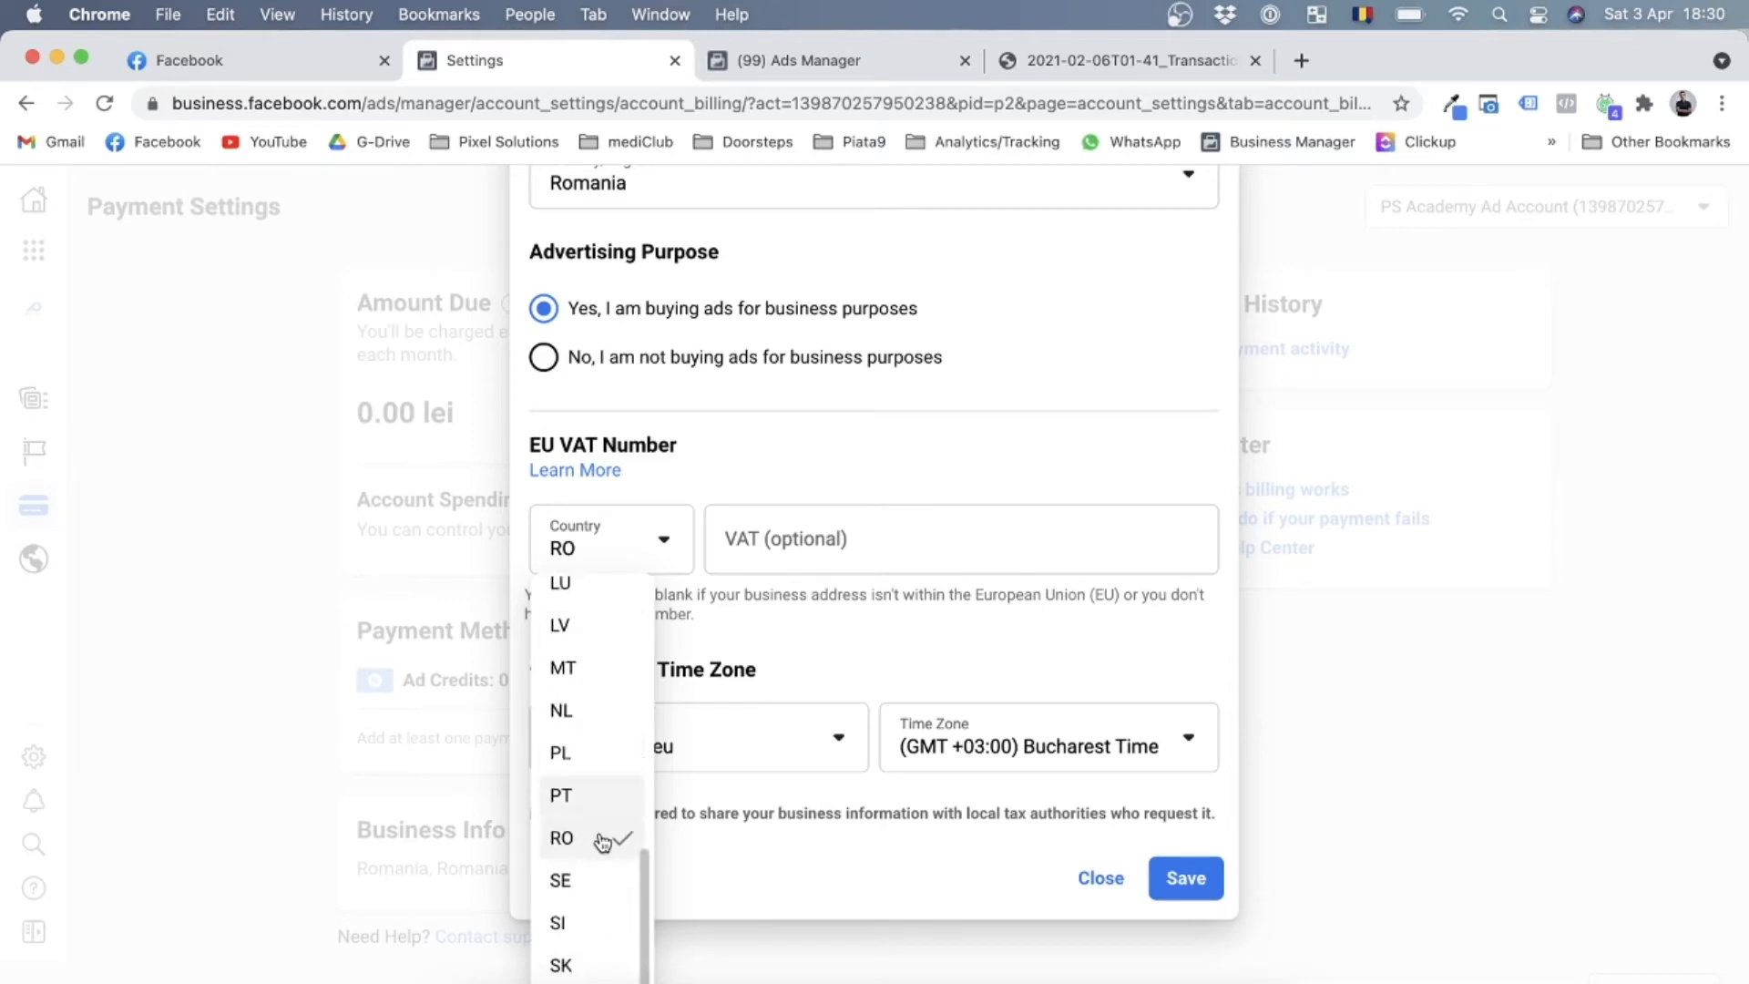
pyautogui.click(561, 838)
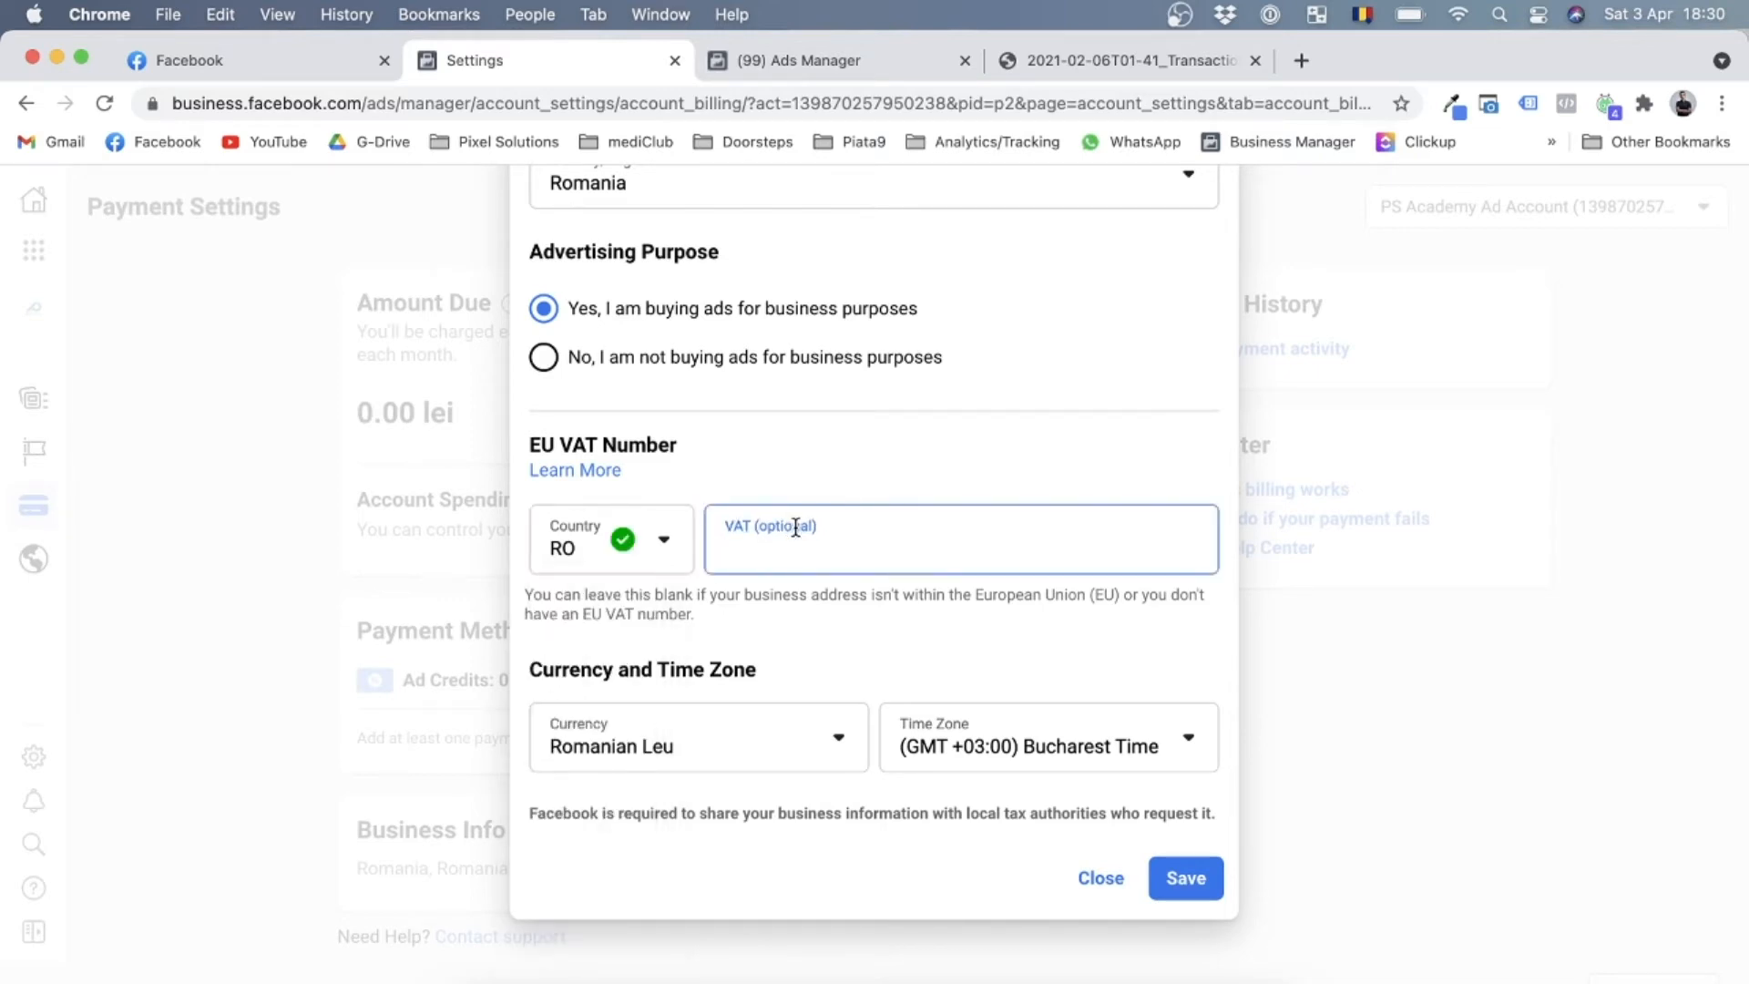
pyautogui.write('38')
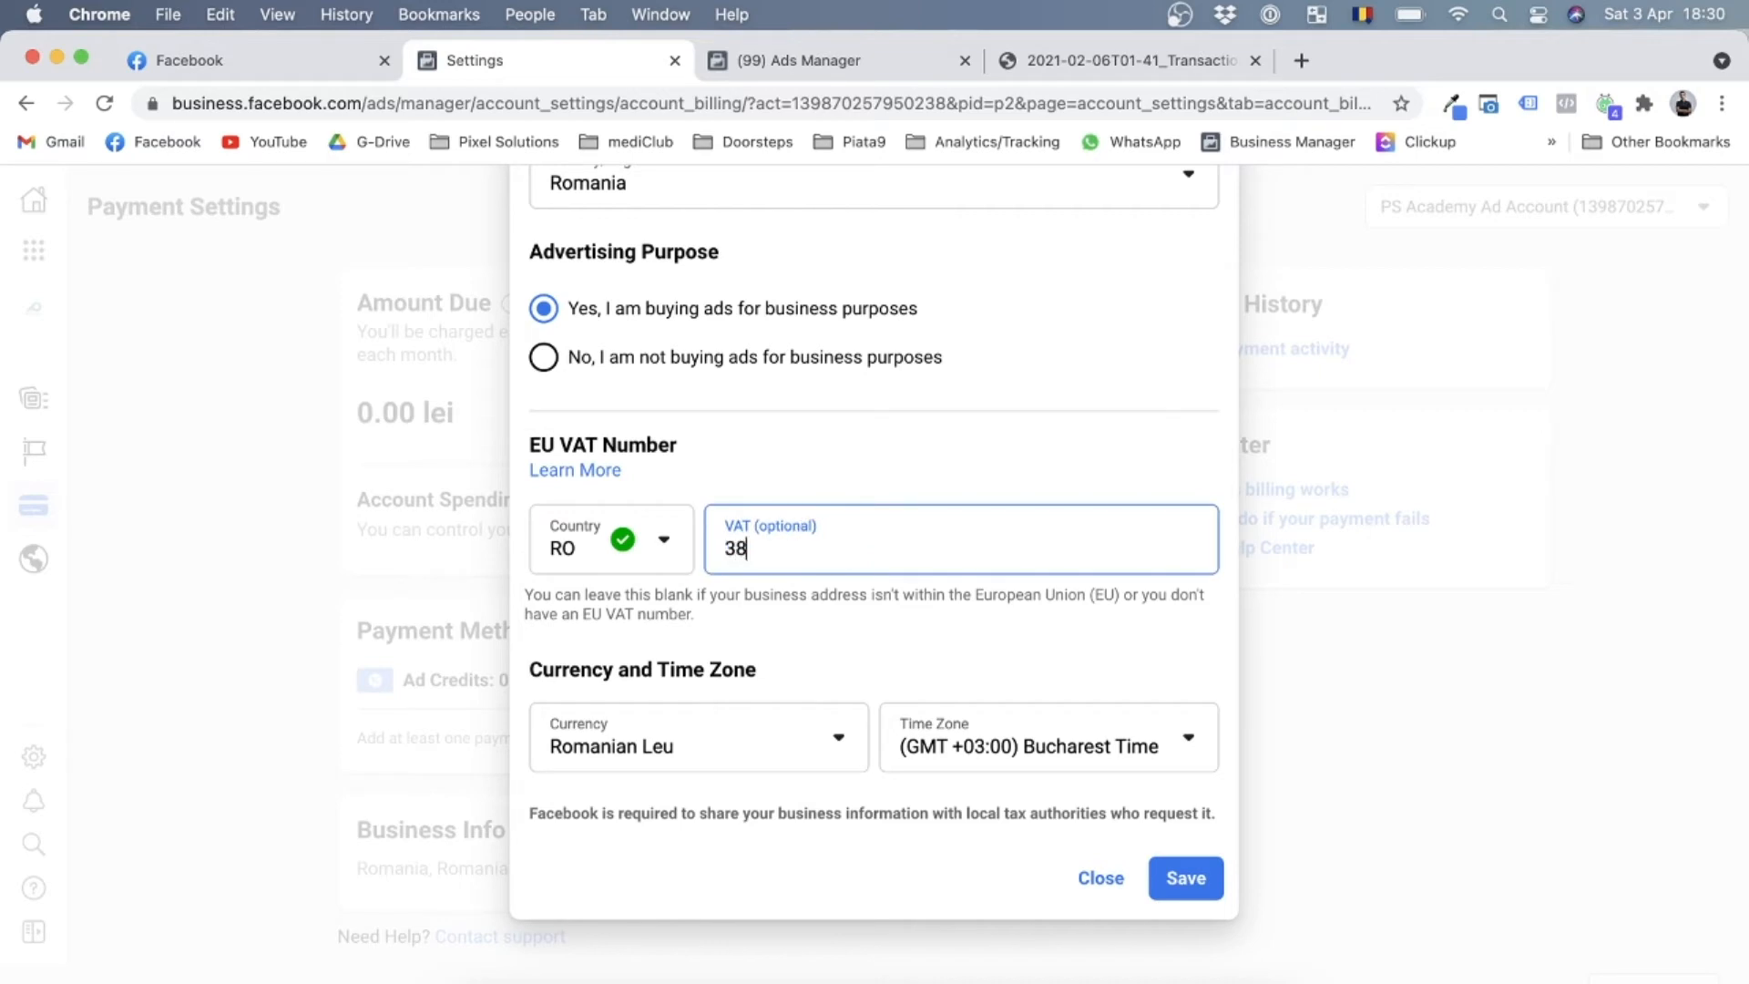
pyautogui.write('4876')
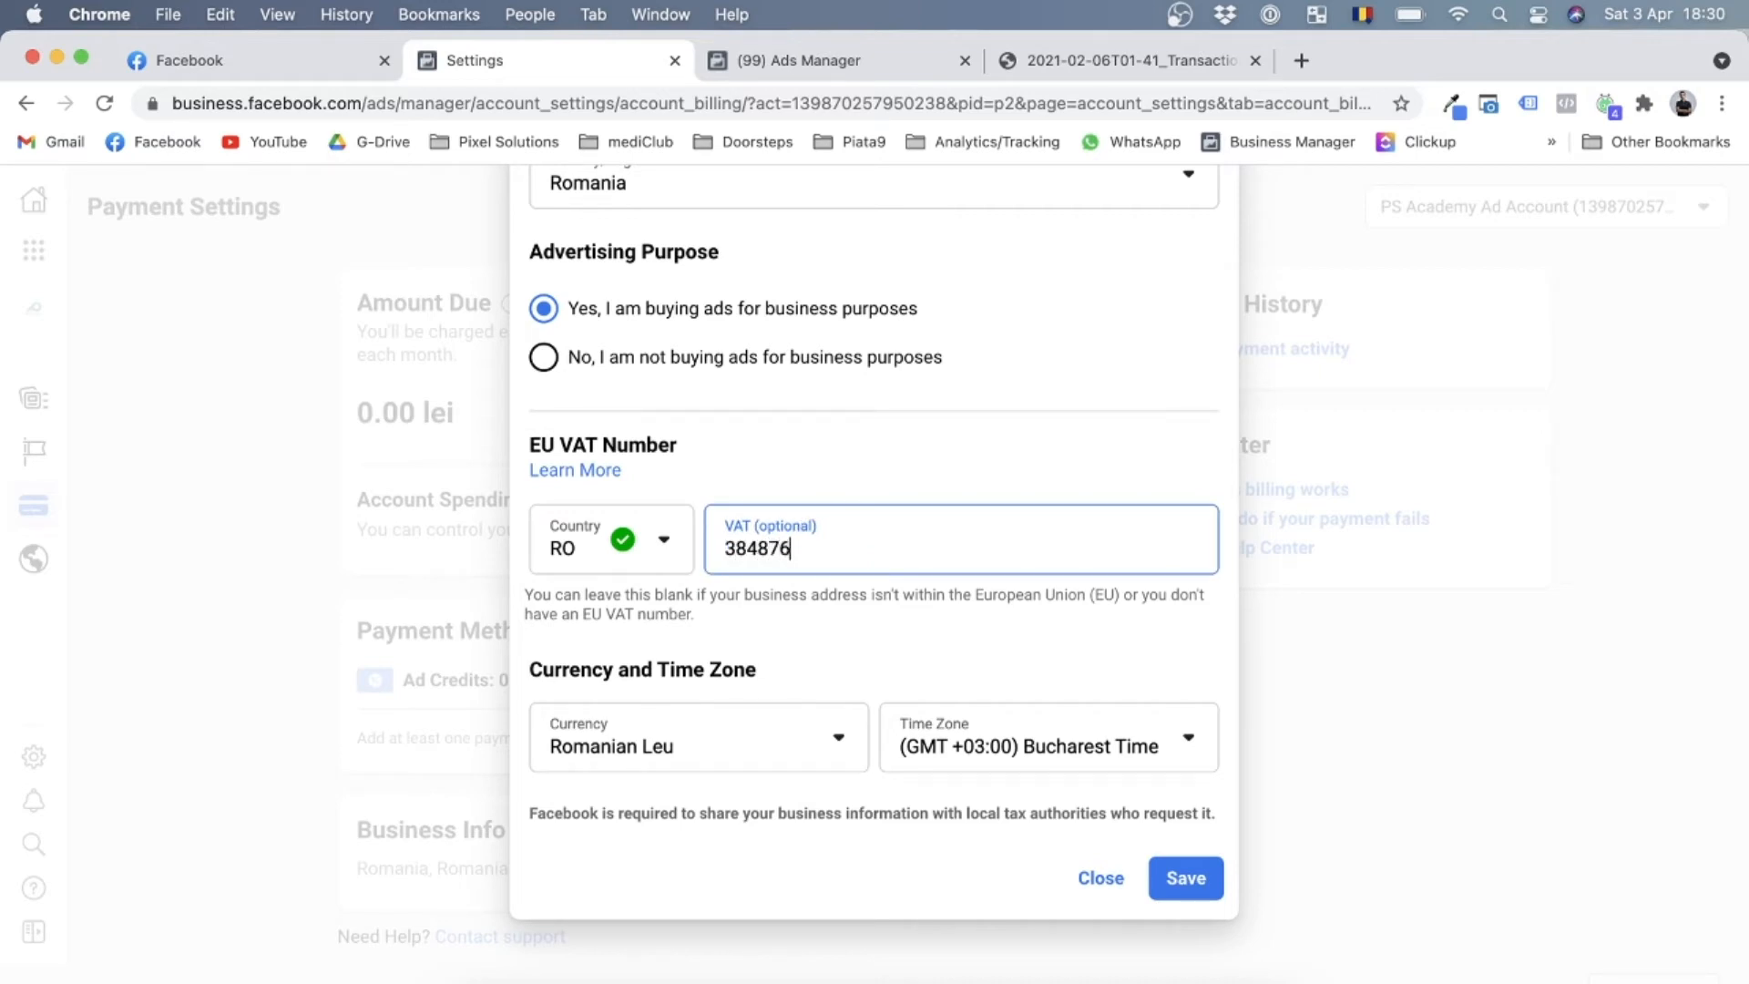
pyautogui.write('13')
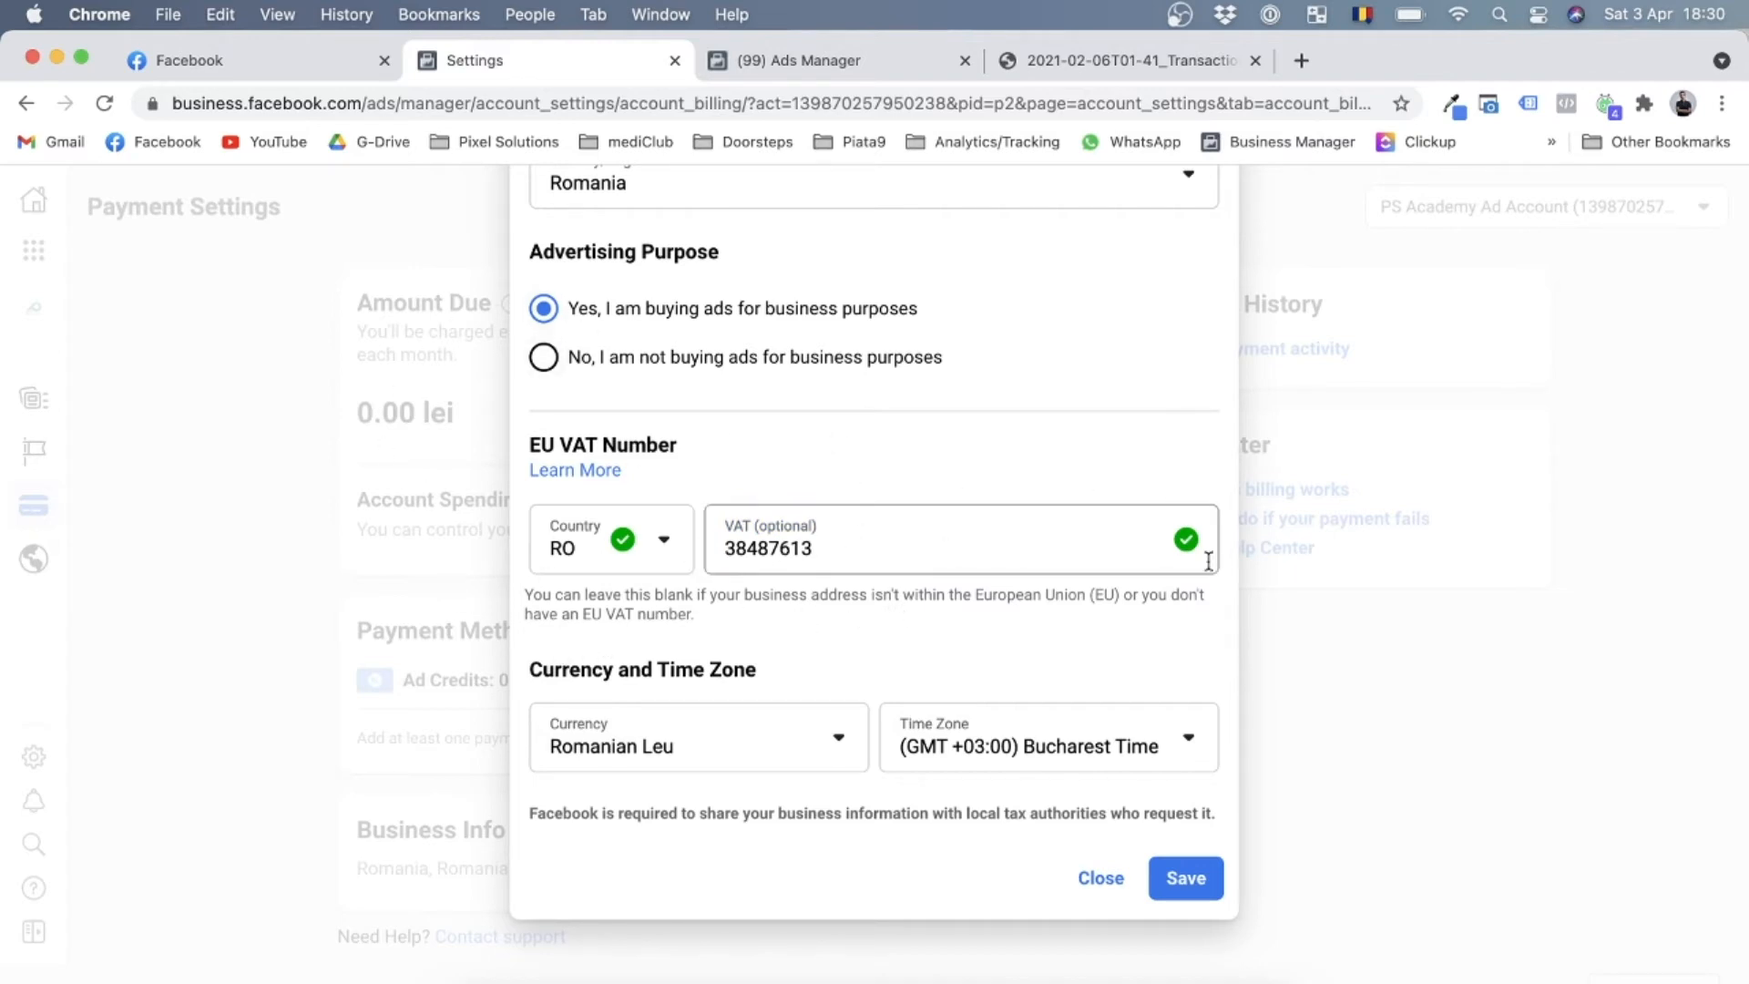
pyautogui.moveTo(812, 830)
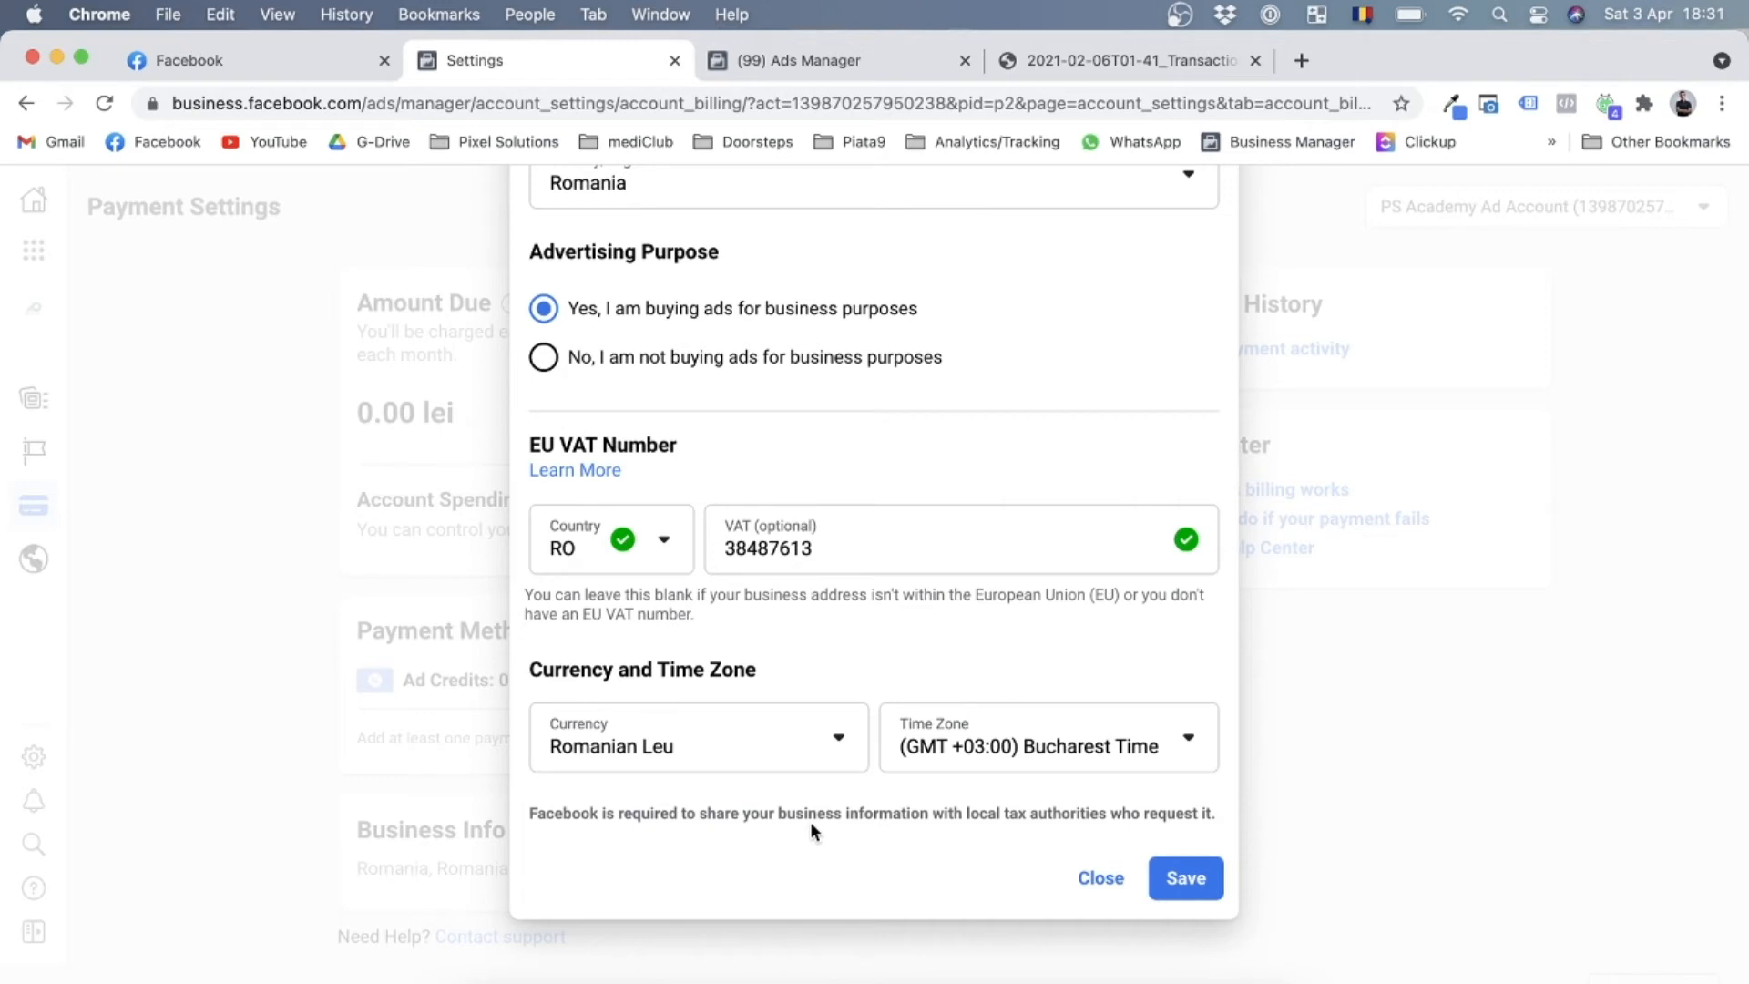
pyautogui.moveTo(986, 611)
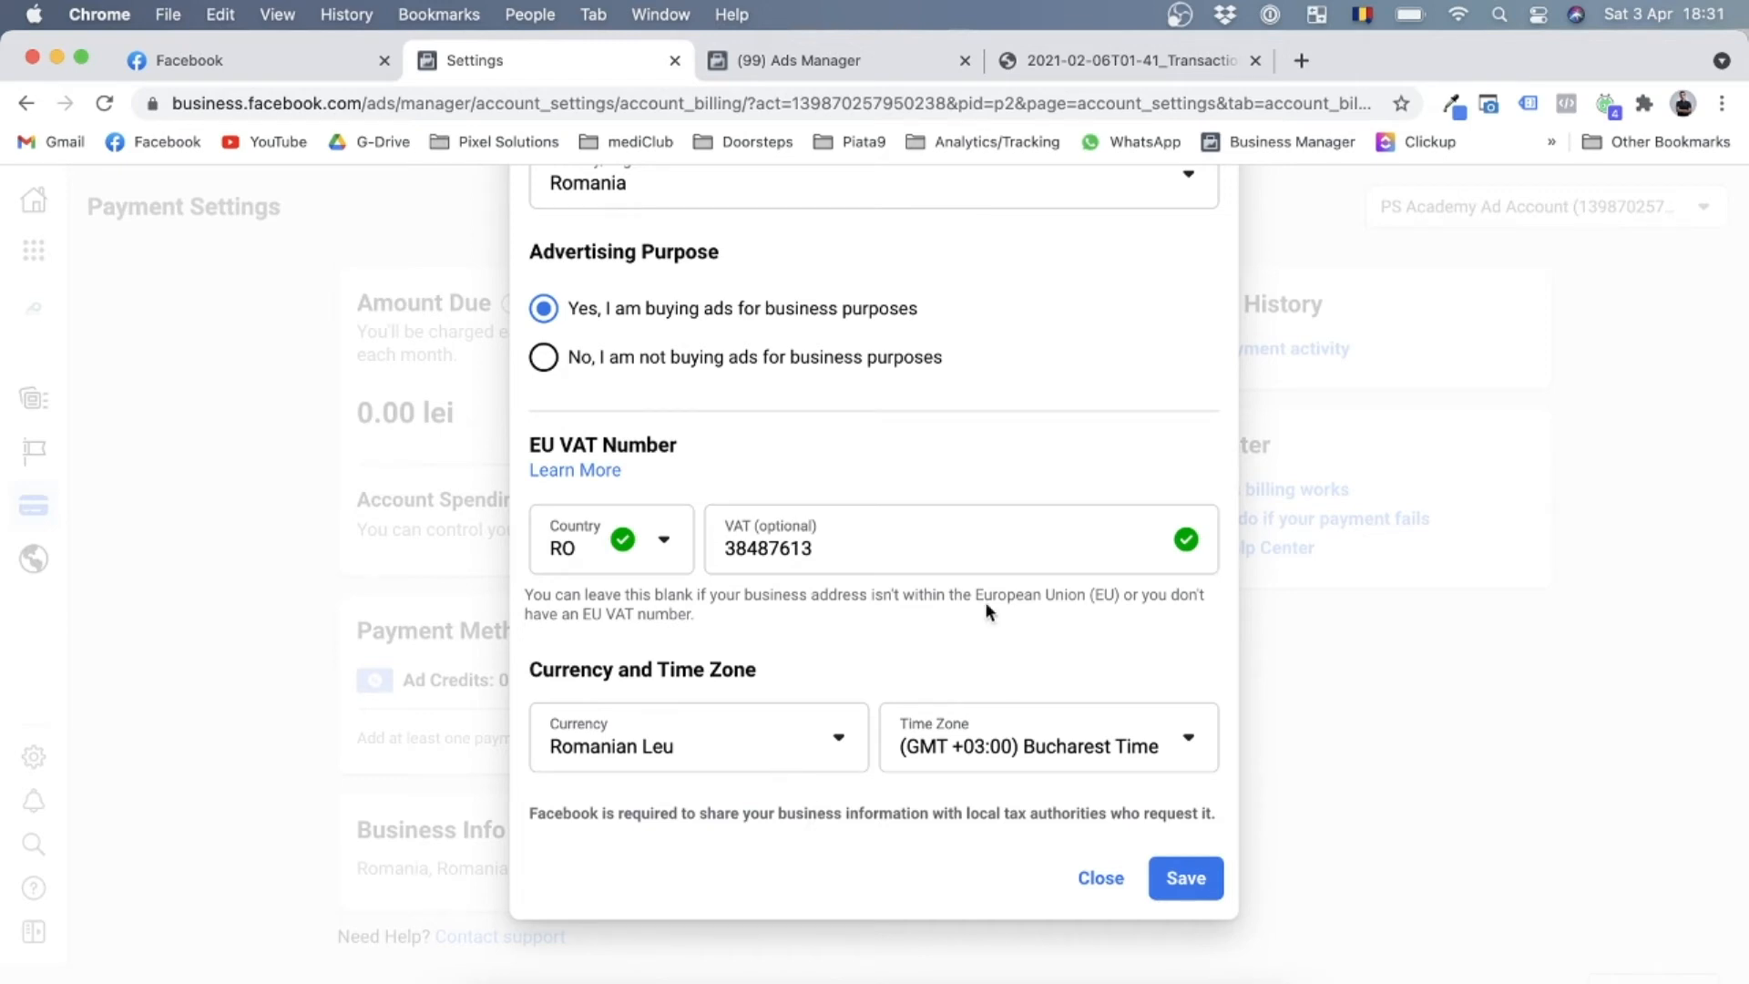
pyautogui.moveTo(710, 730)
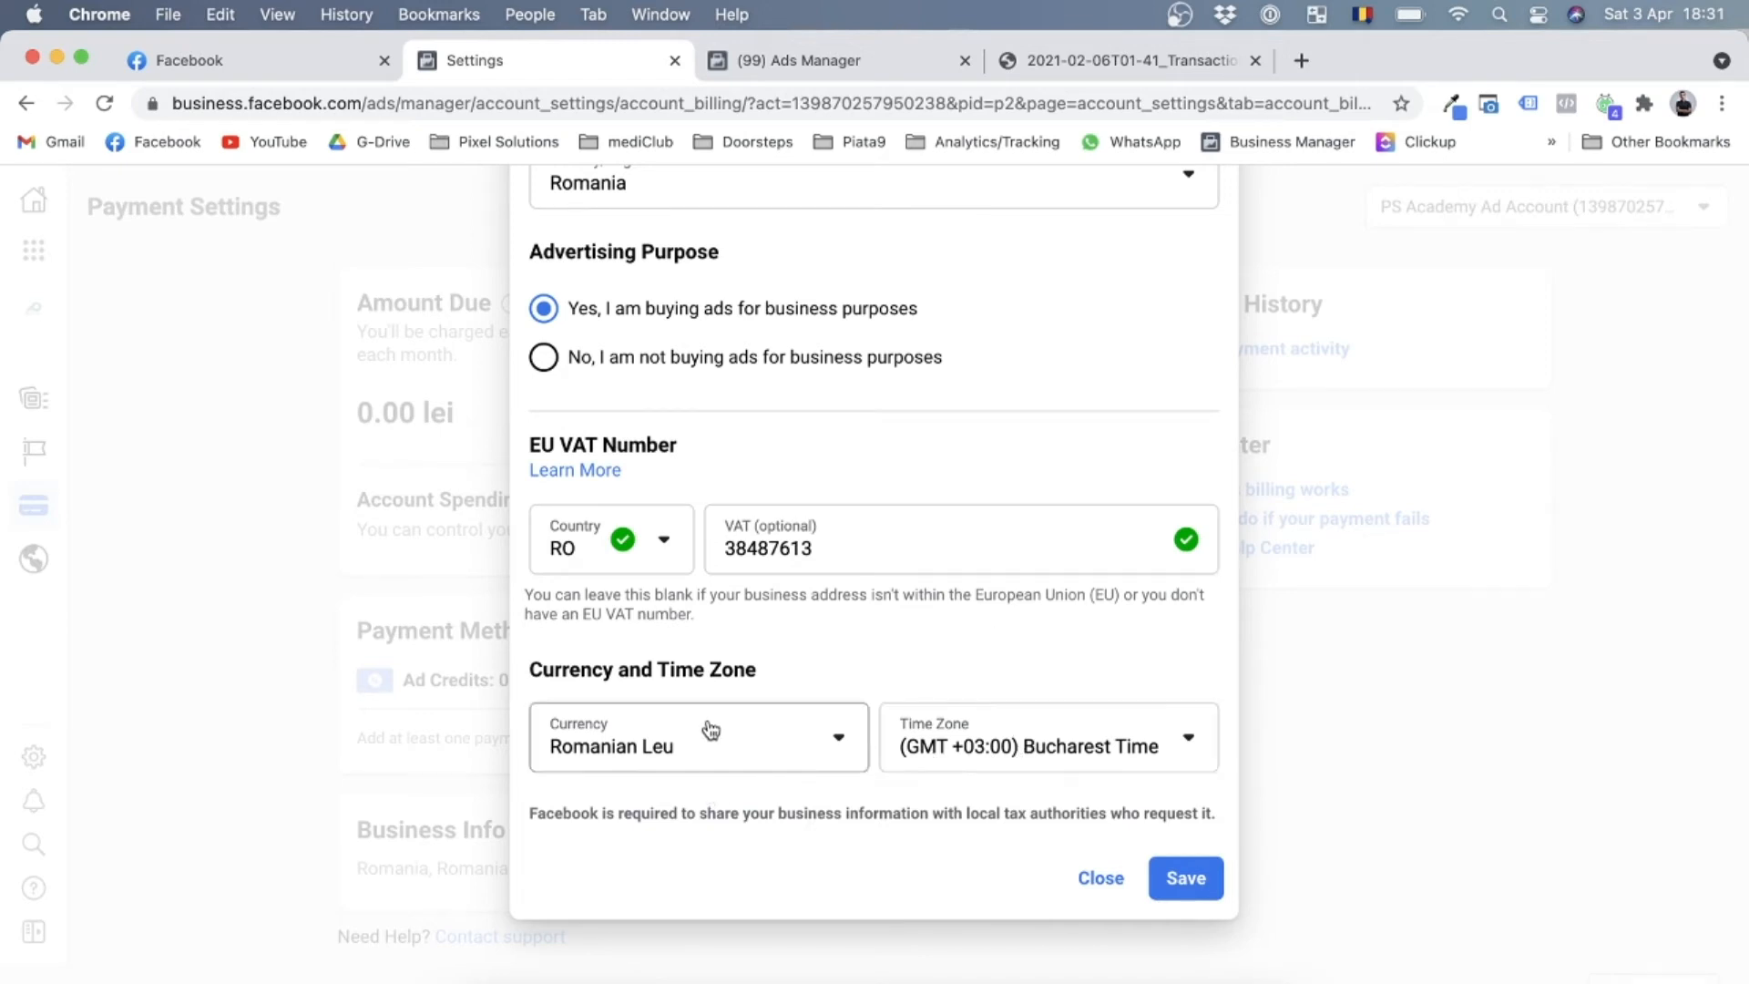
# Keep Romanian Leu as currency and save the business and tax details
pyautogui.click(697, 736)
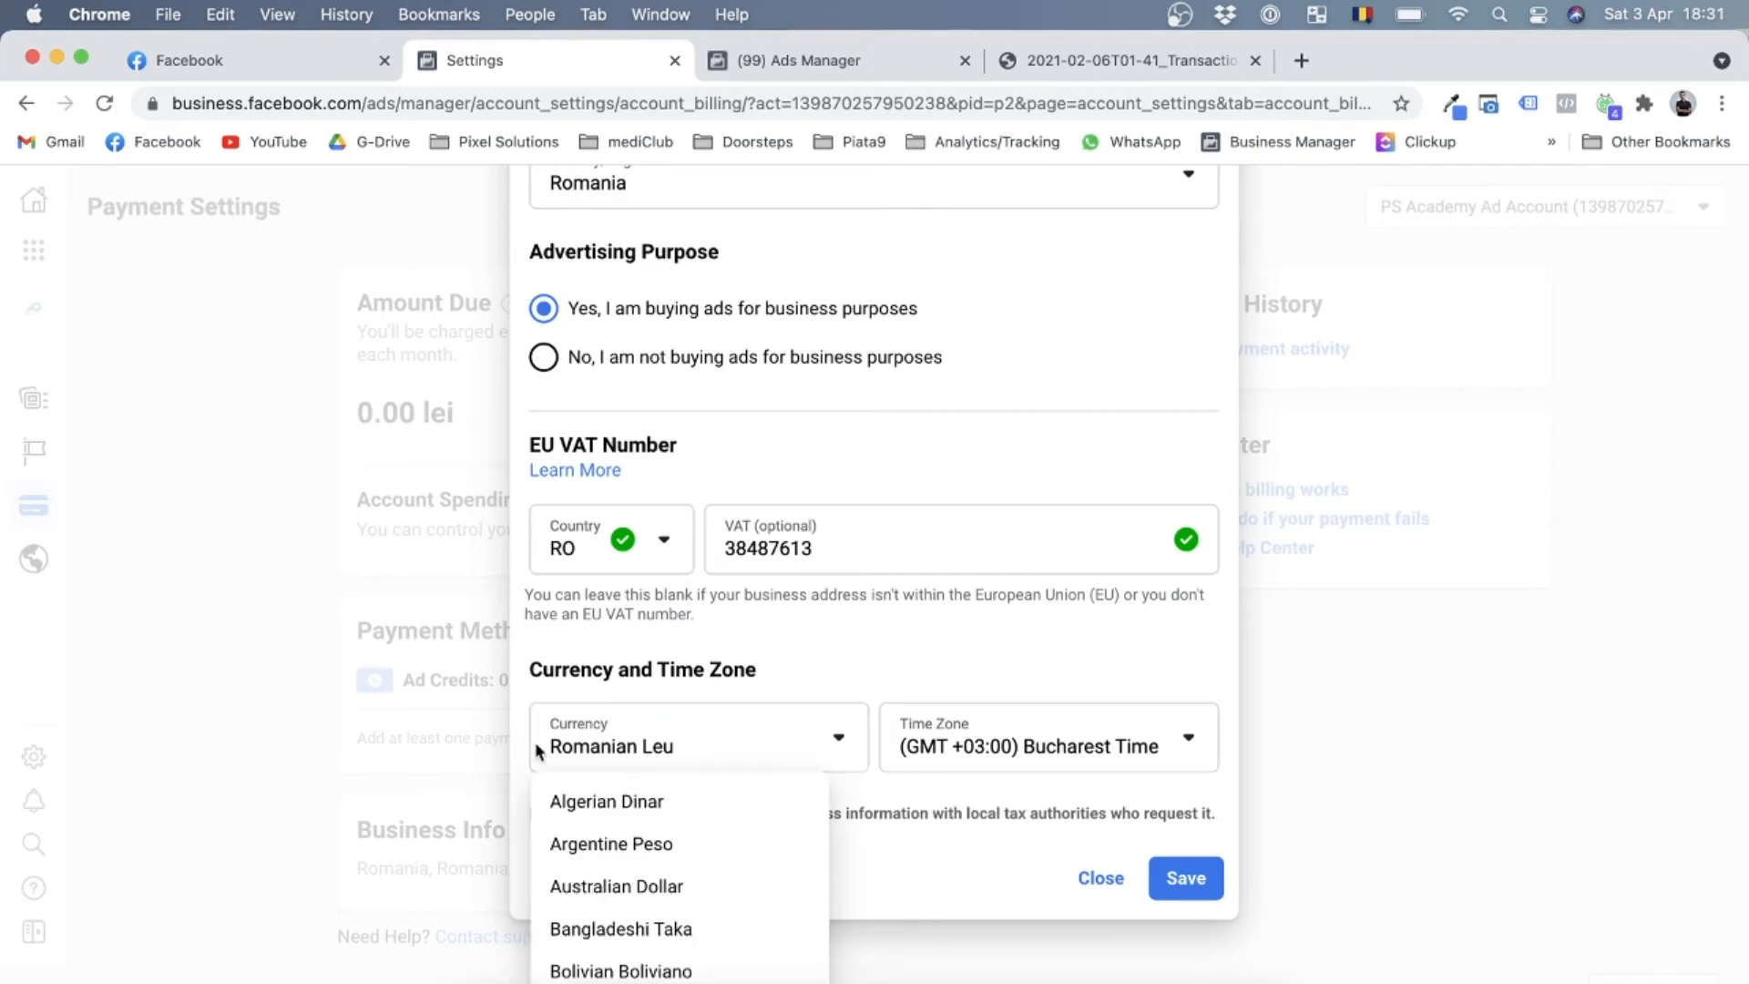
pyautogui.click(700, 736)
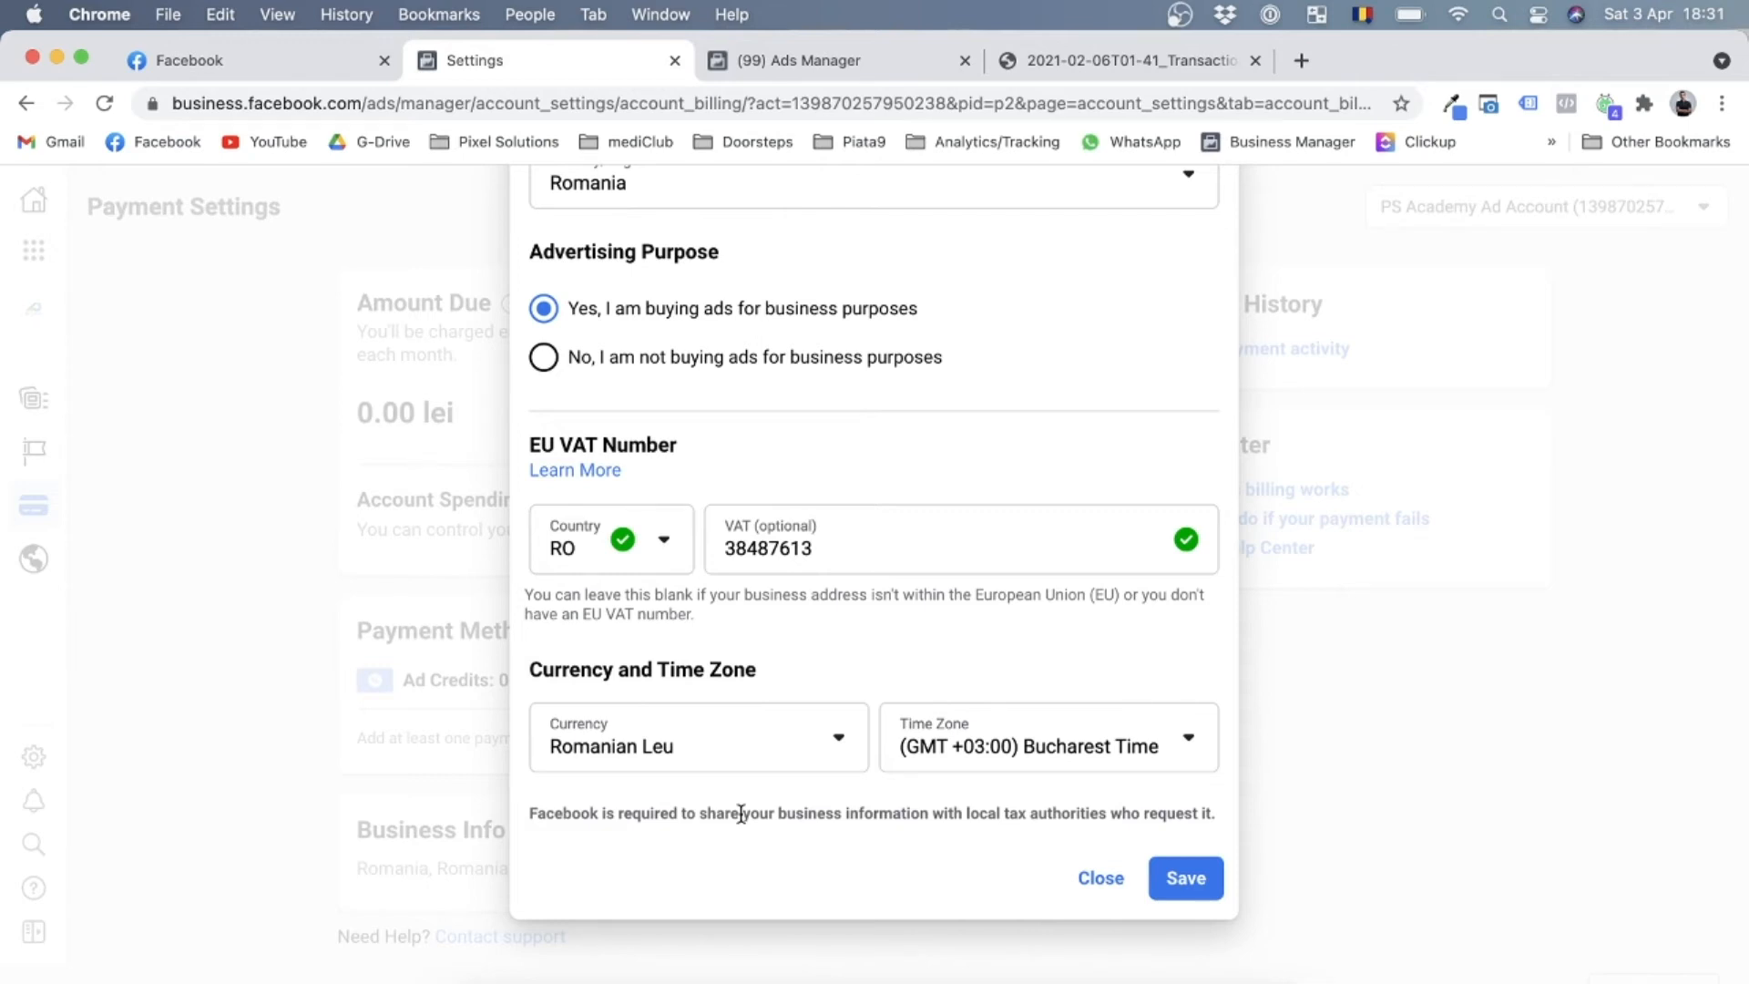
pyautogui.moveTo(904, 820)
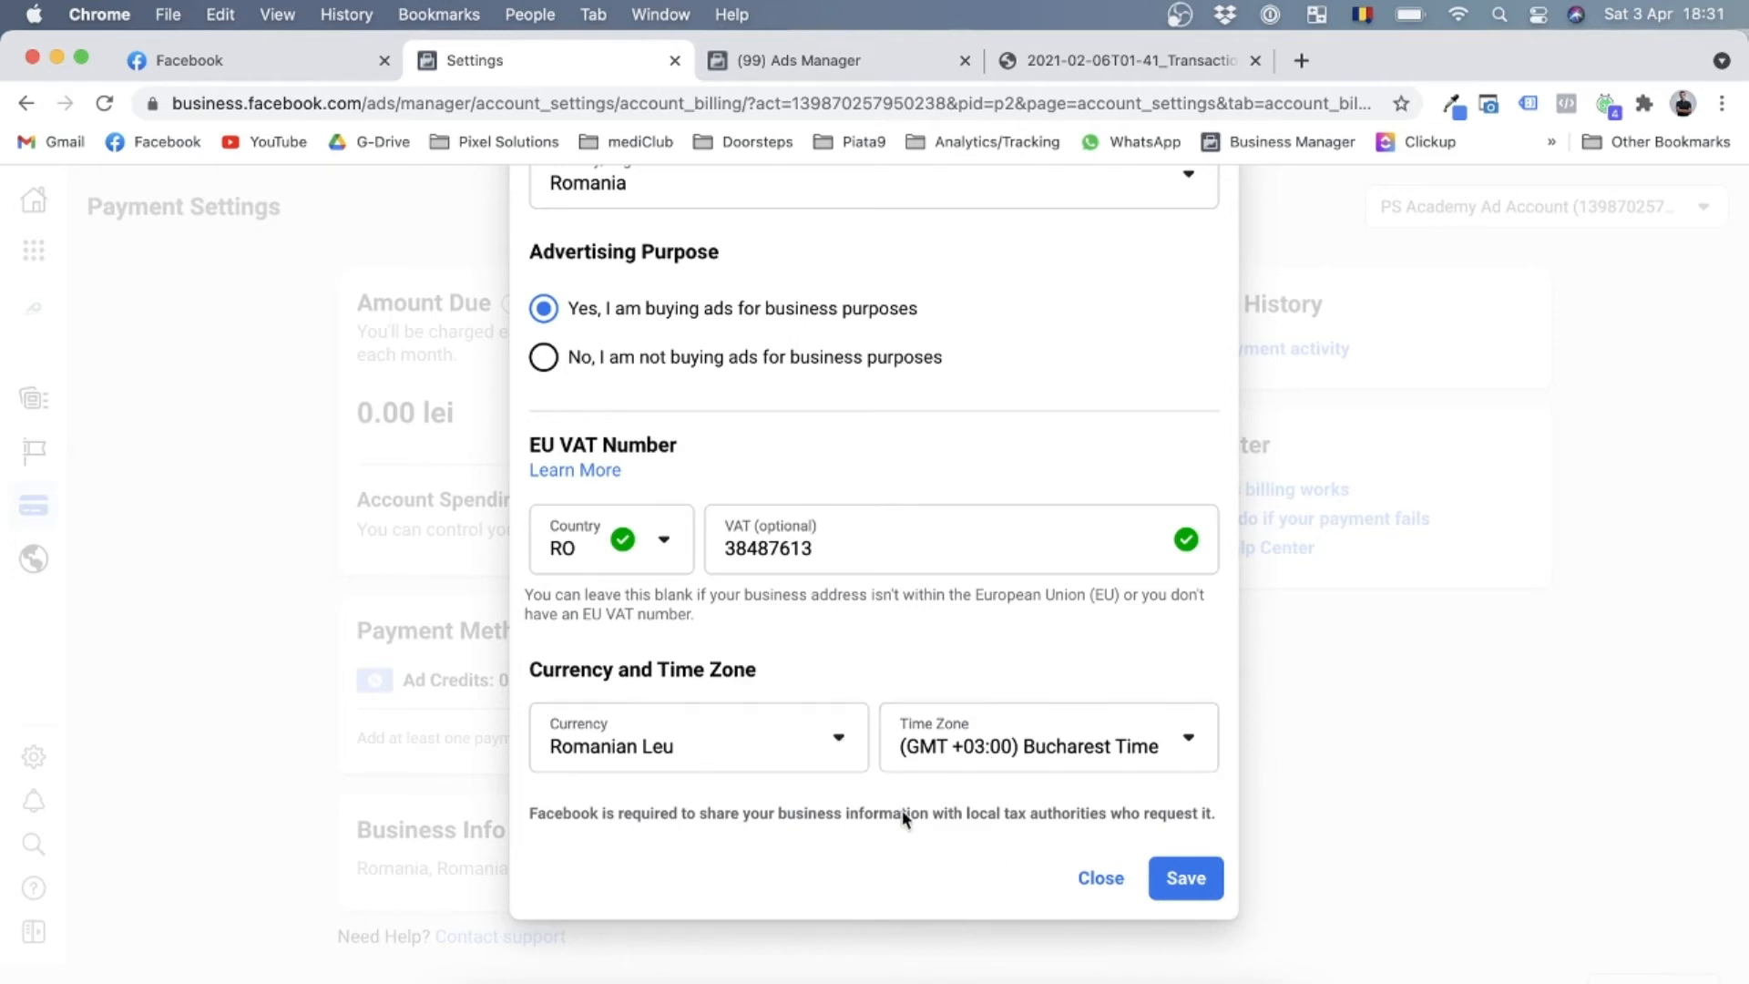
pyautogui.moveTo(969, 588)
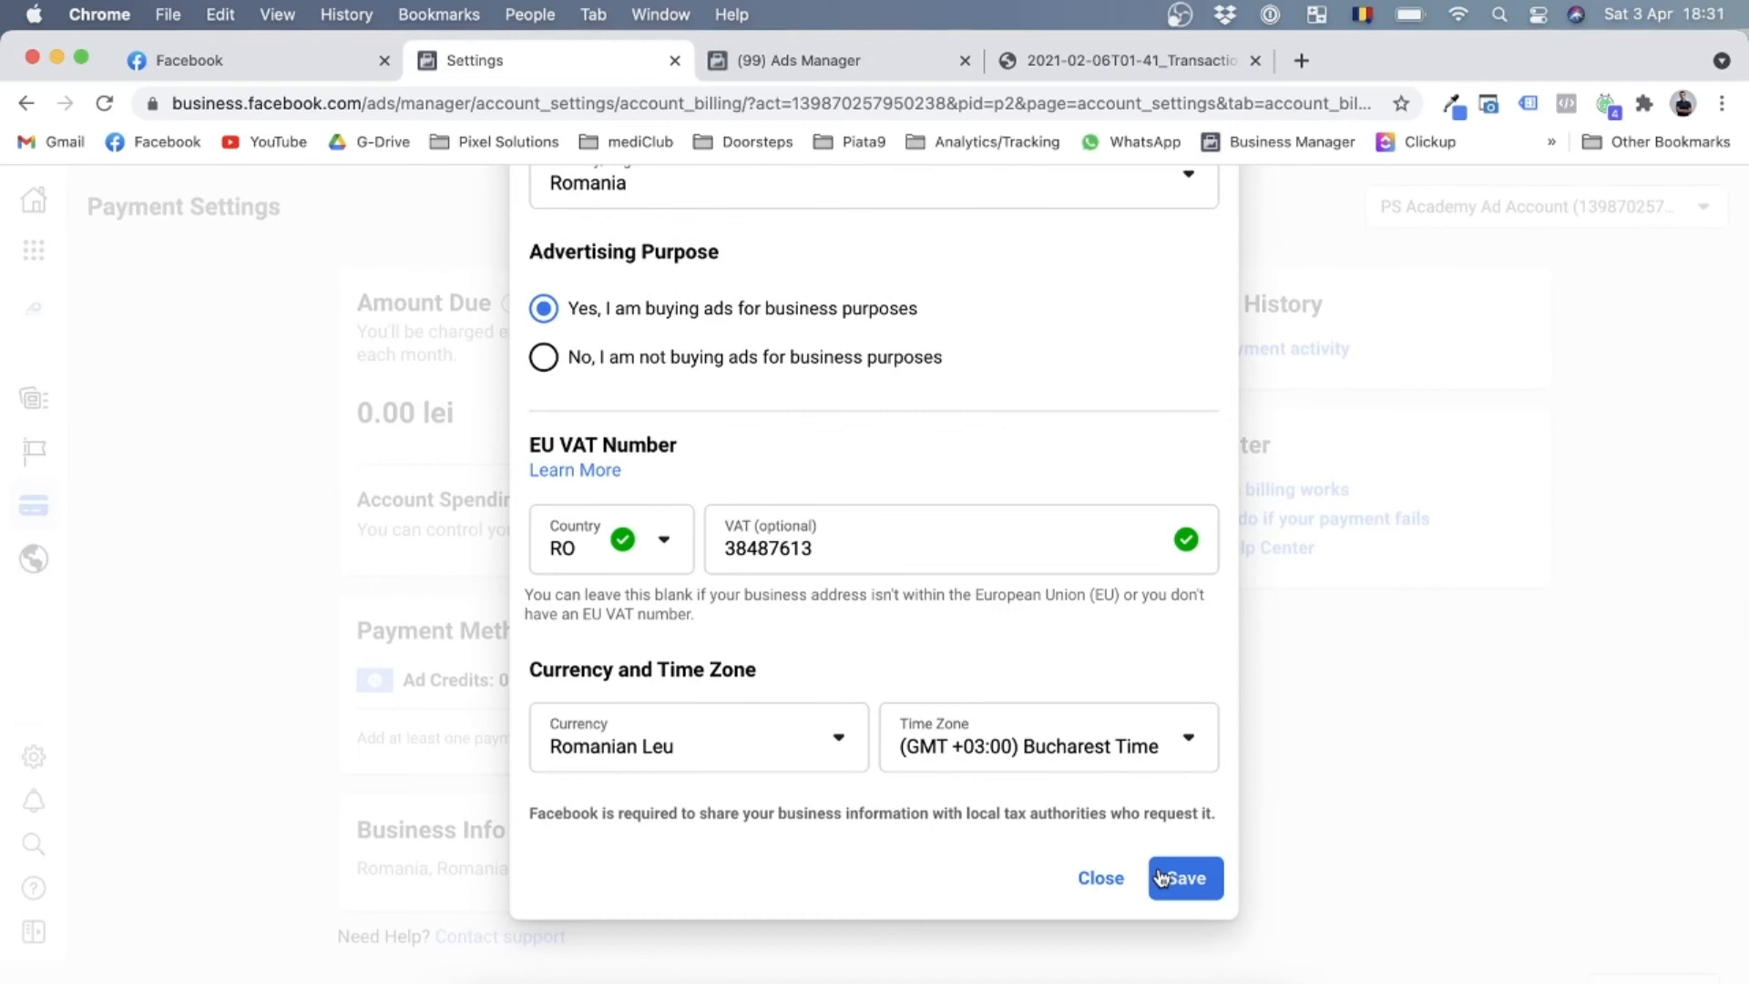
pyautogui.click(1184, 878)
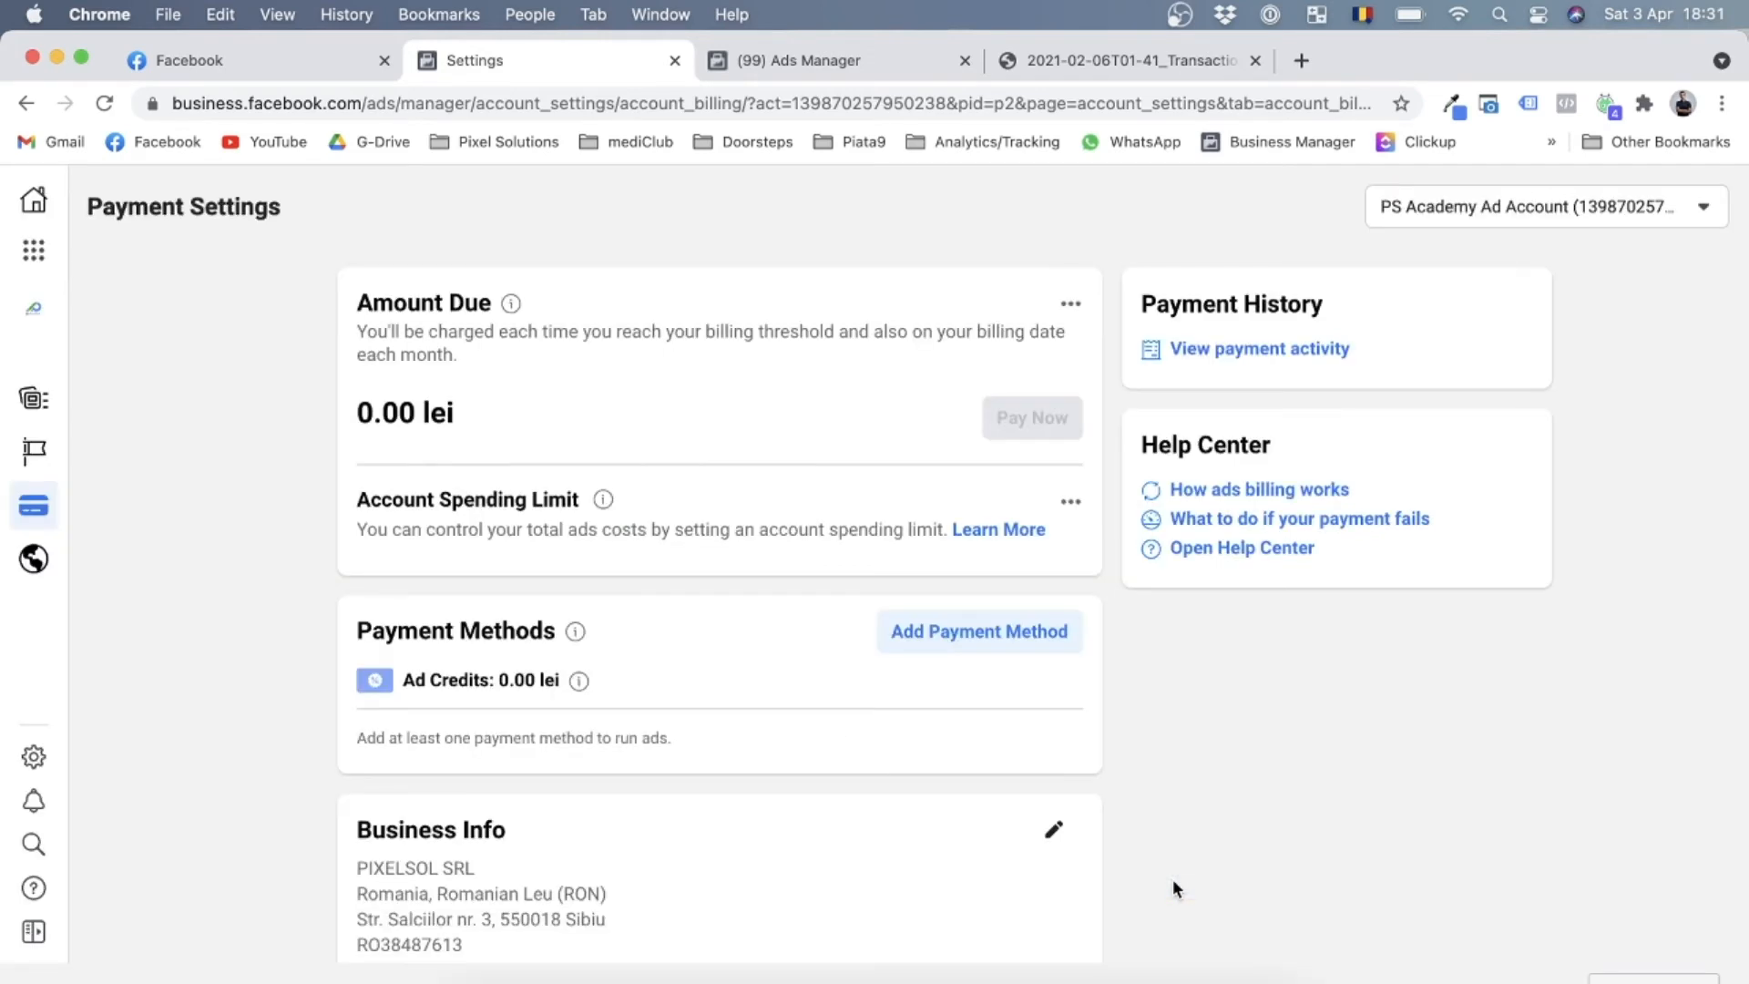
# Review the saved Business Info card and start adding a payment method
pyautogui.scroll(-3)
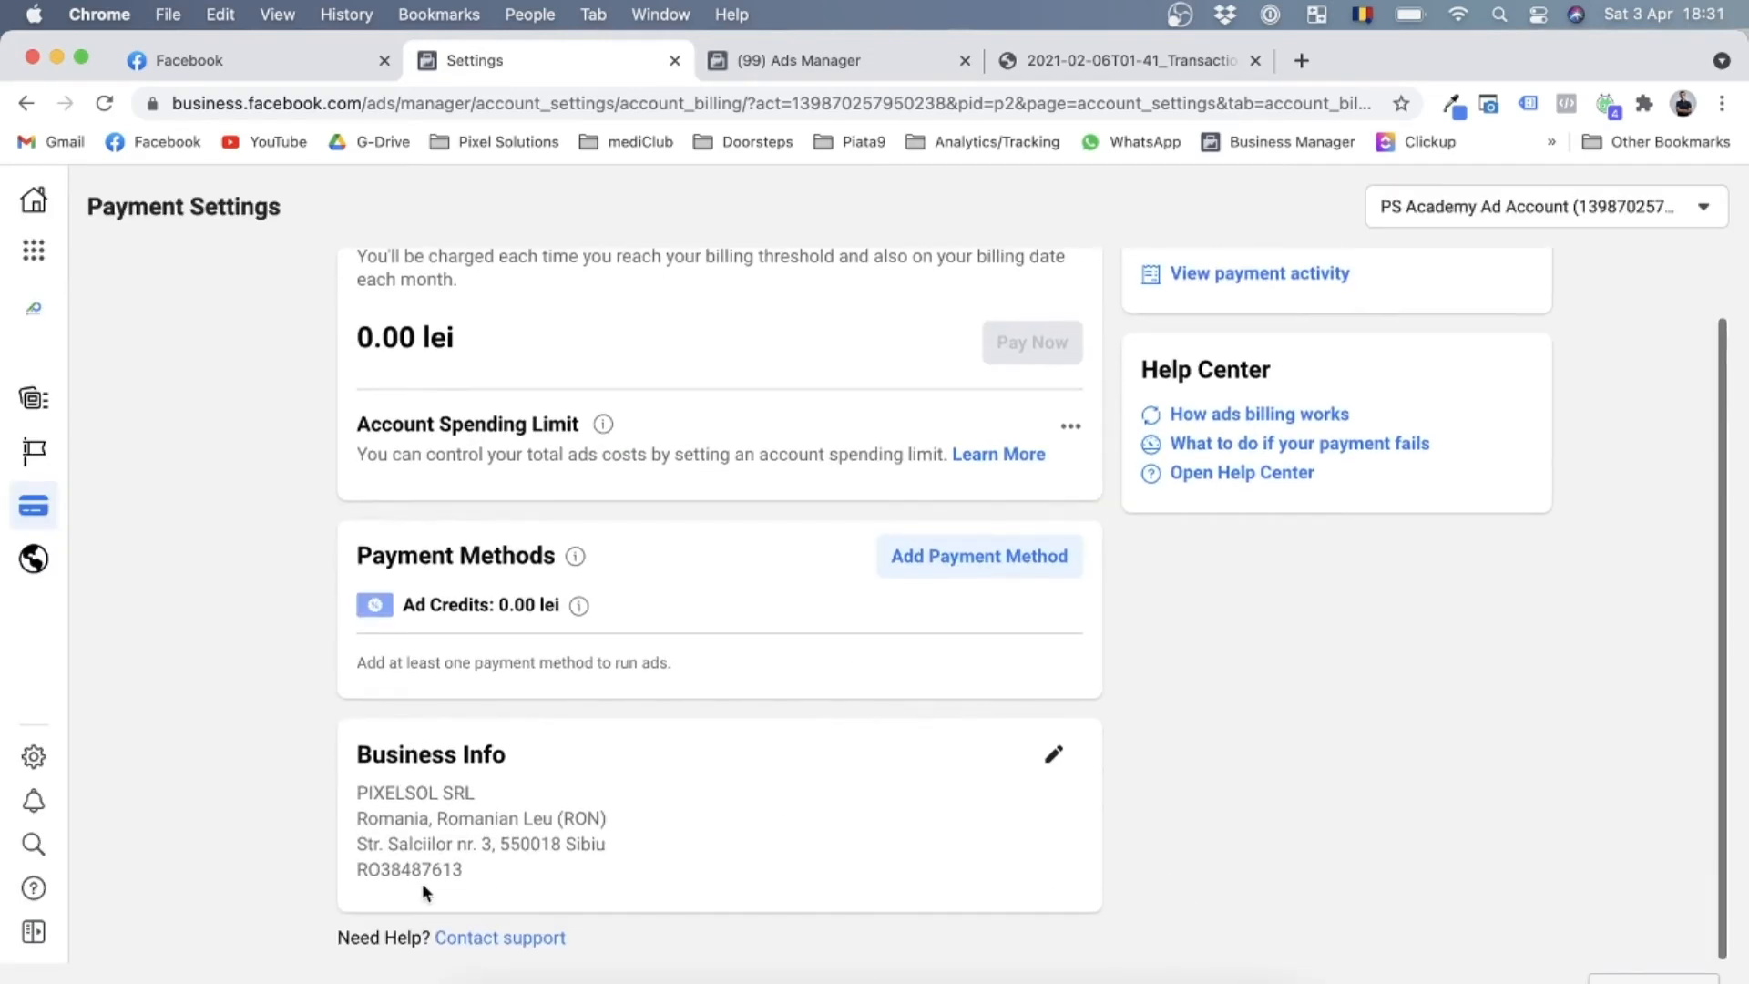
pyautogui.moveTo(165, 754)
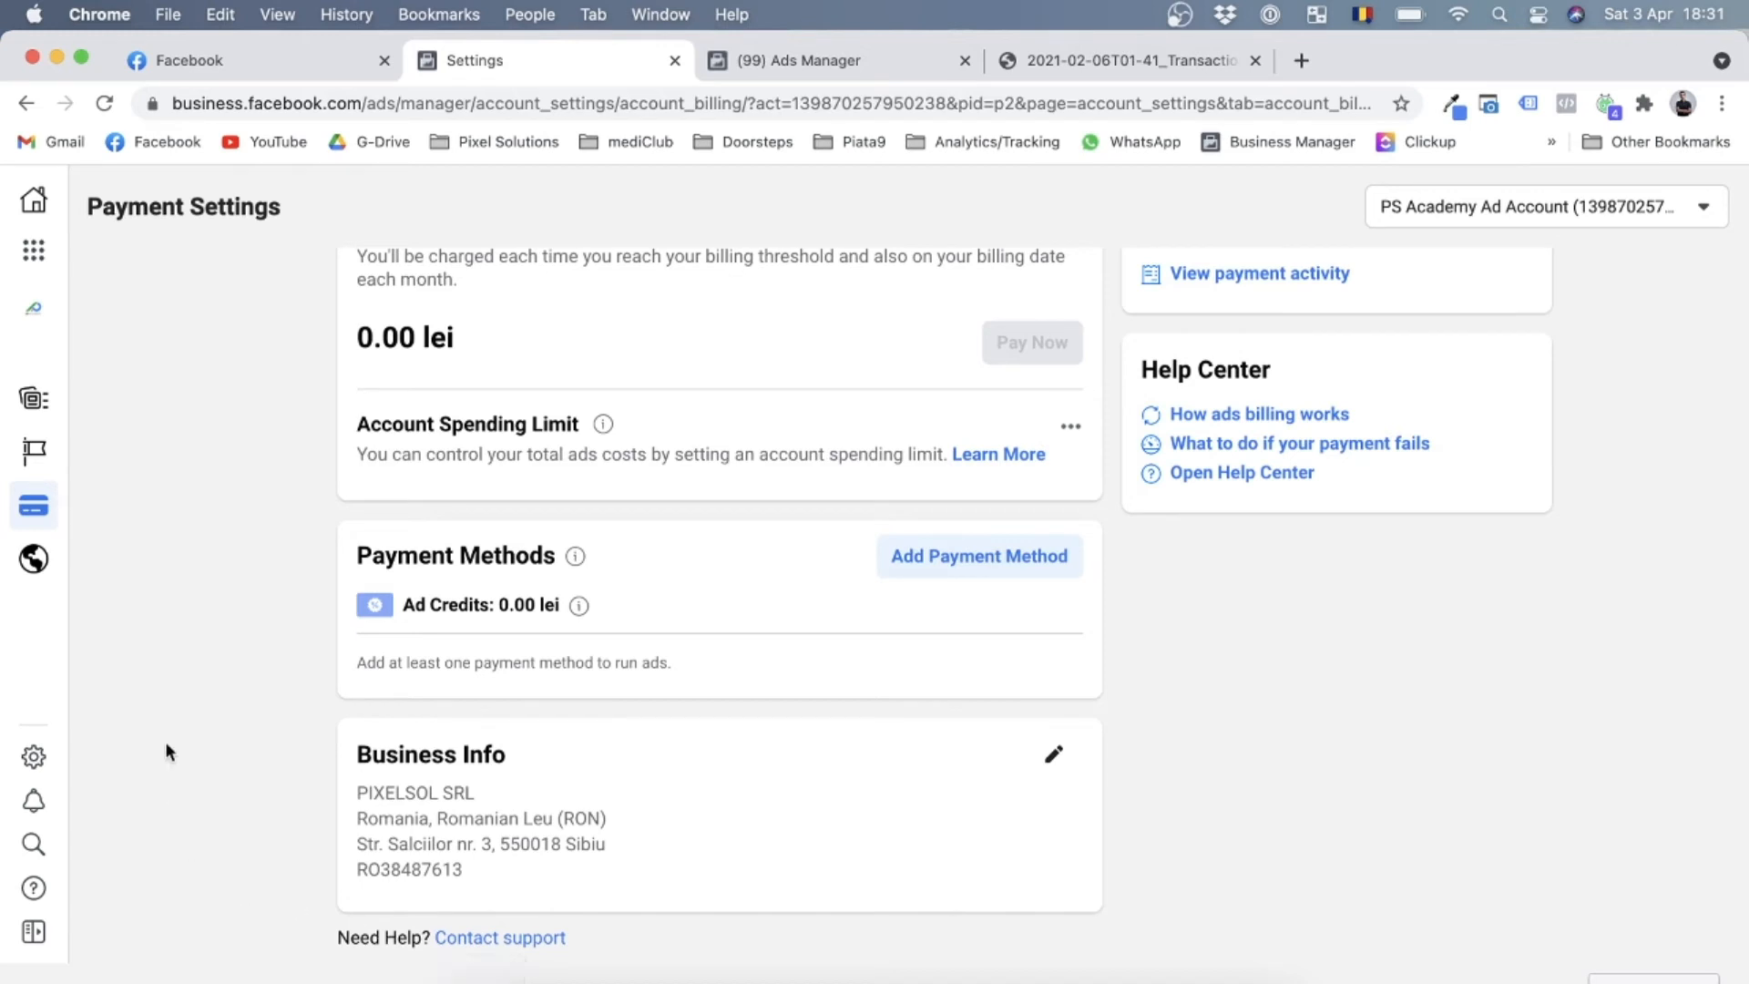
pyautogui.moveTo(455, 875)
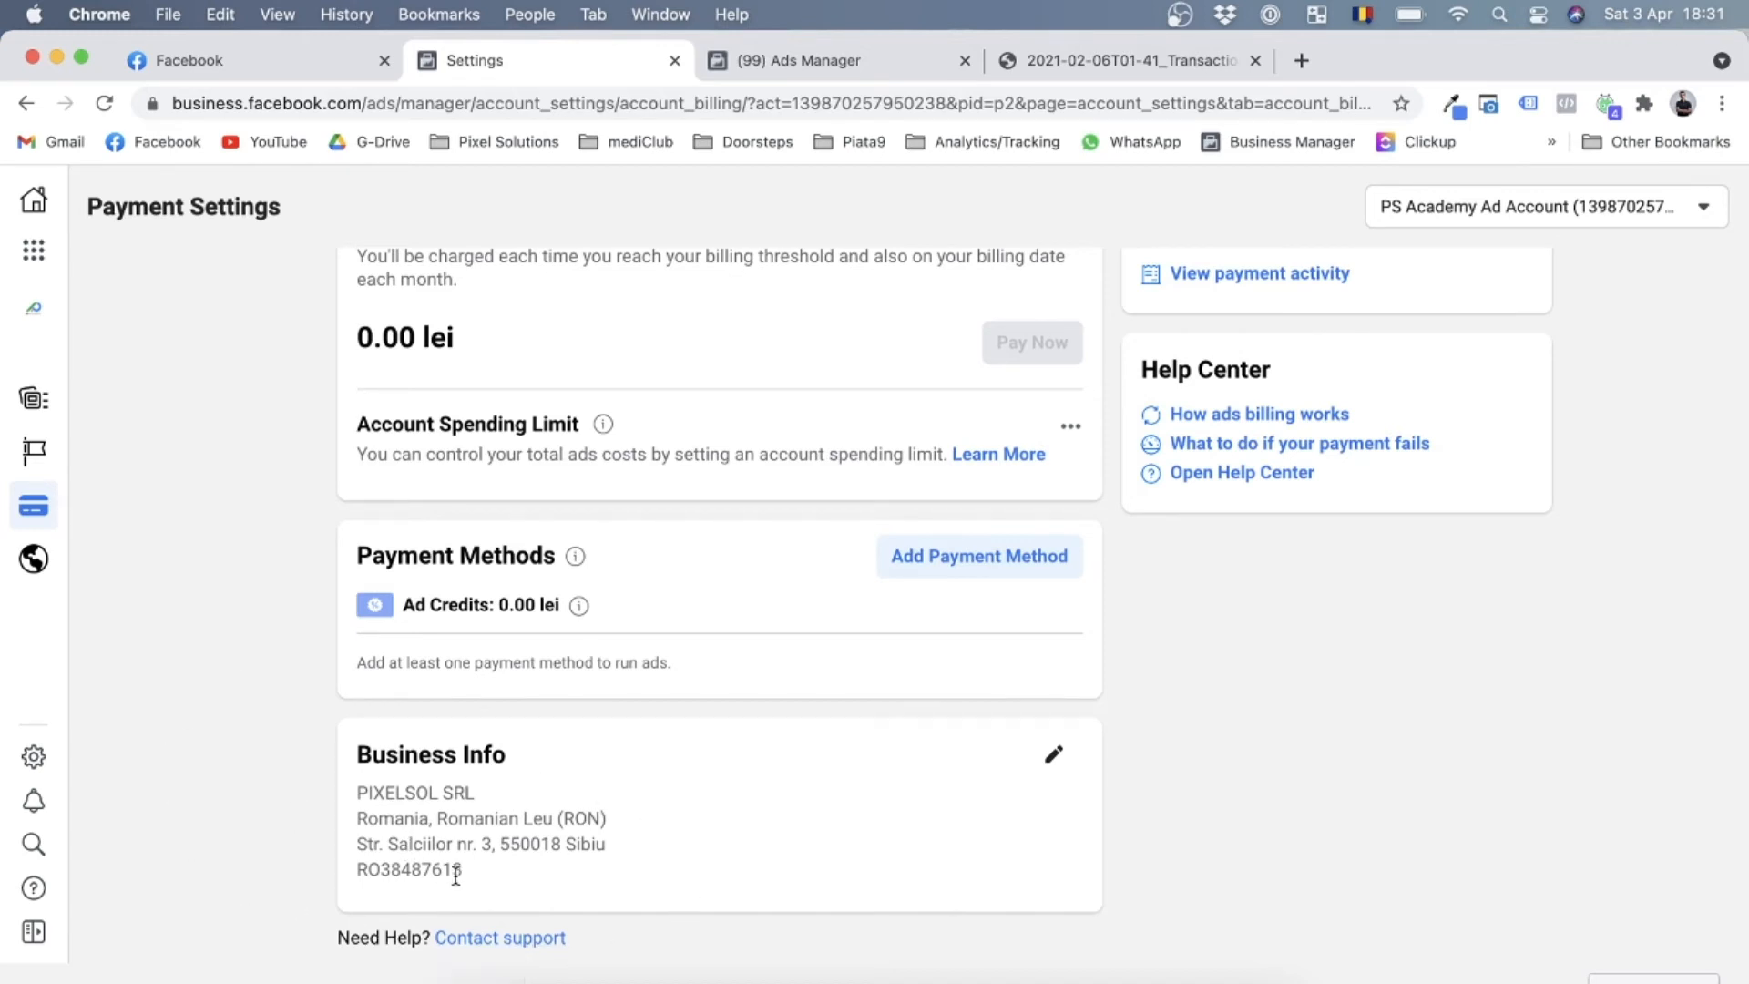
pyautogui.moveTo(757, 850)
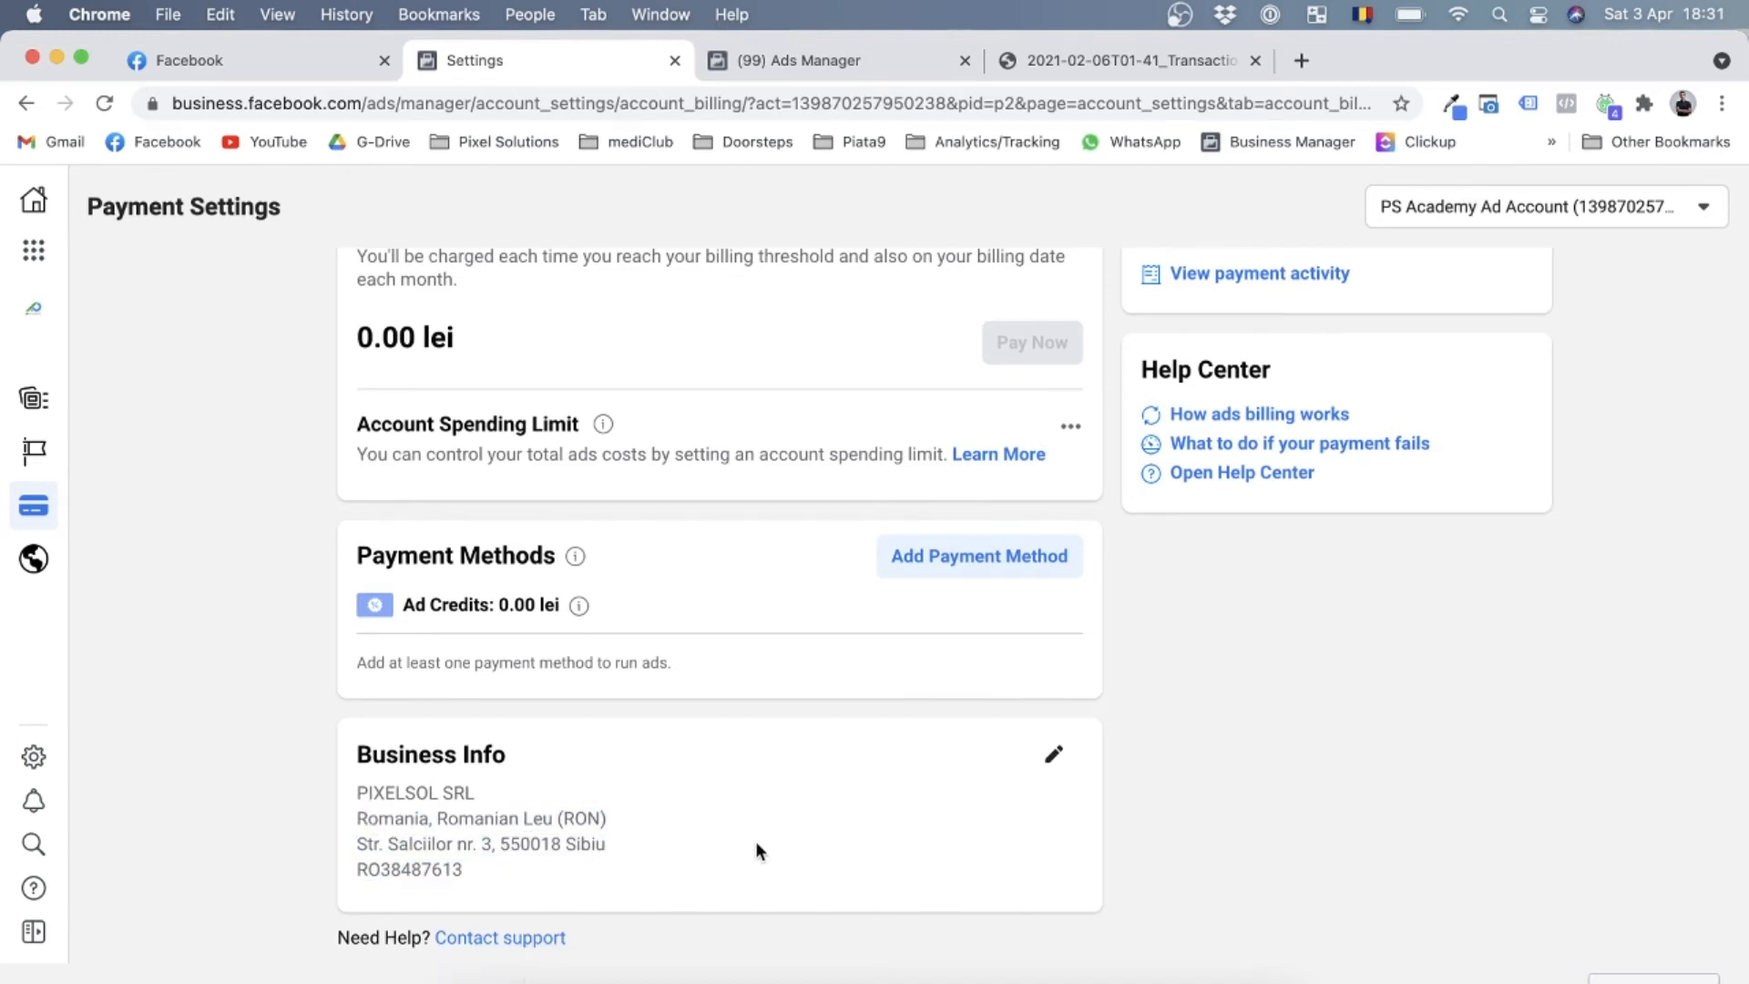
pyautogui.scroll(3)
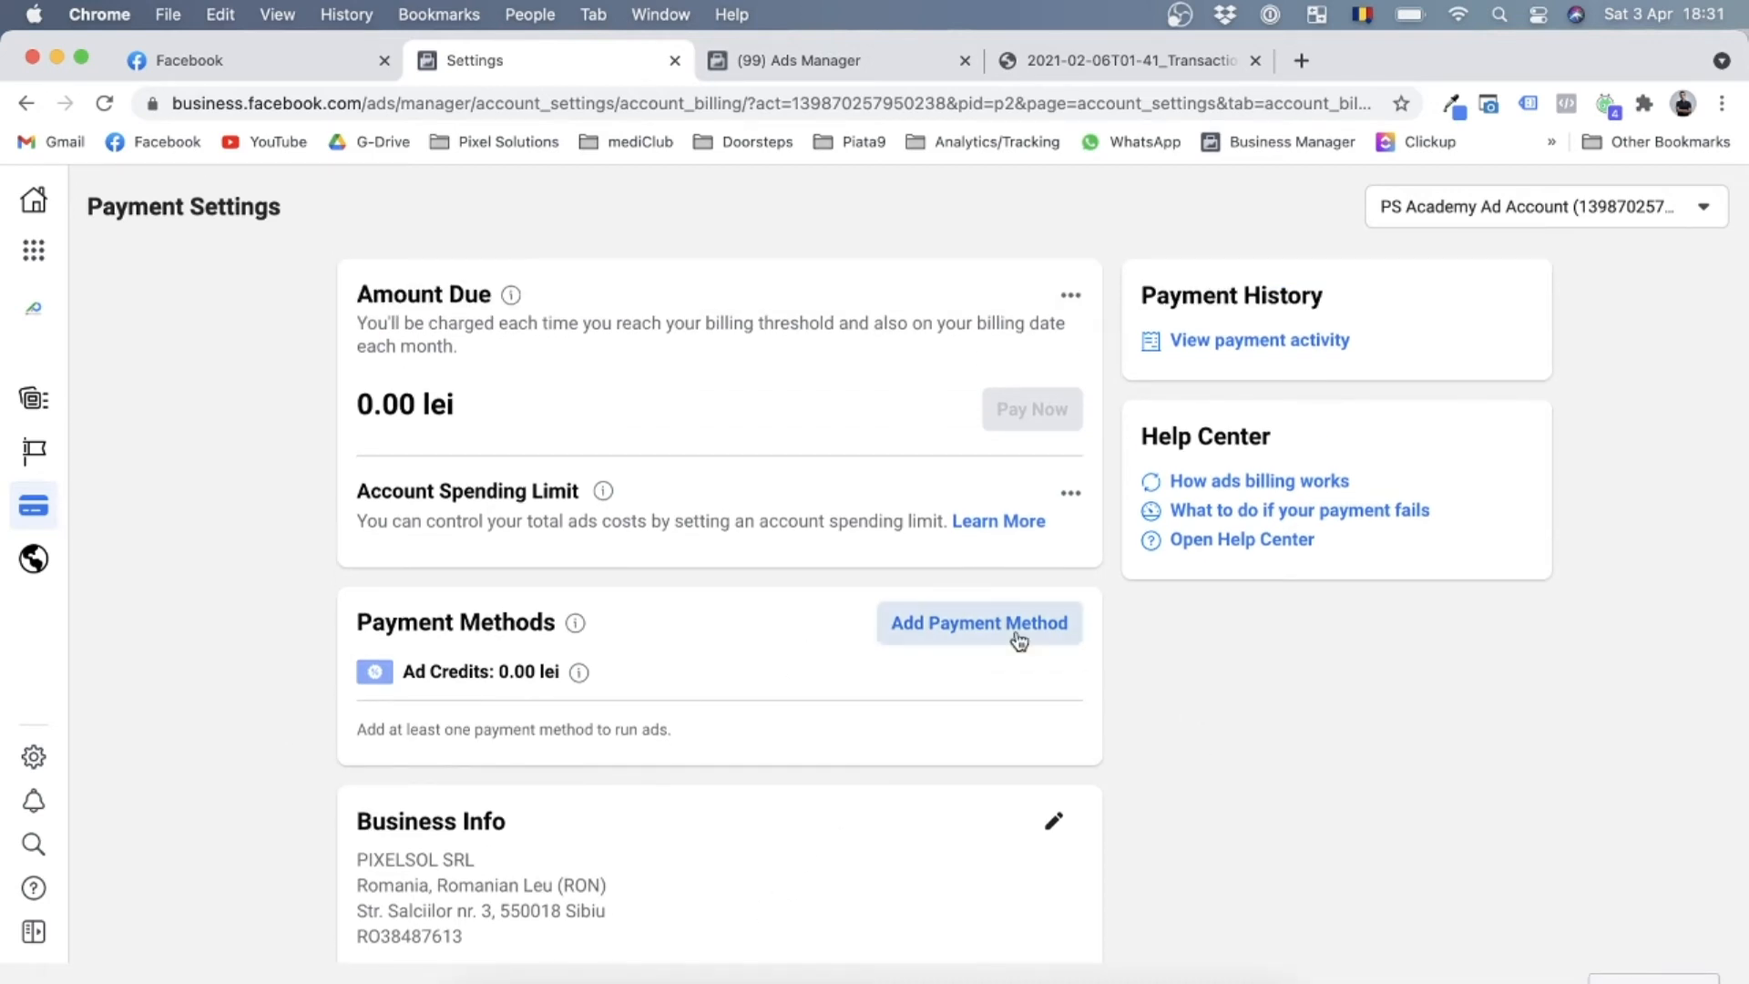
pyautogui.click(978, 622)
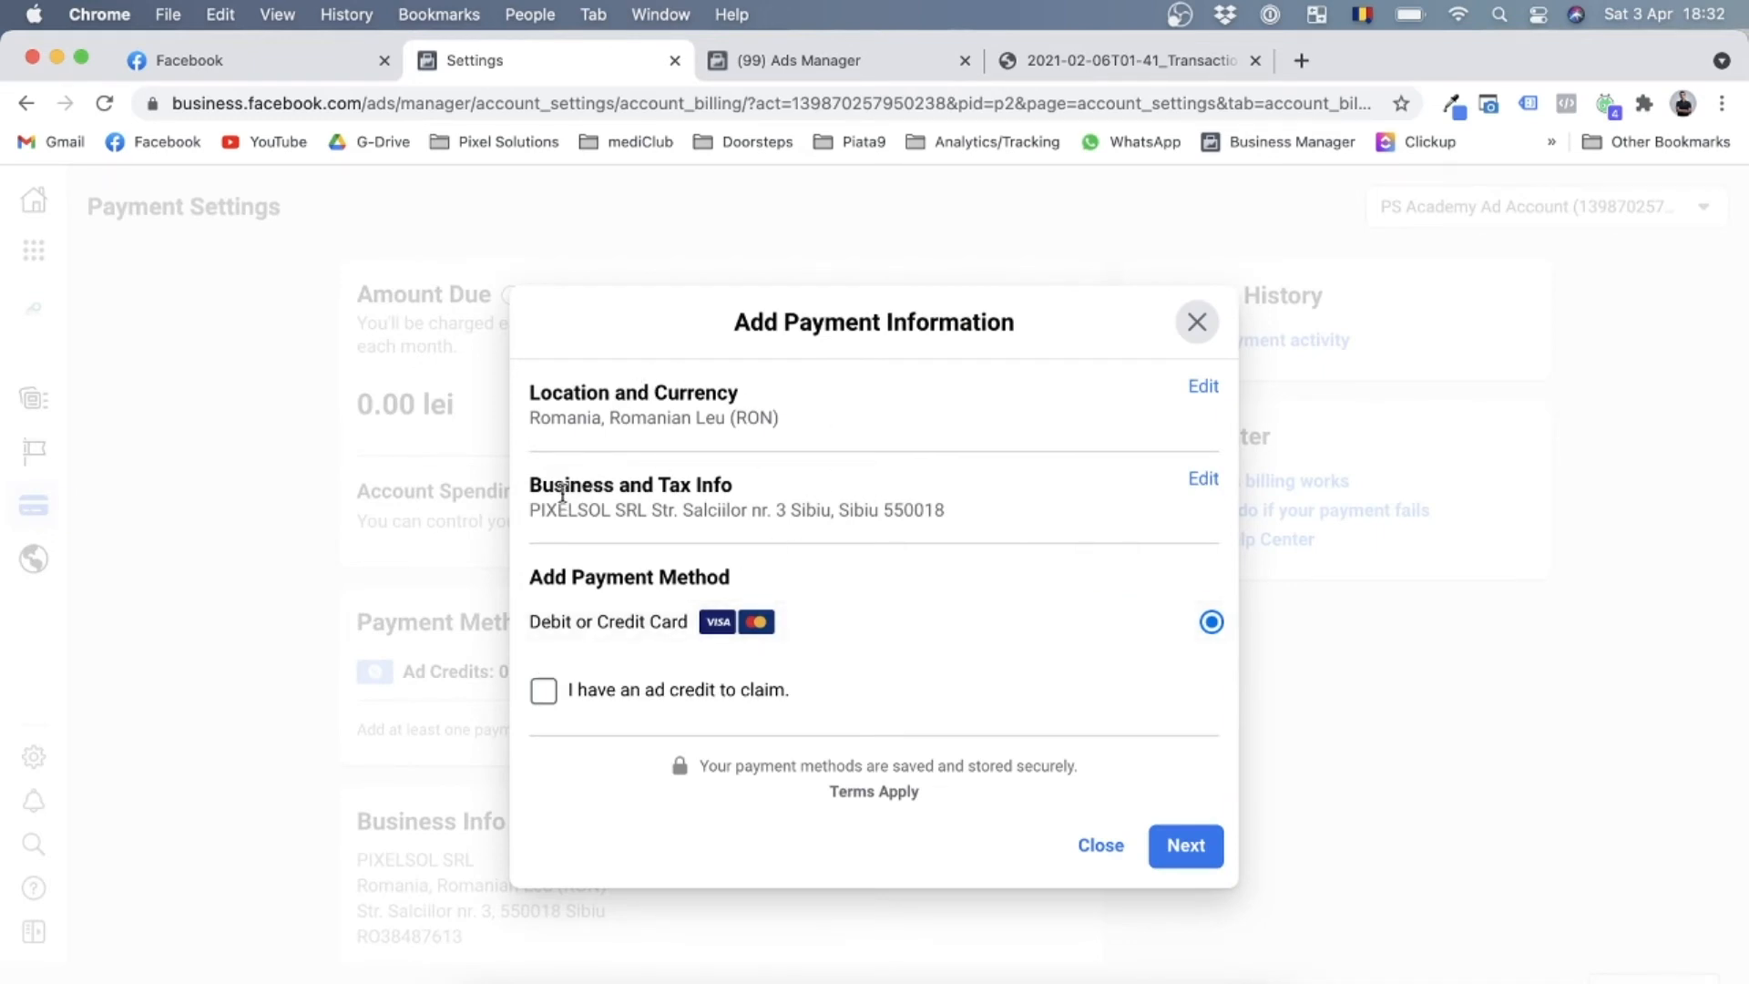
pyautogui.moveTo(893, 518)
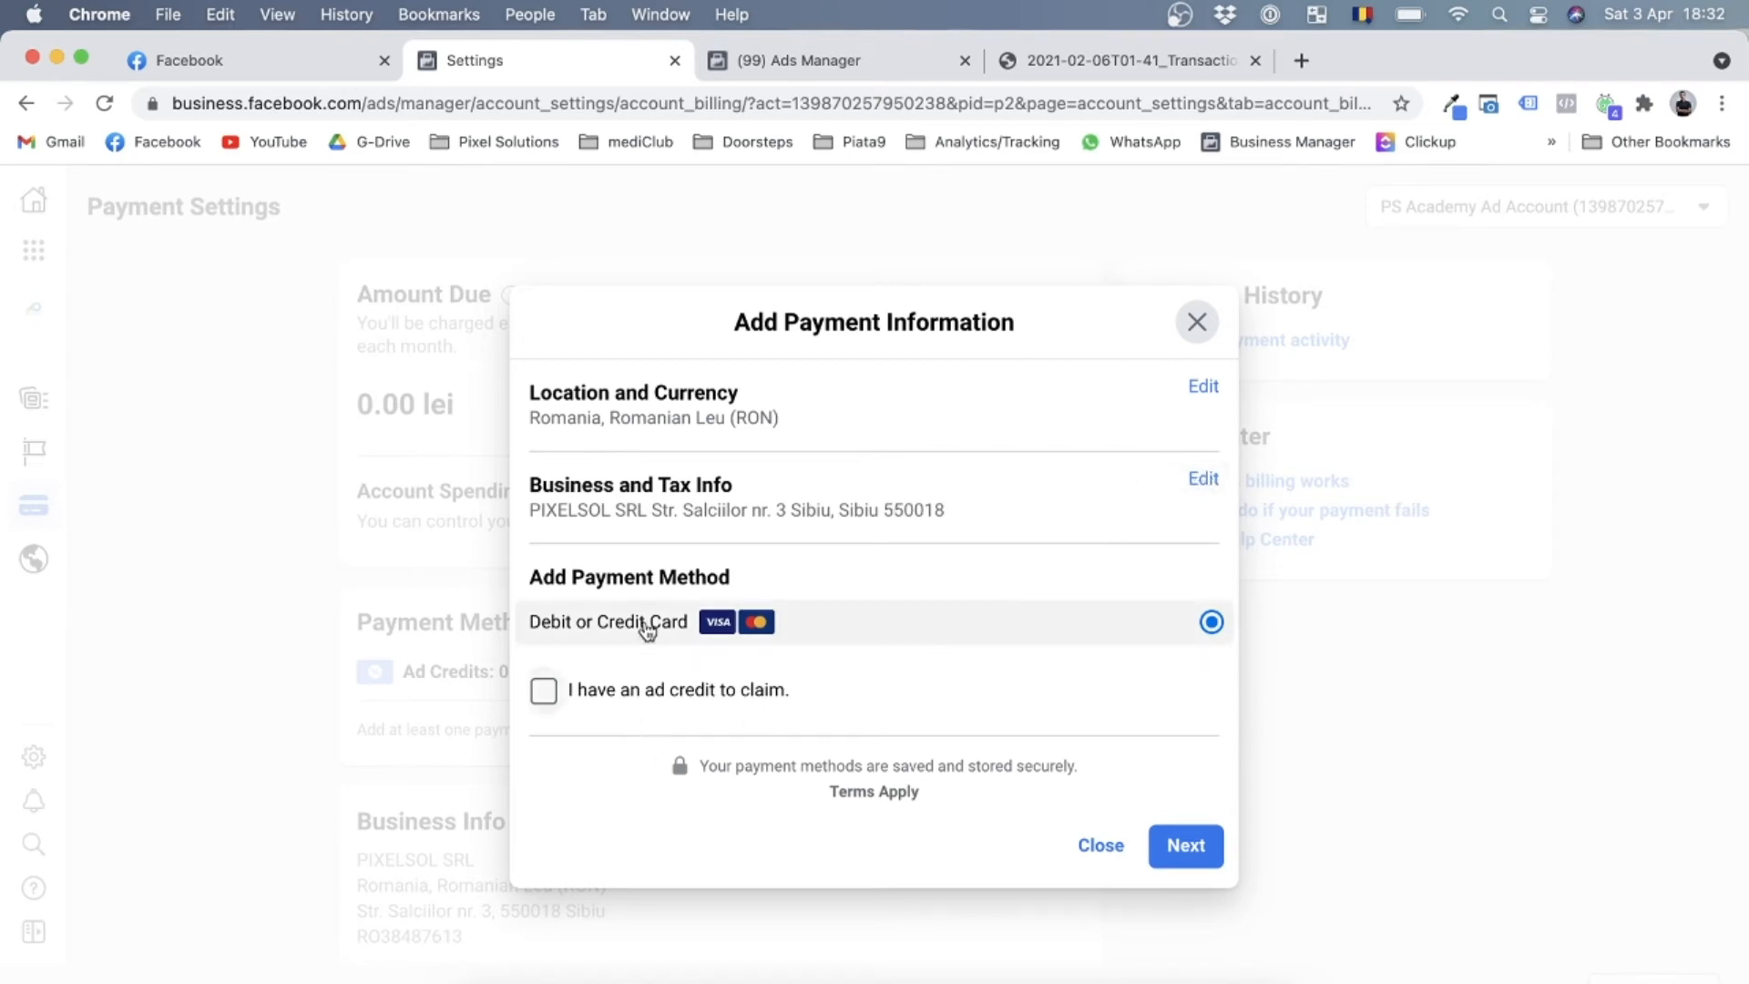
pyautogui.moveTo(839, 652)
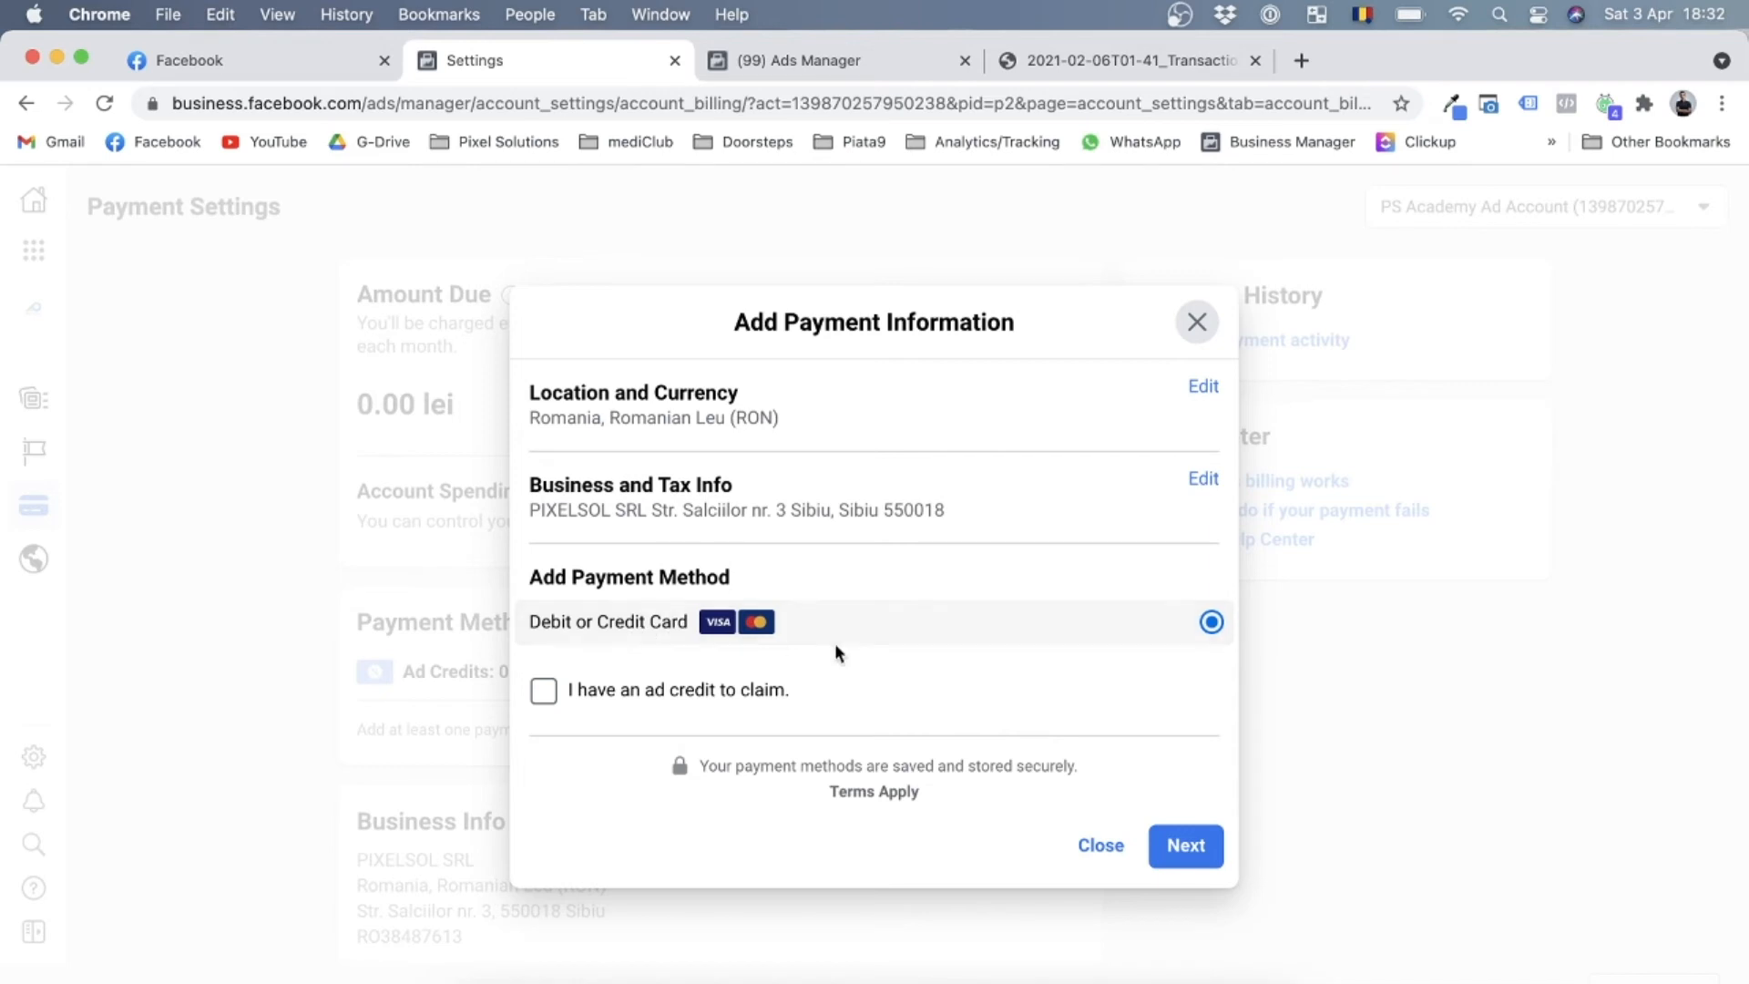
pyautogui.moveTo(942, 650)
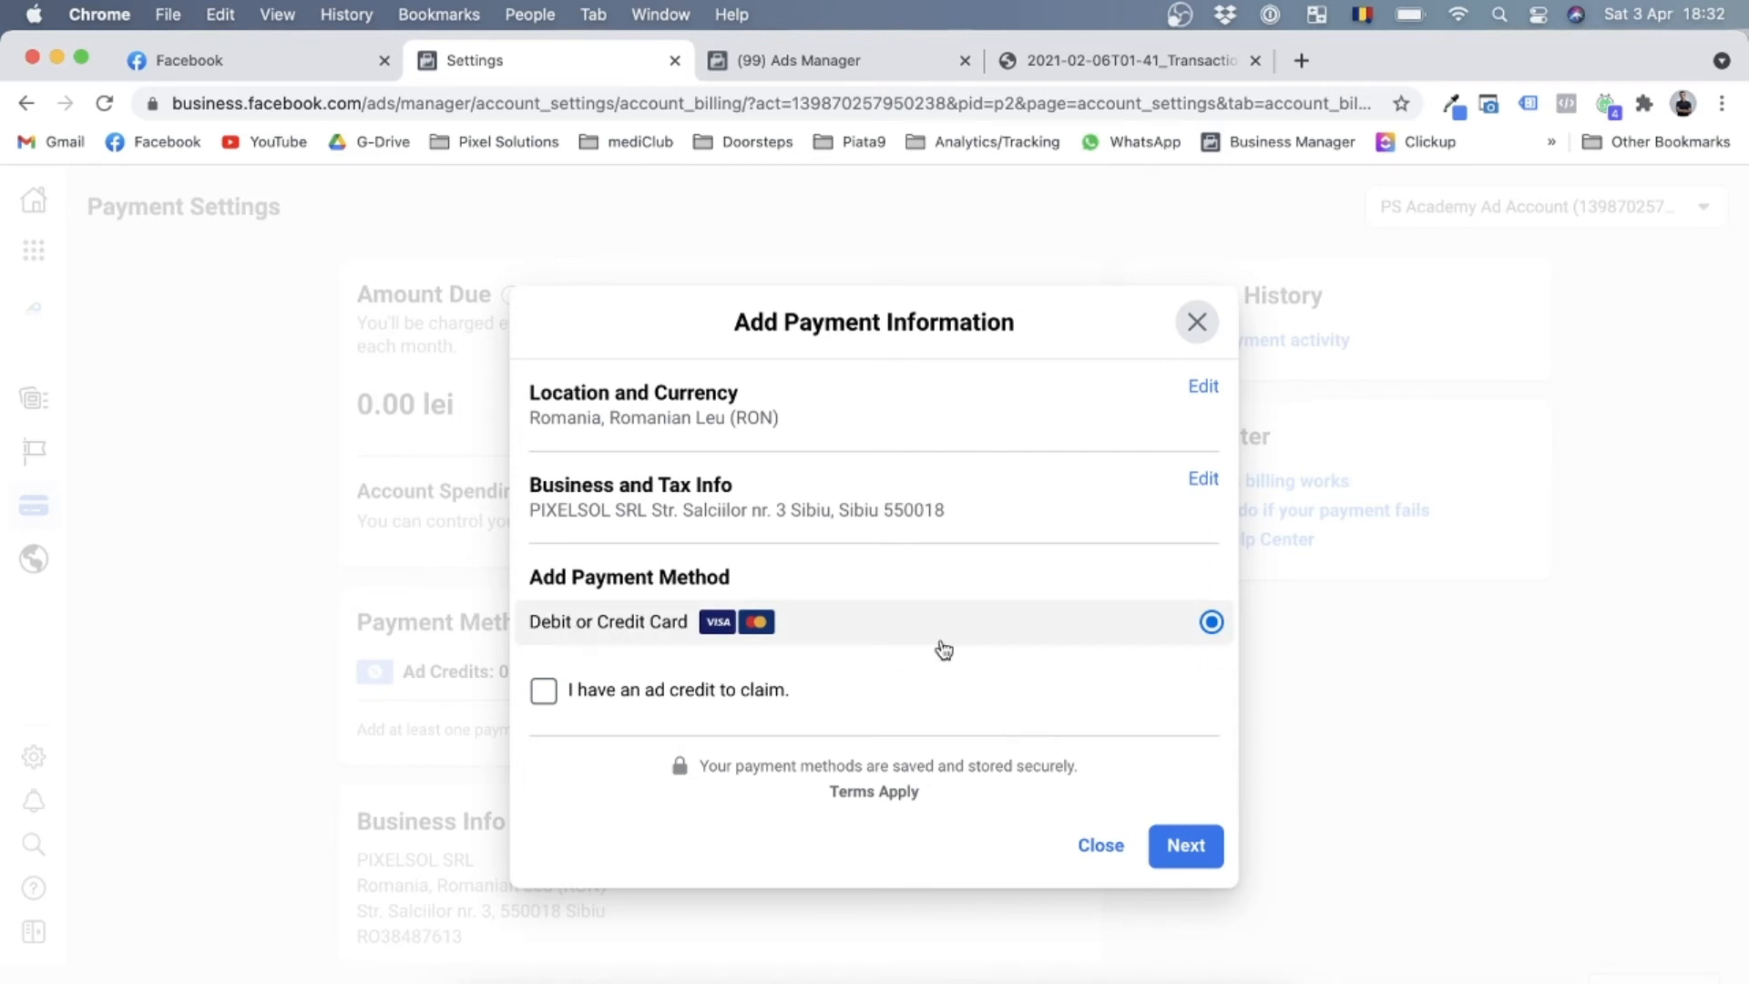
pyautogui.moveTo(960, 644)
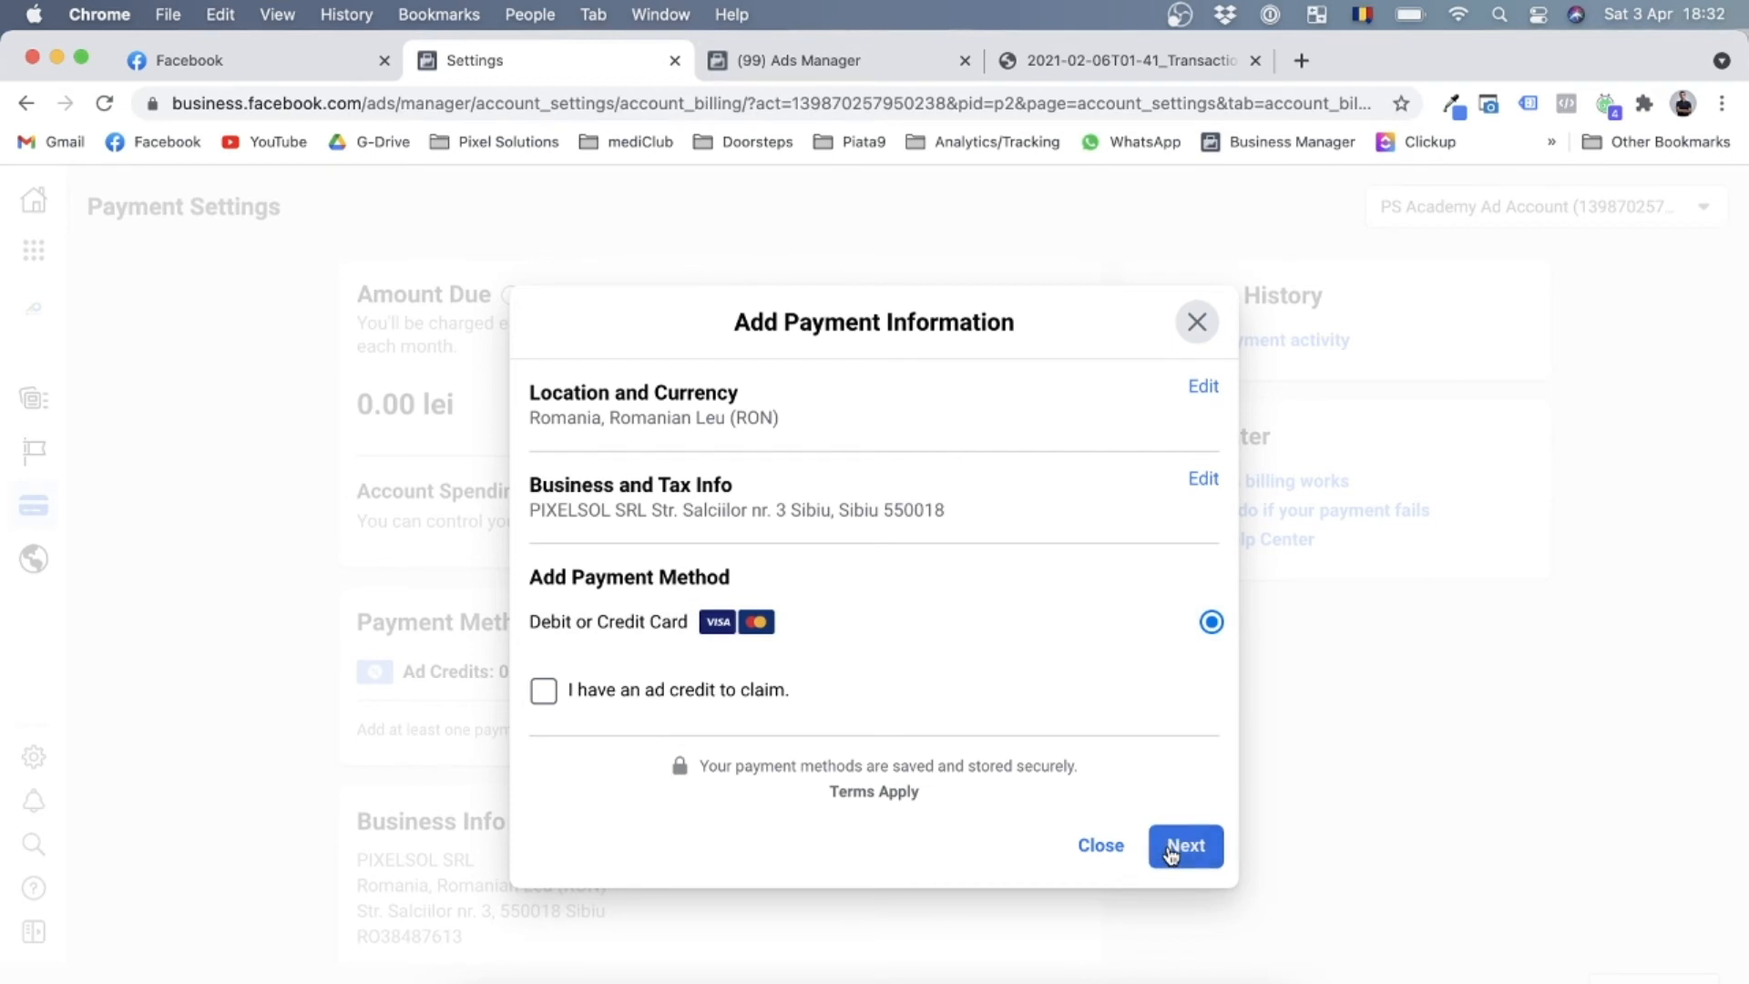
# Continue from Add Payment Information to the debit or credit card form
pyautogui.click(1185, 845)
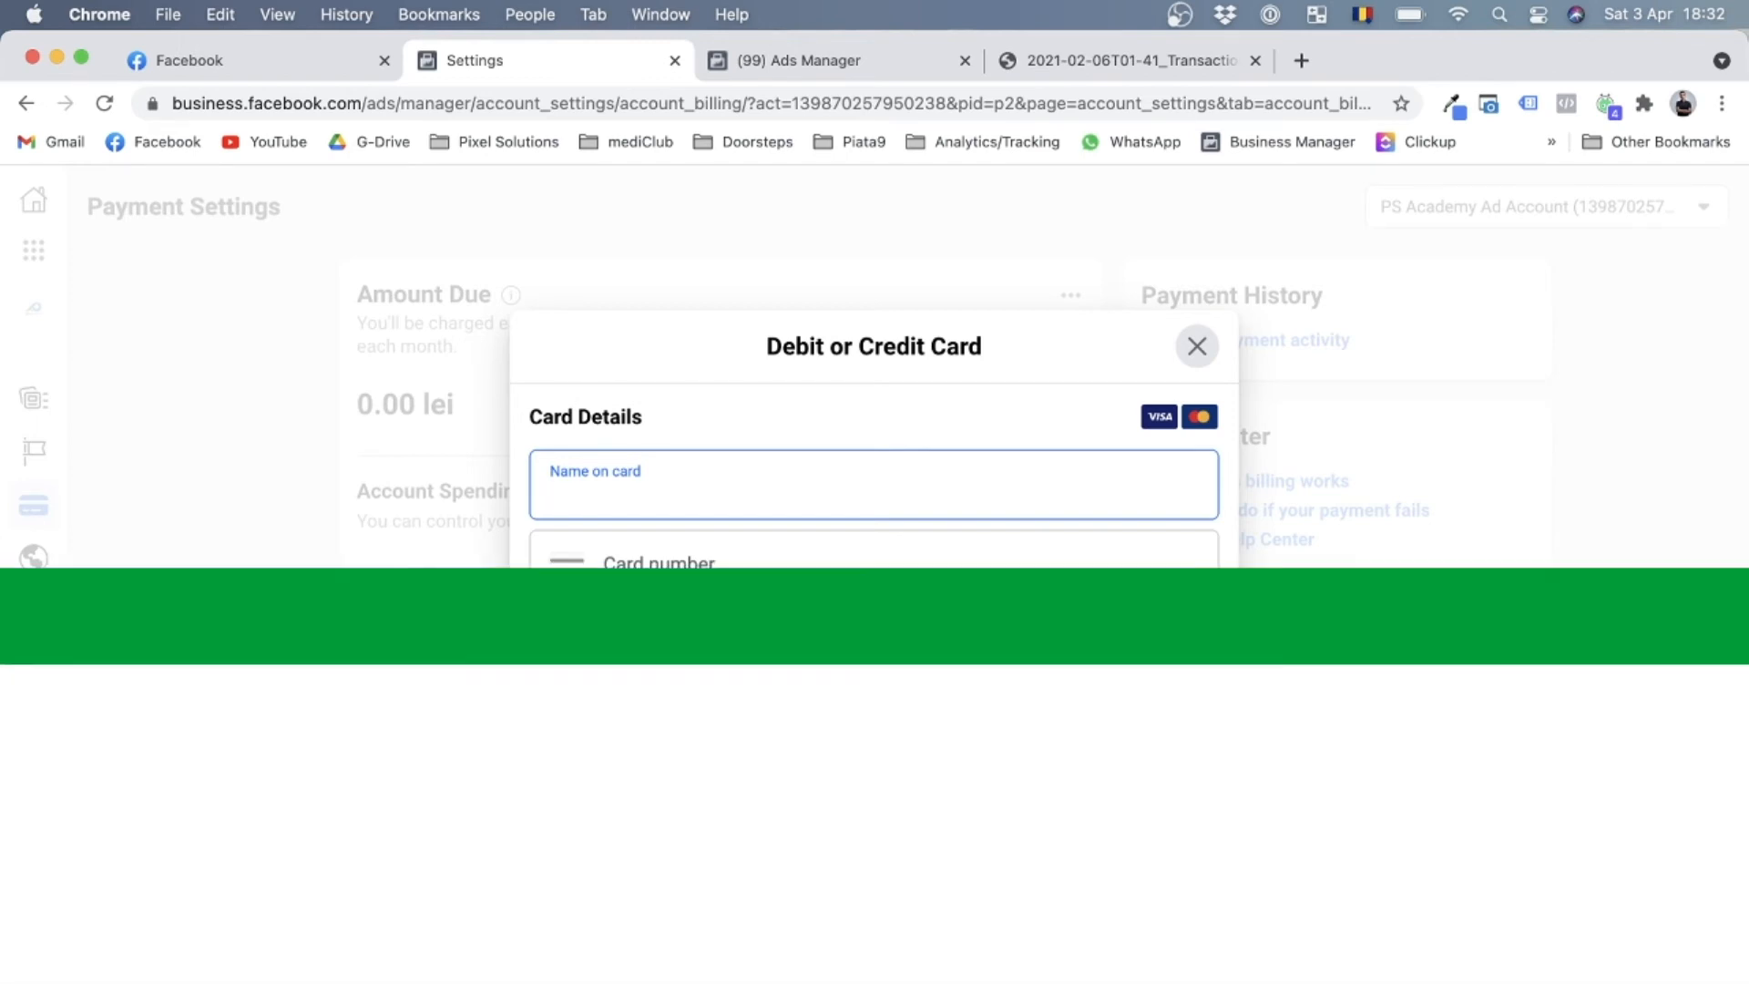
pyautogui.click(1197, 346)
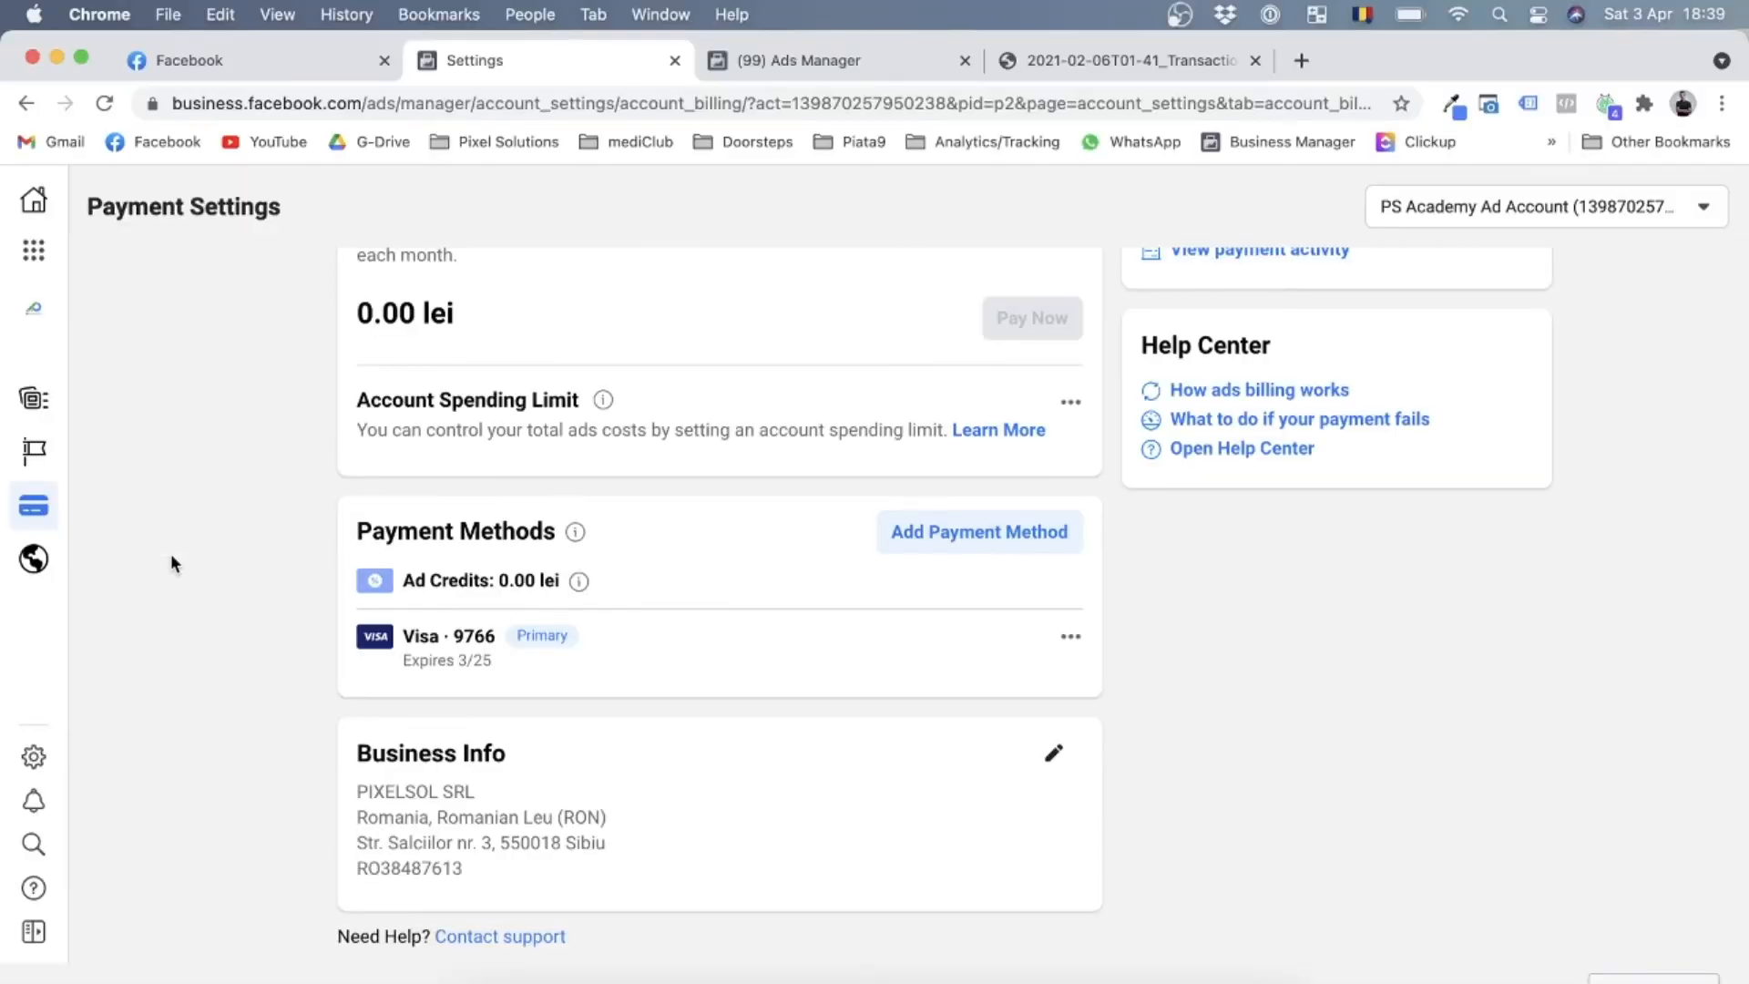
pyautogui.moveTo(390, 555)
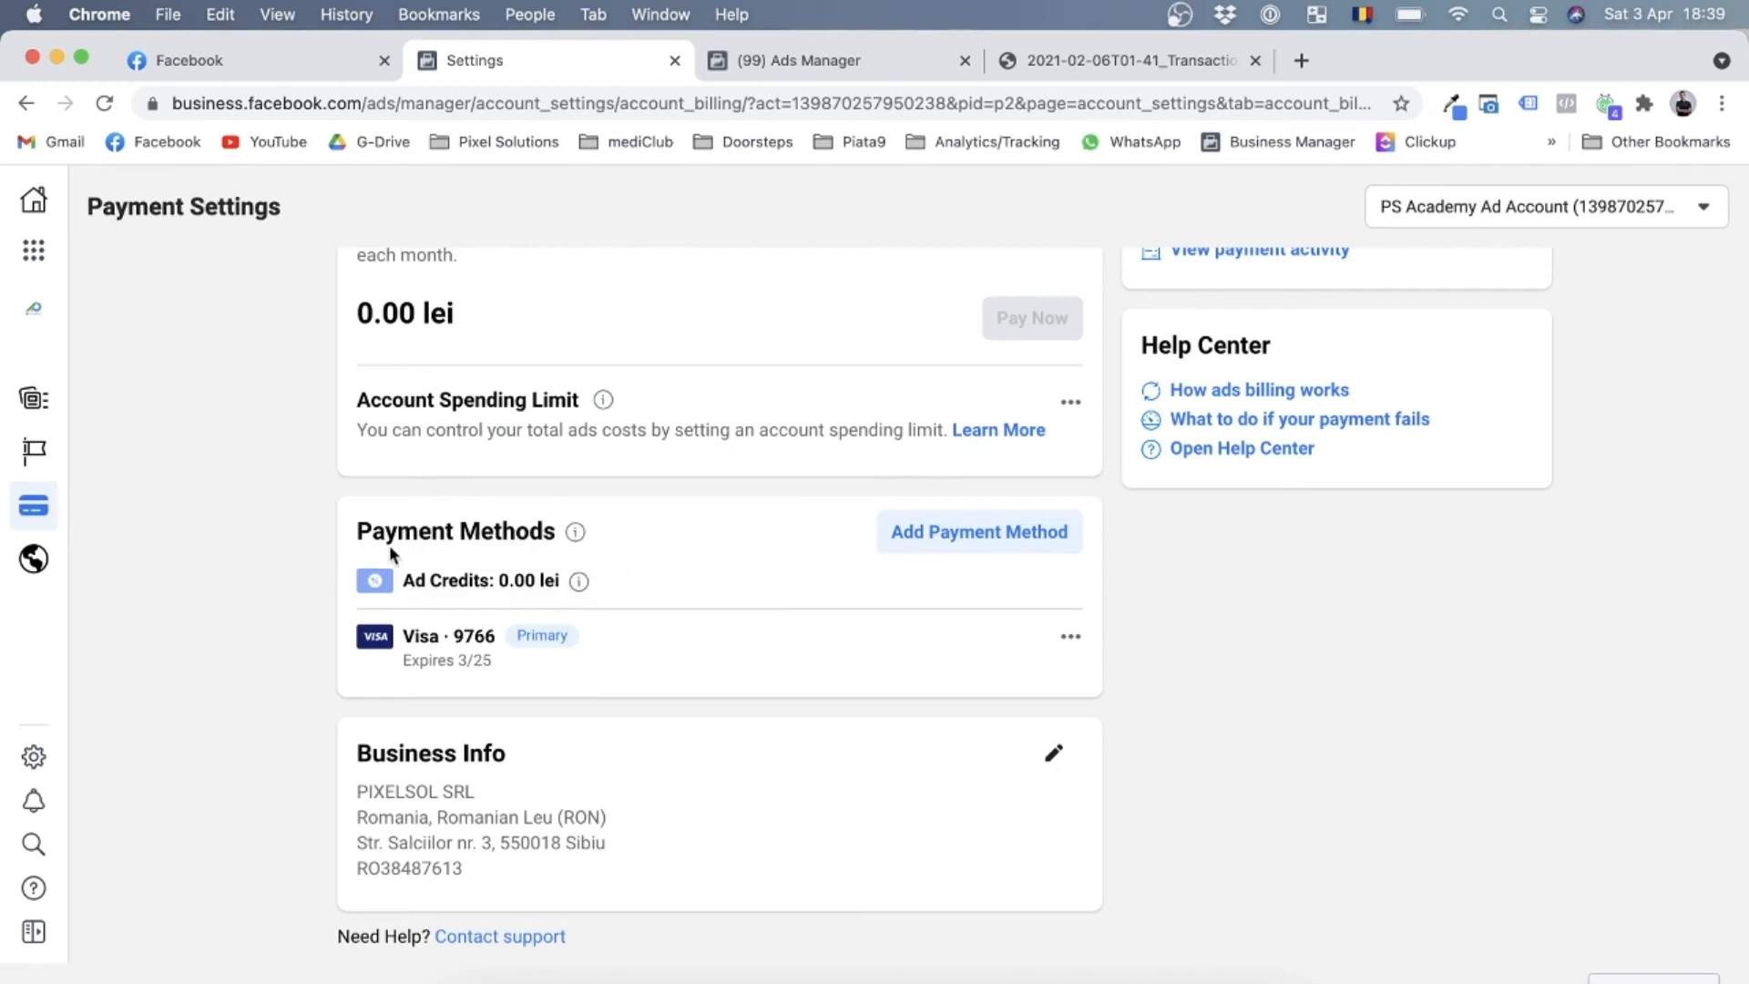
pyautogui.moveTo(437, 610)
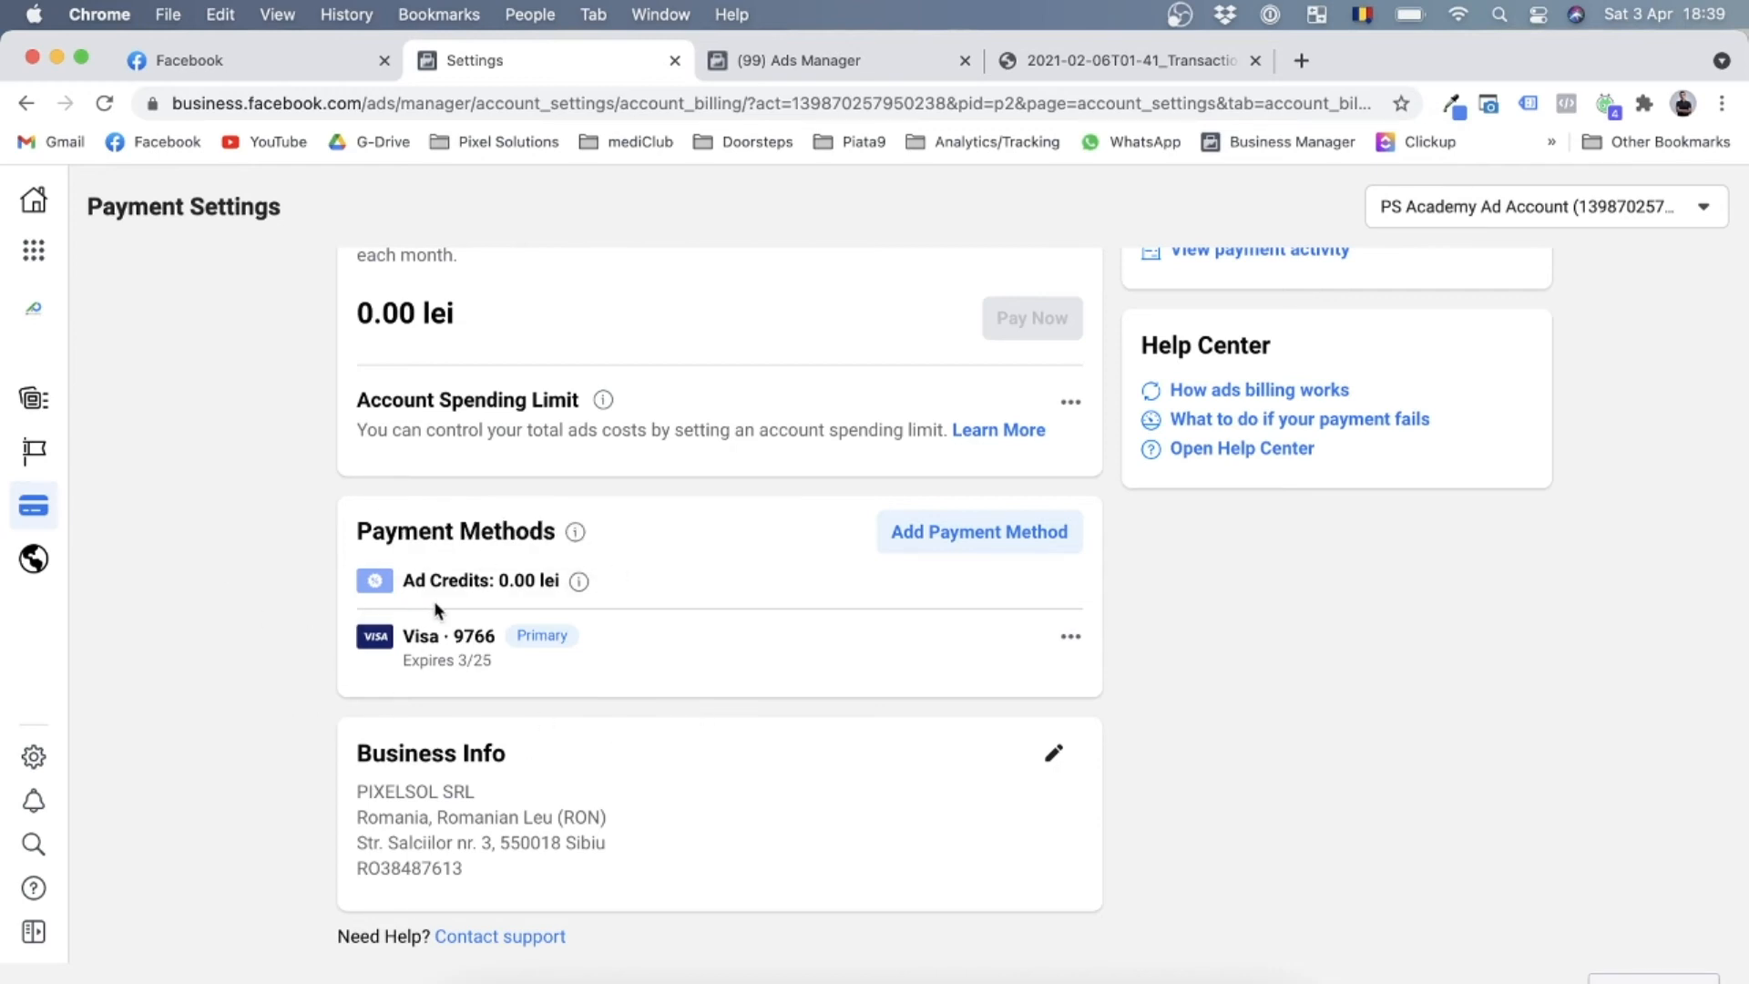
pyautogui.moveTo(547, 636)
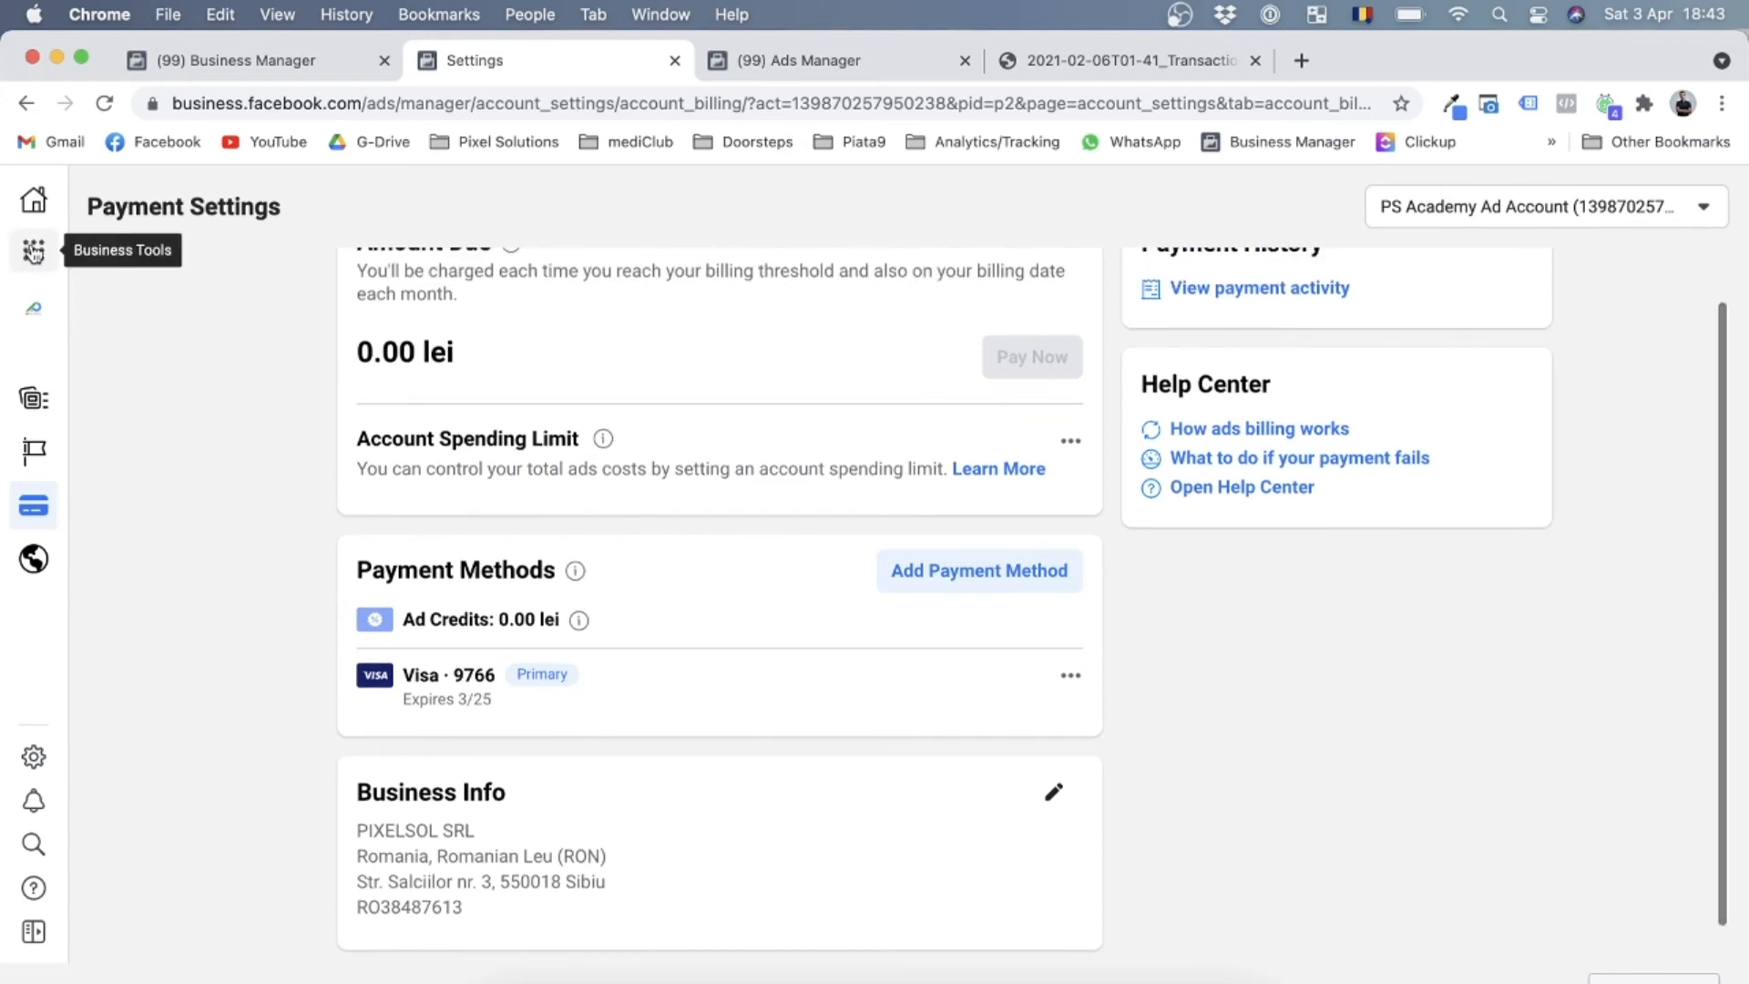
# Go to Billing via Business Tools to view Payment Activity for Mar 6 – Apr 2, 2021
pyautogui.click(34, 250)
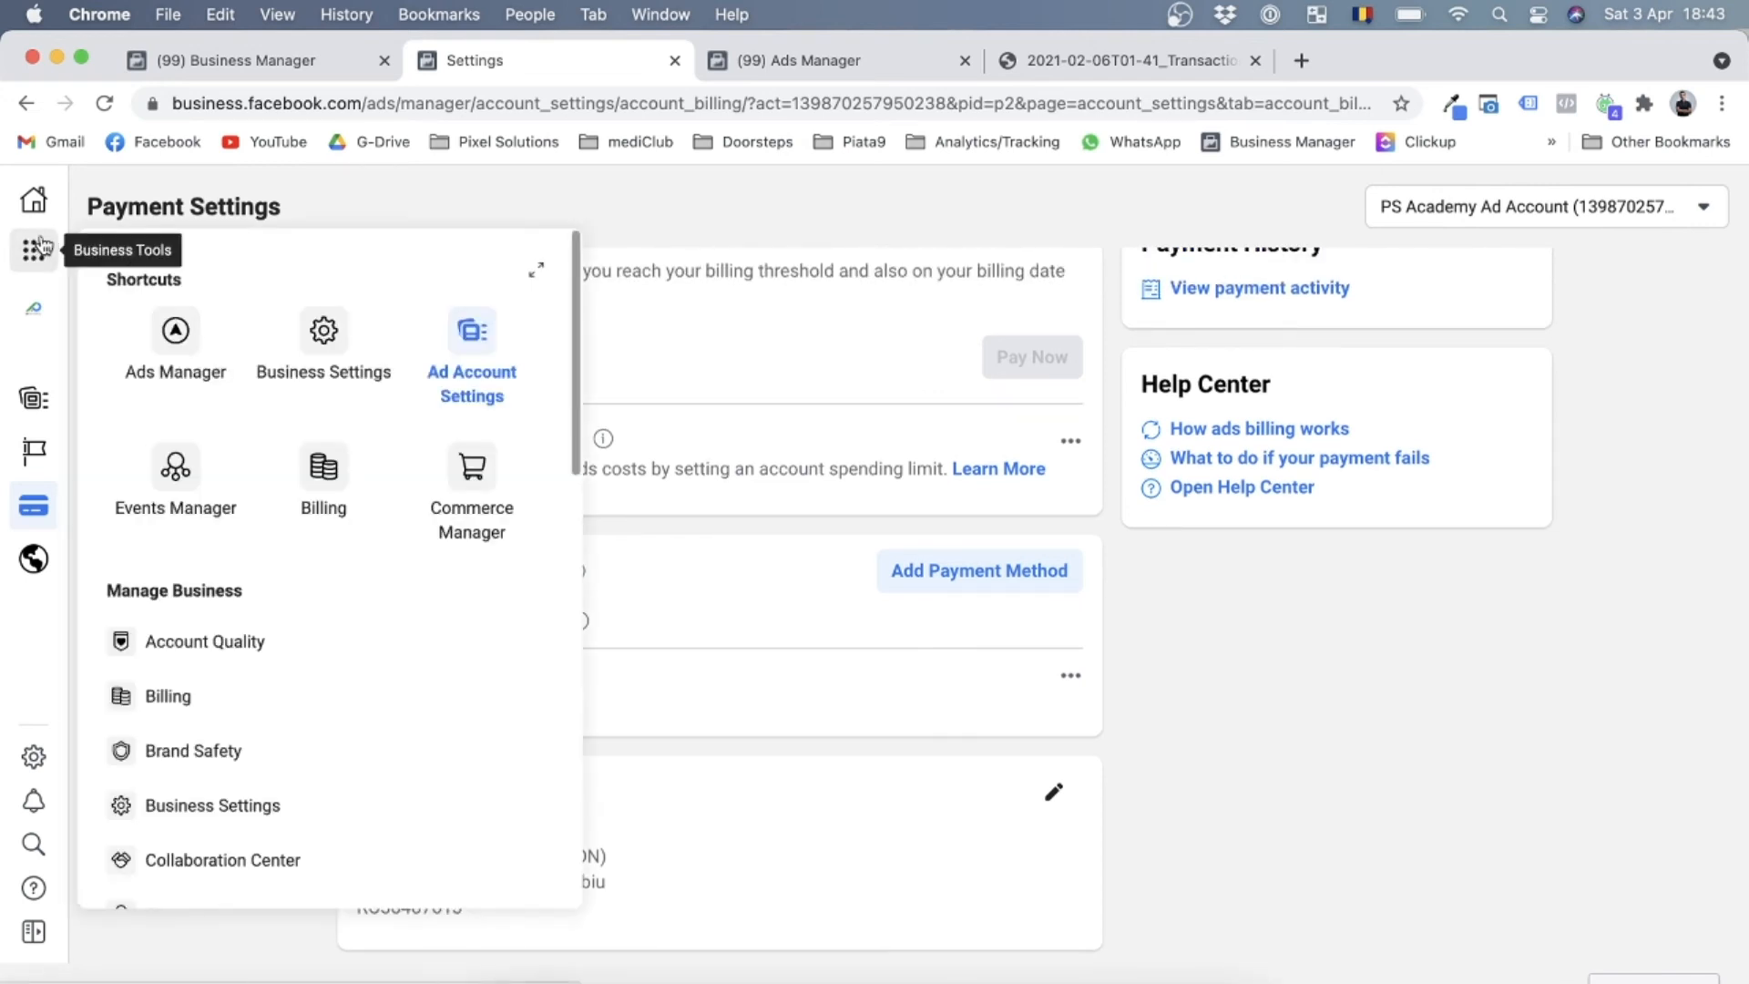
pyautogui.moveTo(40, 297)
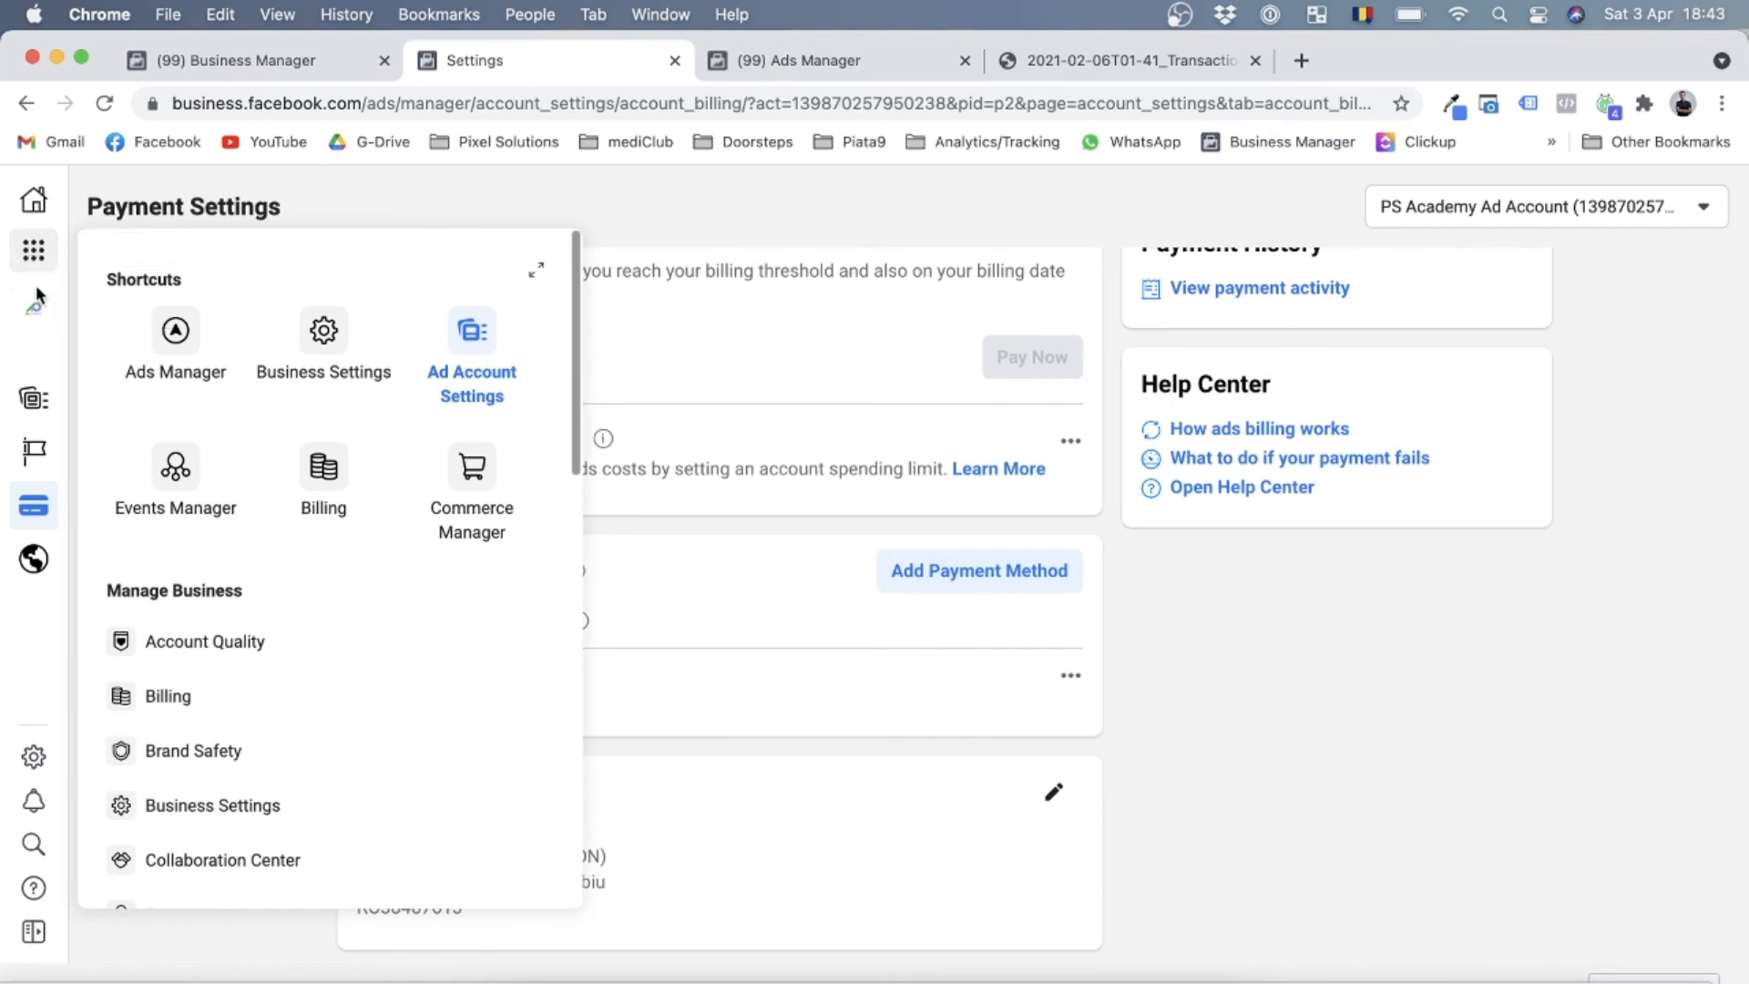
pyautogui.moveTo(323, 467)
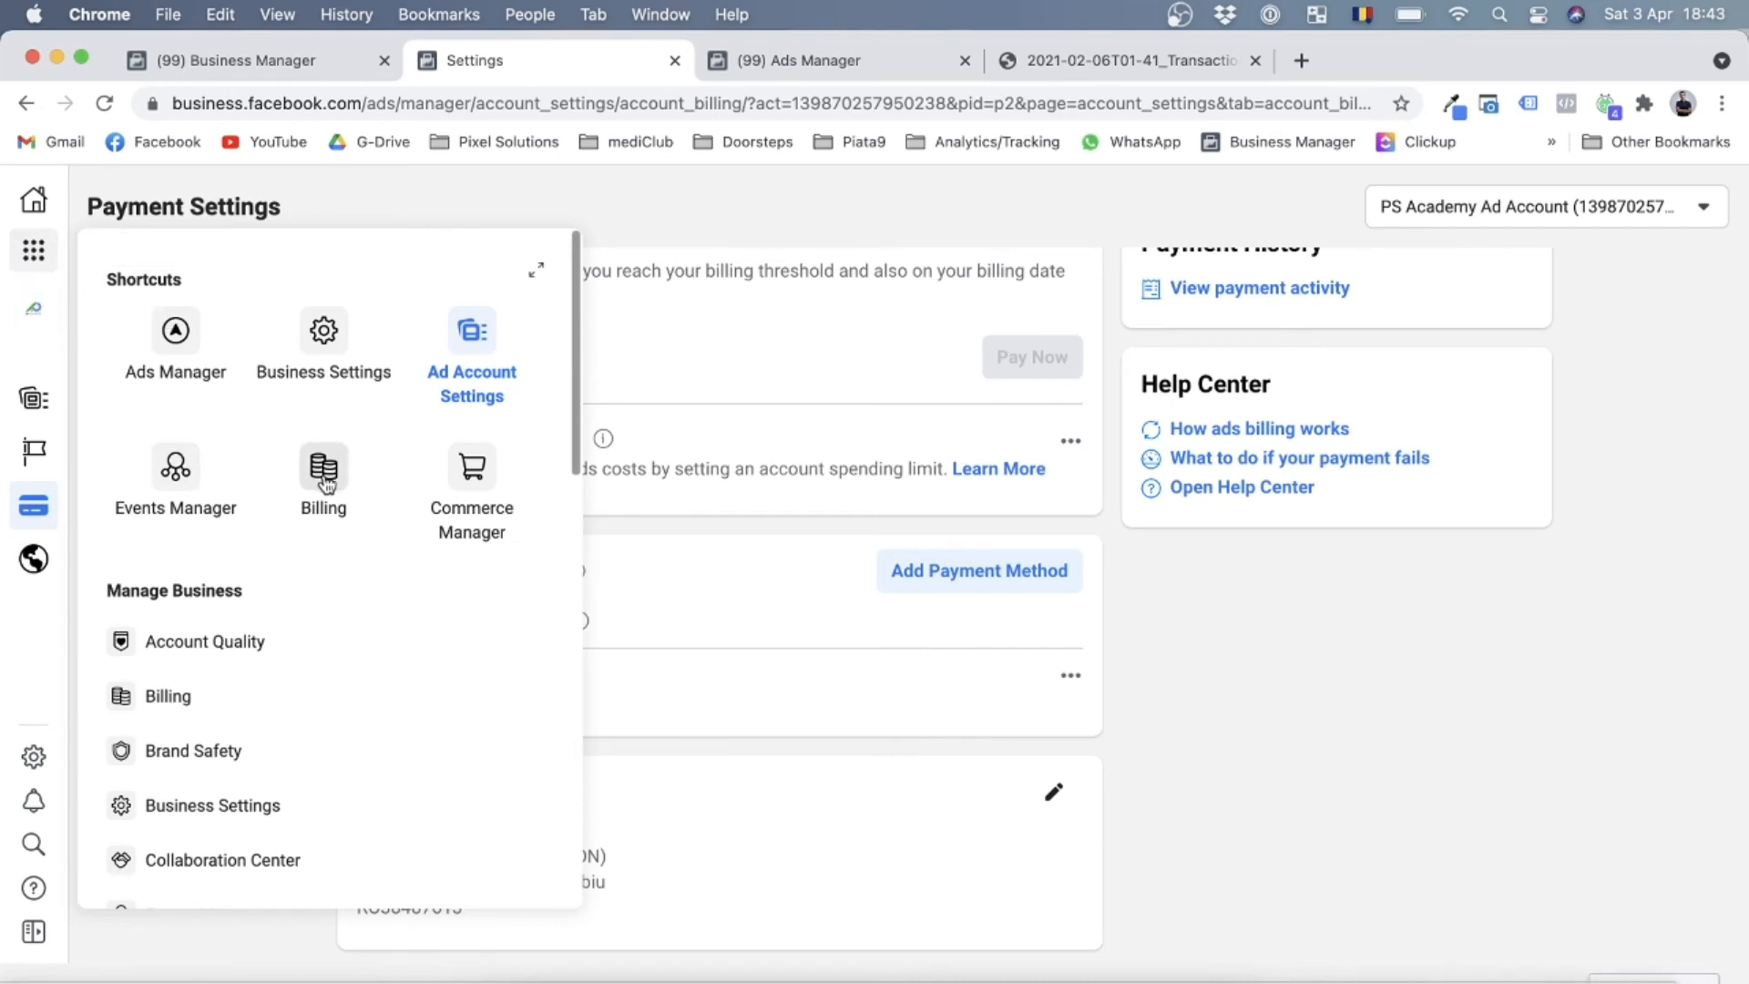
pyautogui.click(323, 457)
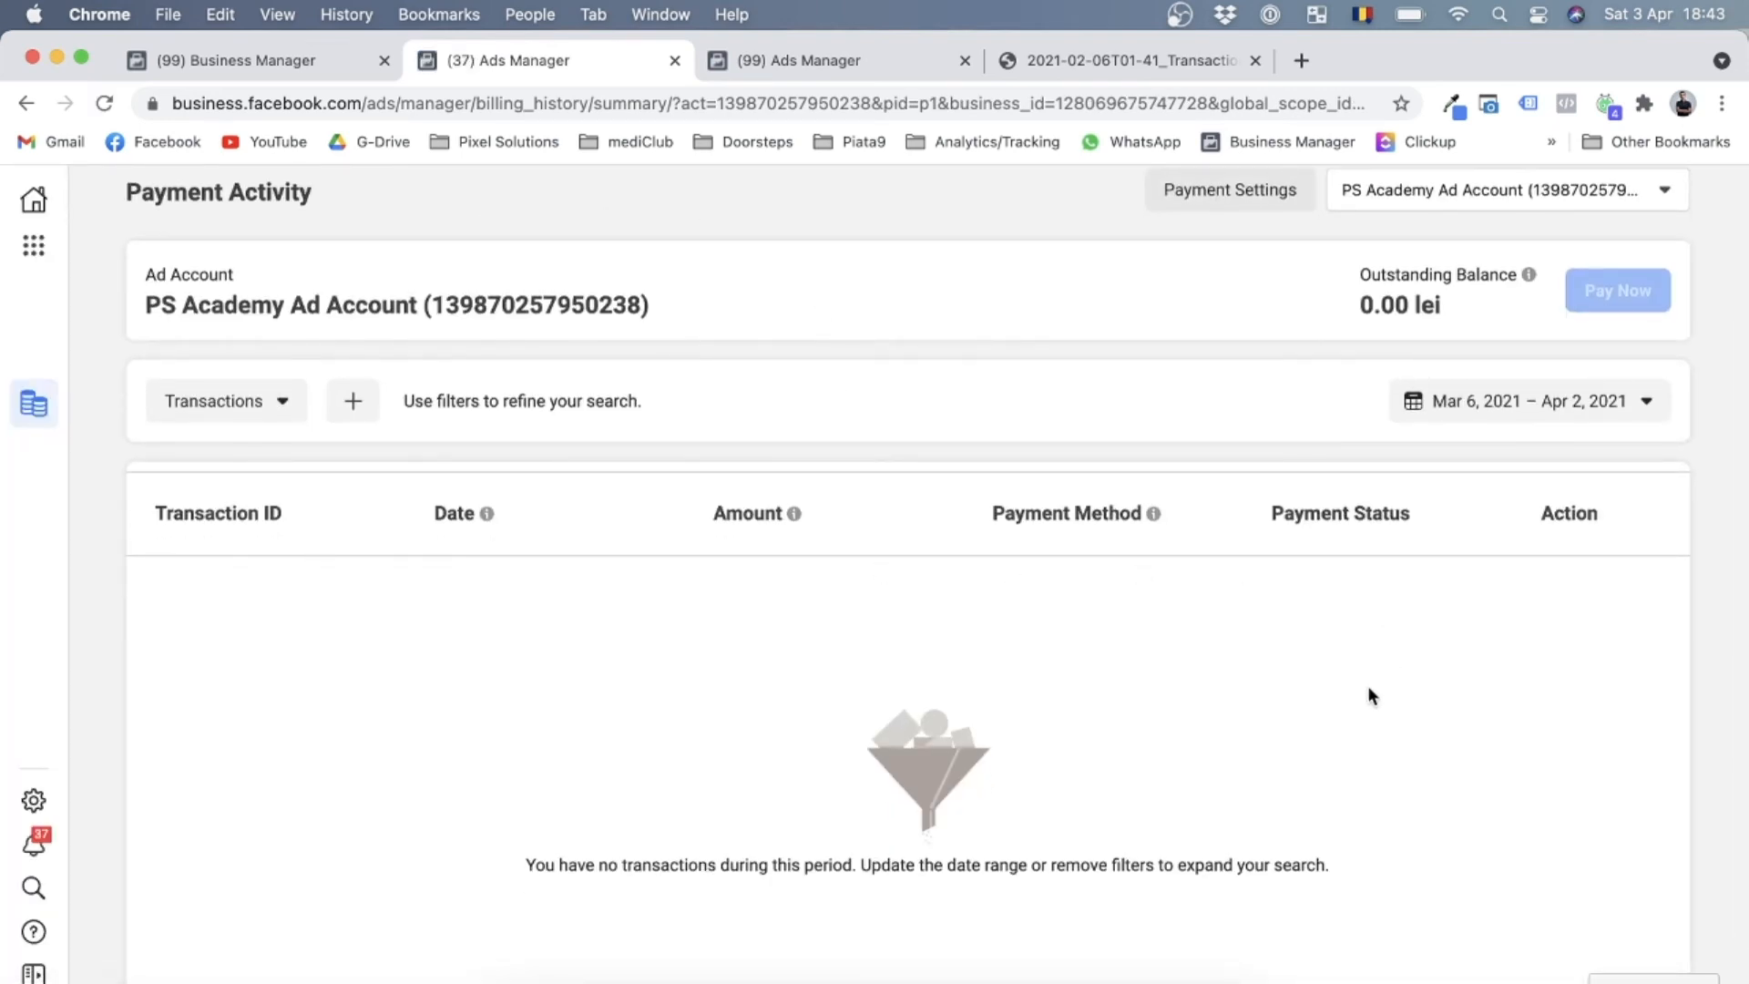
pyautogui.moveTo(831, 728)
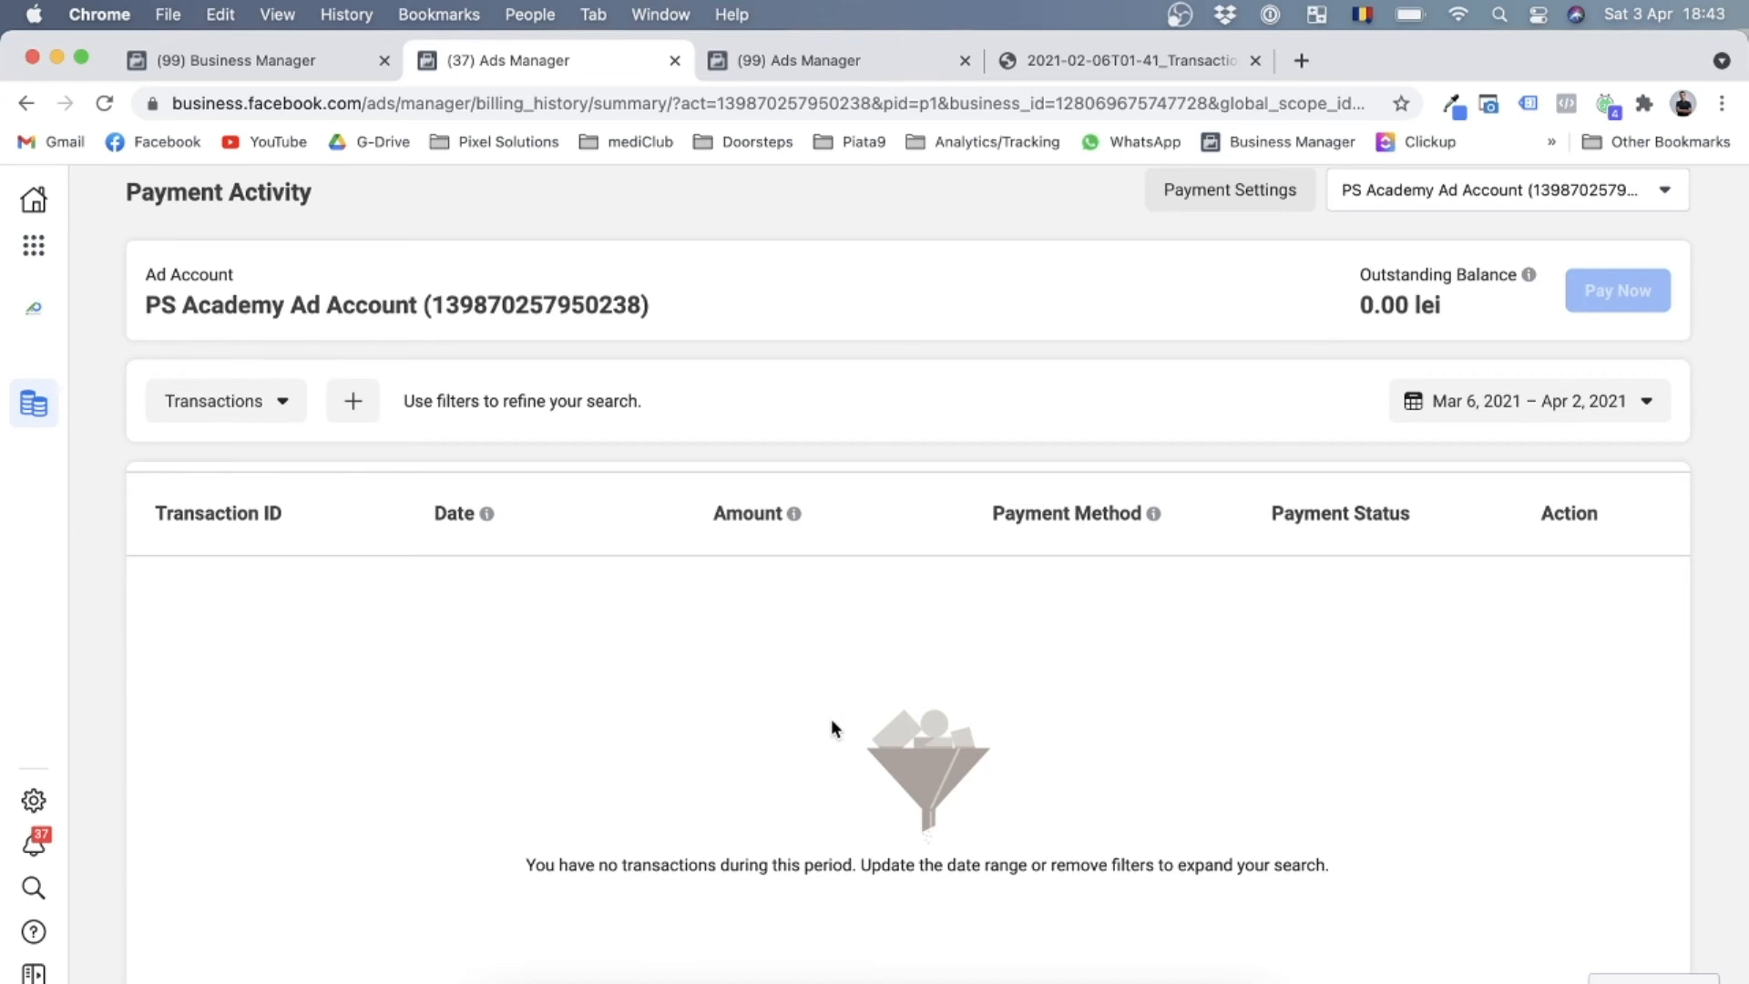
pyautogui.moveTo(1275, 477)
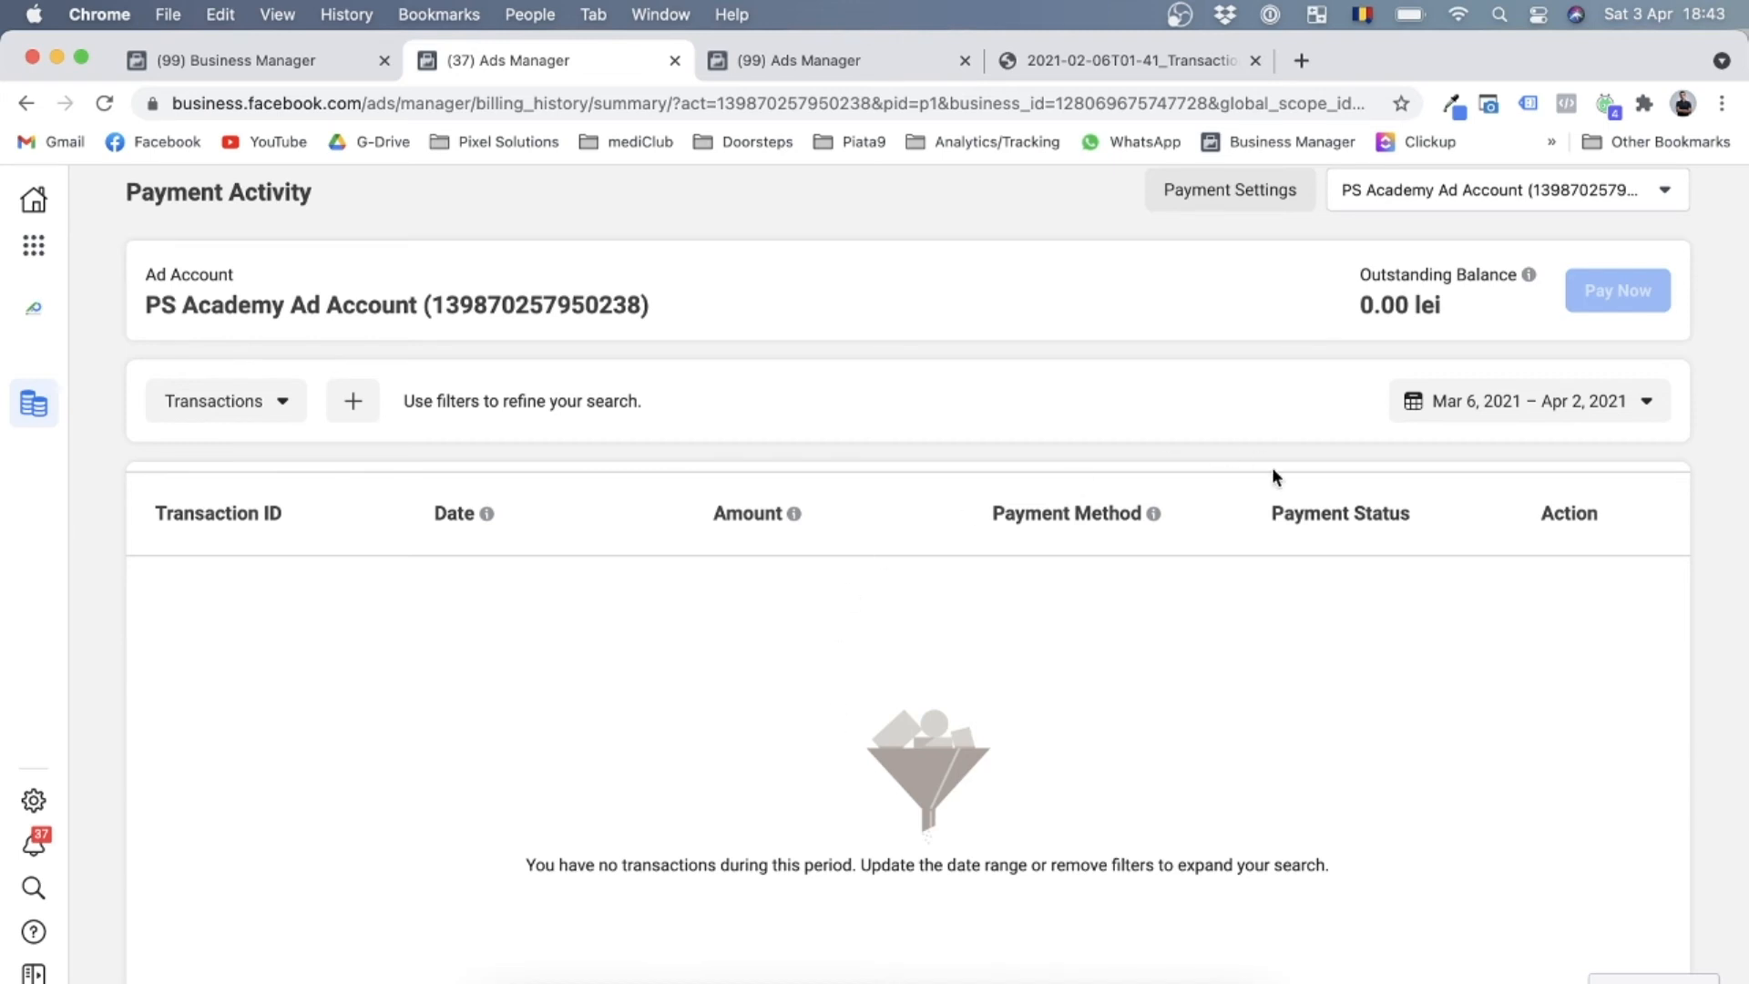
pyautogui.moveTo(1425, 298)
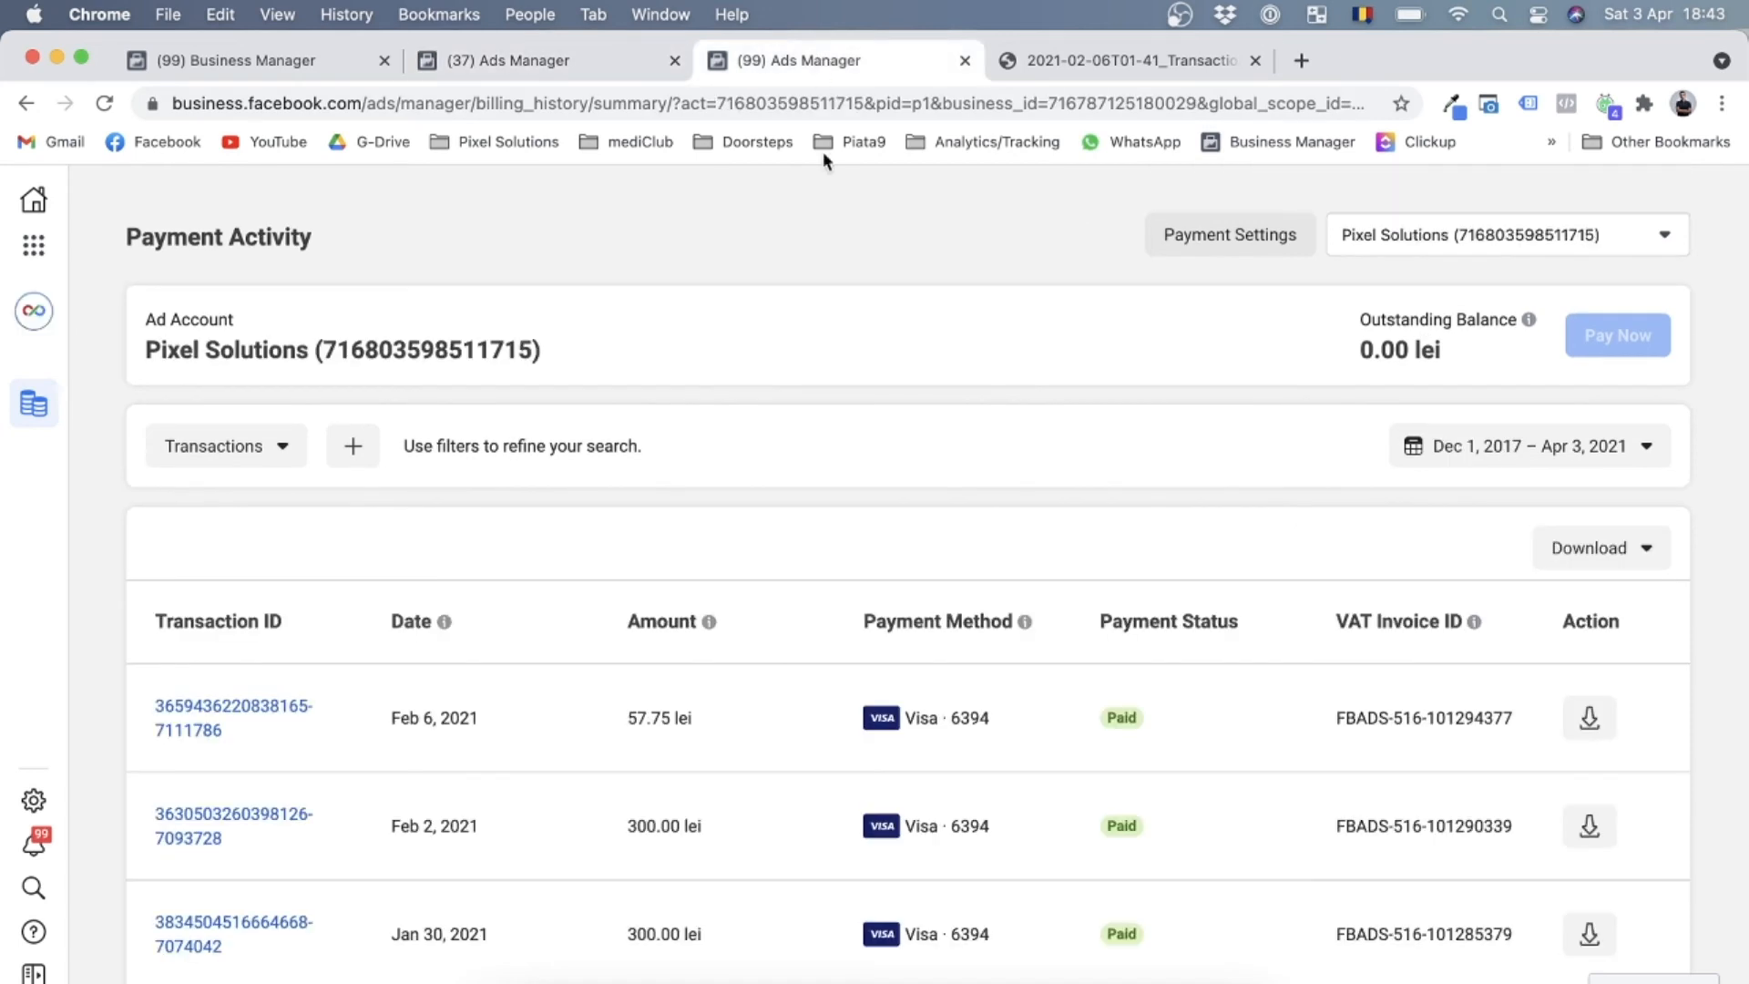
pyautogui.scroll(-3)
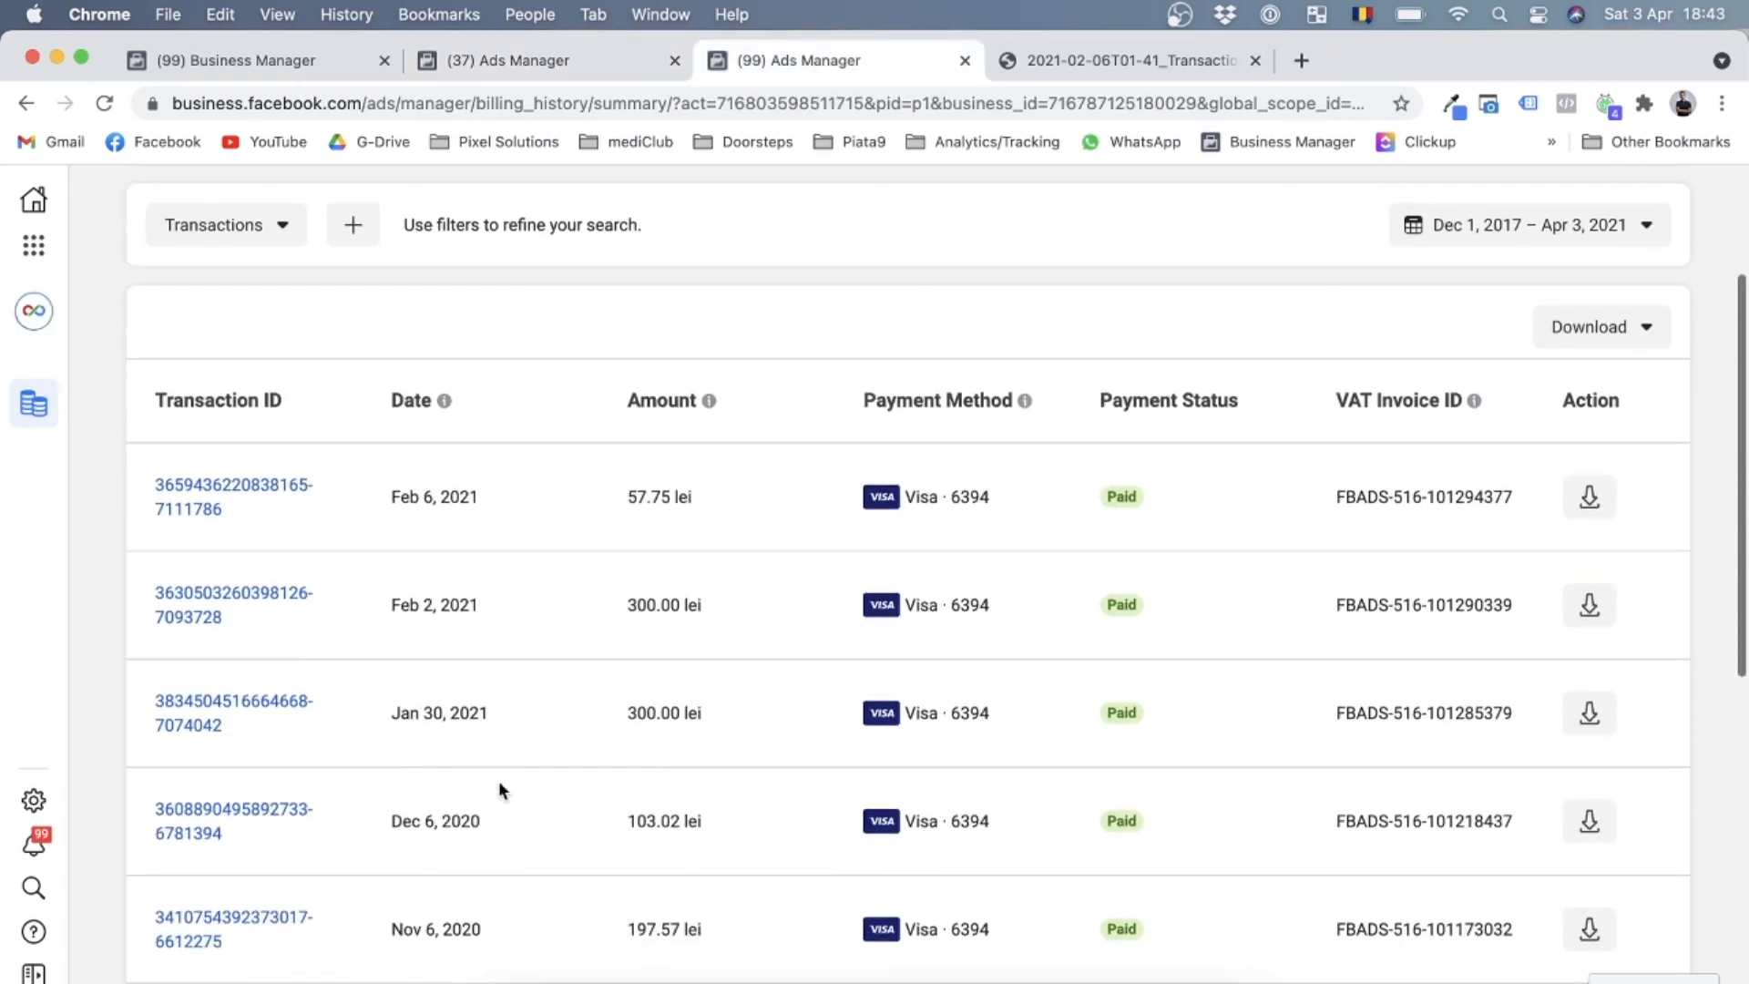
pyautogui.moveTo(752, 586)
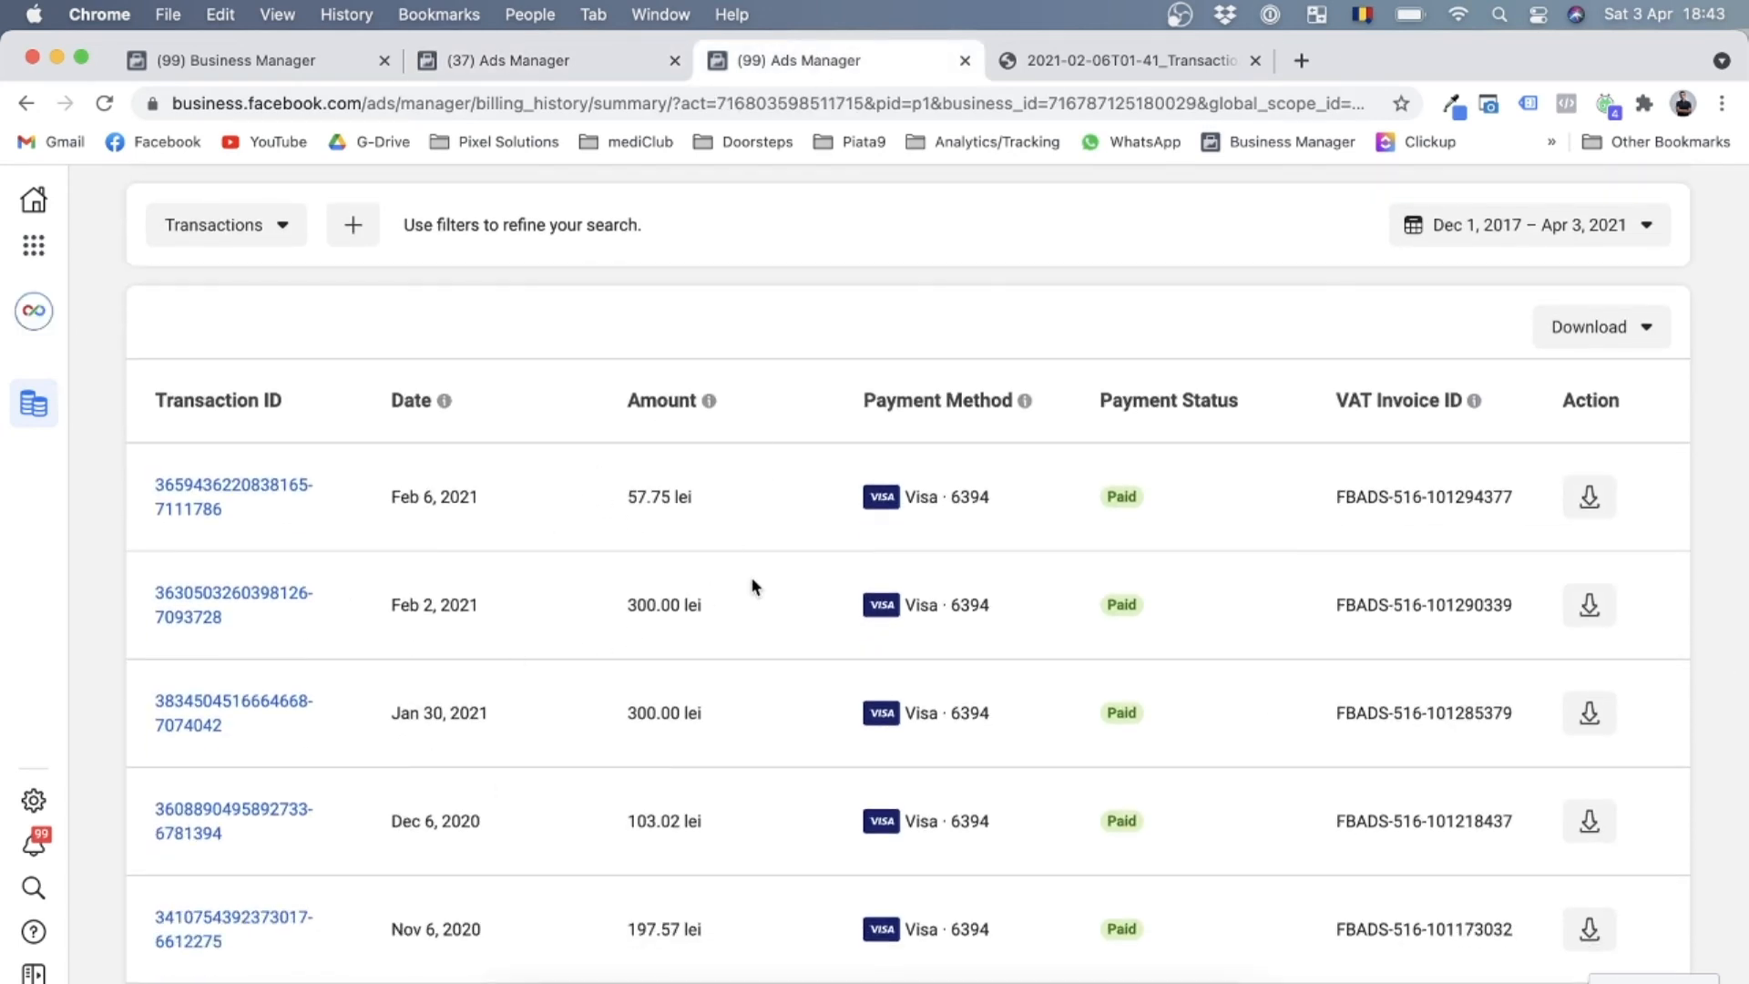
pyautogui.scroll(3)
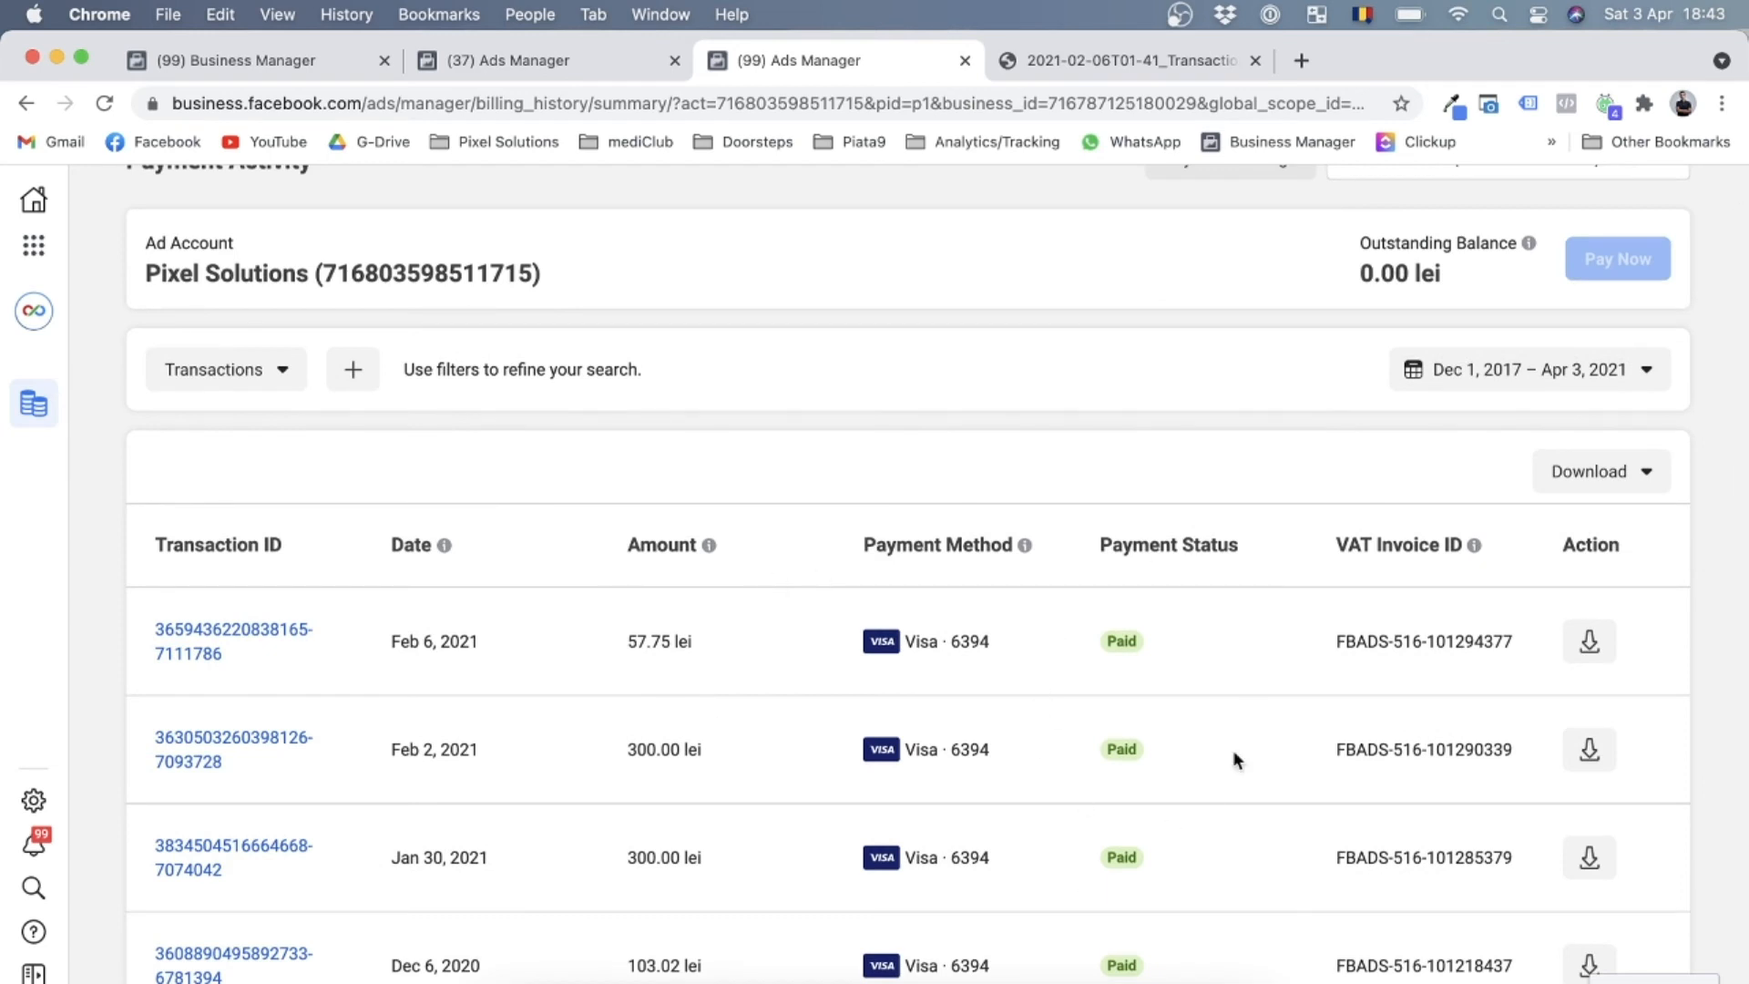
pyautogui.moveTo(780, 774)
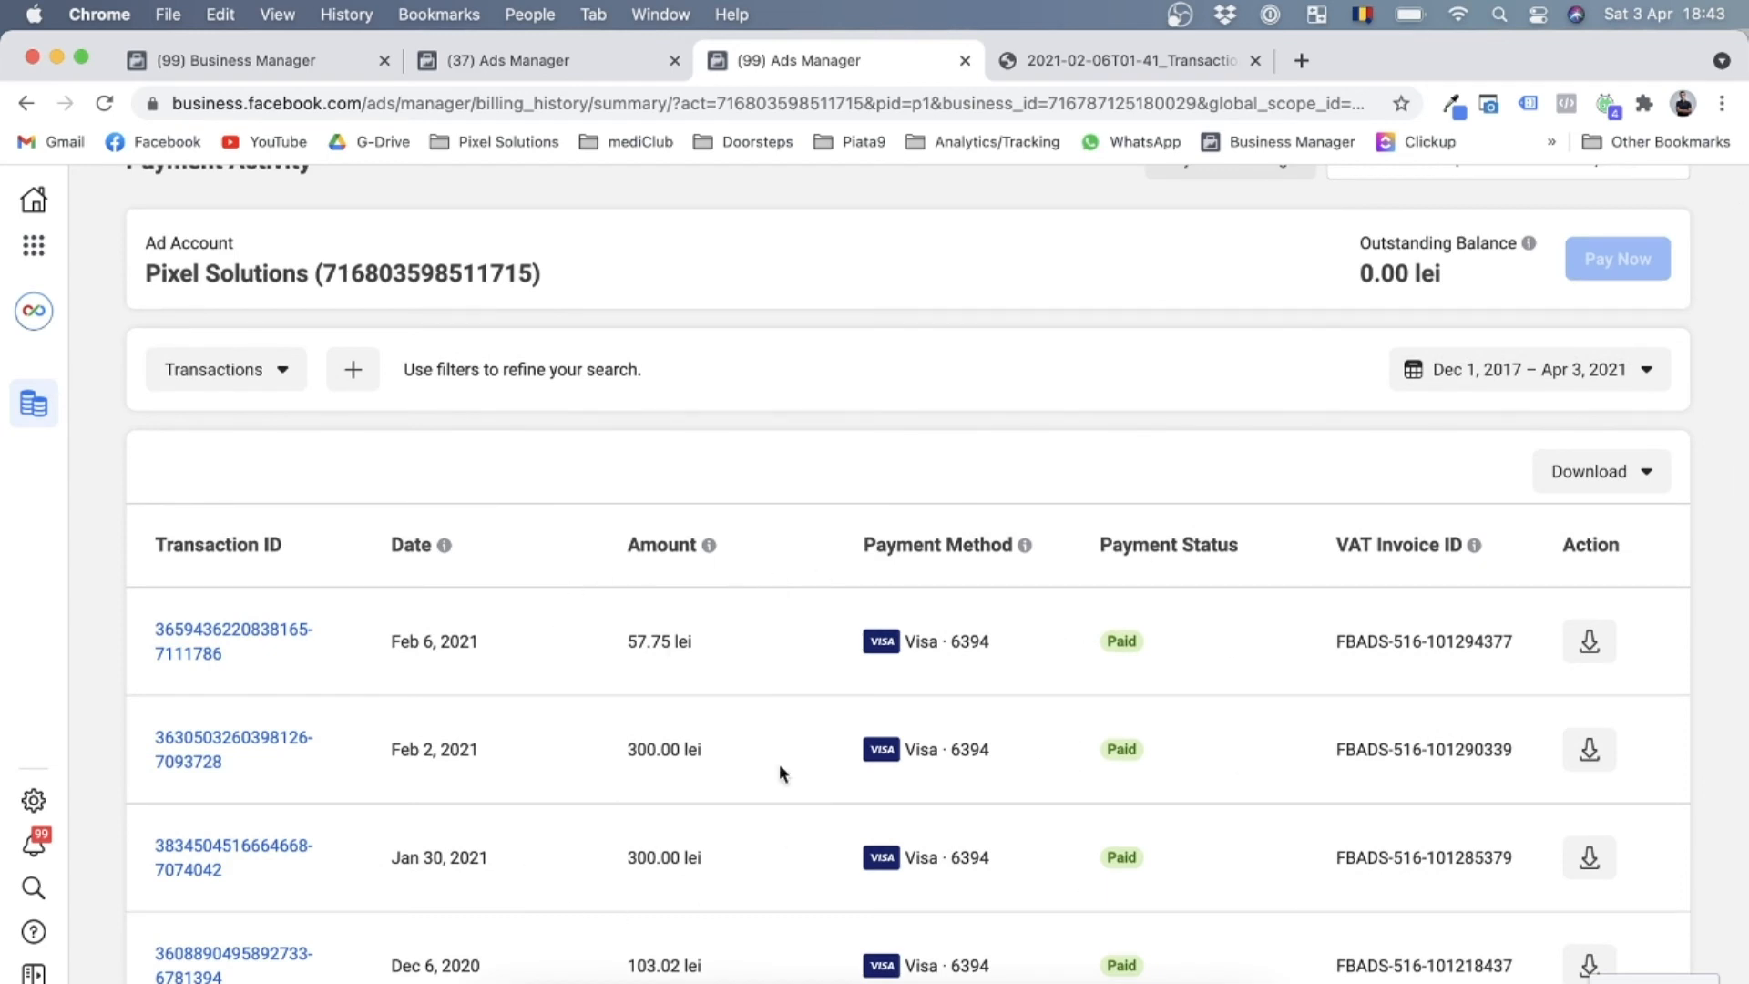
pyautogui.moveTo(1058, 745)
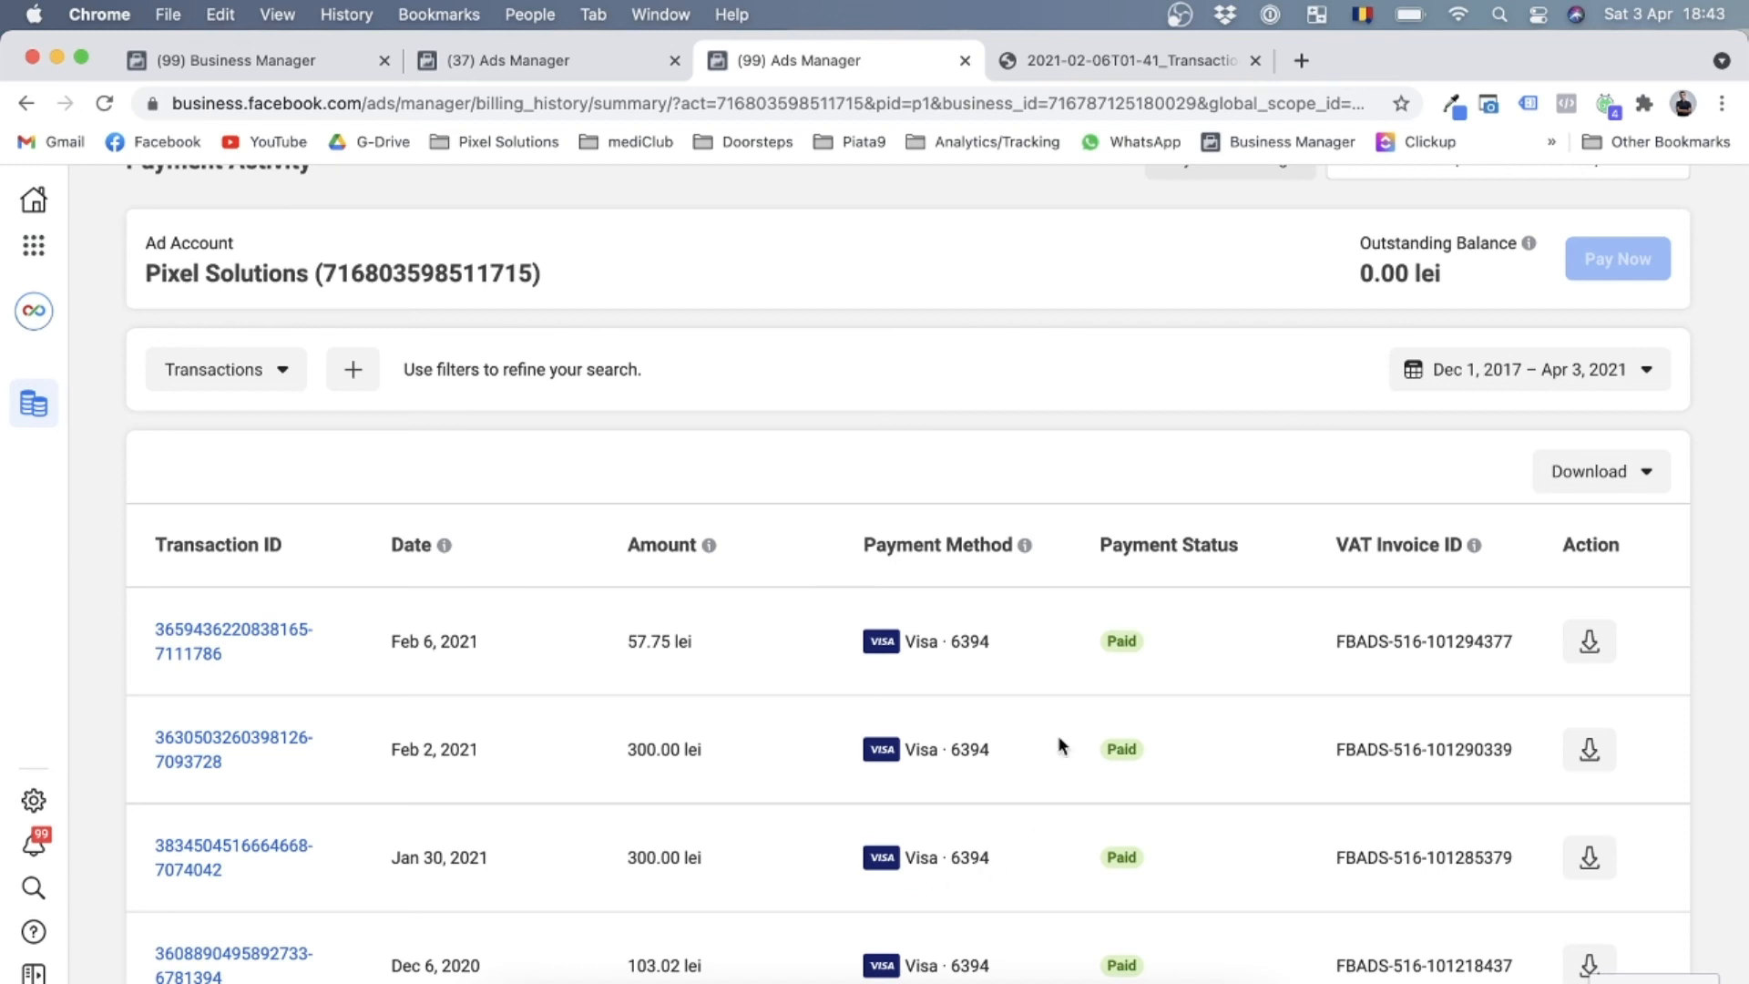
pyautogui.moveTo(850, 722)
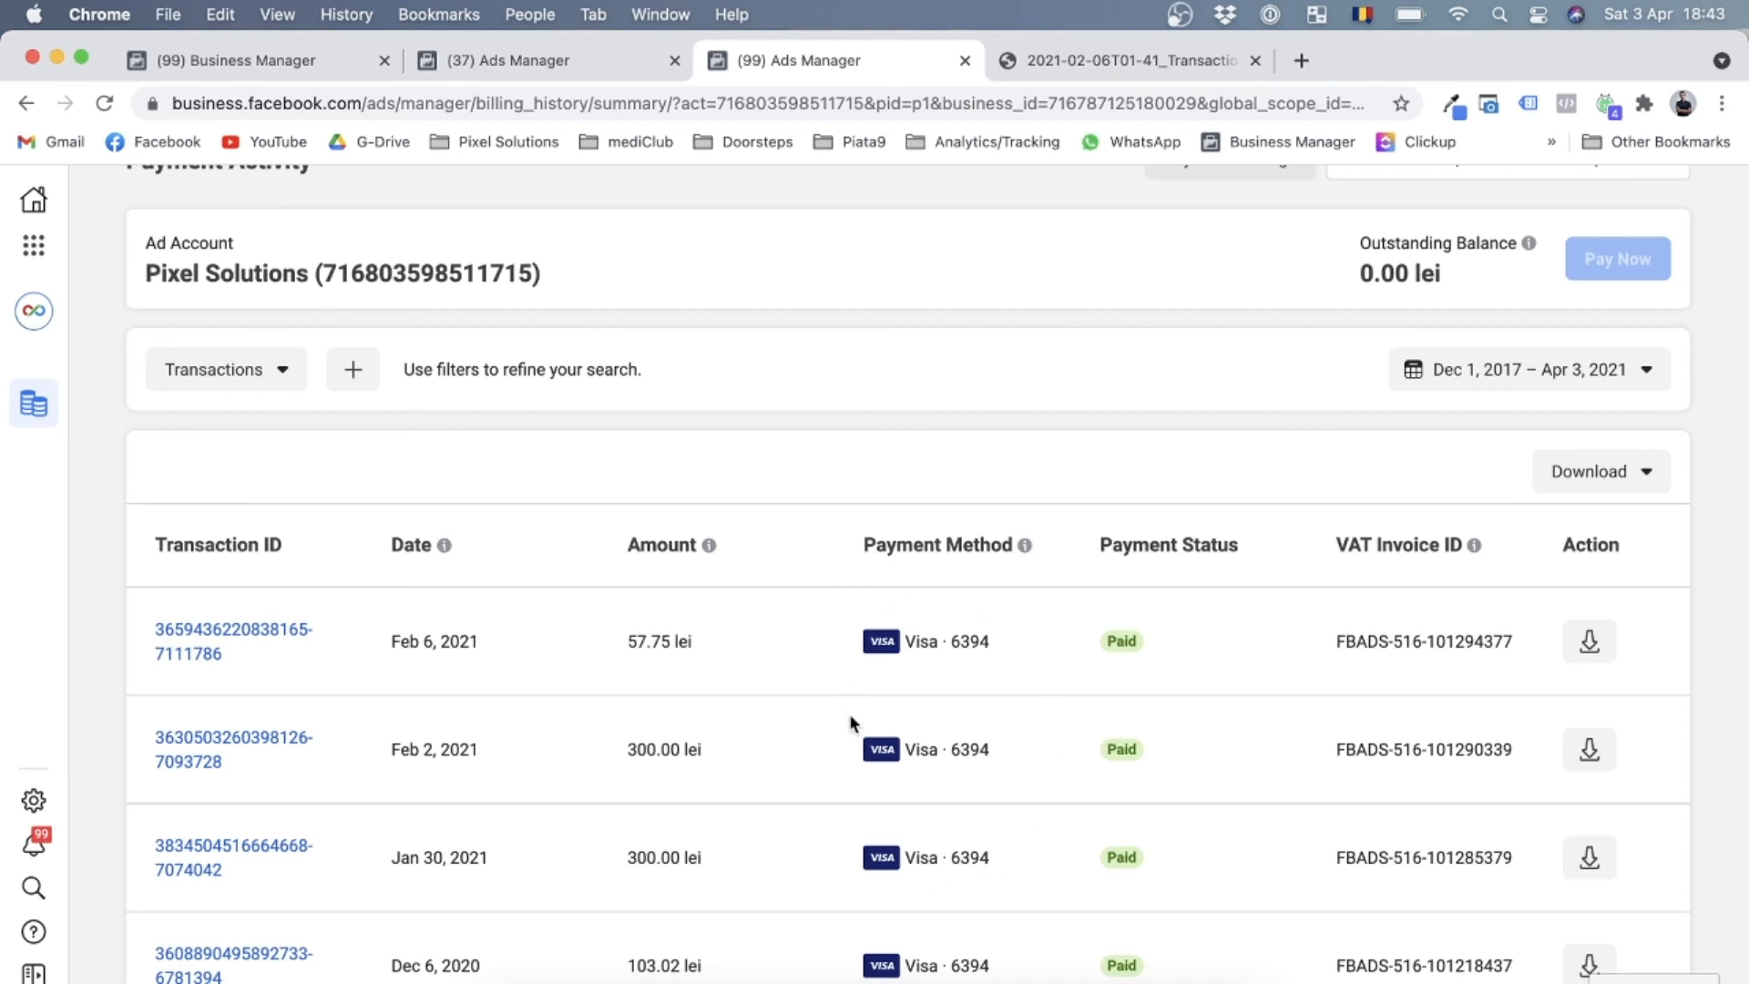
pyautogui.moveTo(348, 732)
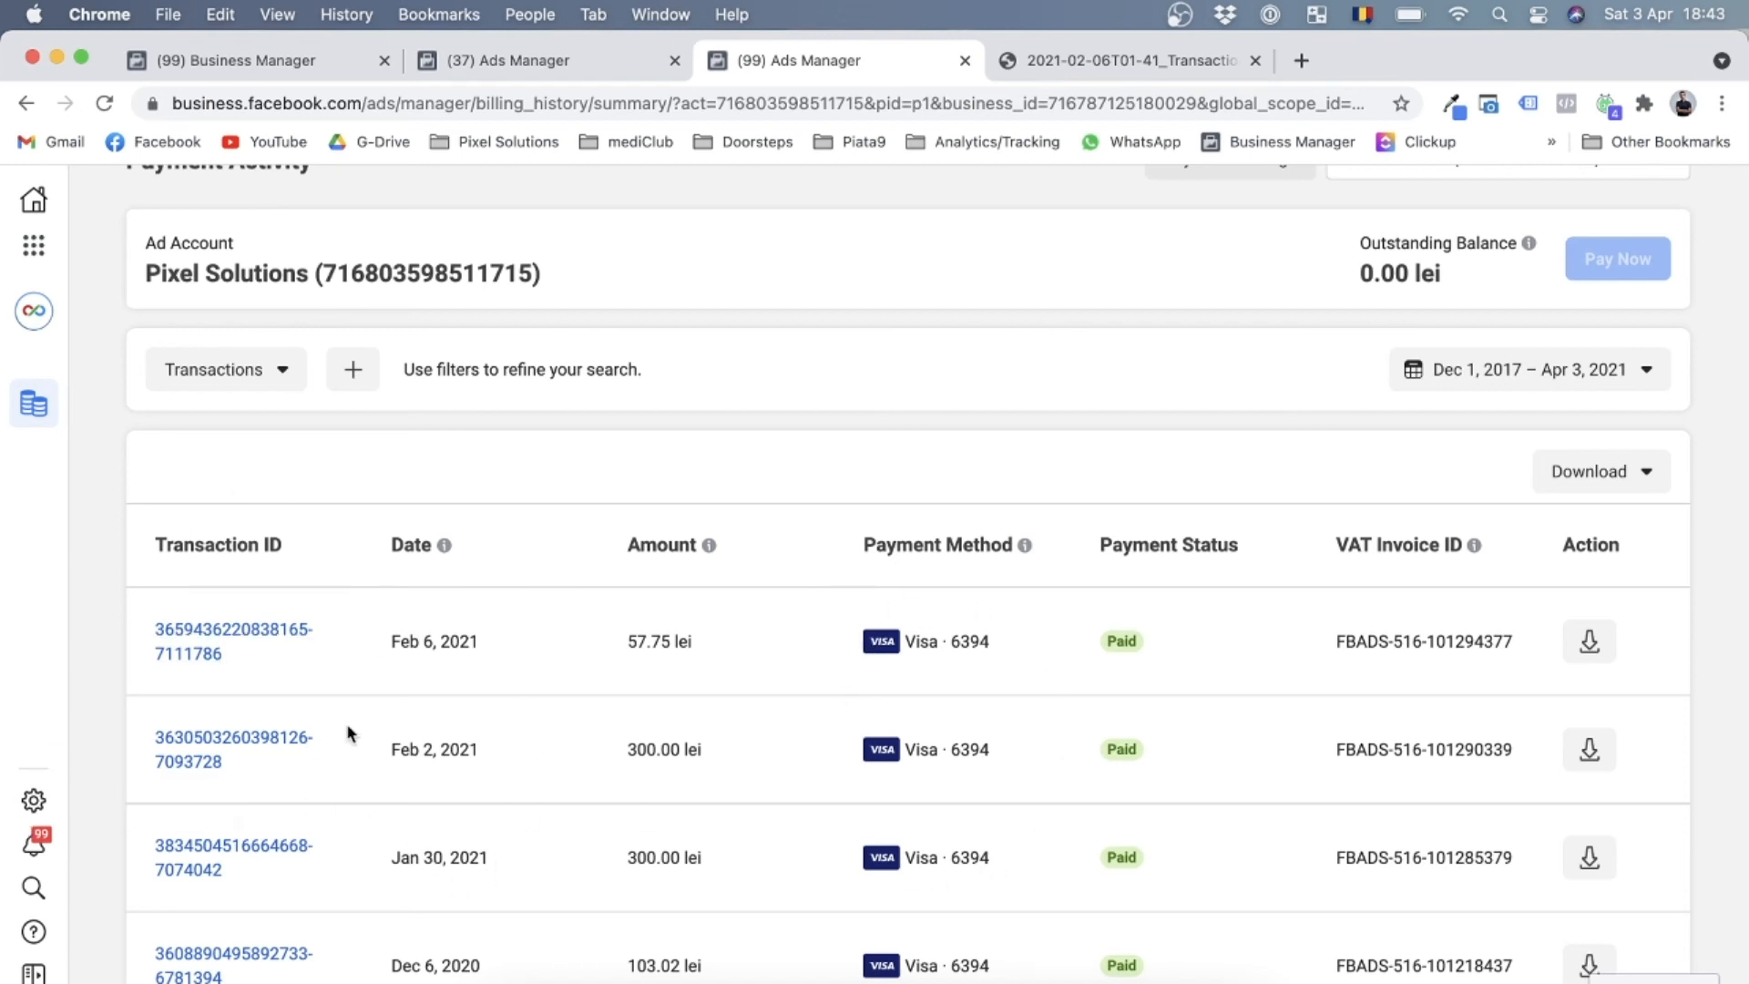
pyautogui.moveTo(203, 869)
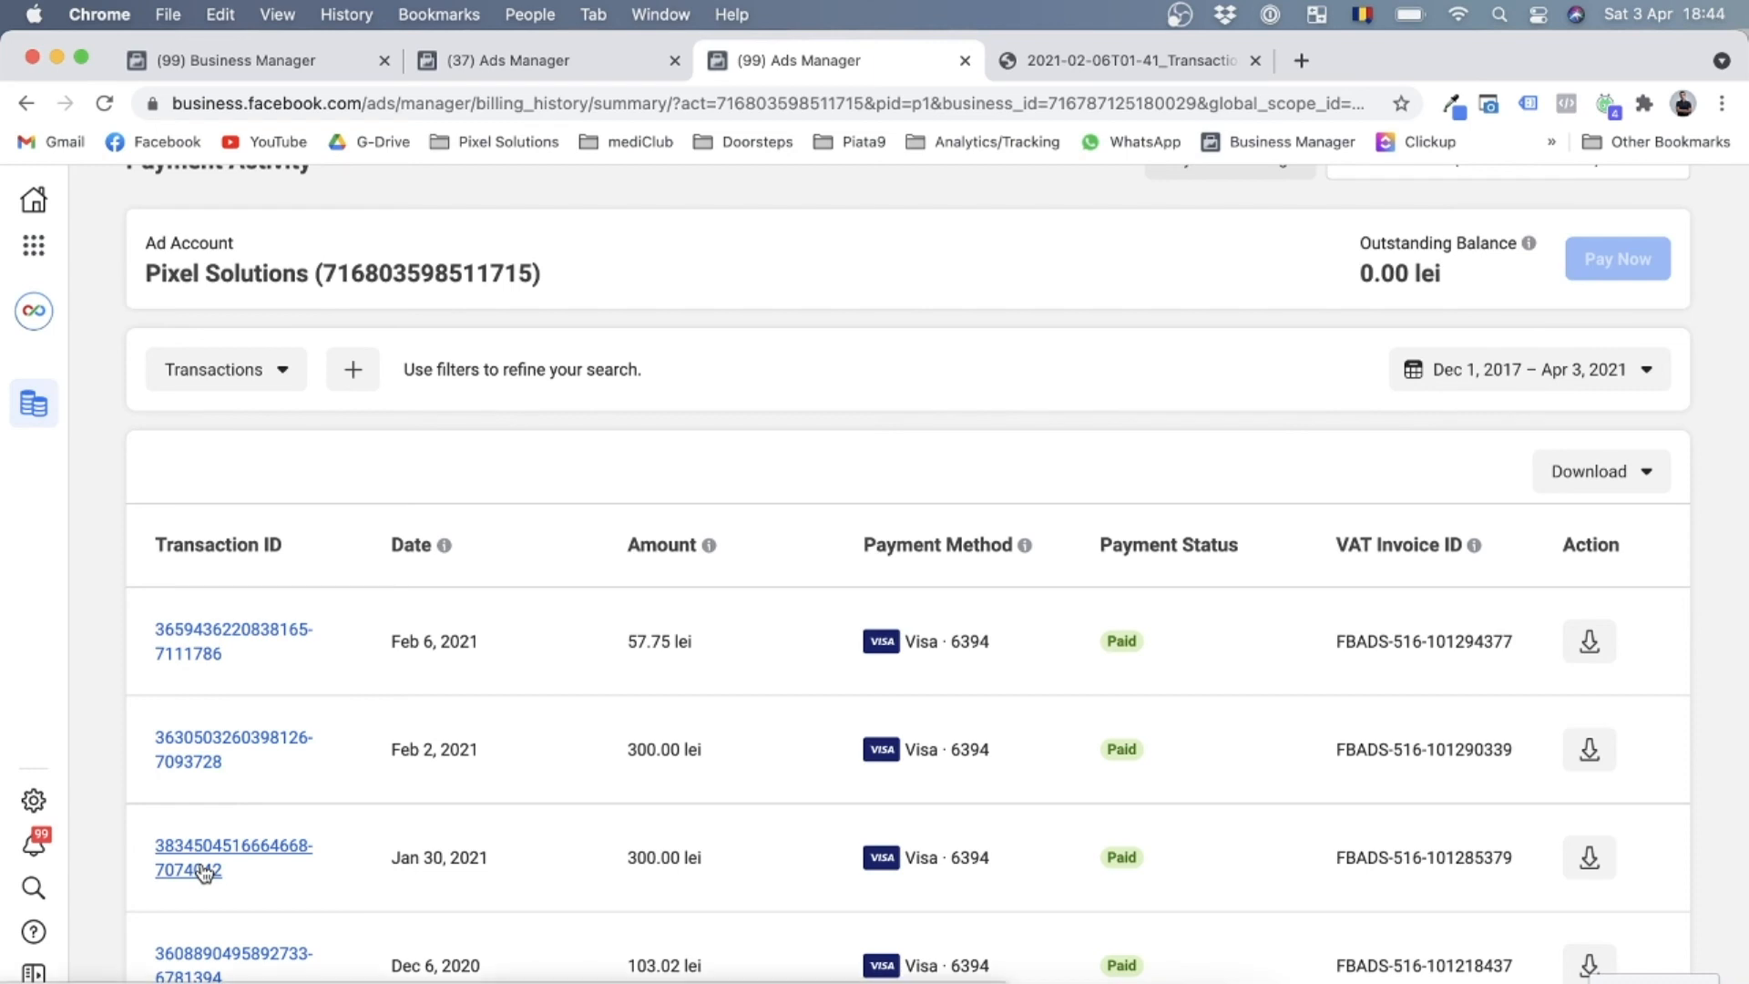
pyautogui.moveTo(1121, 881)
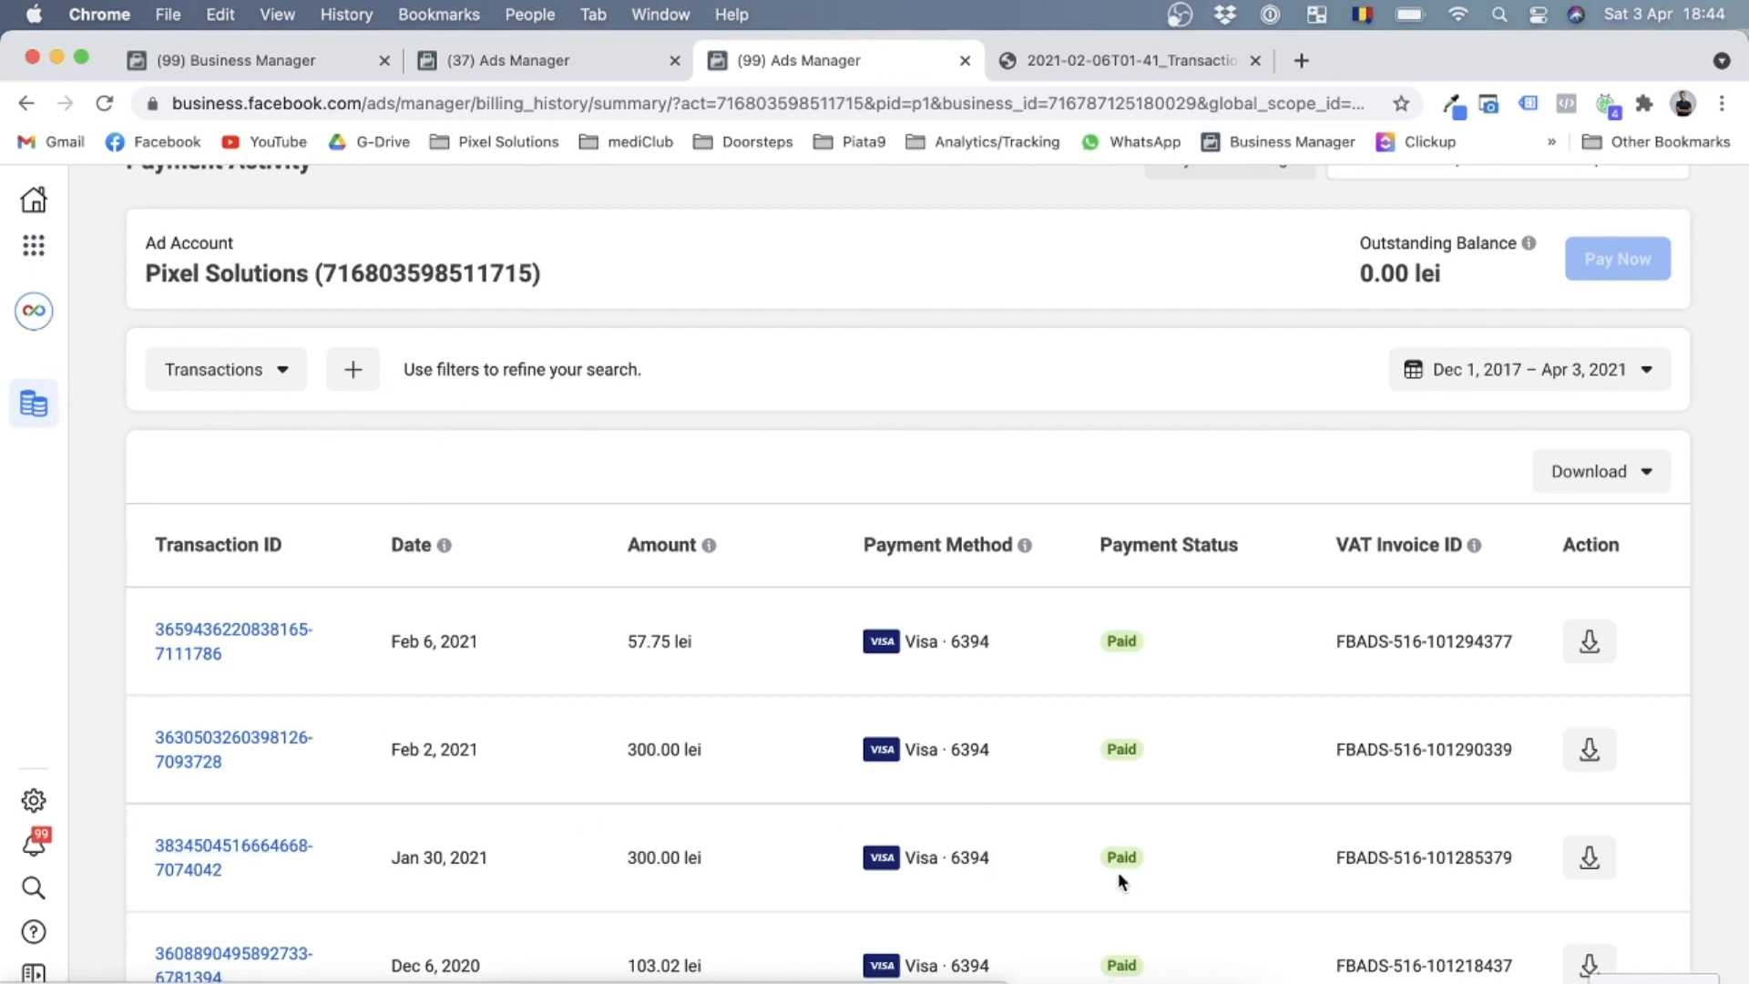
pyautogui.moveTo(1310, 793)
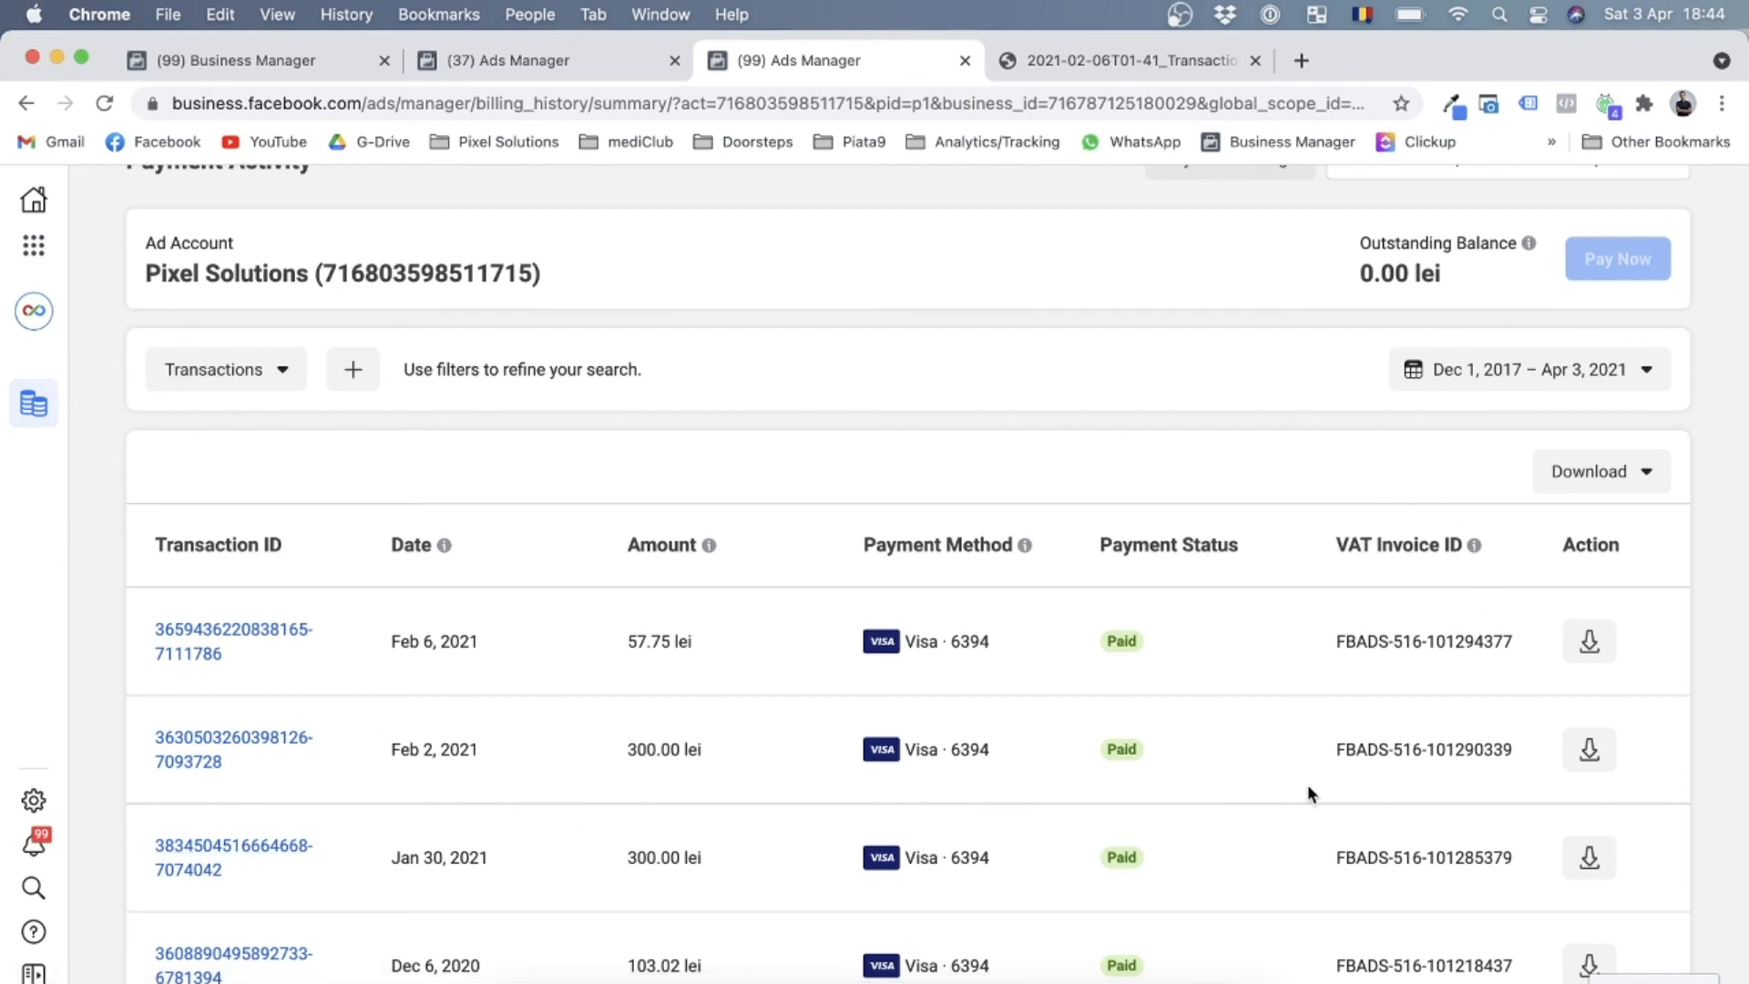
pyautogui.moveTo(1589, 642)
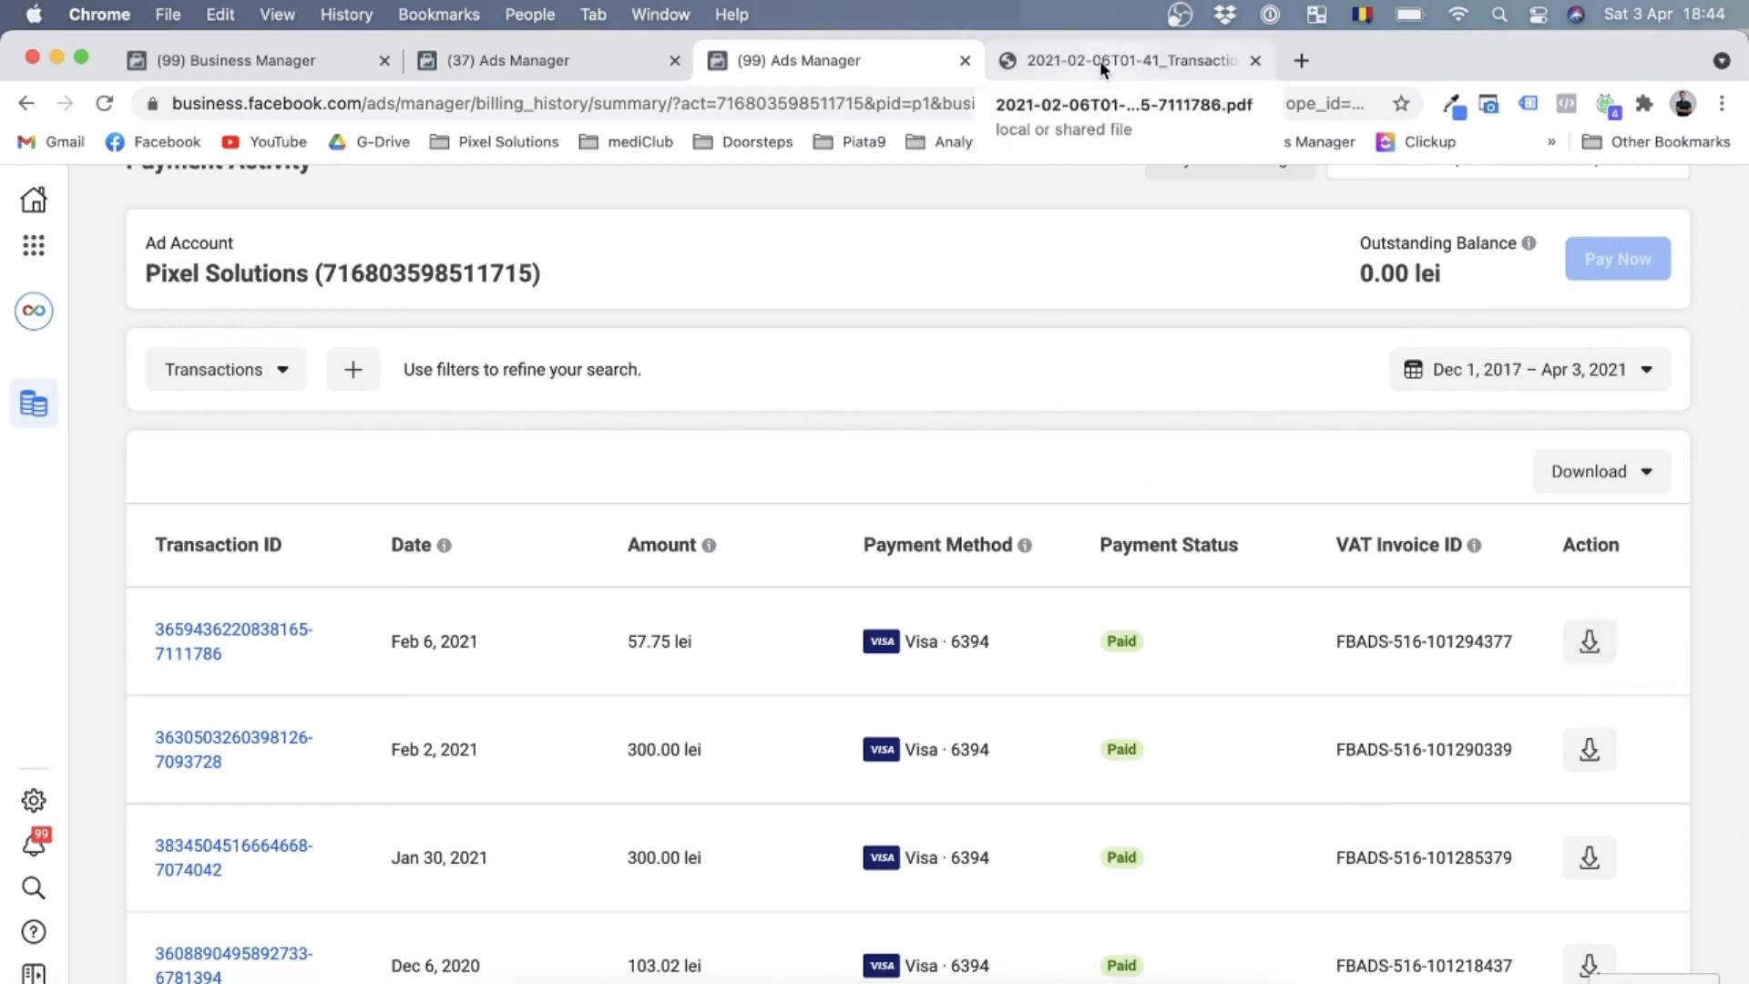
# Open the Feb 6, 2021 invoice PDF (57.75 lei) and scroll to PIXELSOL SRL's VAT details
pyautogui.click(1128, 60)
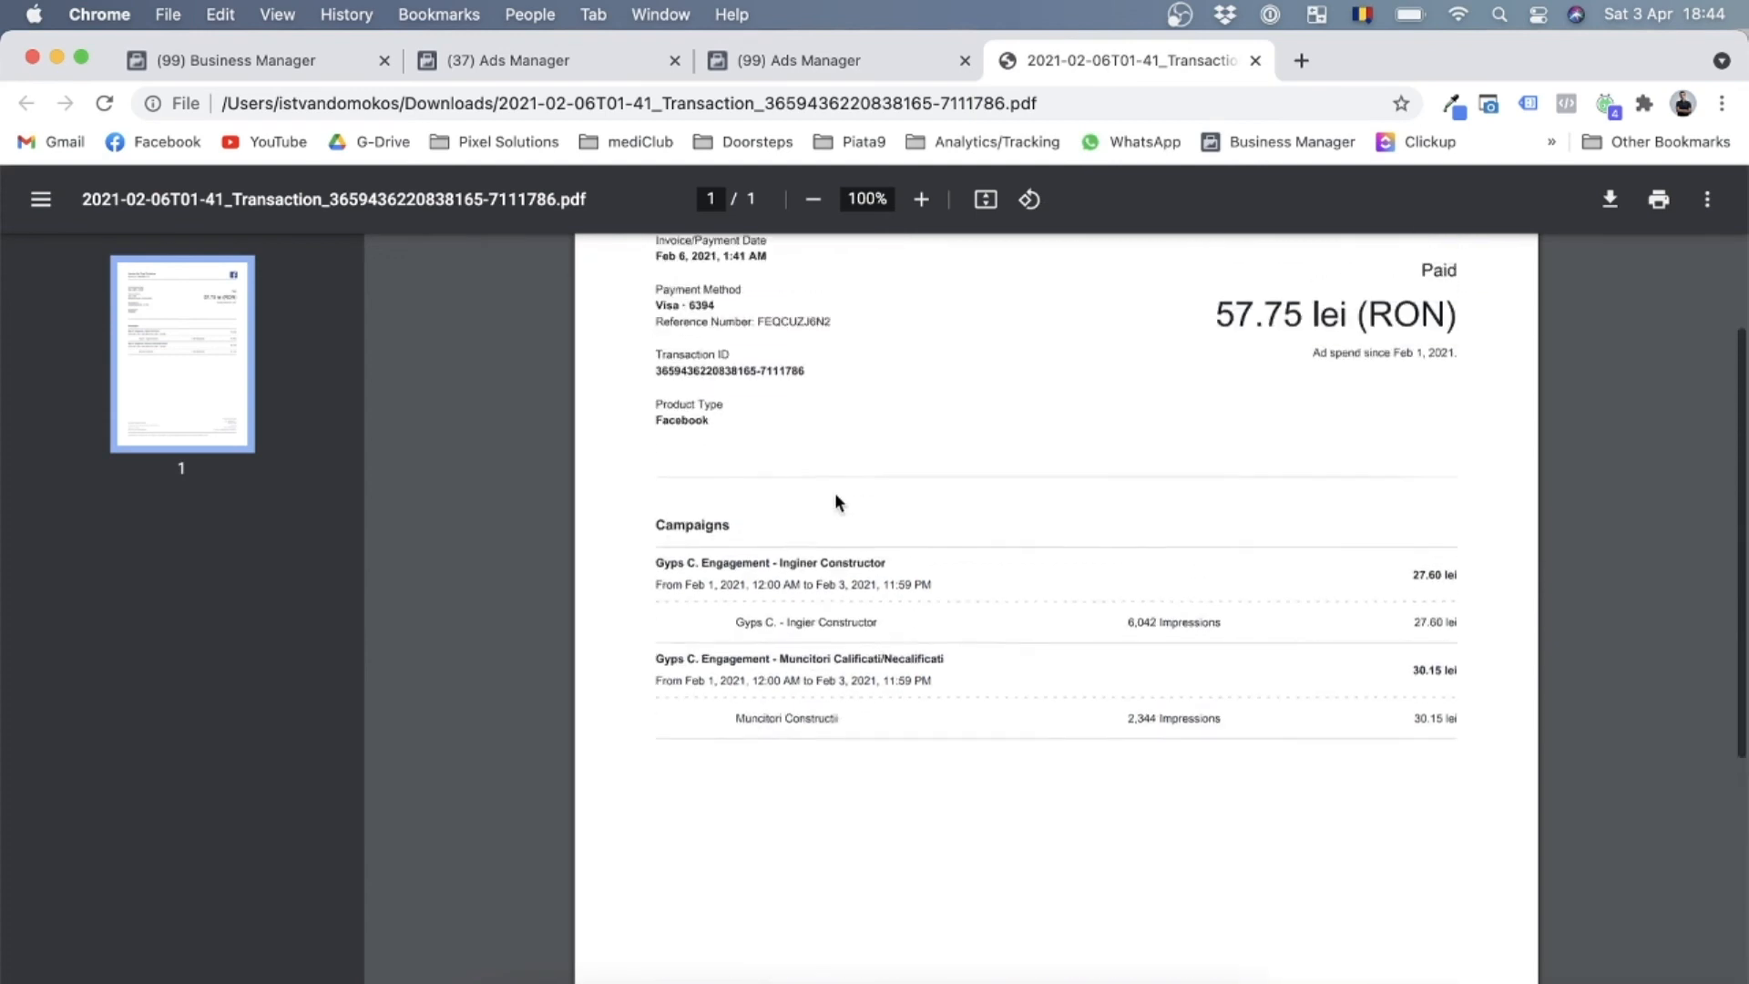
pyautogui.scroll(3)
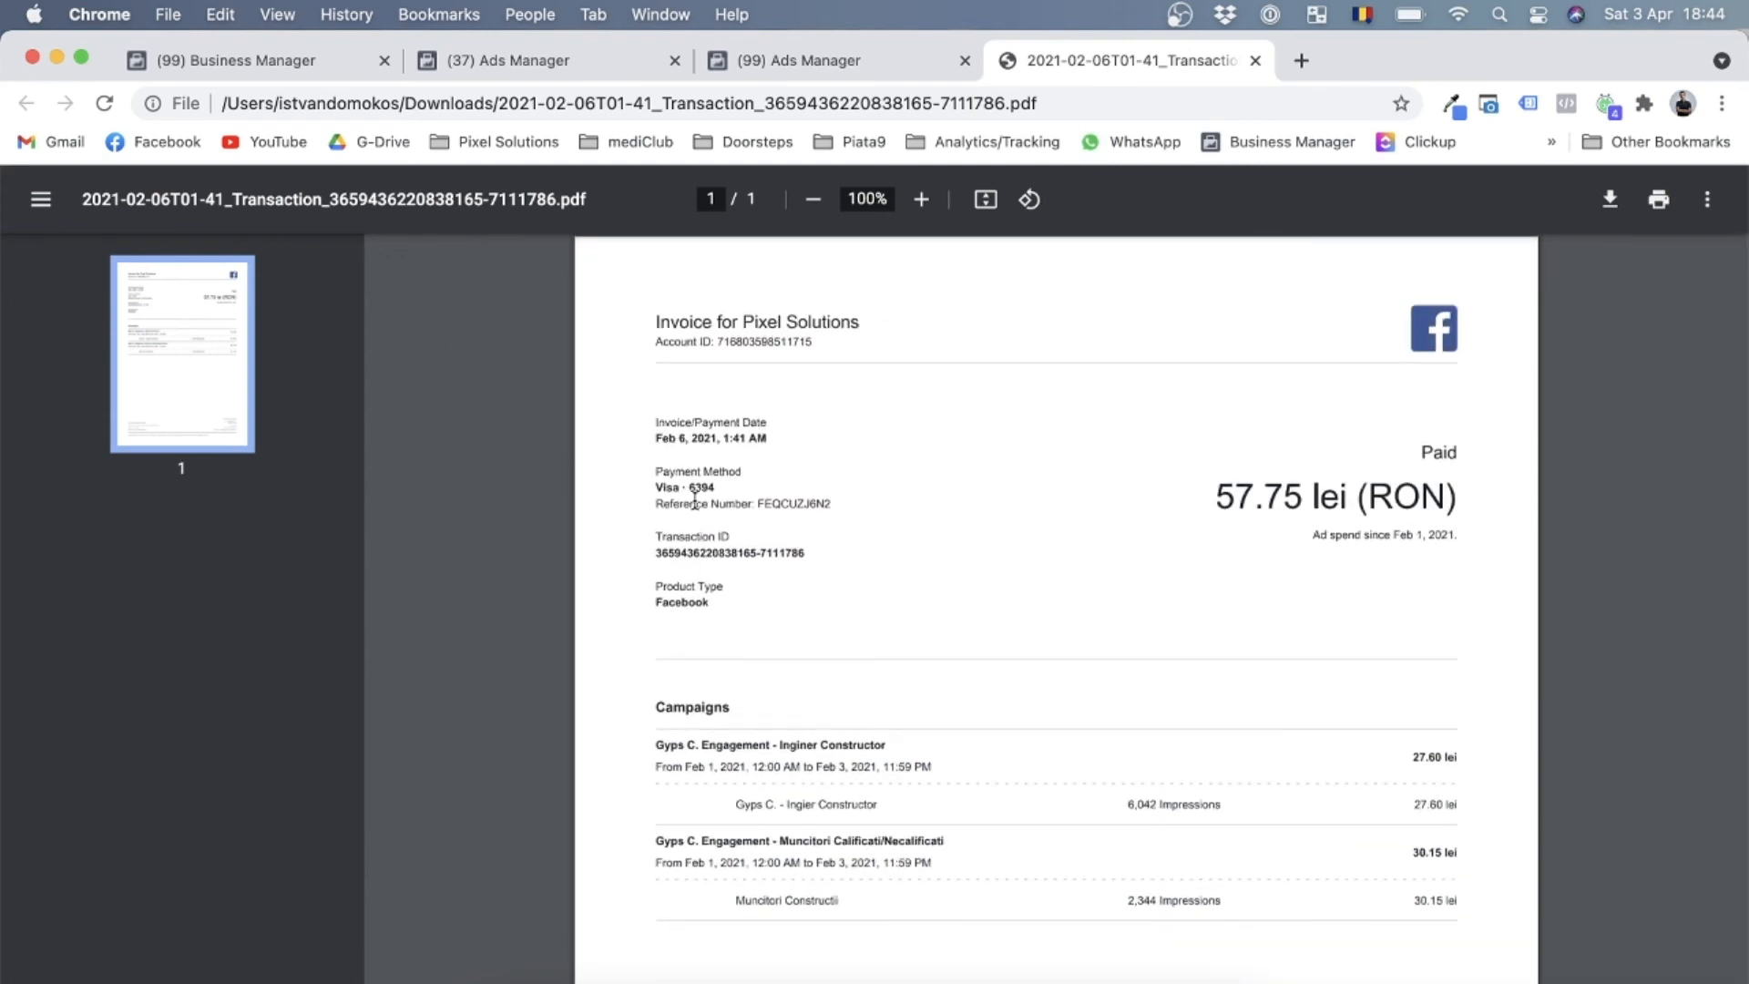
pyautogui.moveTo(871, 441)
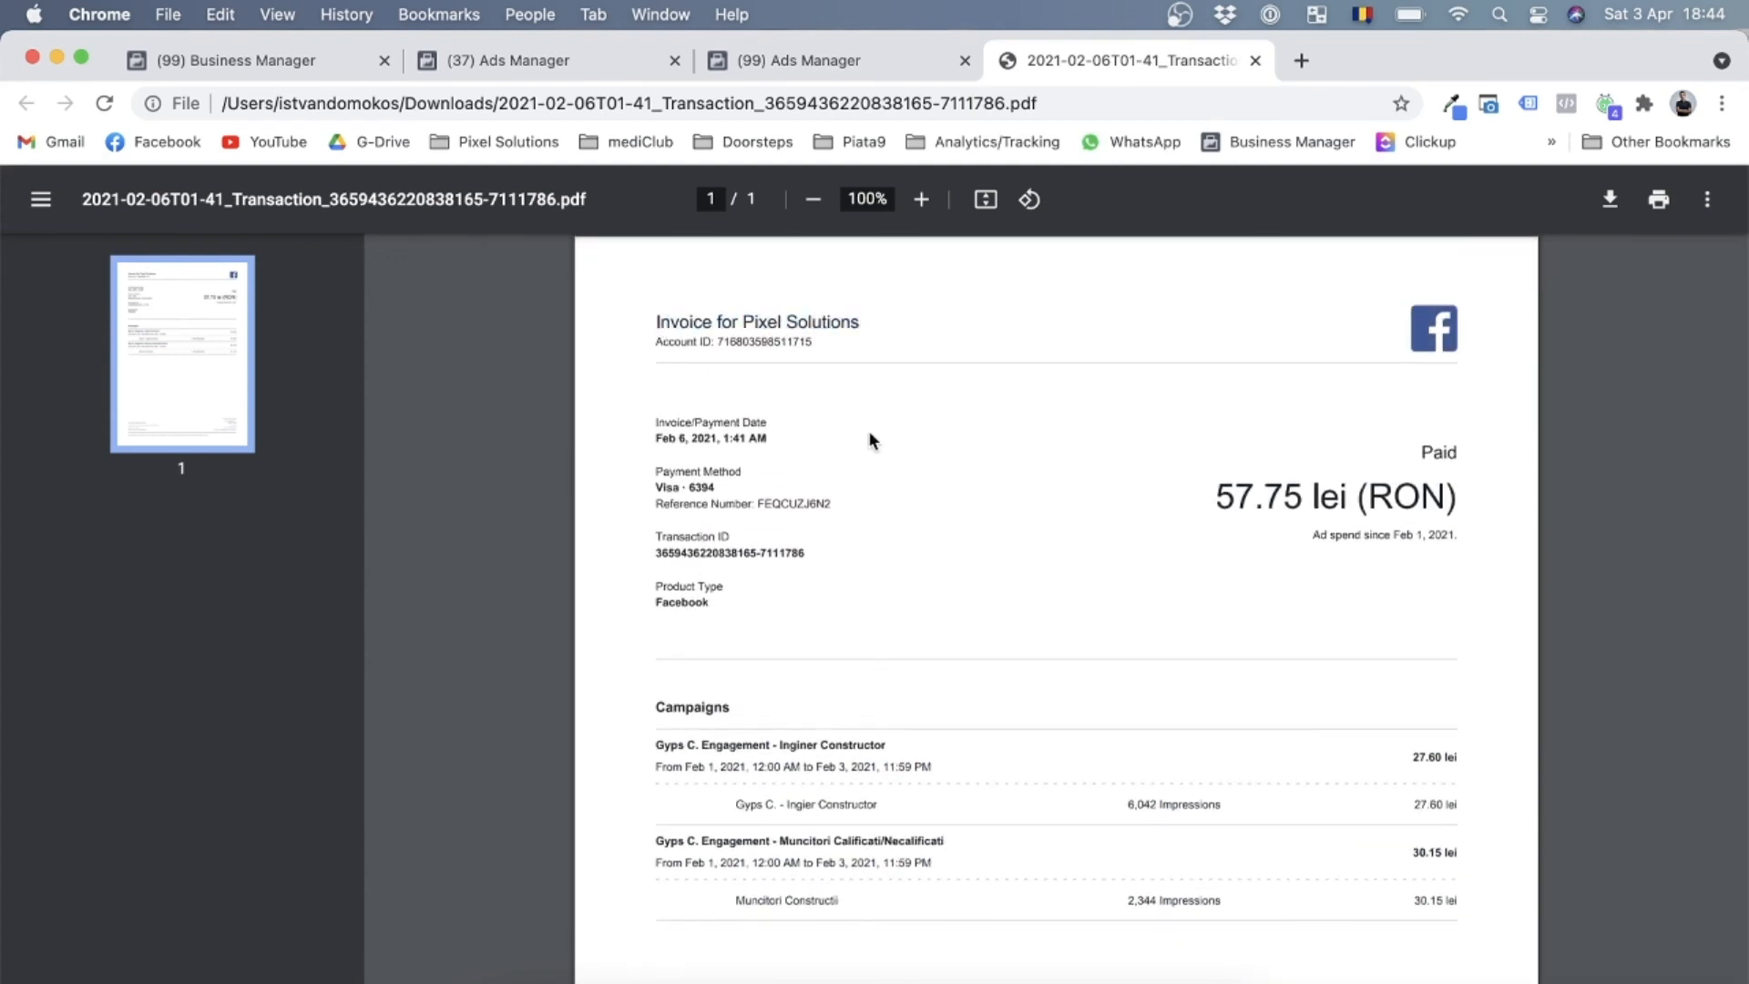
pyautogui.scroll(-3)
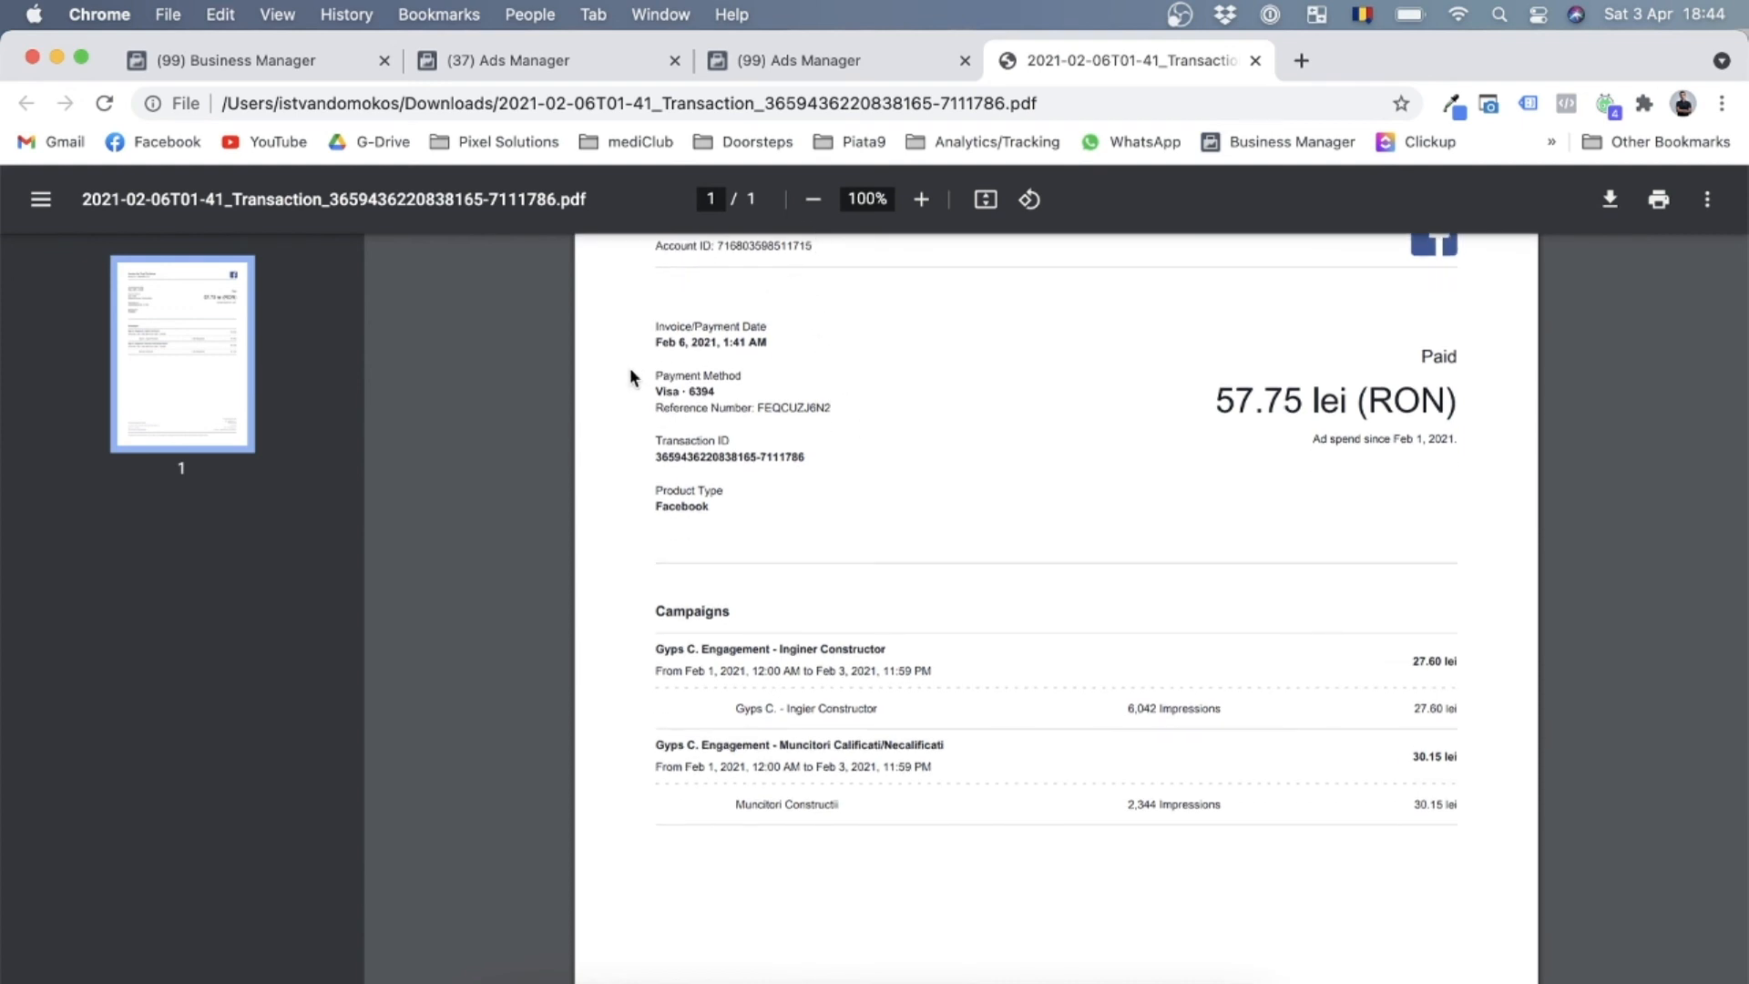
pyautogui.moveTo(536, 437)
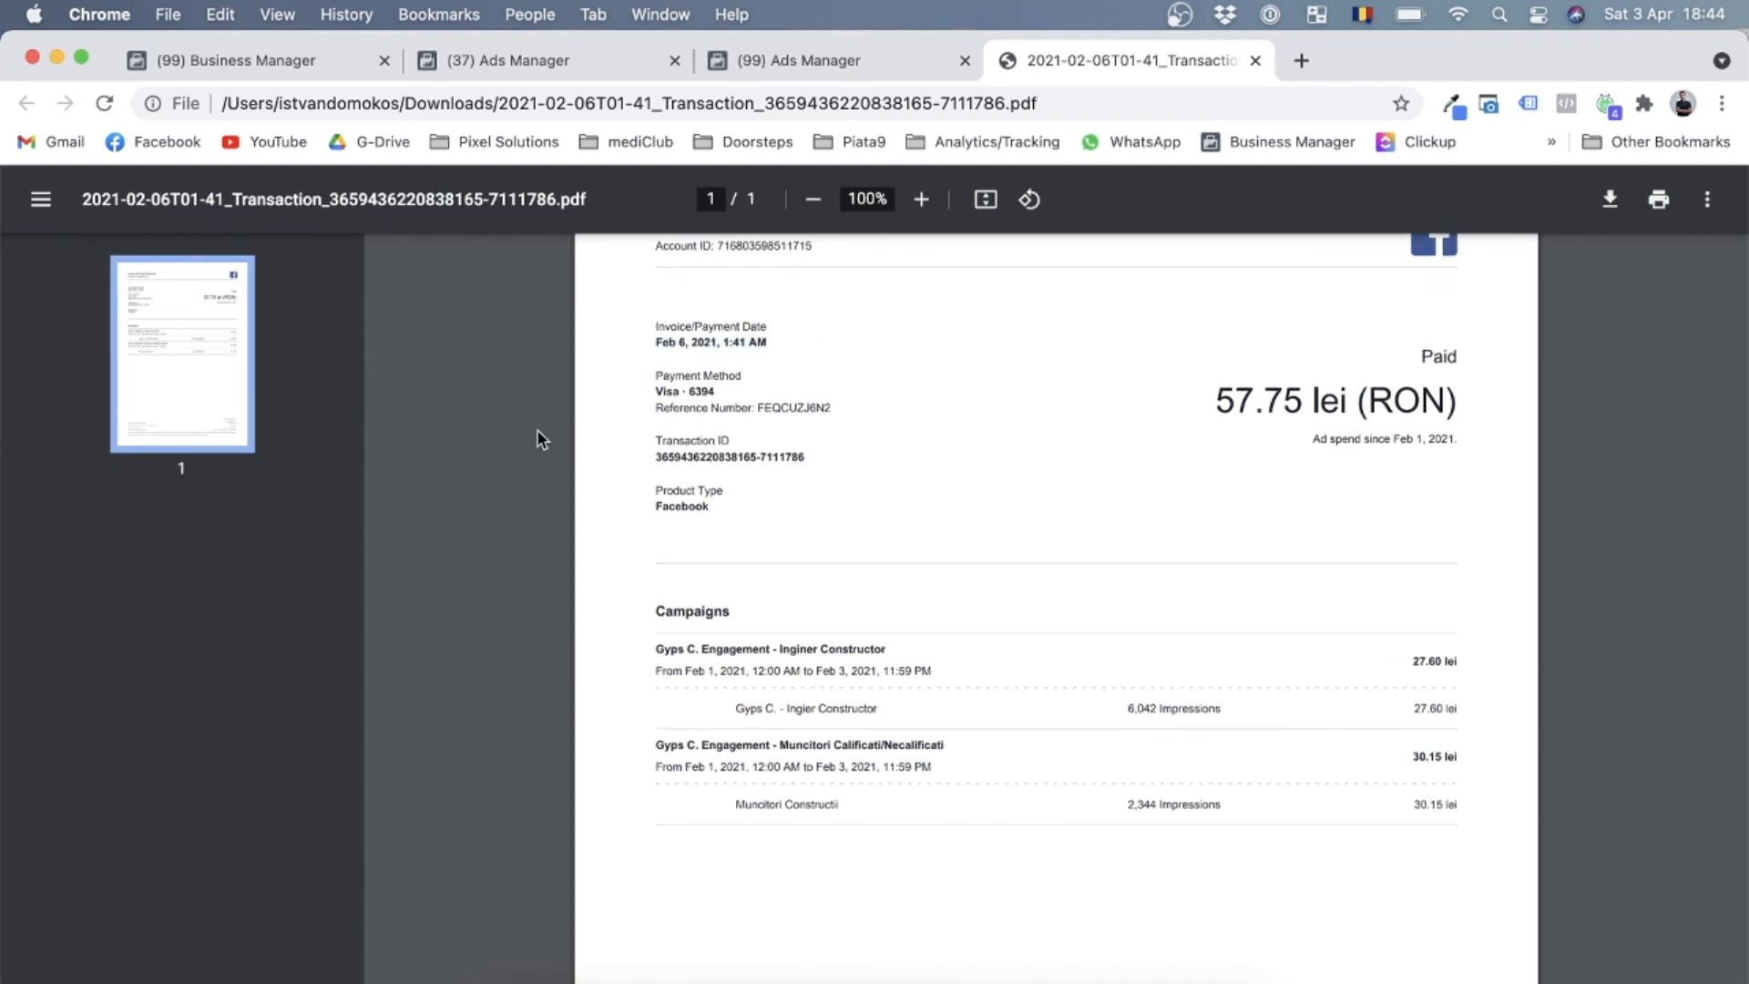
pyautogui.moveTo(928, 512)
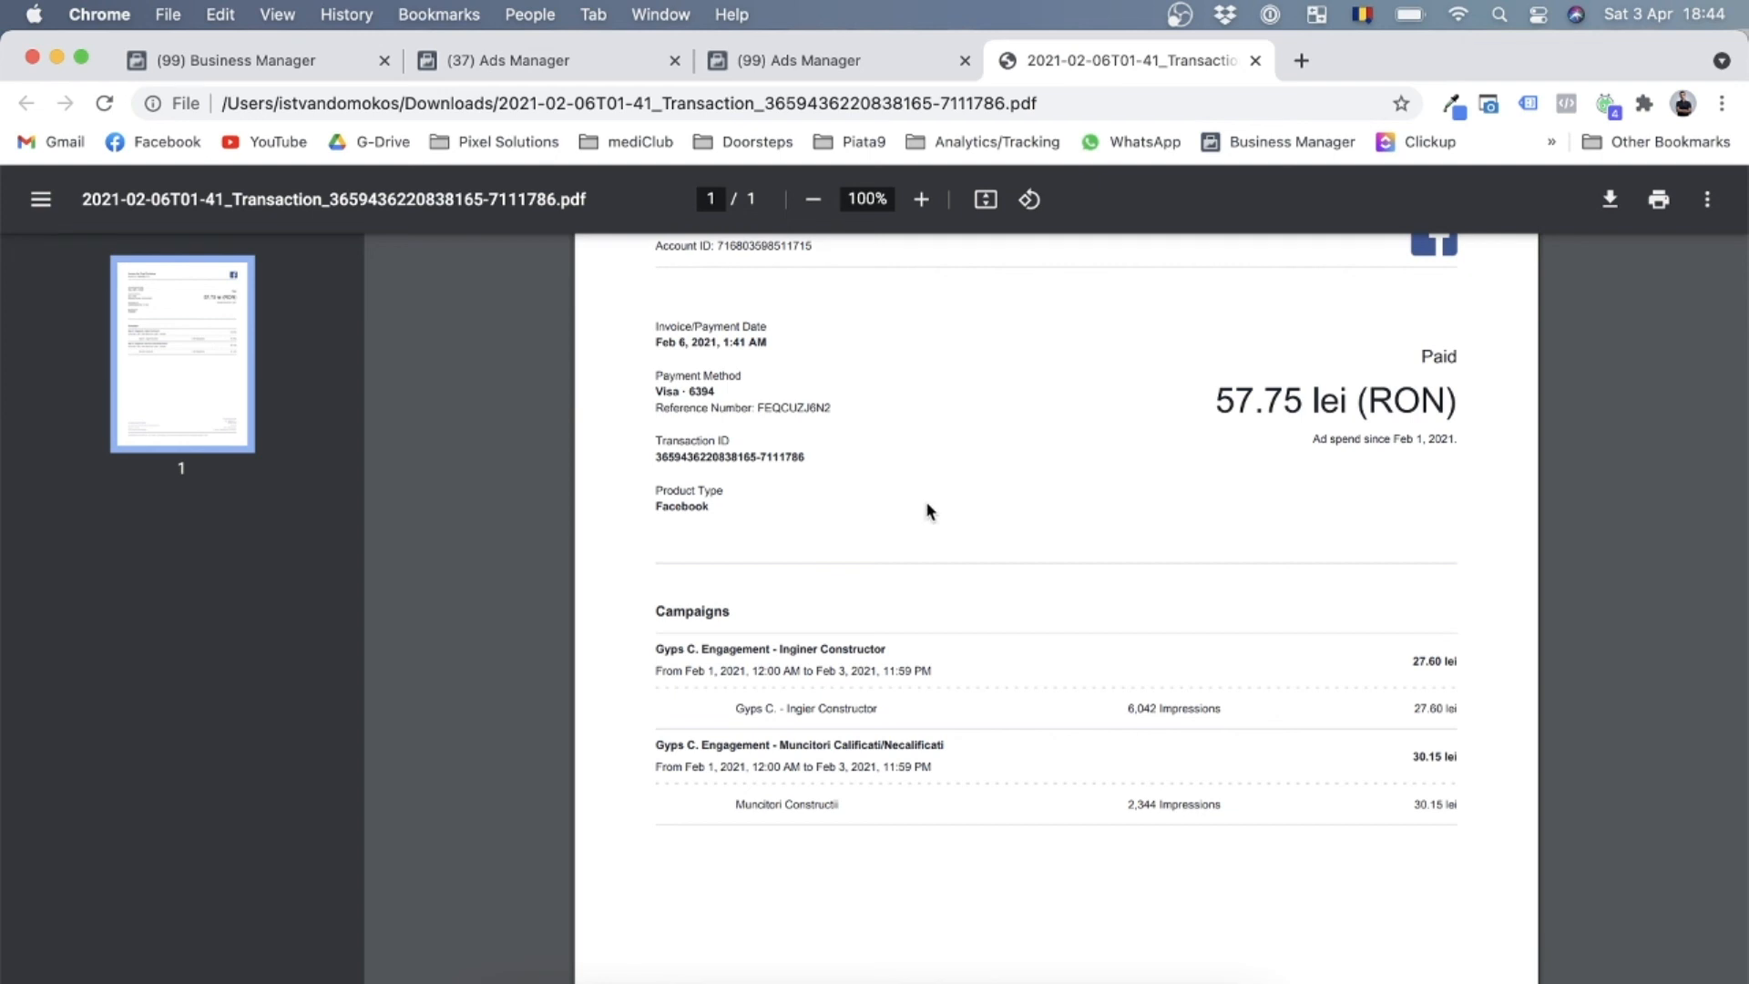
pyautogui.moveTo(1374, 432)
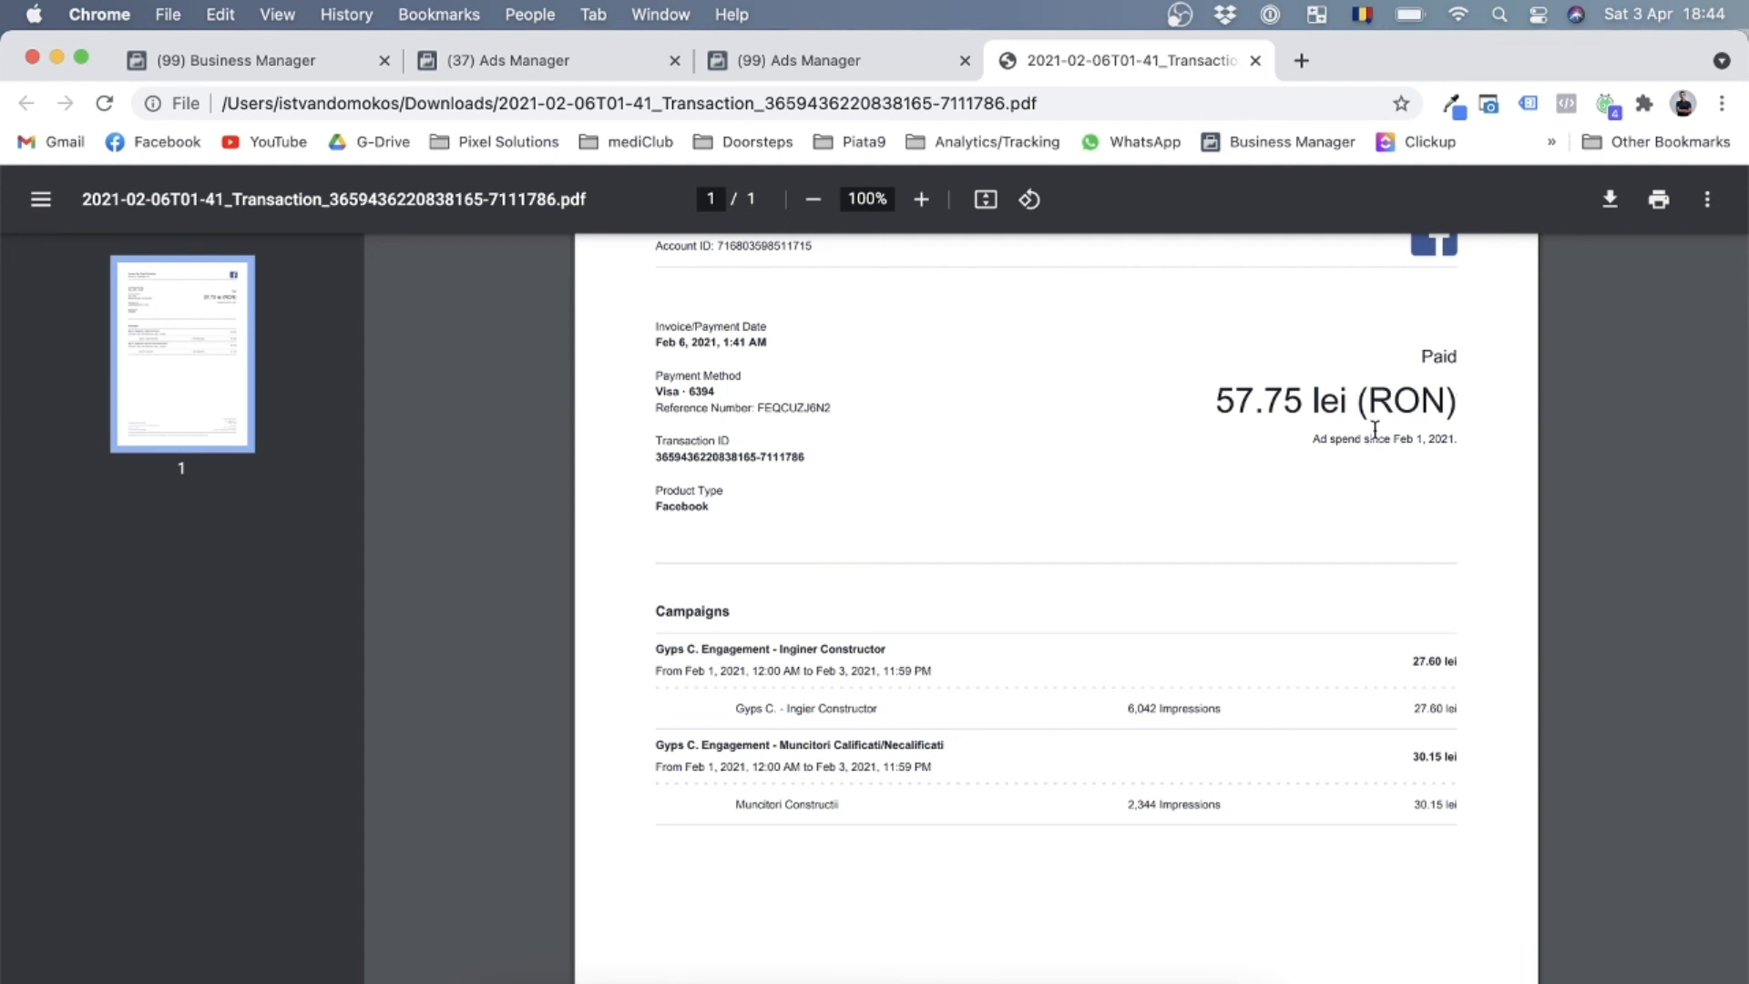
pyautogui.scroll(-3)
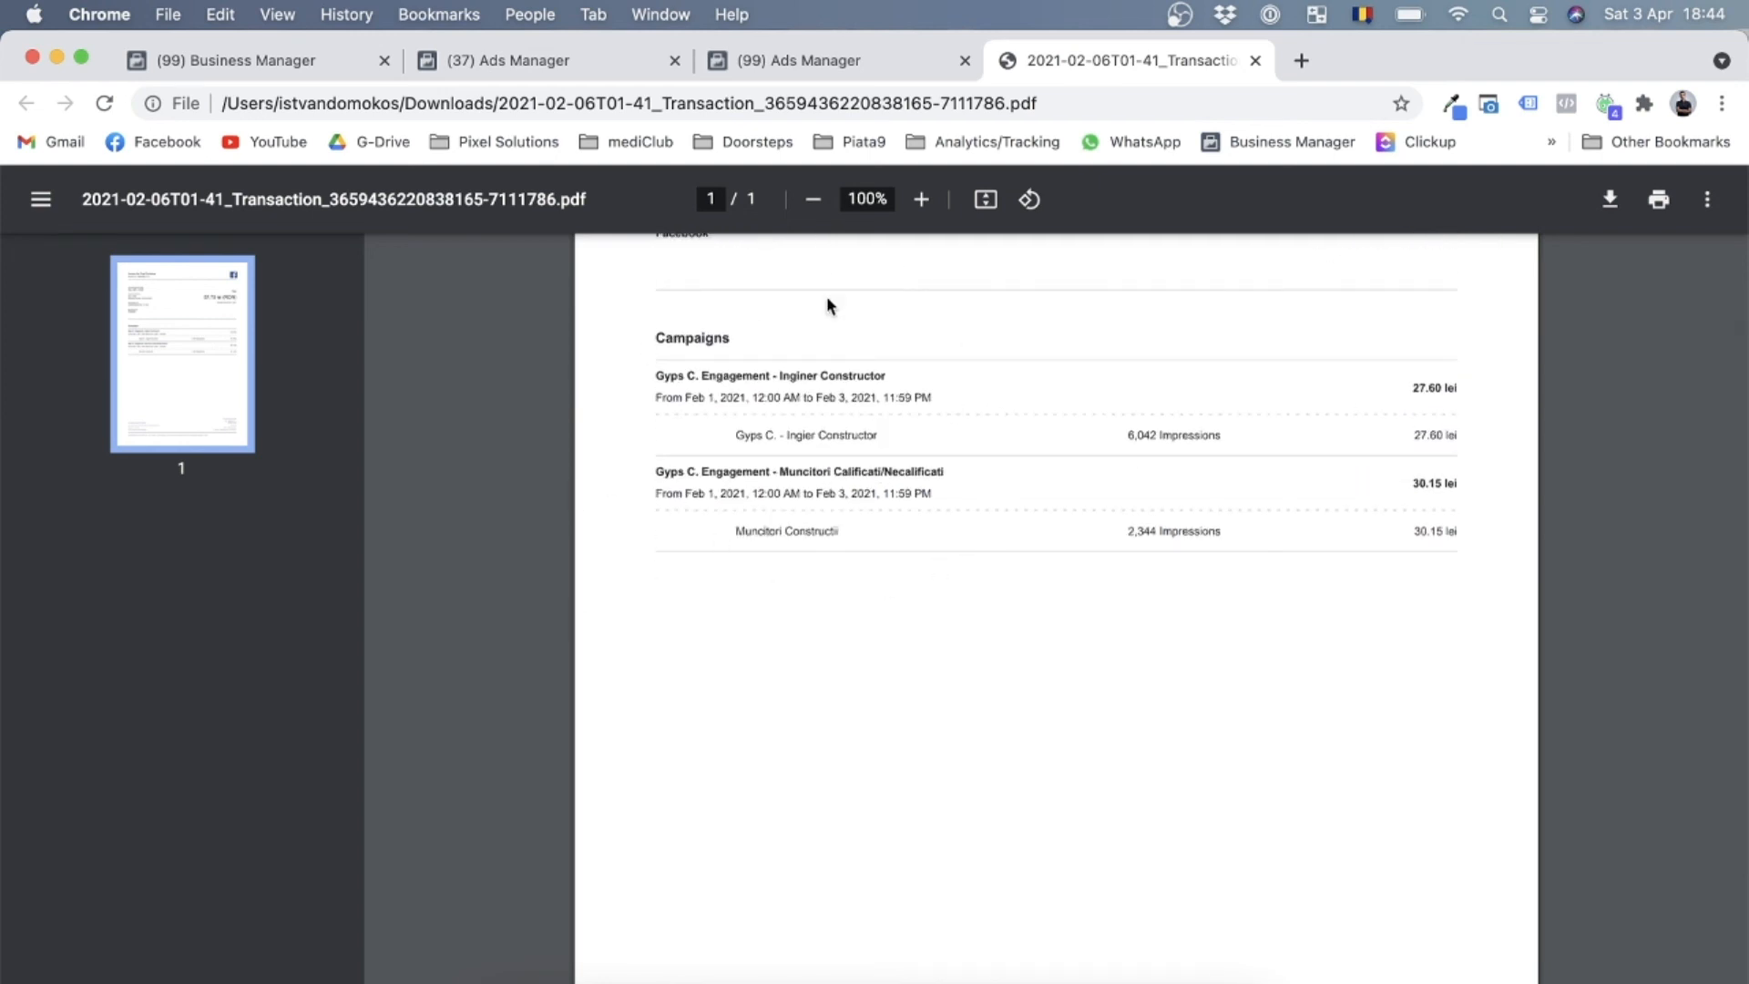
pyautogui.moveTo(972, 626)
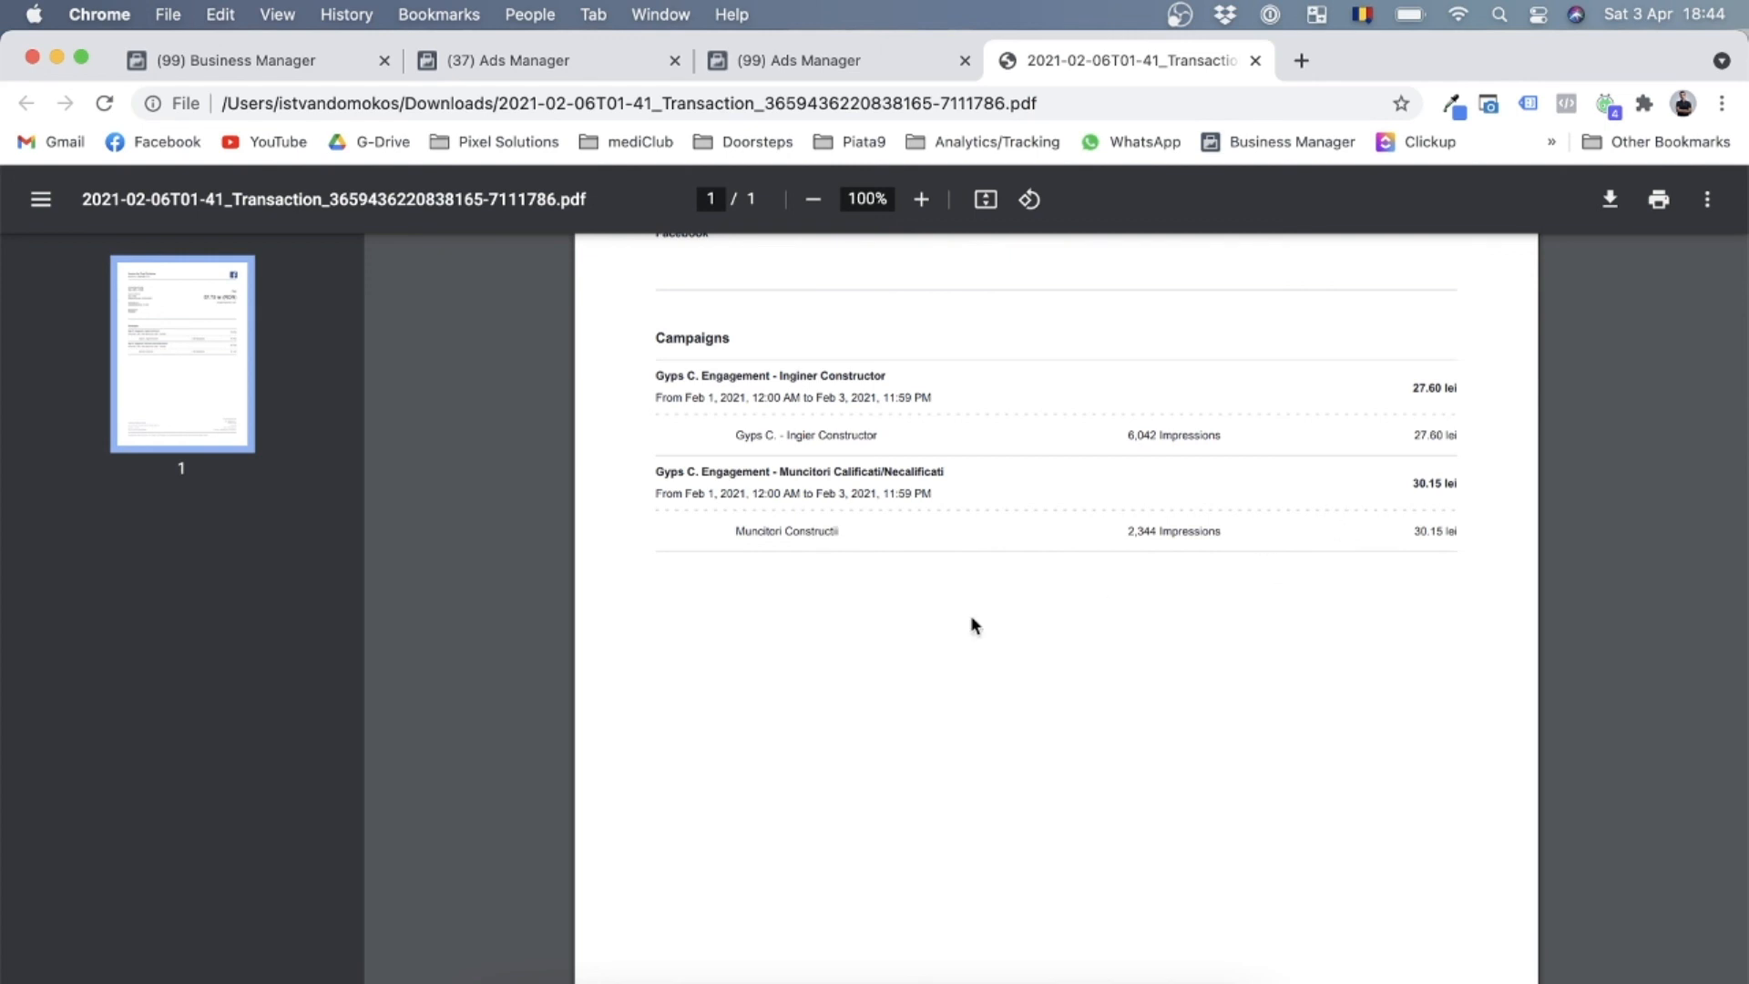
pyautogui.moveTo(1492, 563)
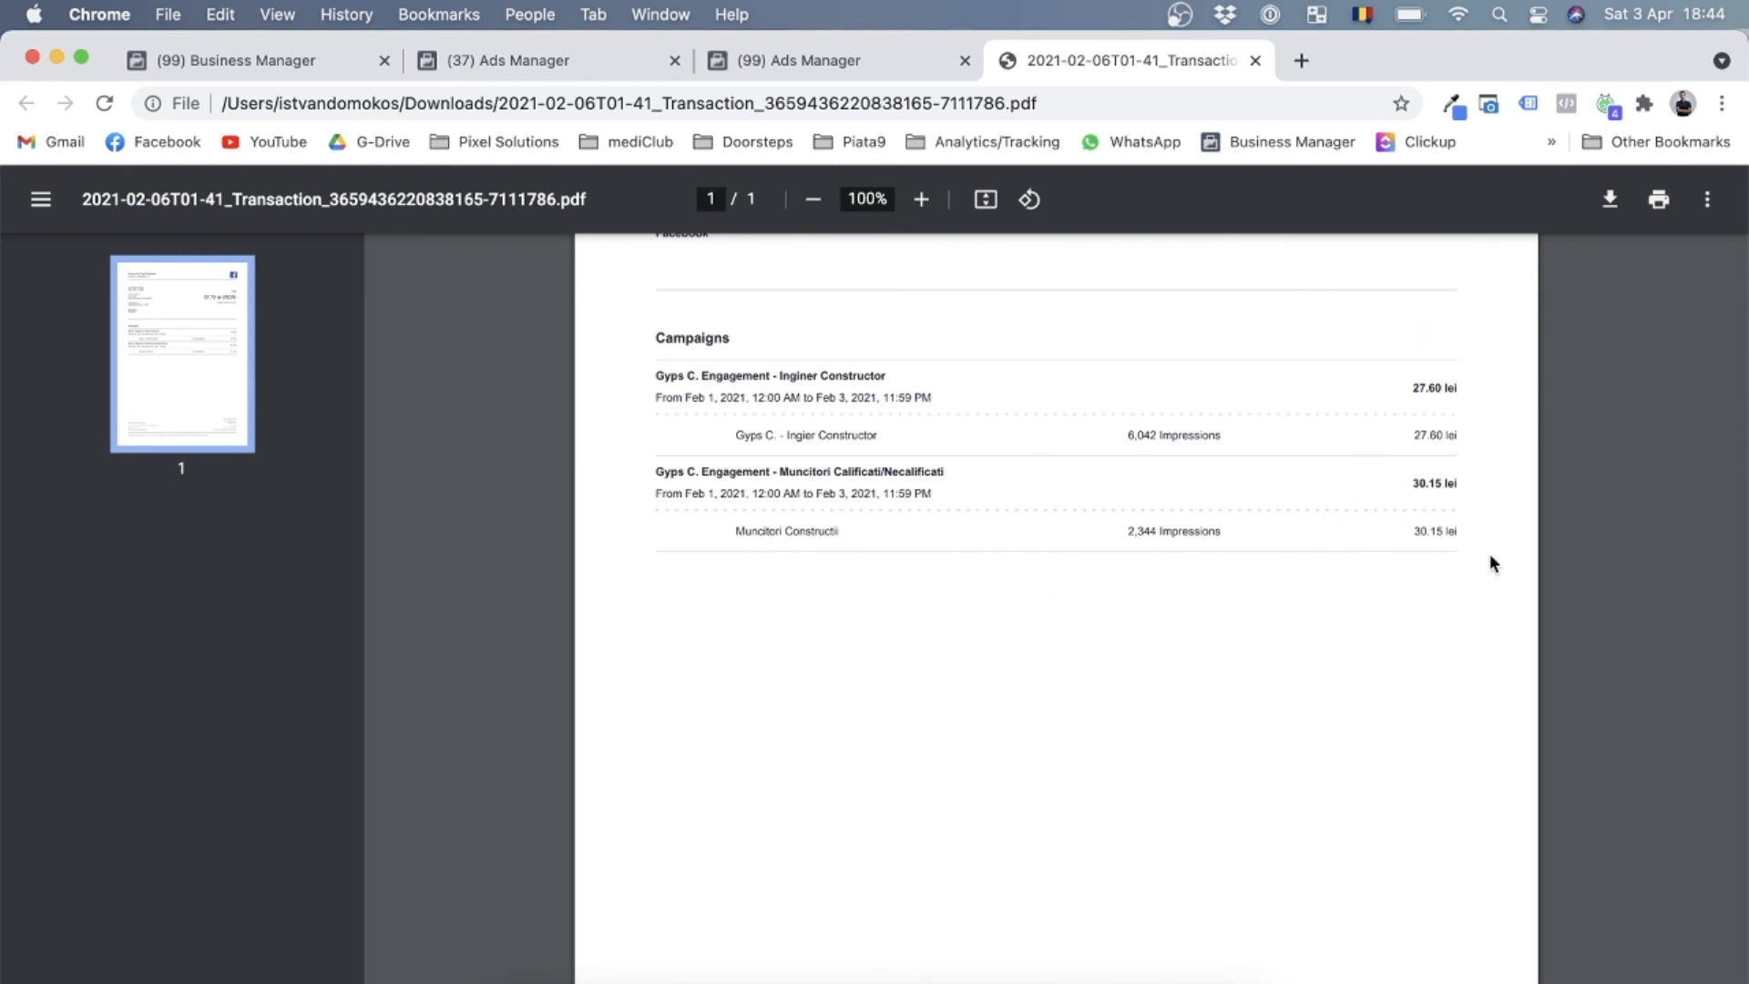
pyautogui.scroll(-3)
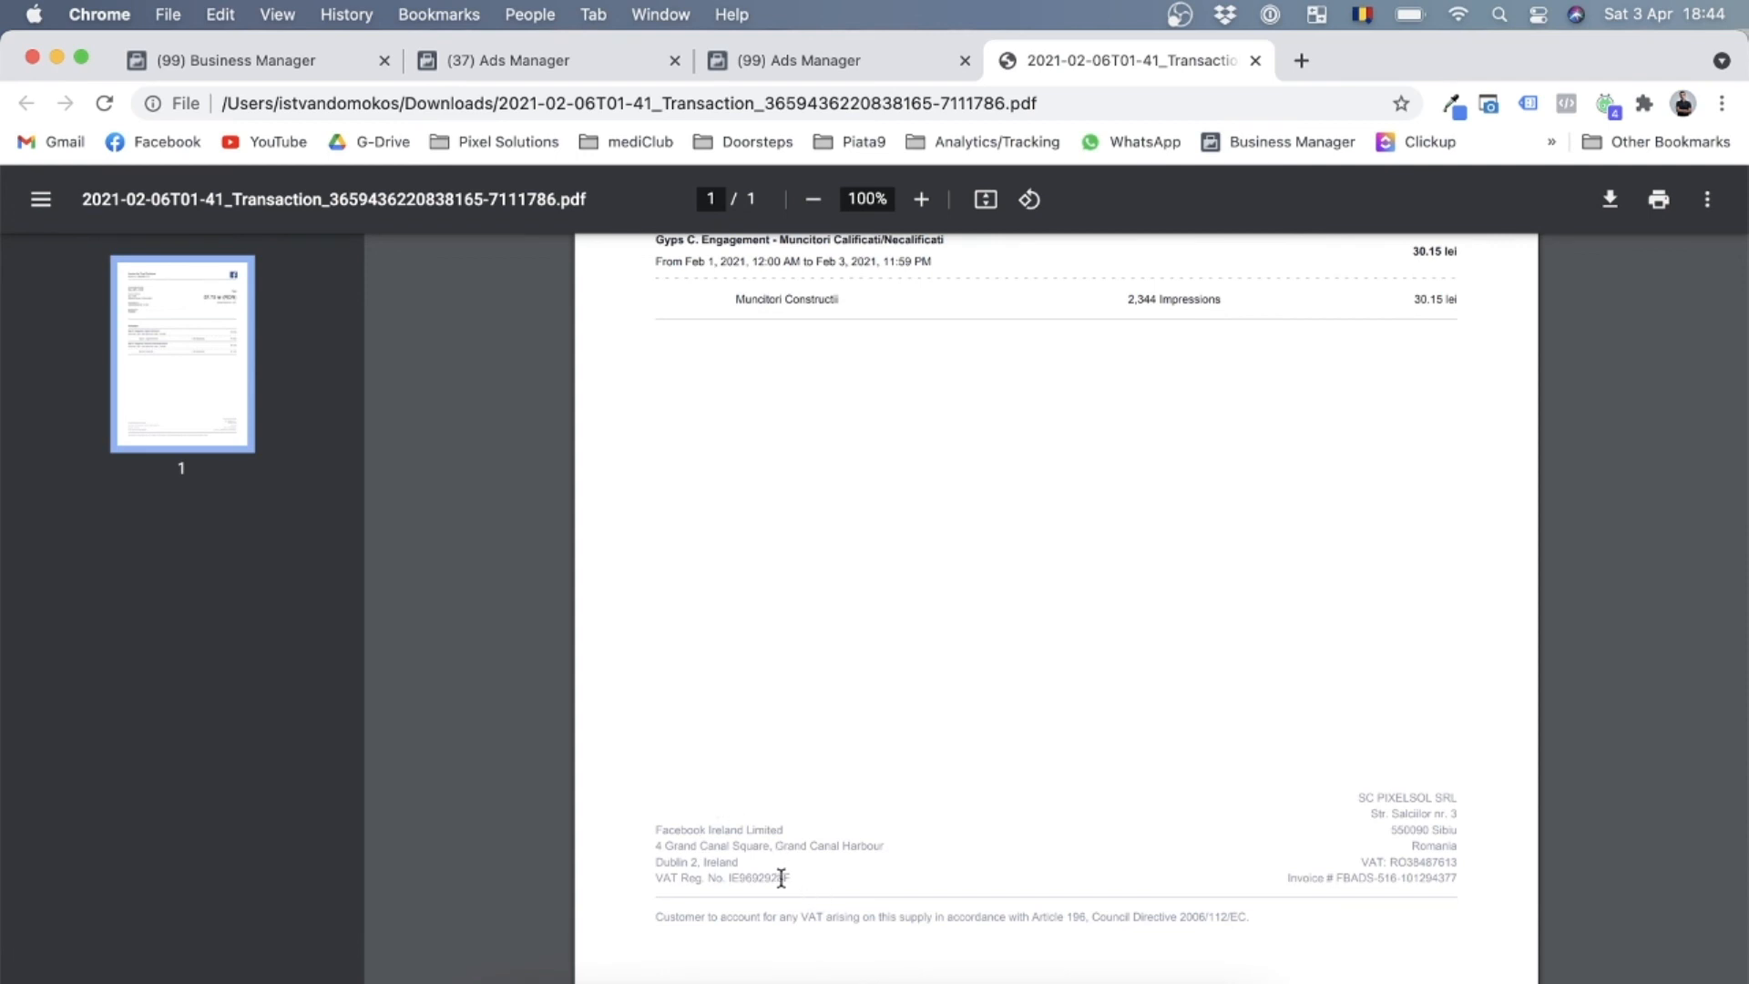
pyautogui.moveTo(640, 823)
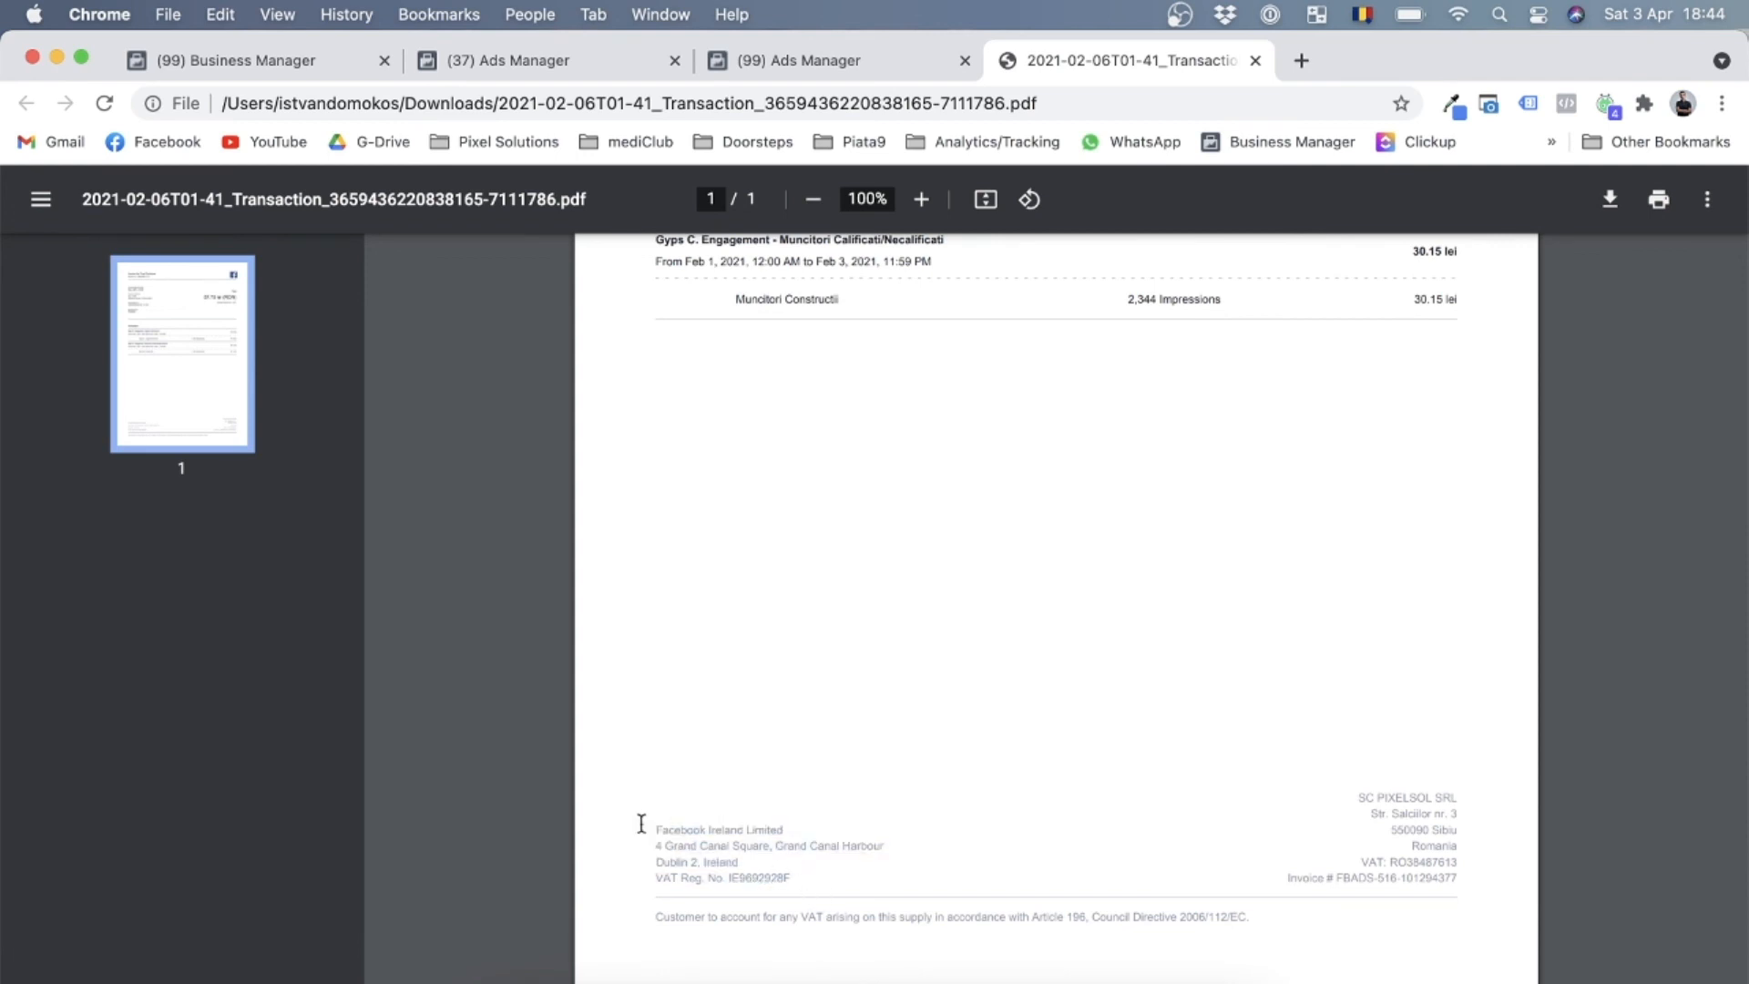
pyautogui.moveTo(1355, 762)
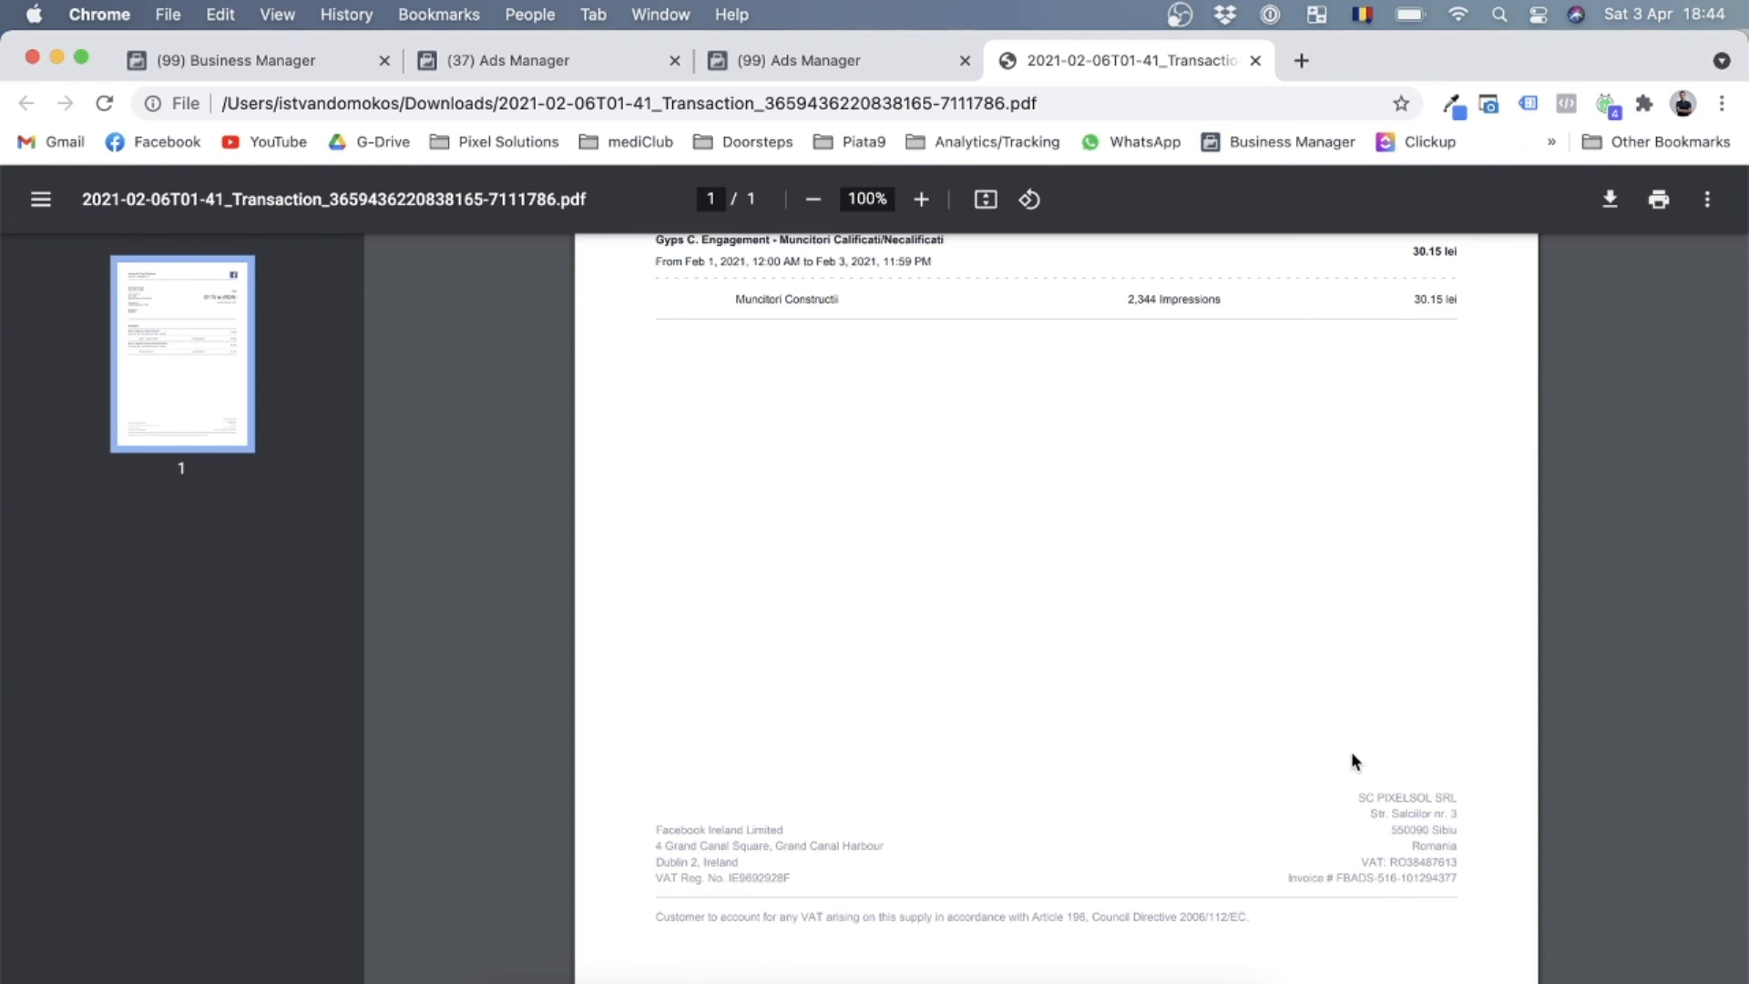